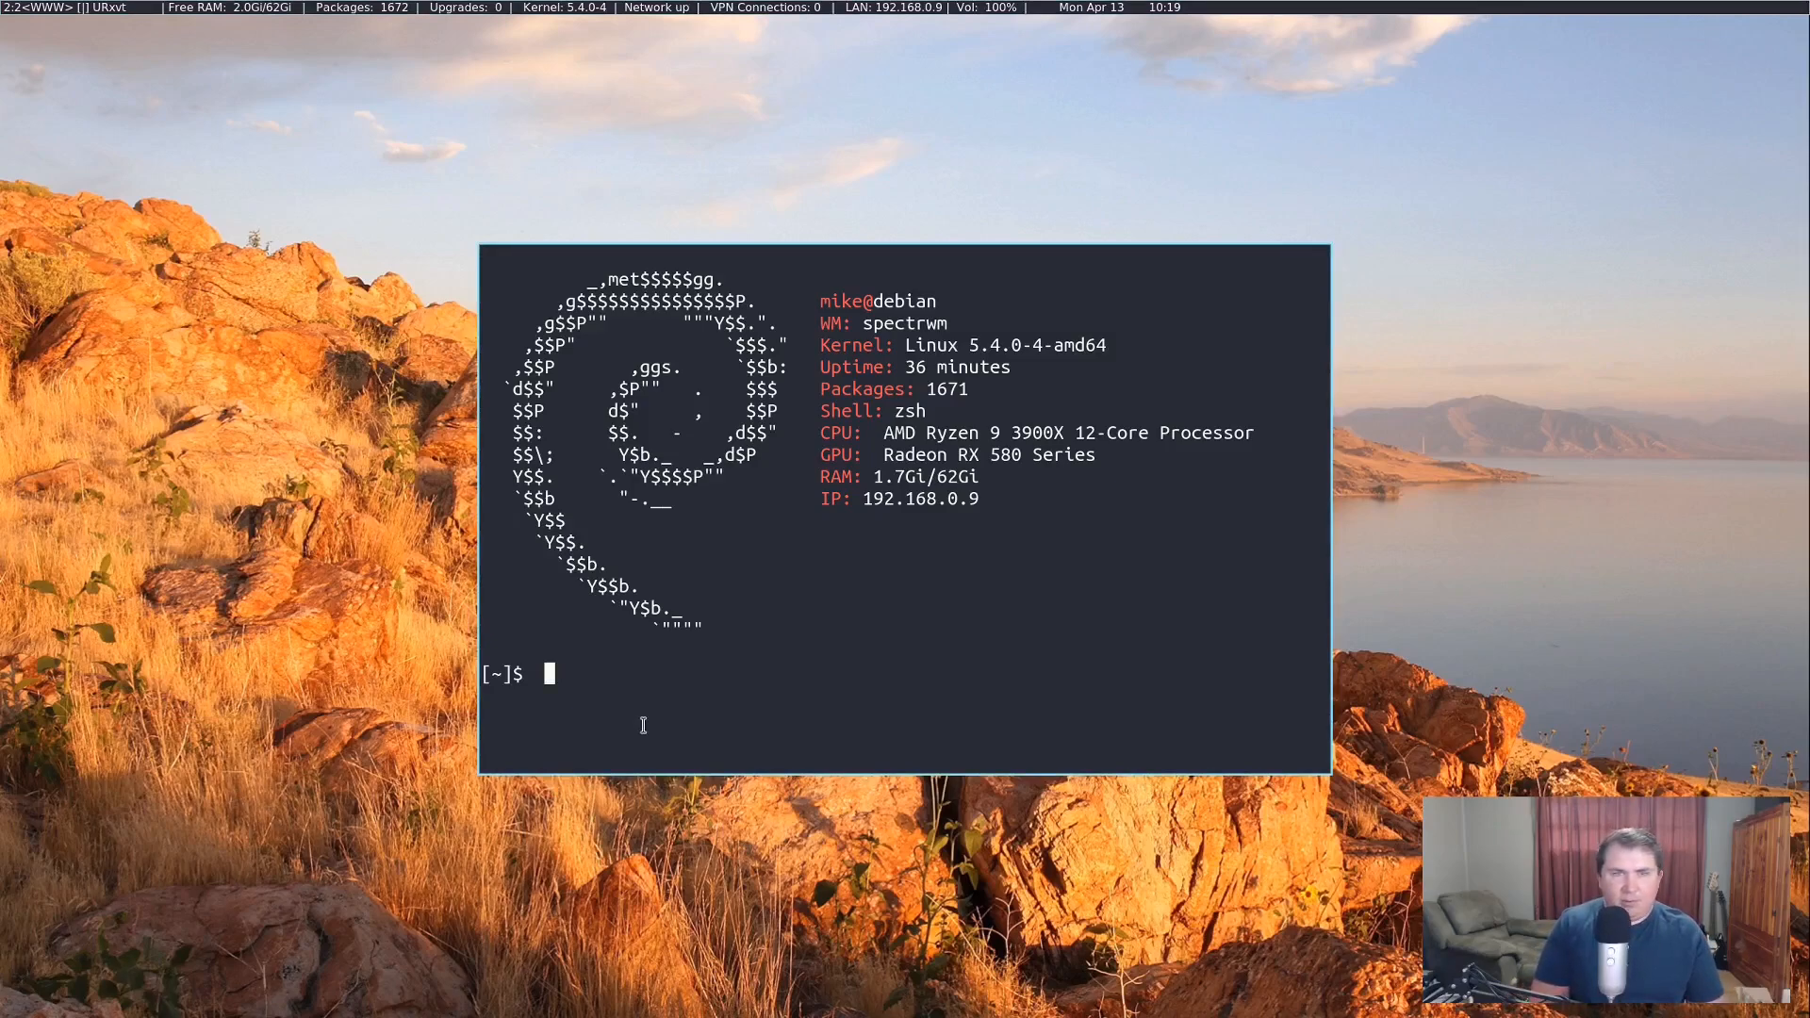
# Step: Change into /usr/local/bin and cat the fehbg script to show its feh wallpaper command
pyautogui.write('cd /usr/l')
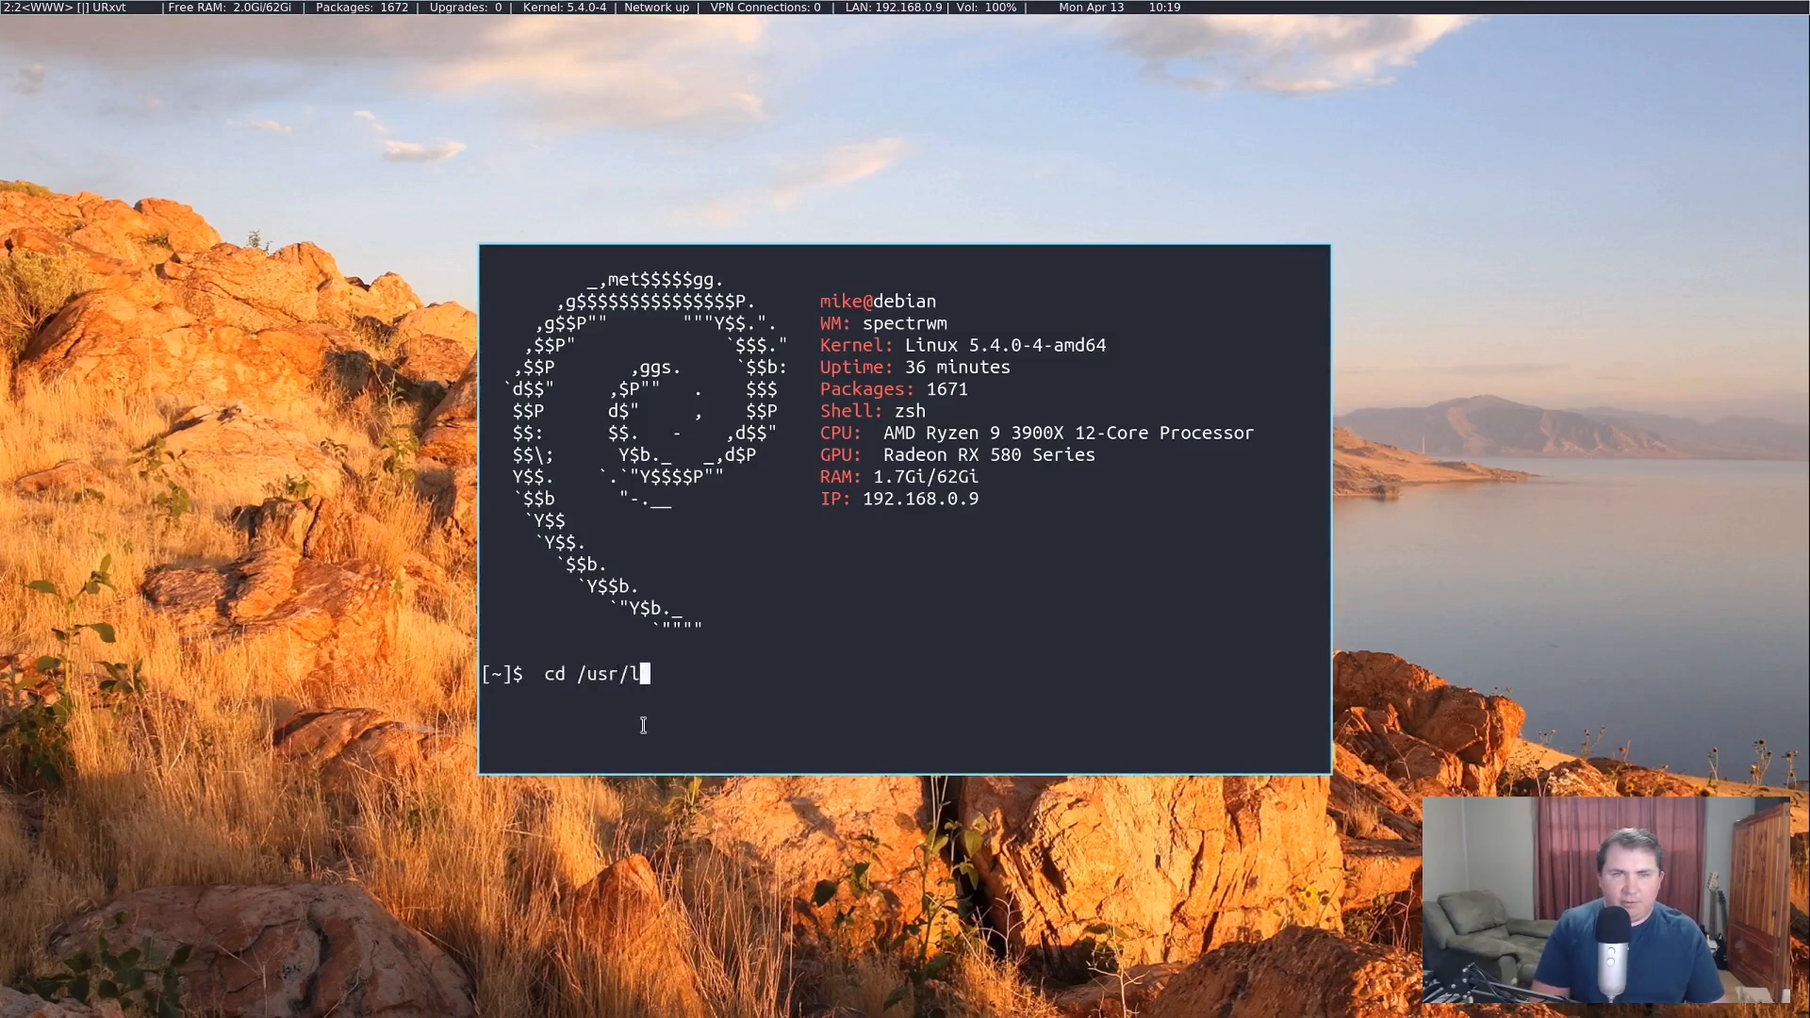
pyautogui.write('ocal/bin/')
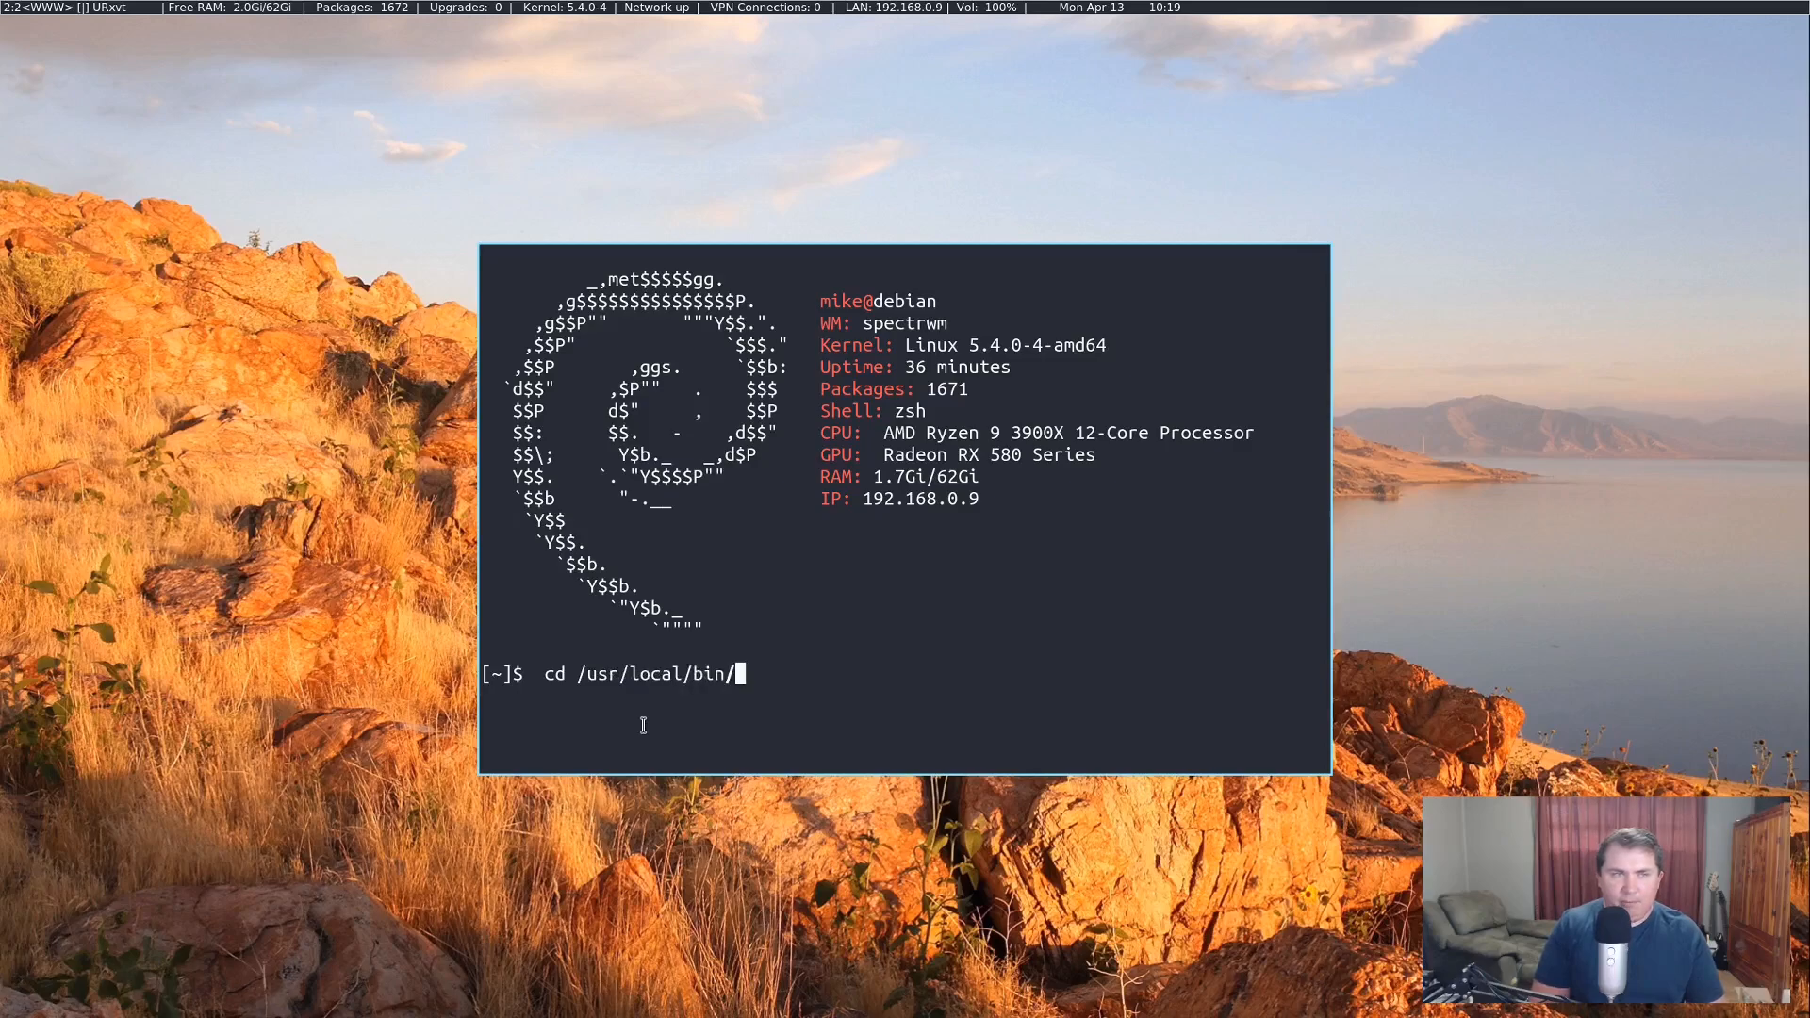
pyautogui.press('Return')
pyautogui.write('ls')
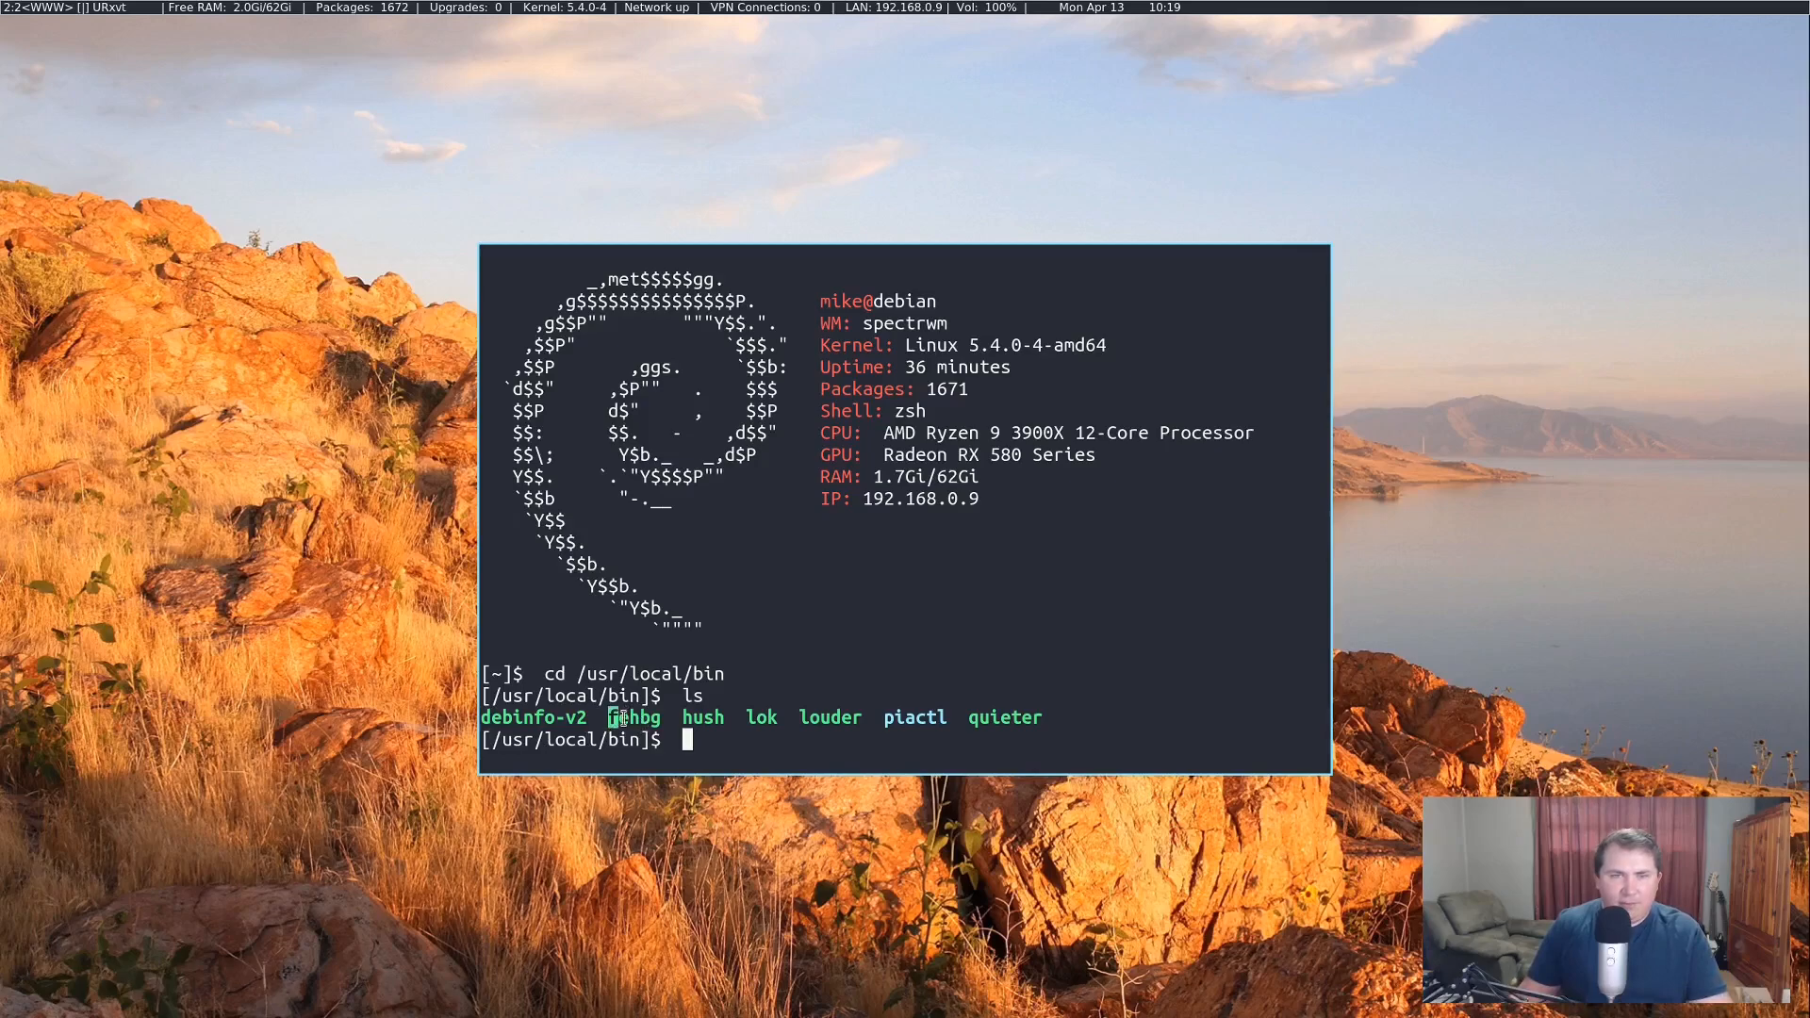
pyautogui.moveTo(703, 745)
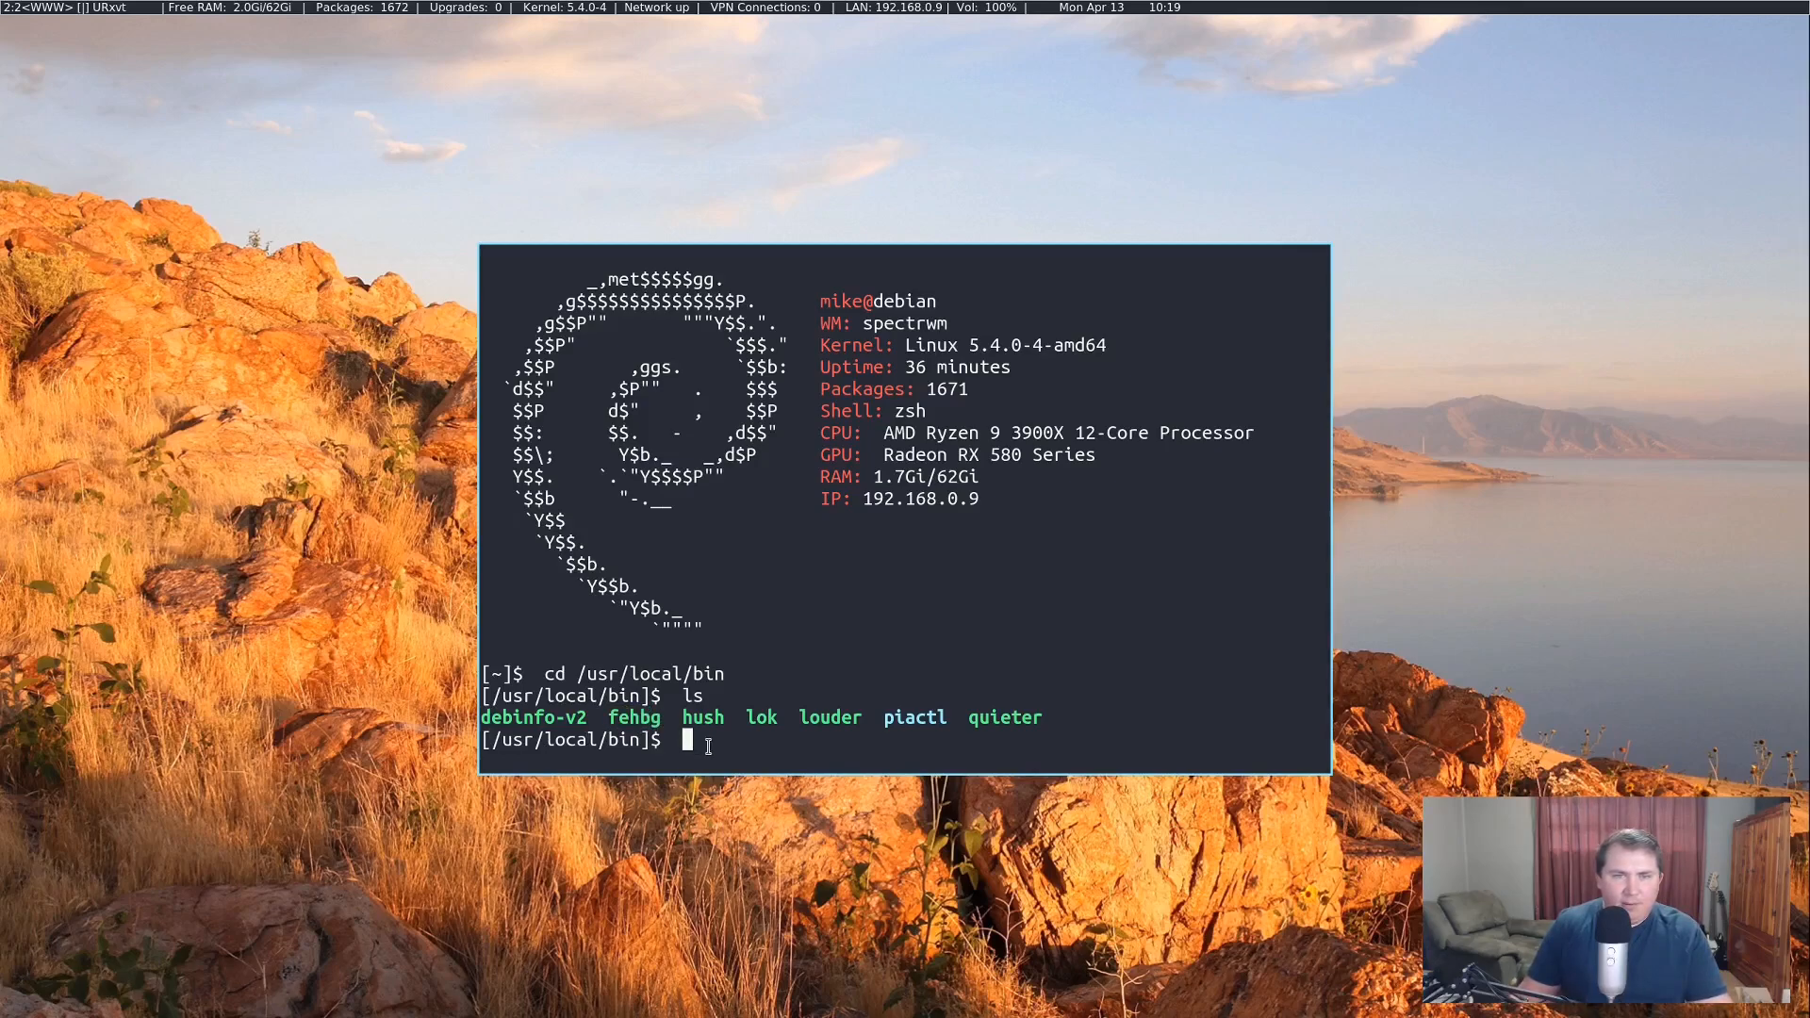
pyautogui.write('cat feh')
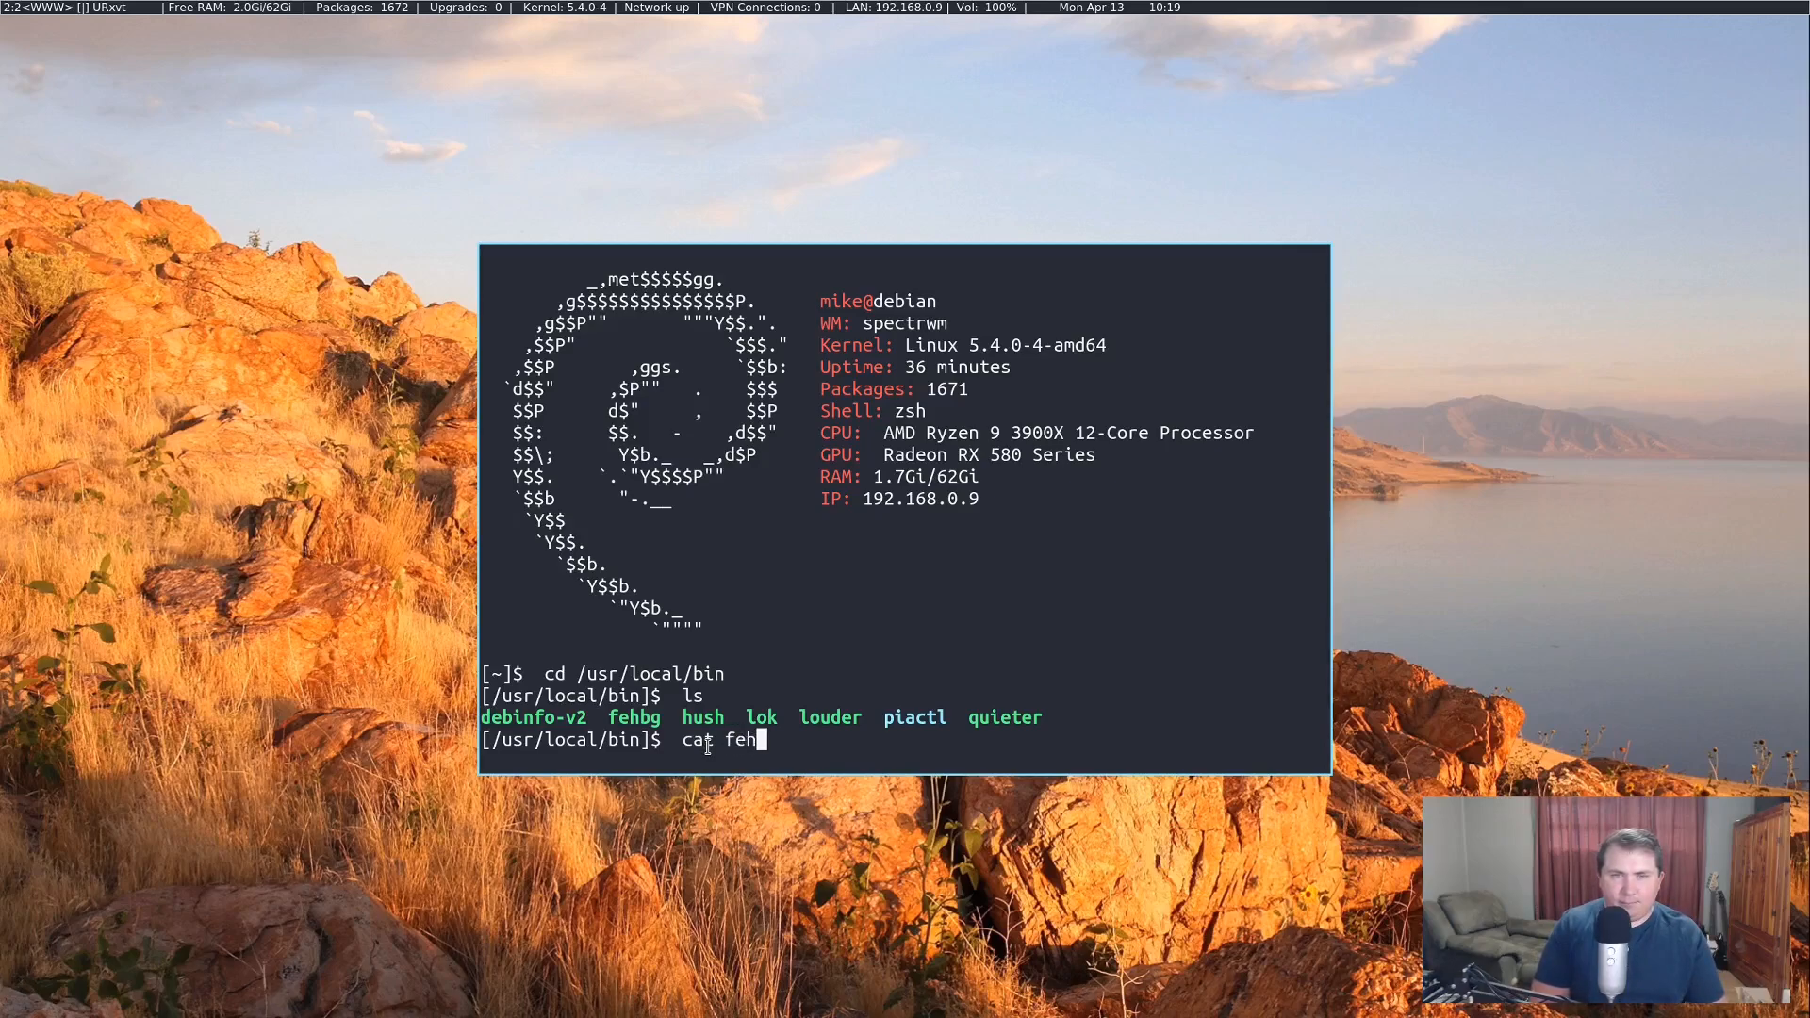
pyautogui.press('Return')
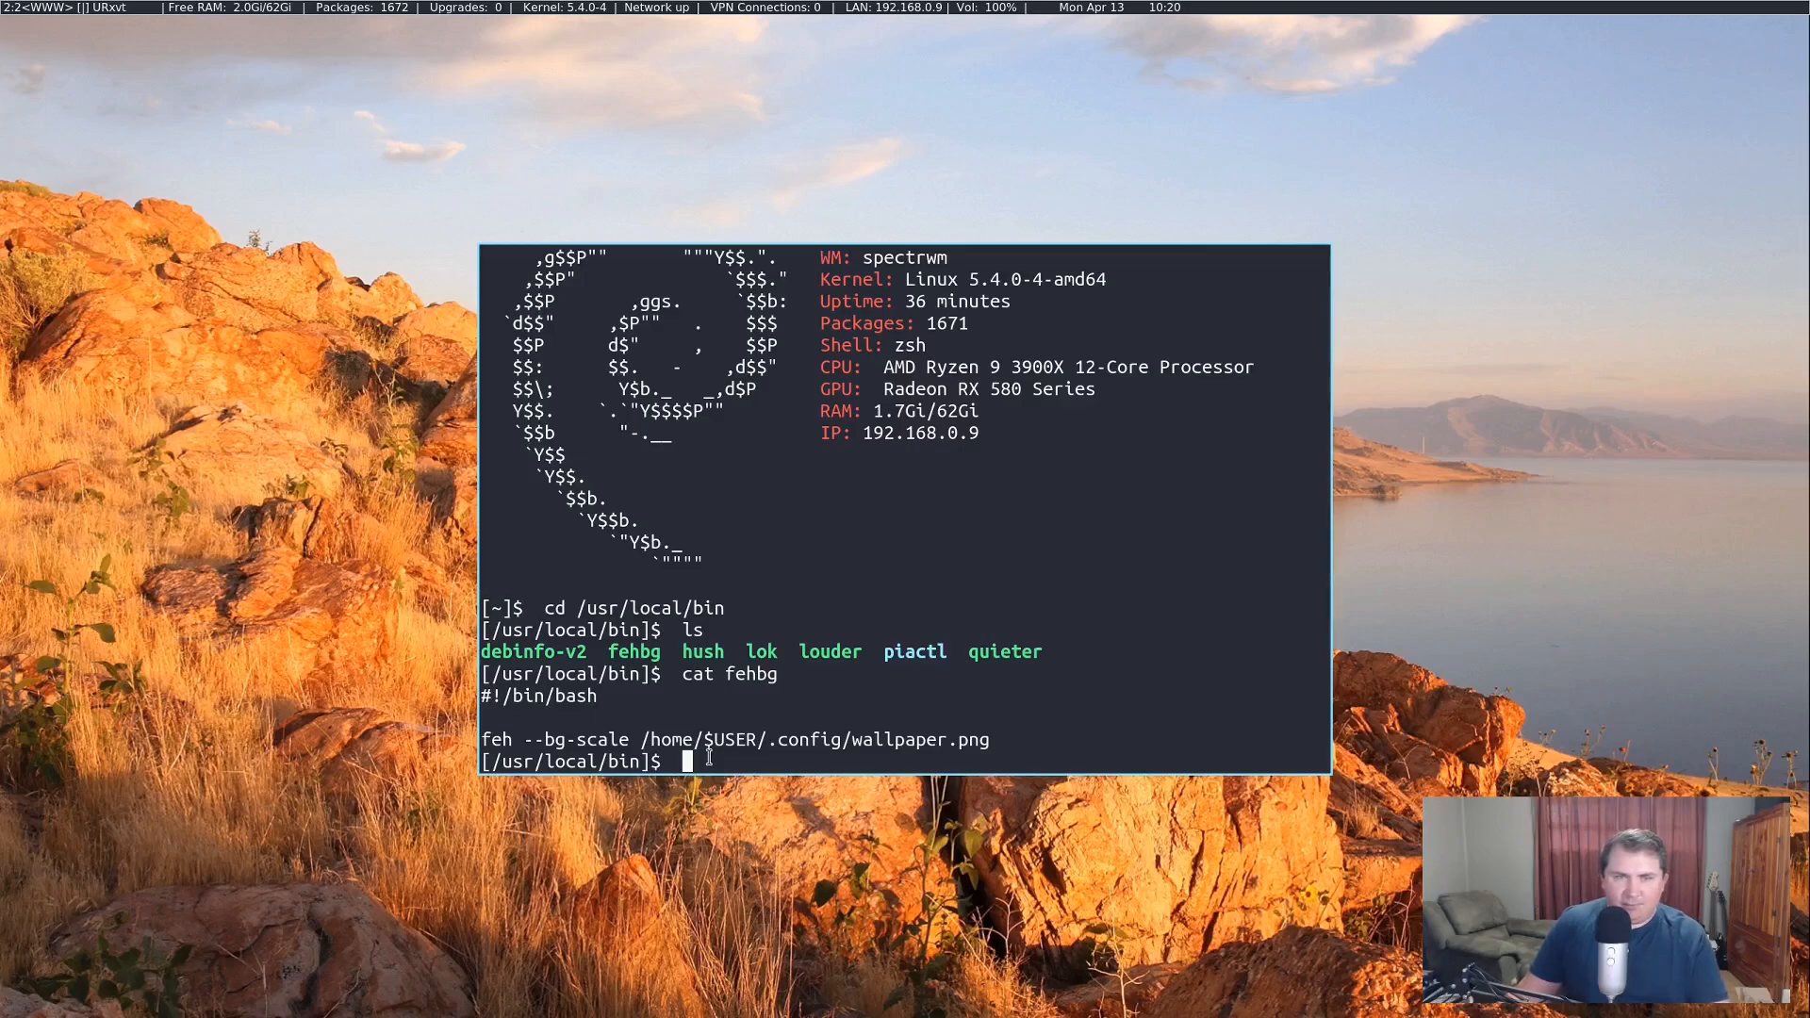
pyautogui.moveTo(1412, 339)
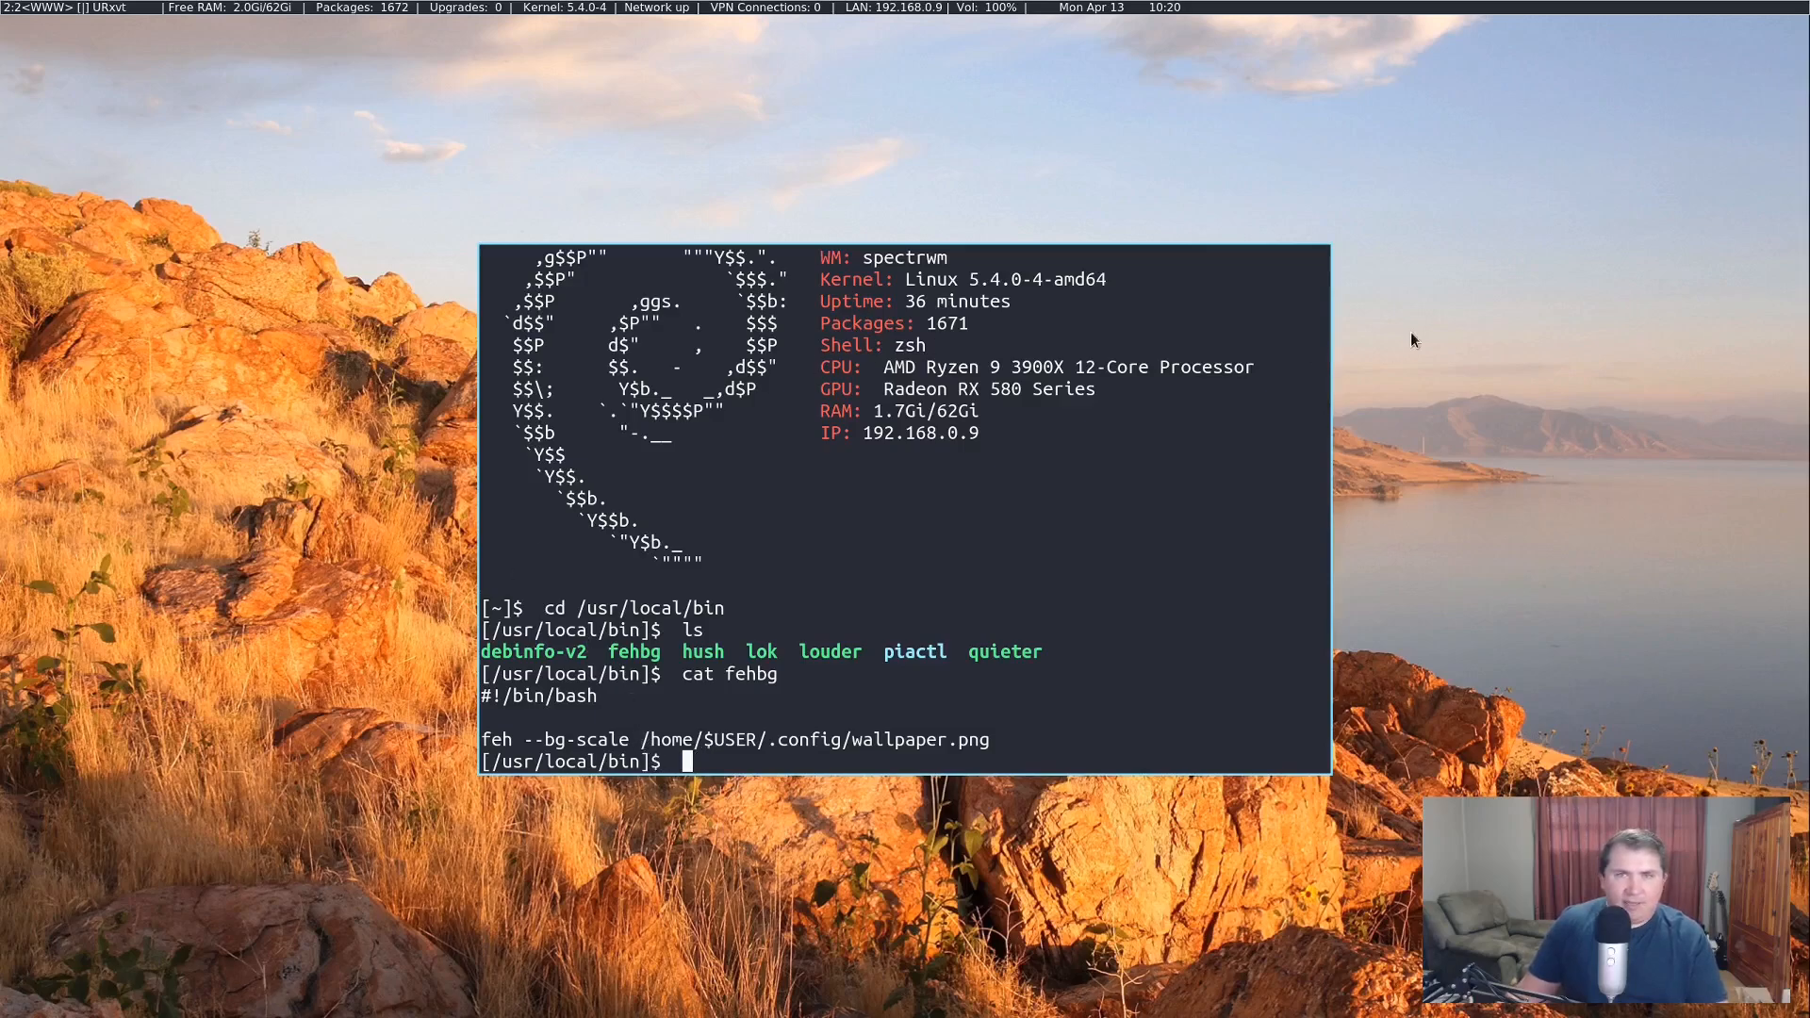
pyautogui.moveTo(817, 862)
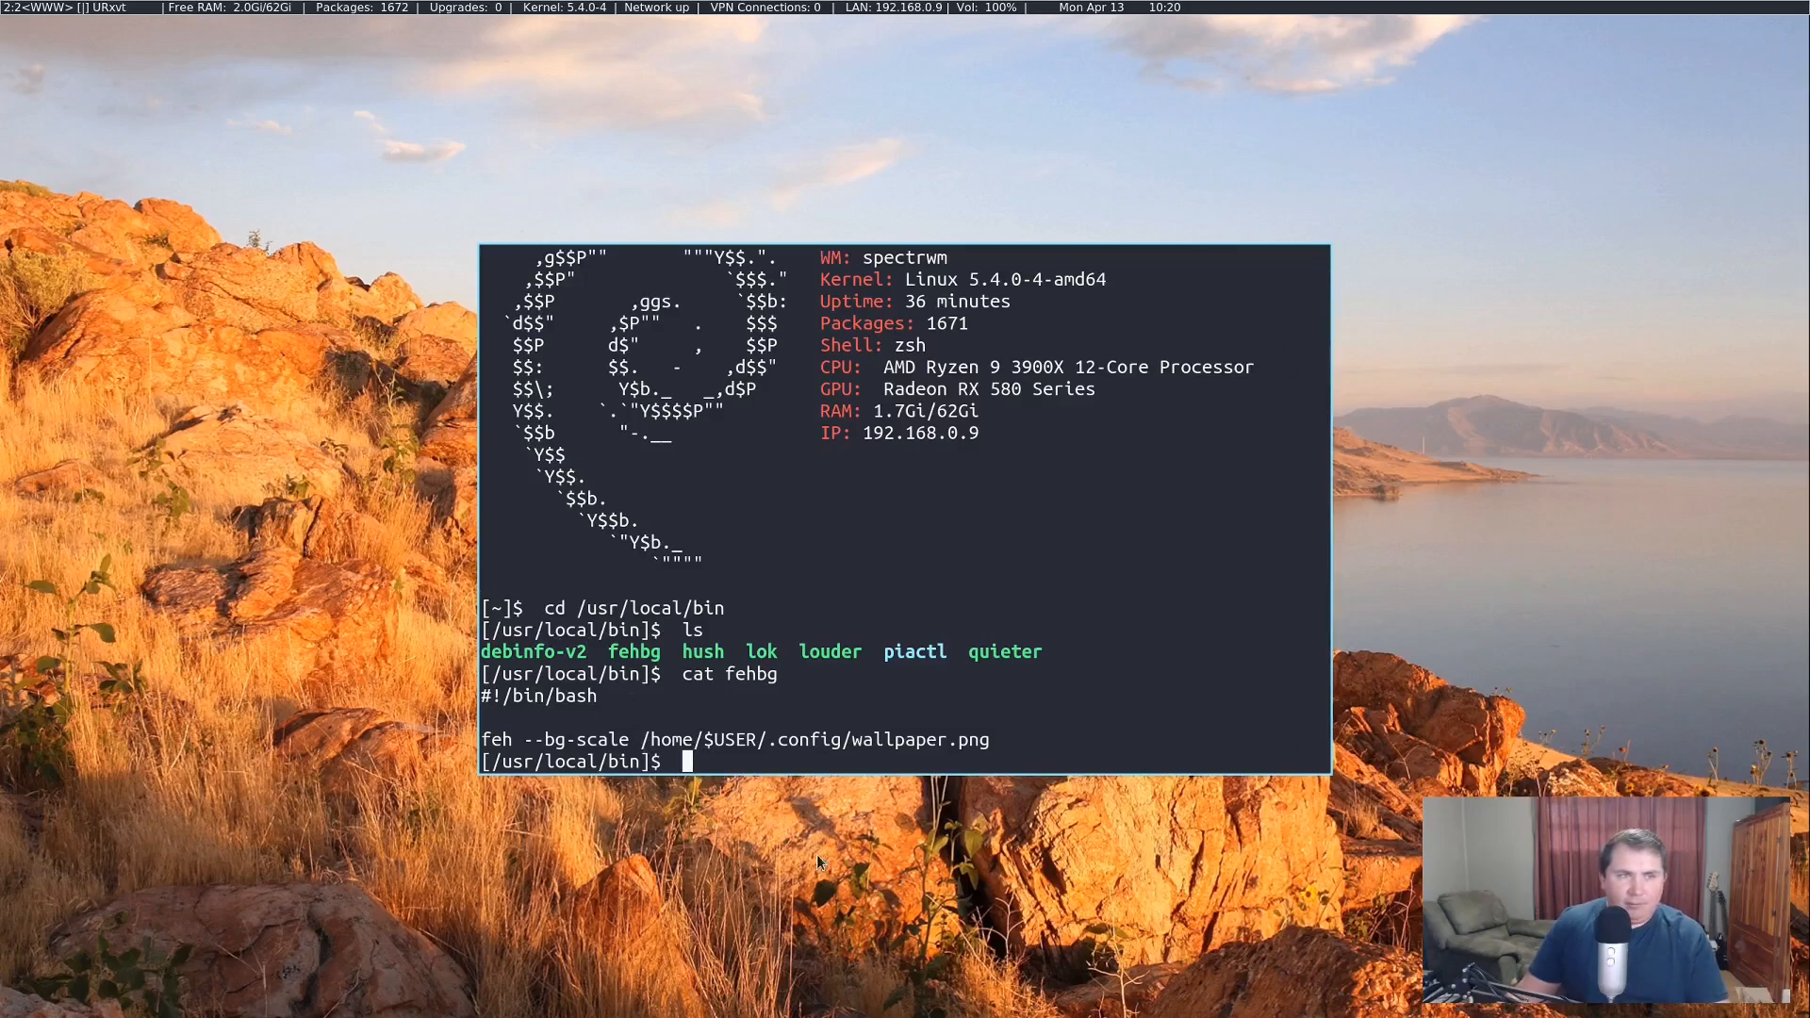
pyautogui.moveTo(643, 192)
pyautogui.write('cd')
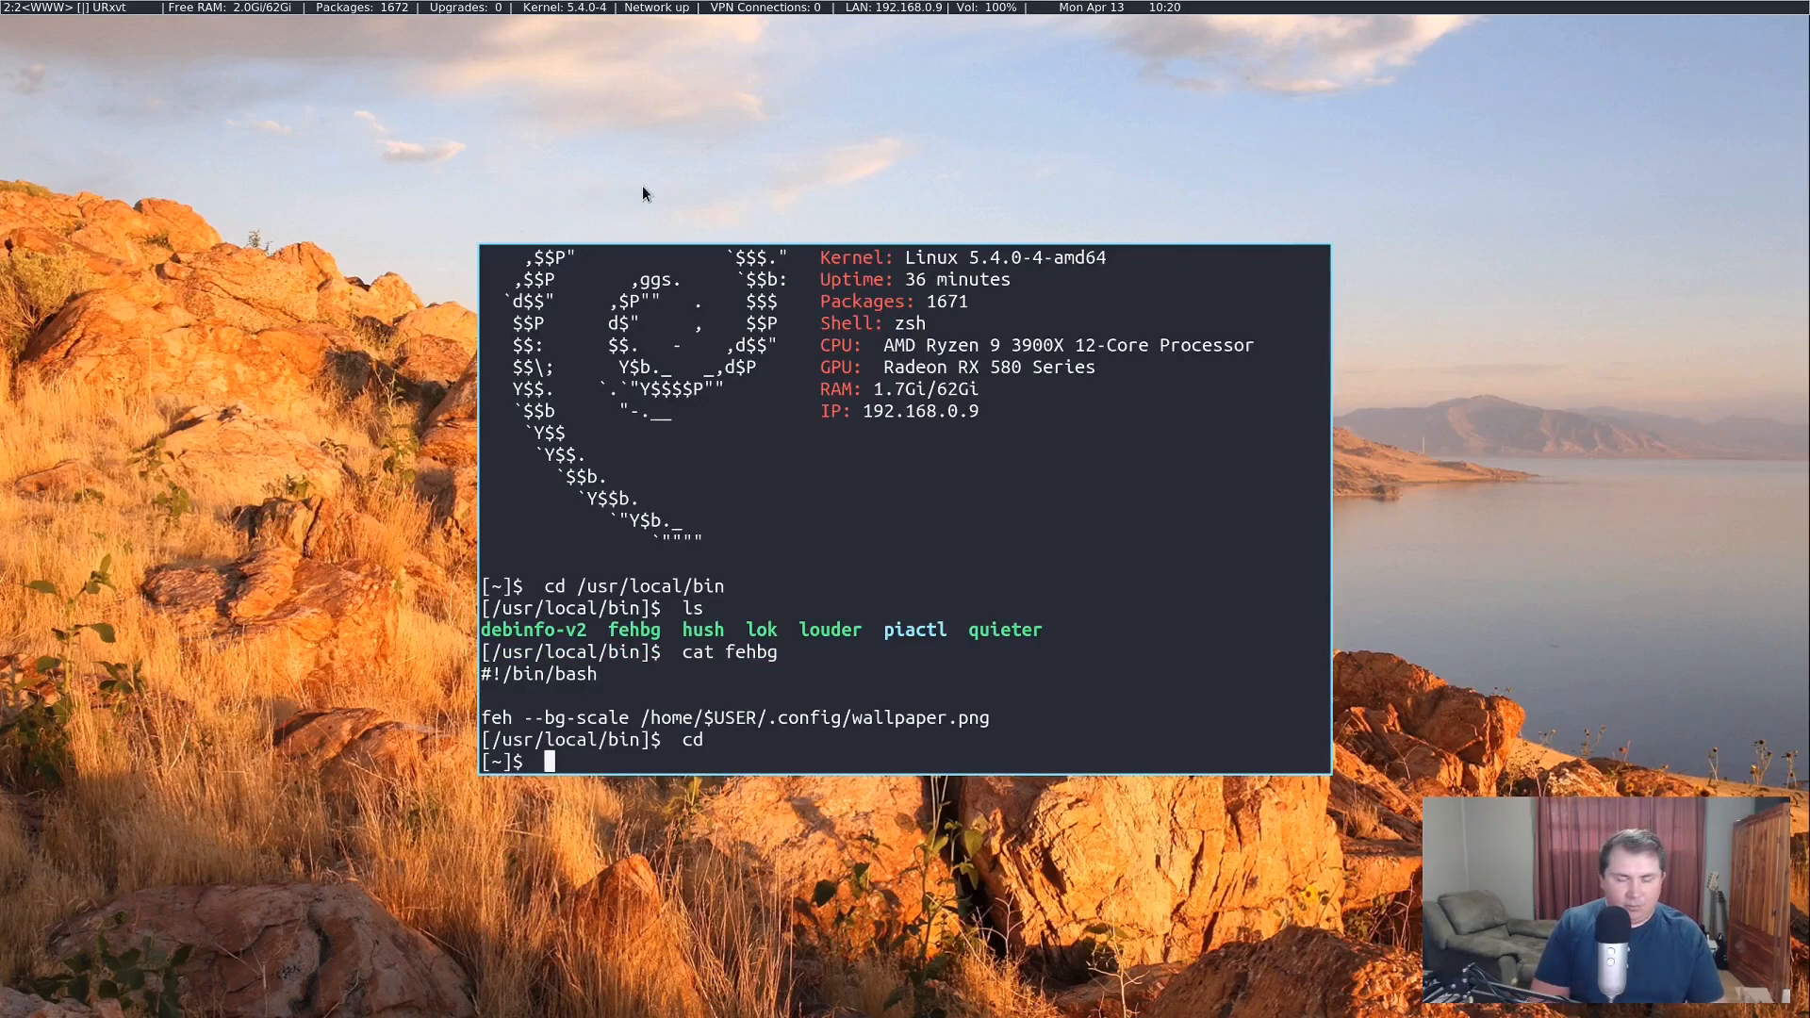
# Step: View ~/.spectrwm.conf in vim down to the autorun = ws[1]:fehbg line
pyautogui.write('vim .s')
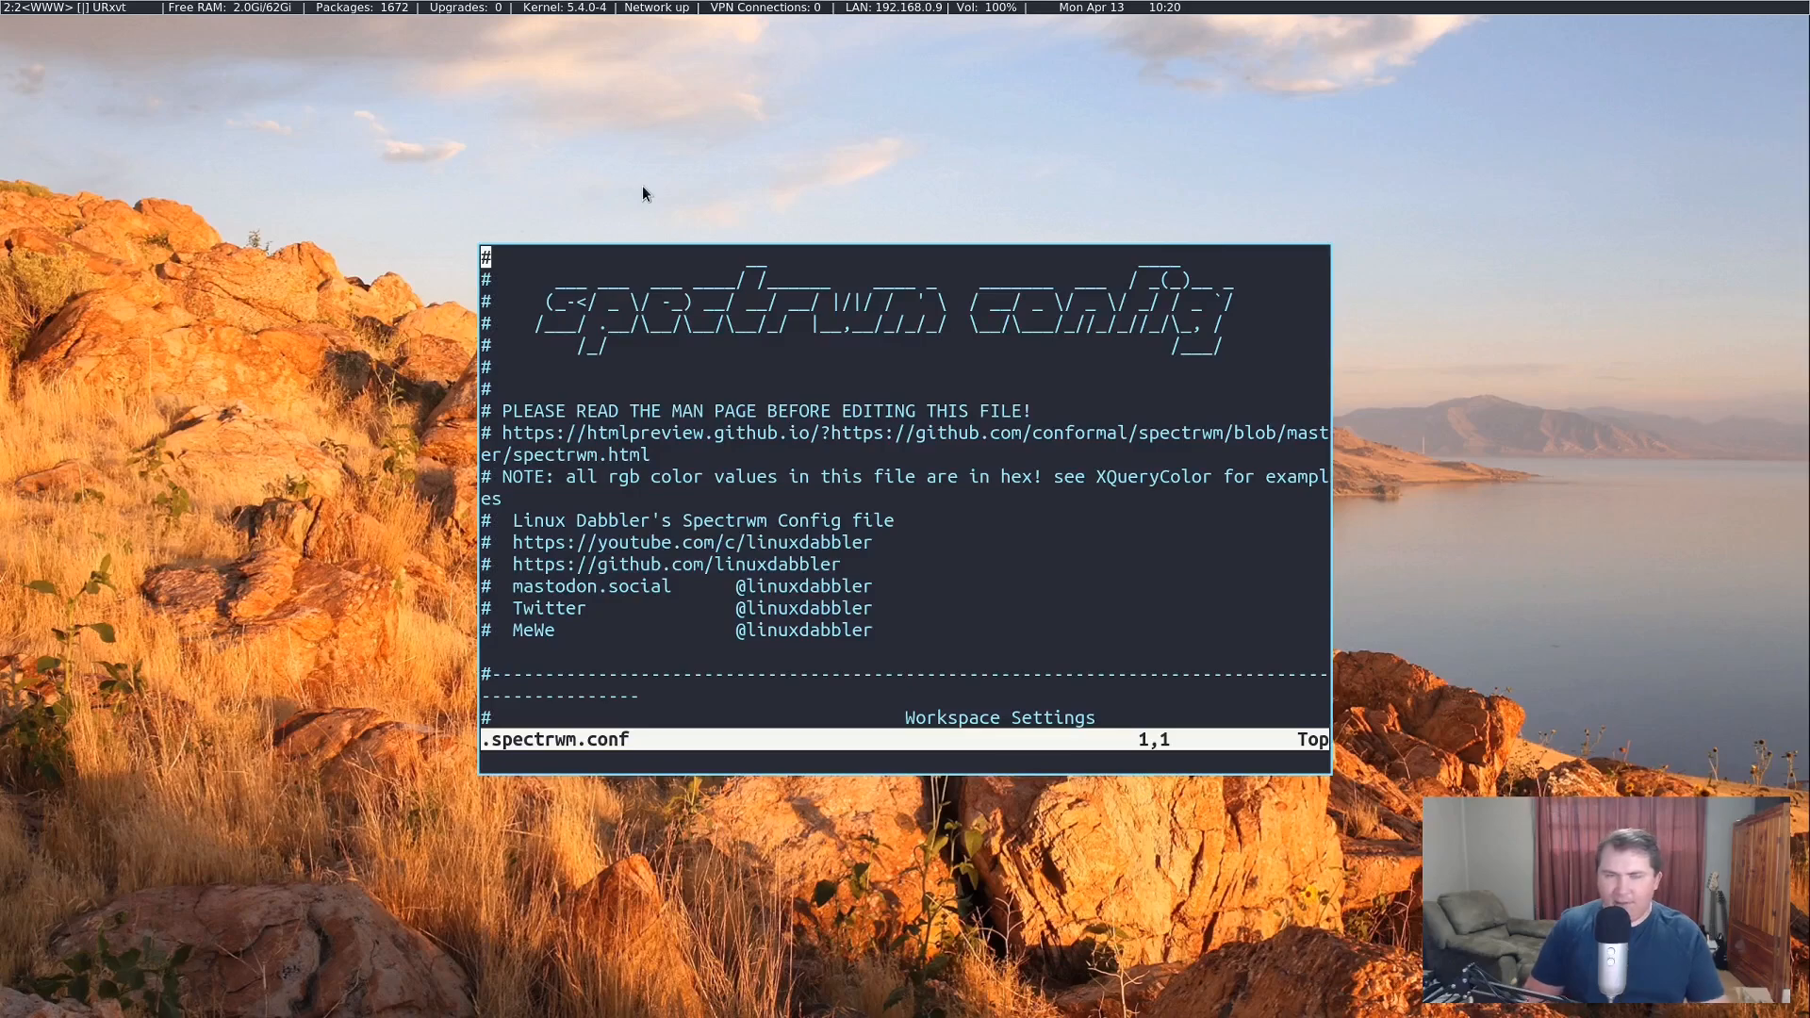
pyautogui.scroll(-3)
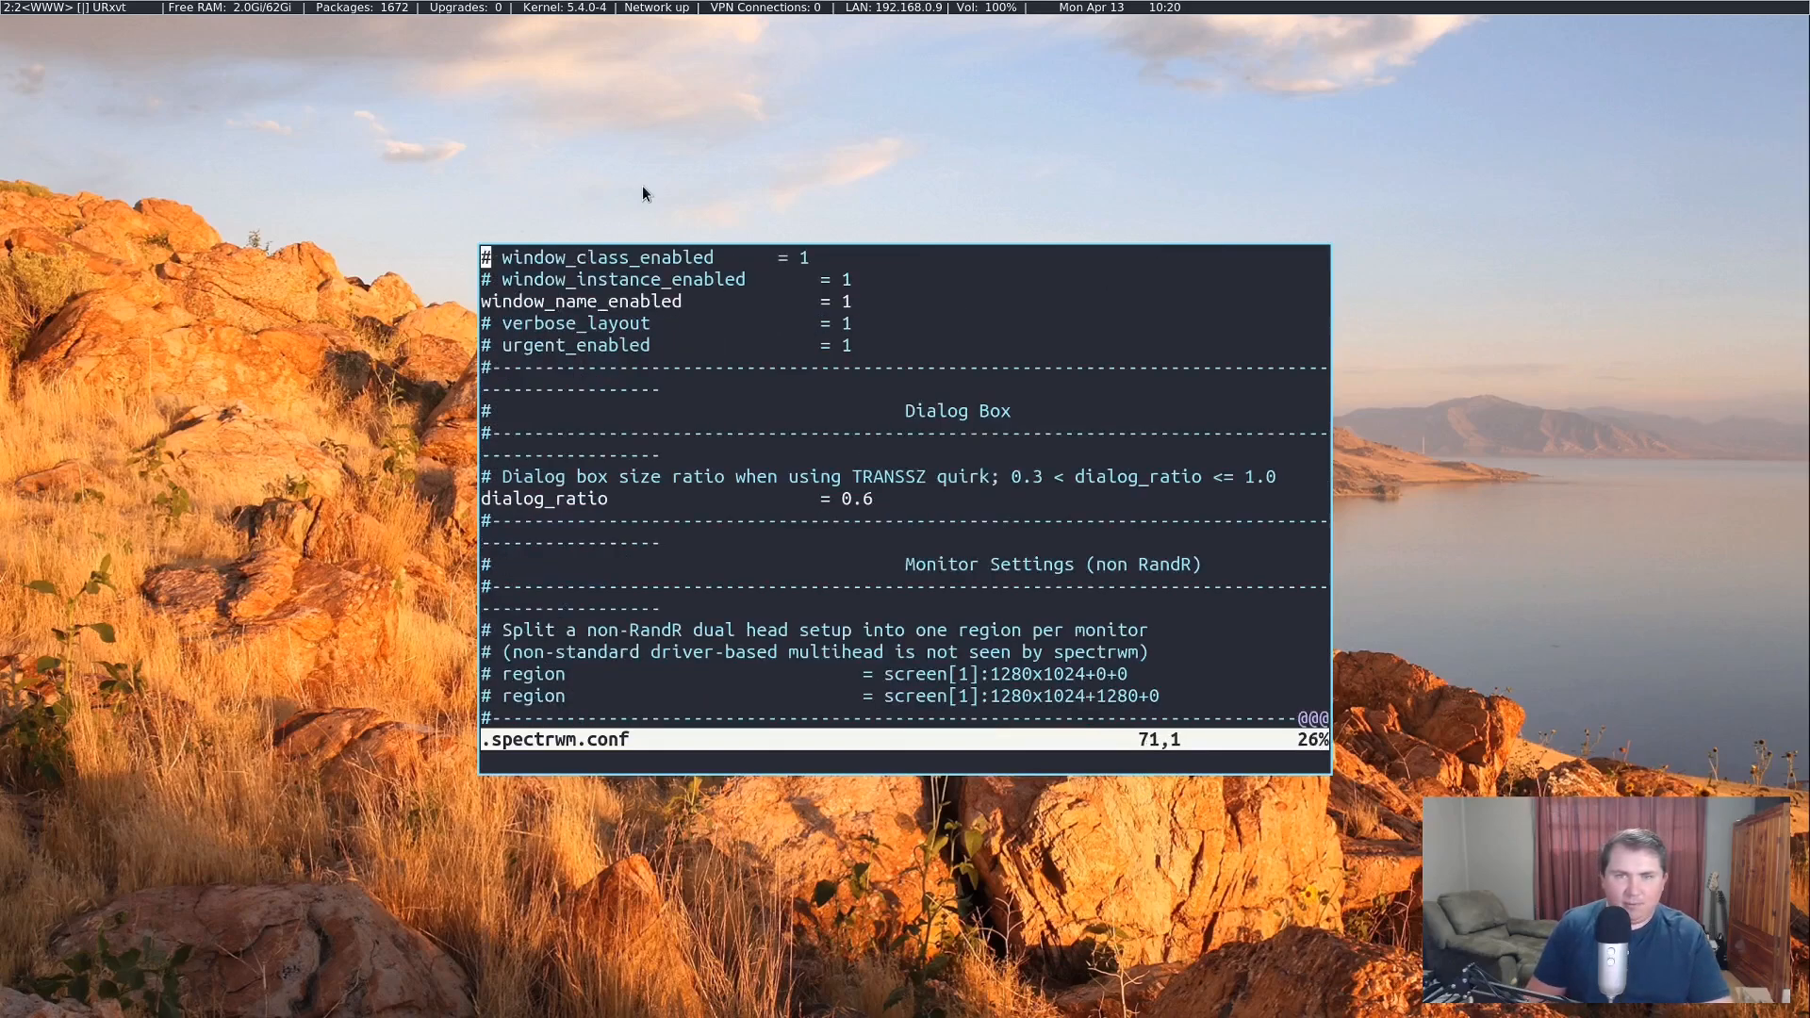
pyautogui.scroll(-3)
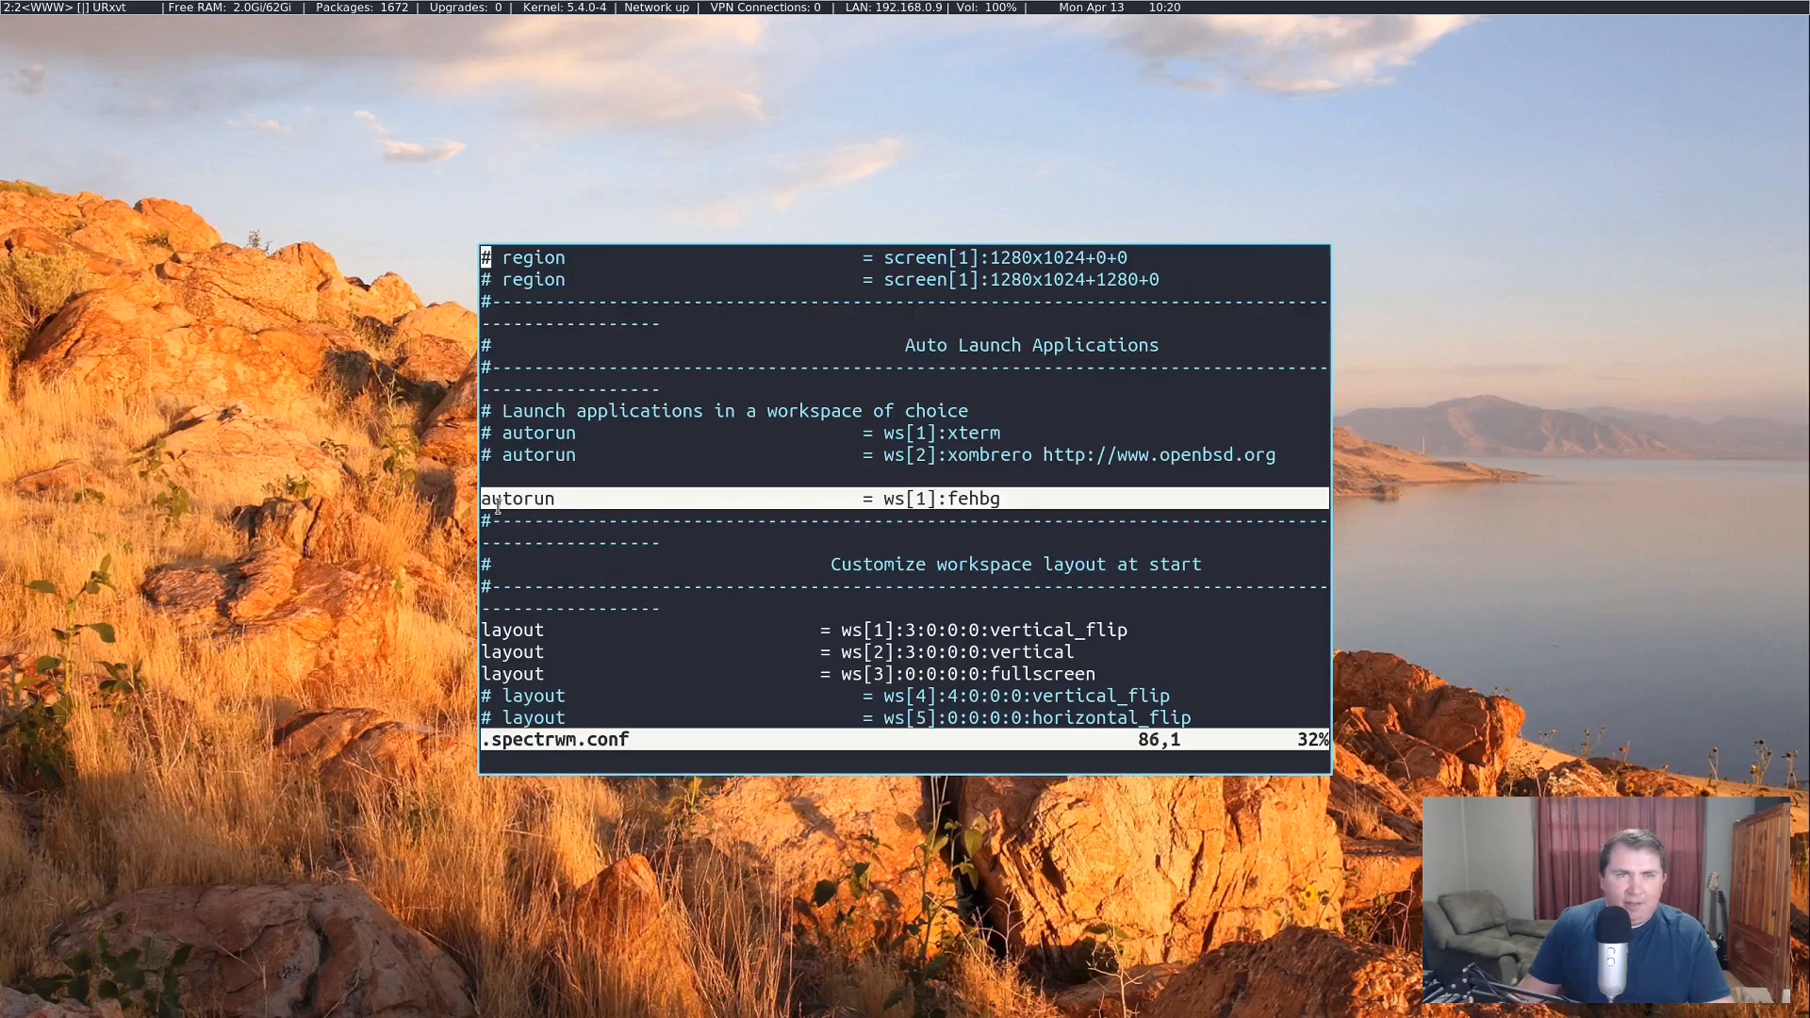
pyautogui.moveTo(865, 498)
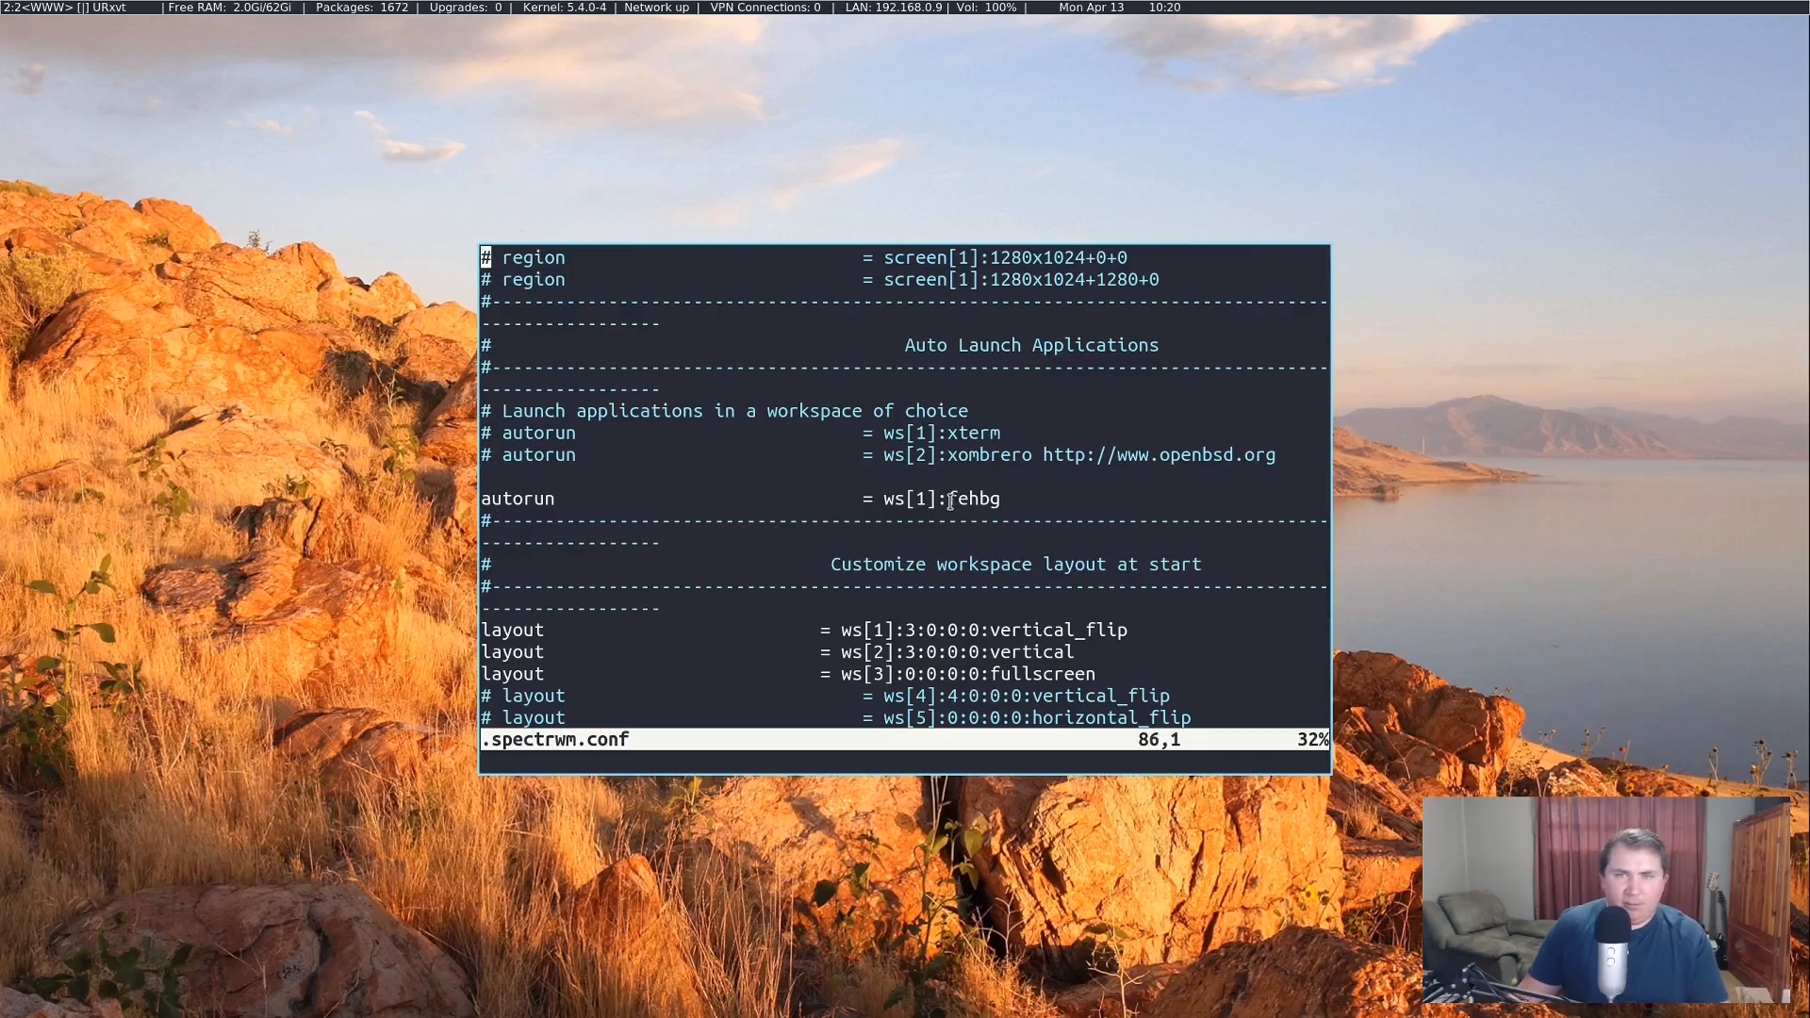
pyautogui.doubleClick(975, 498)
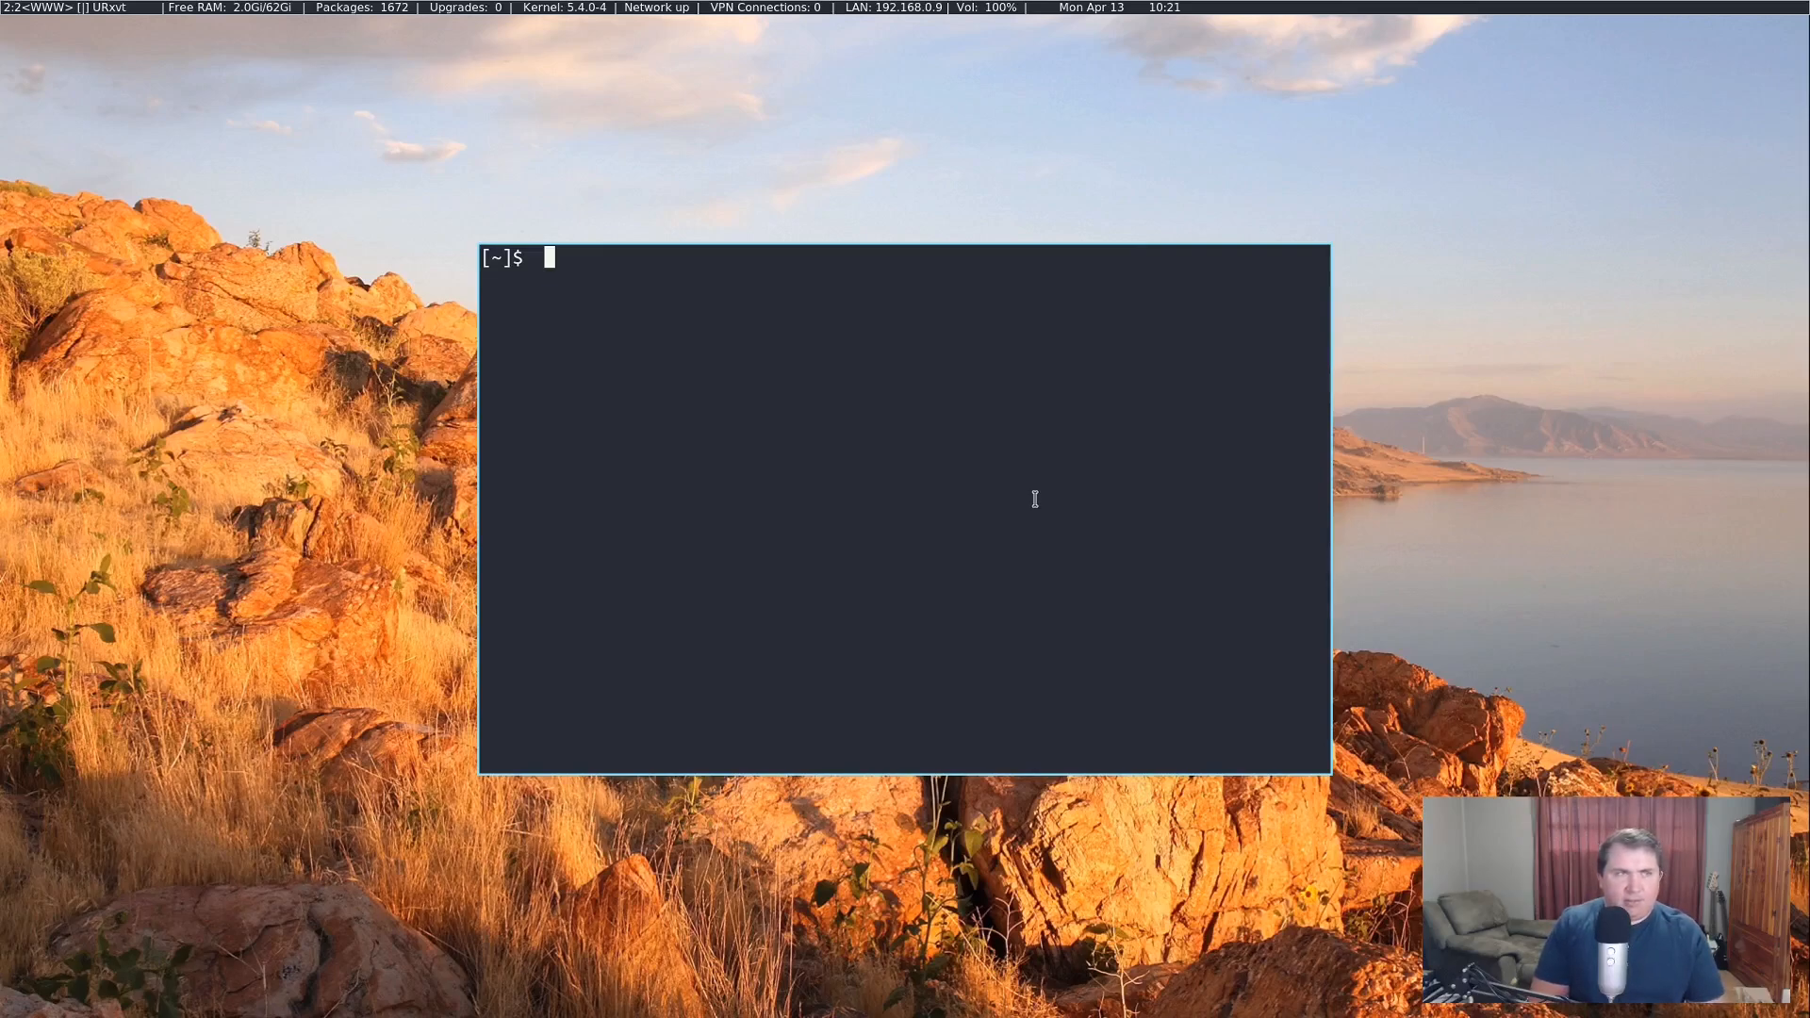
# Step: Start a new vim file named wal beginning with the #!/bin/sh shebang
pyautogui.write('vim .')
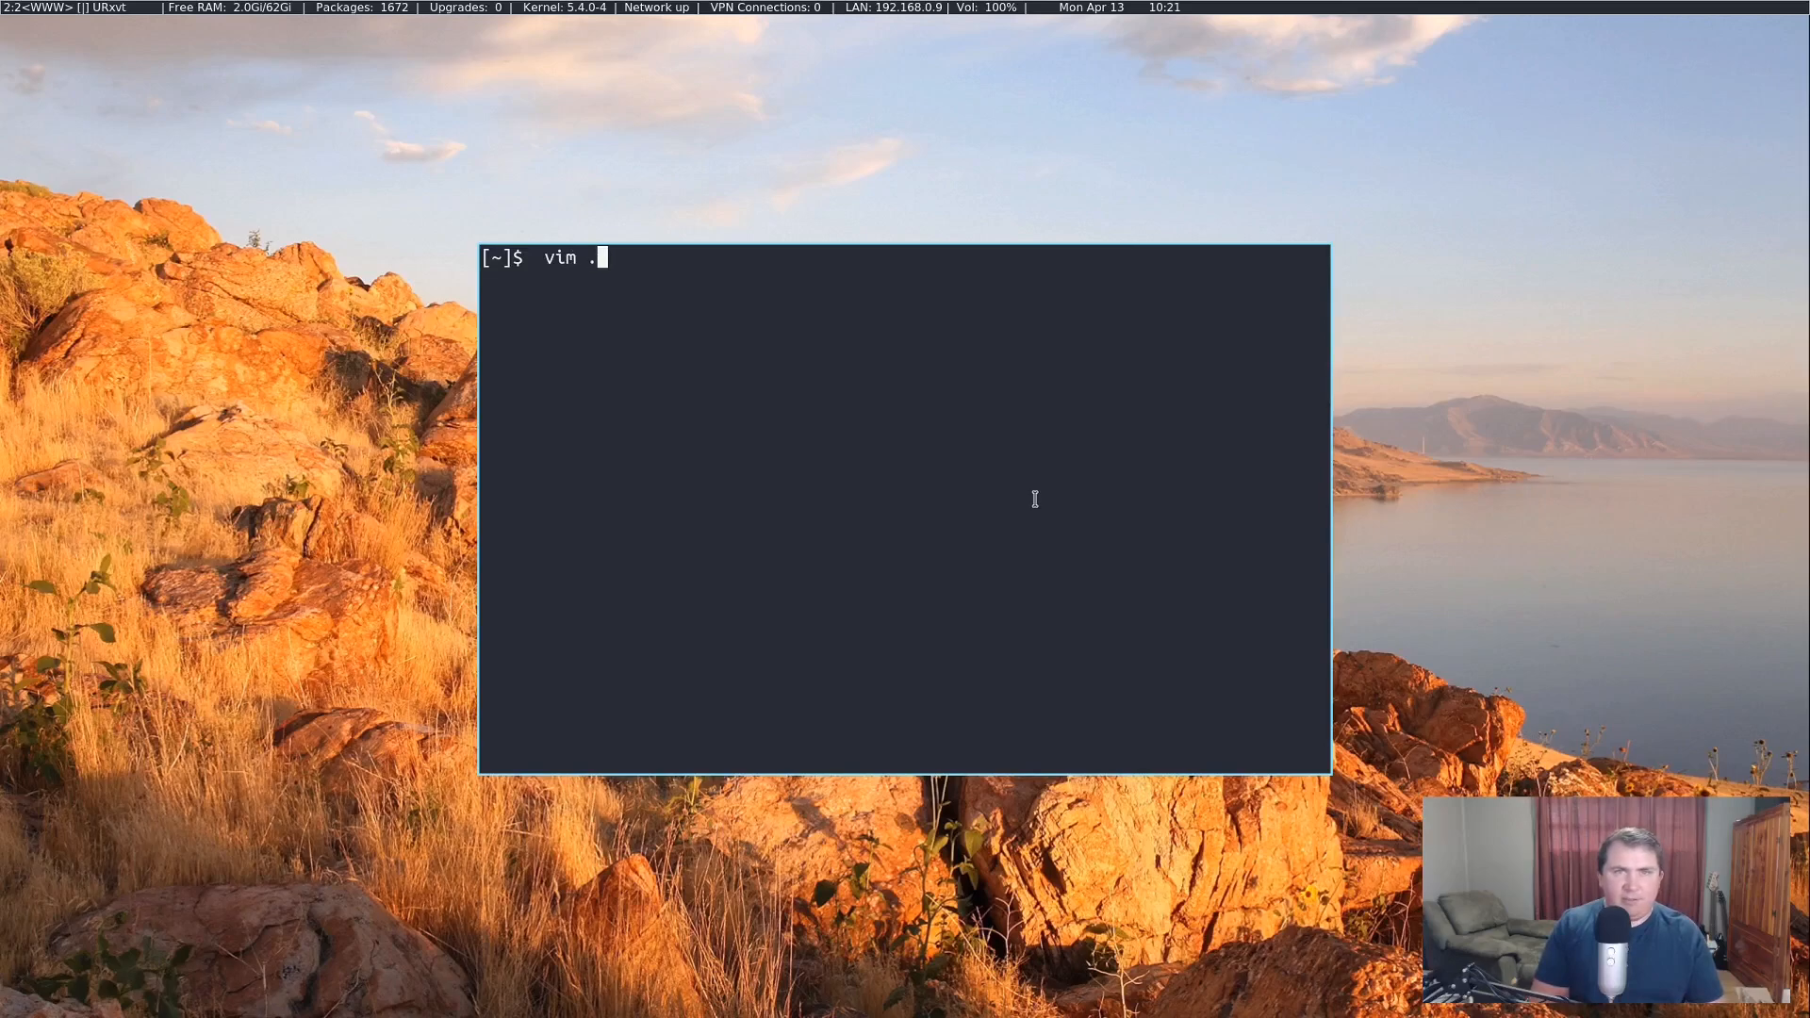
pyautogui.write('wal')
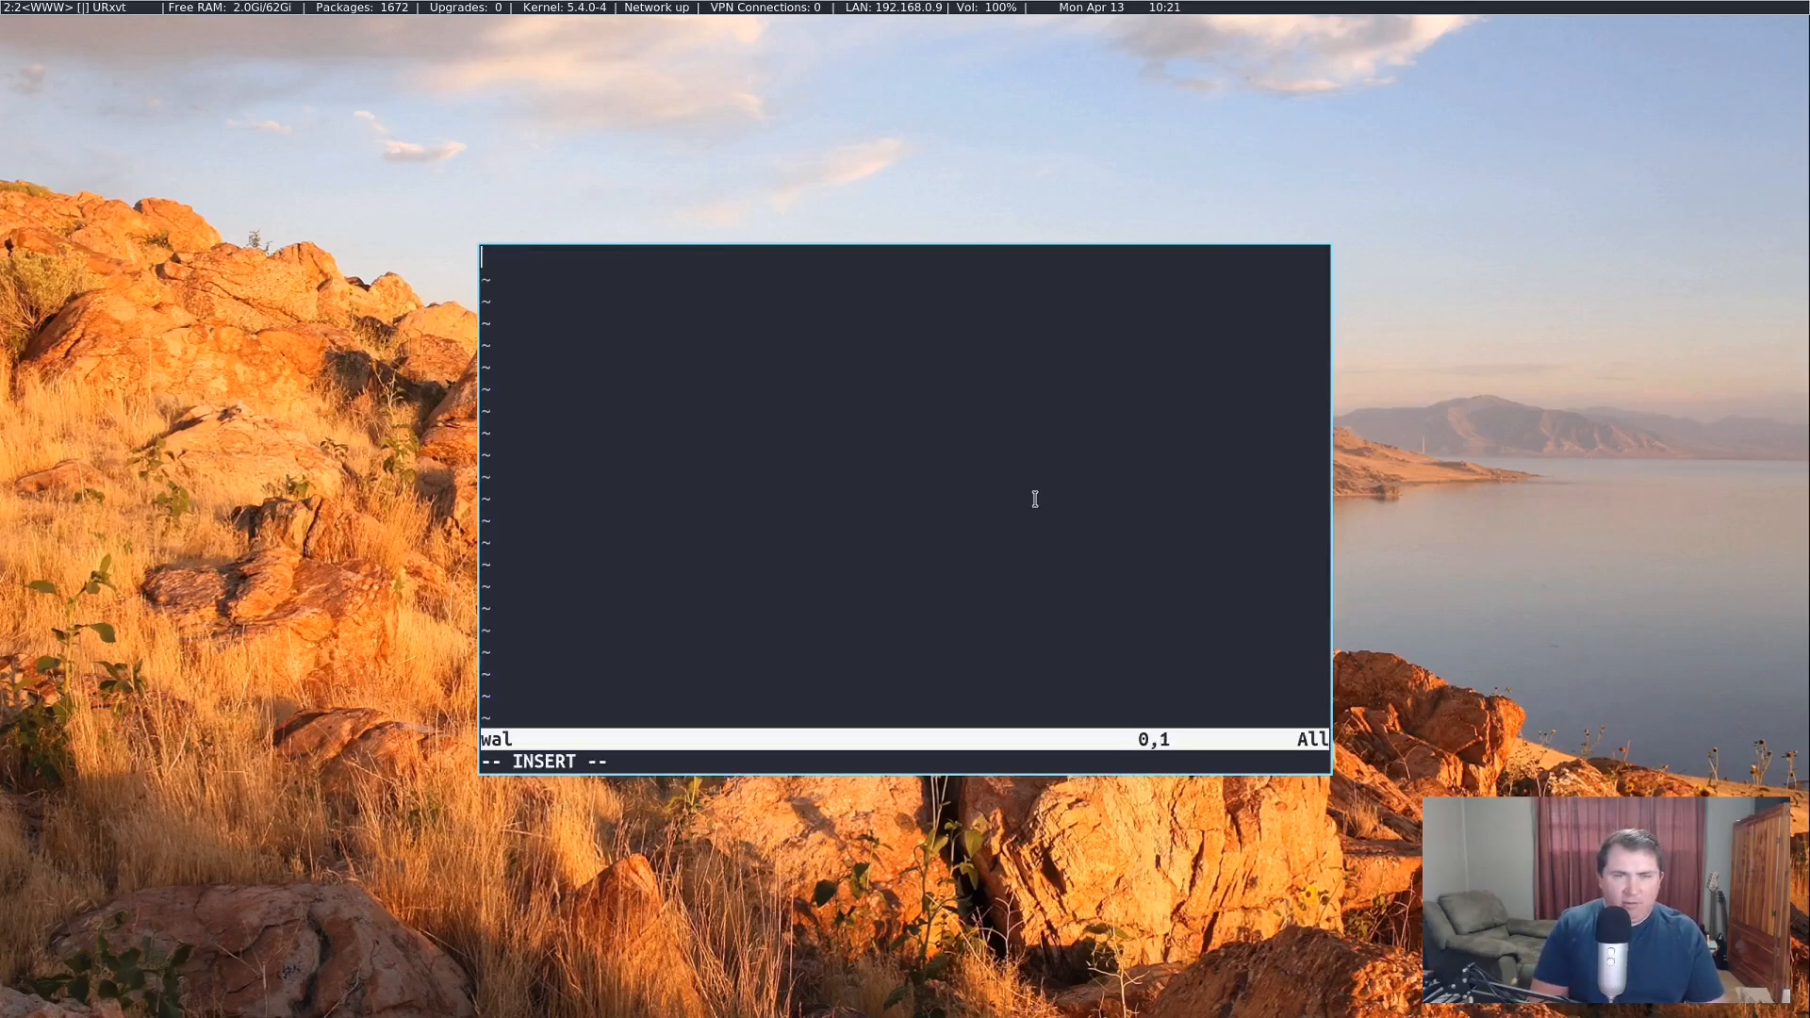
pyautogui.write('#!/b')
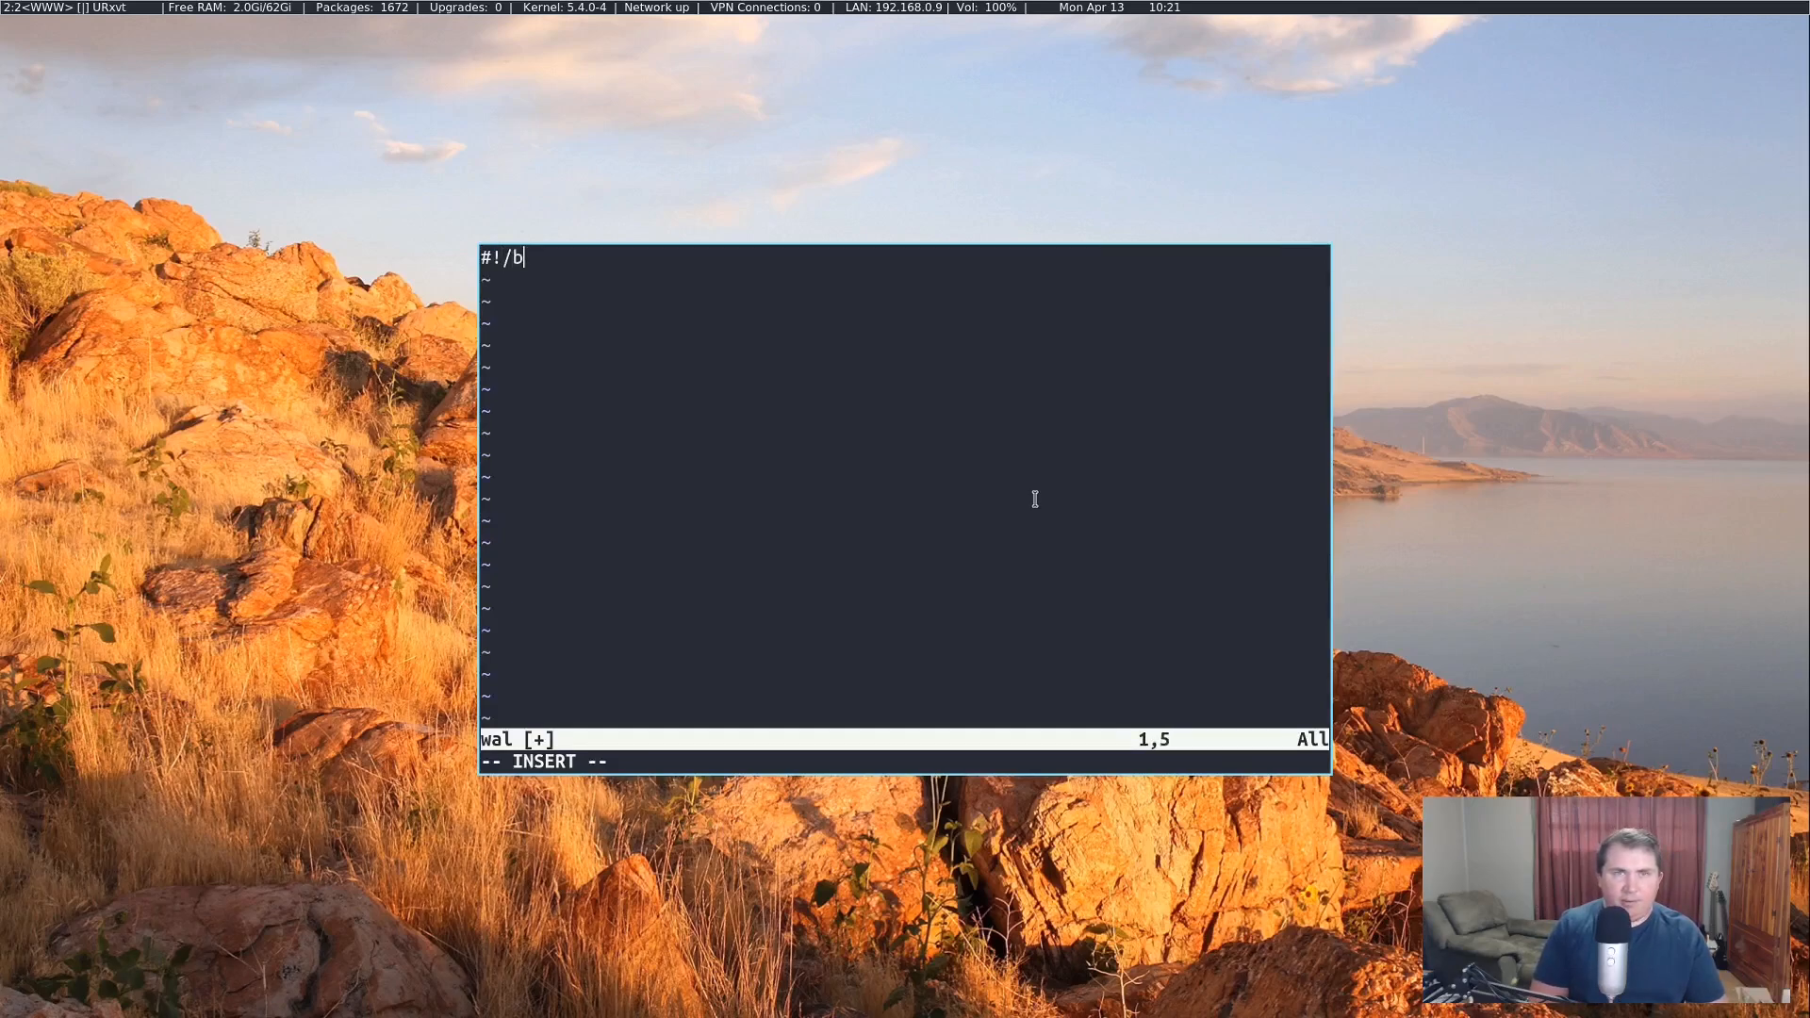
pyautogui.write('in/sh')
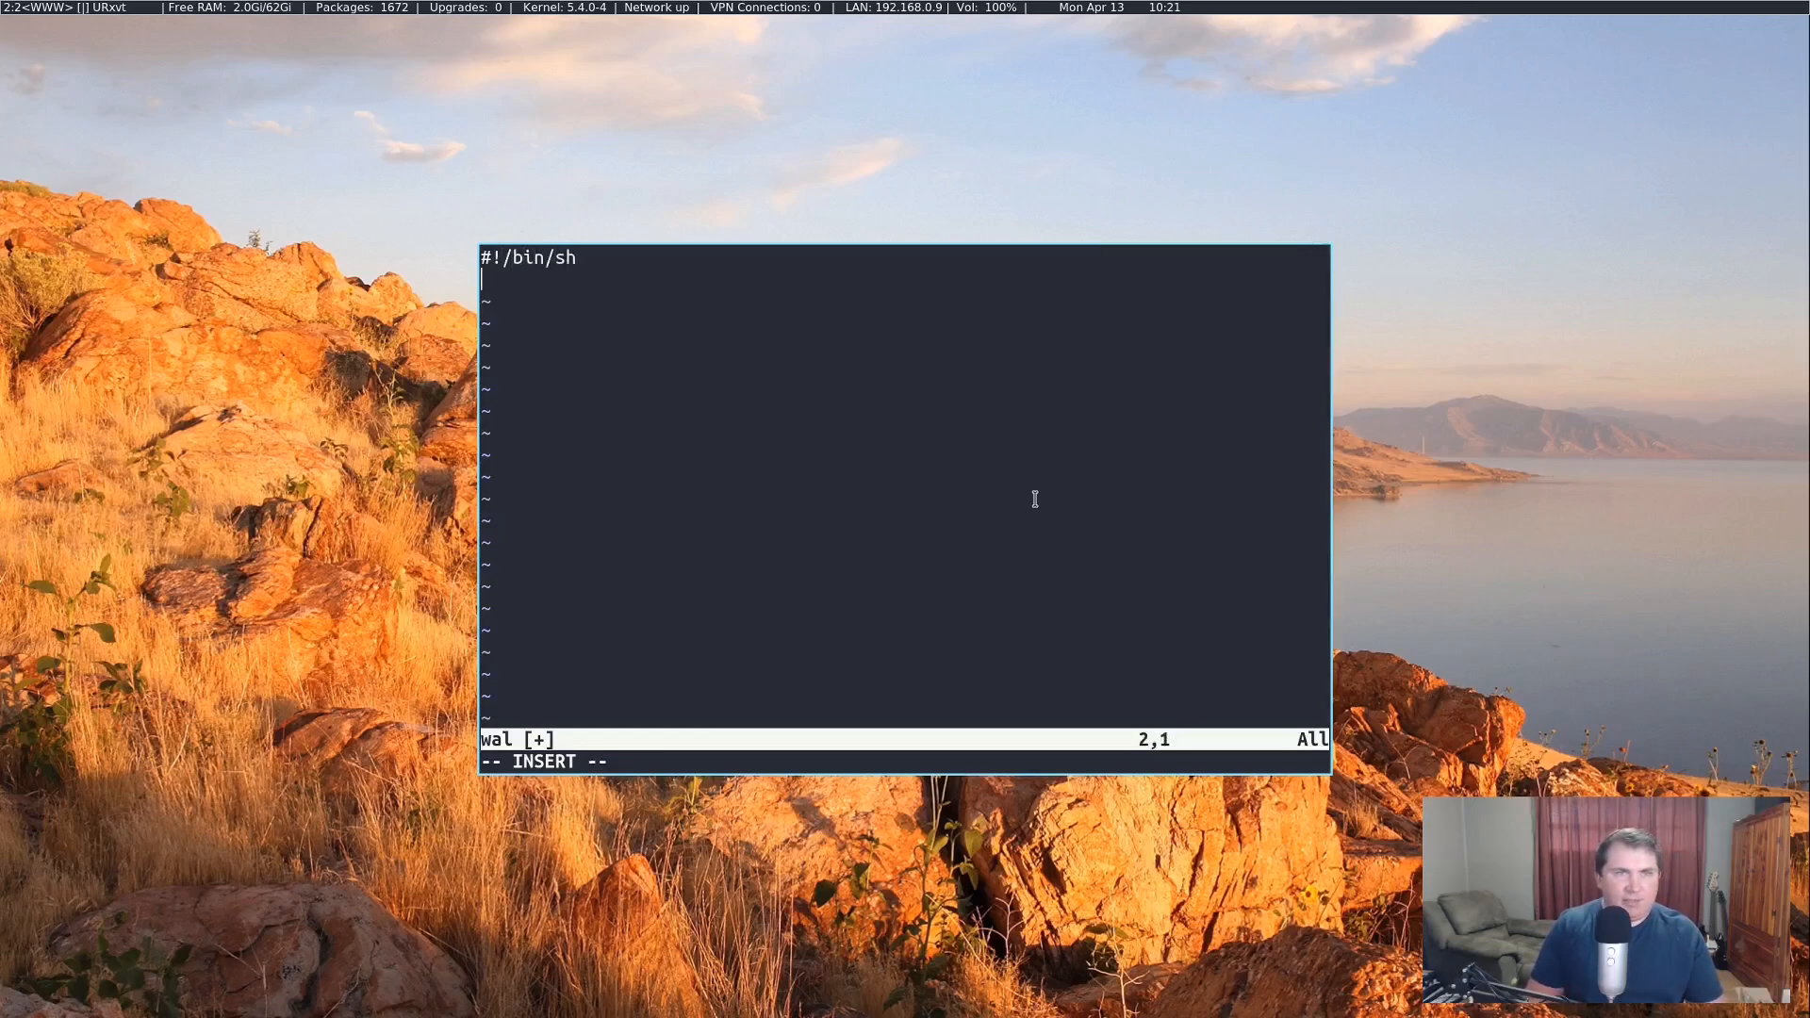
pyautogui.press('Return')
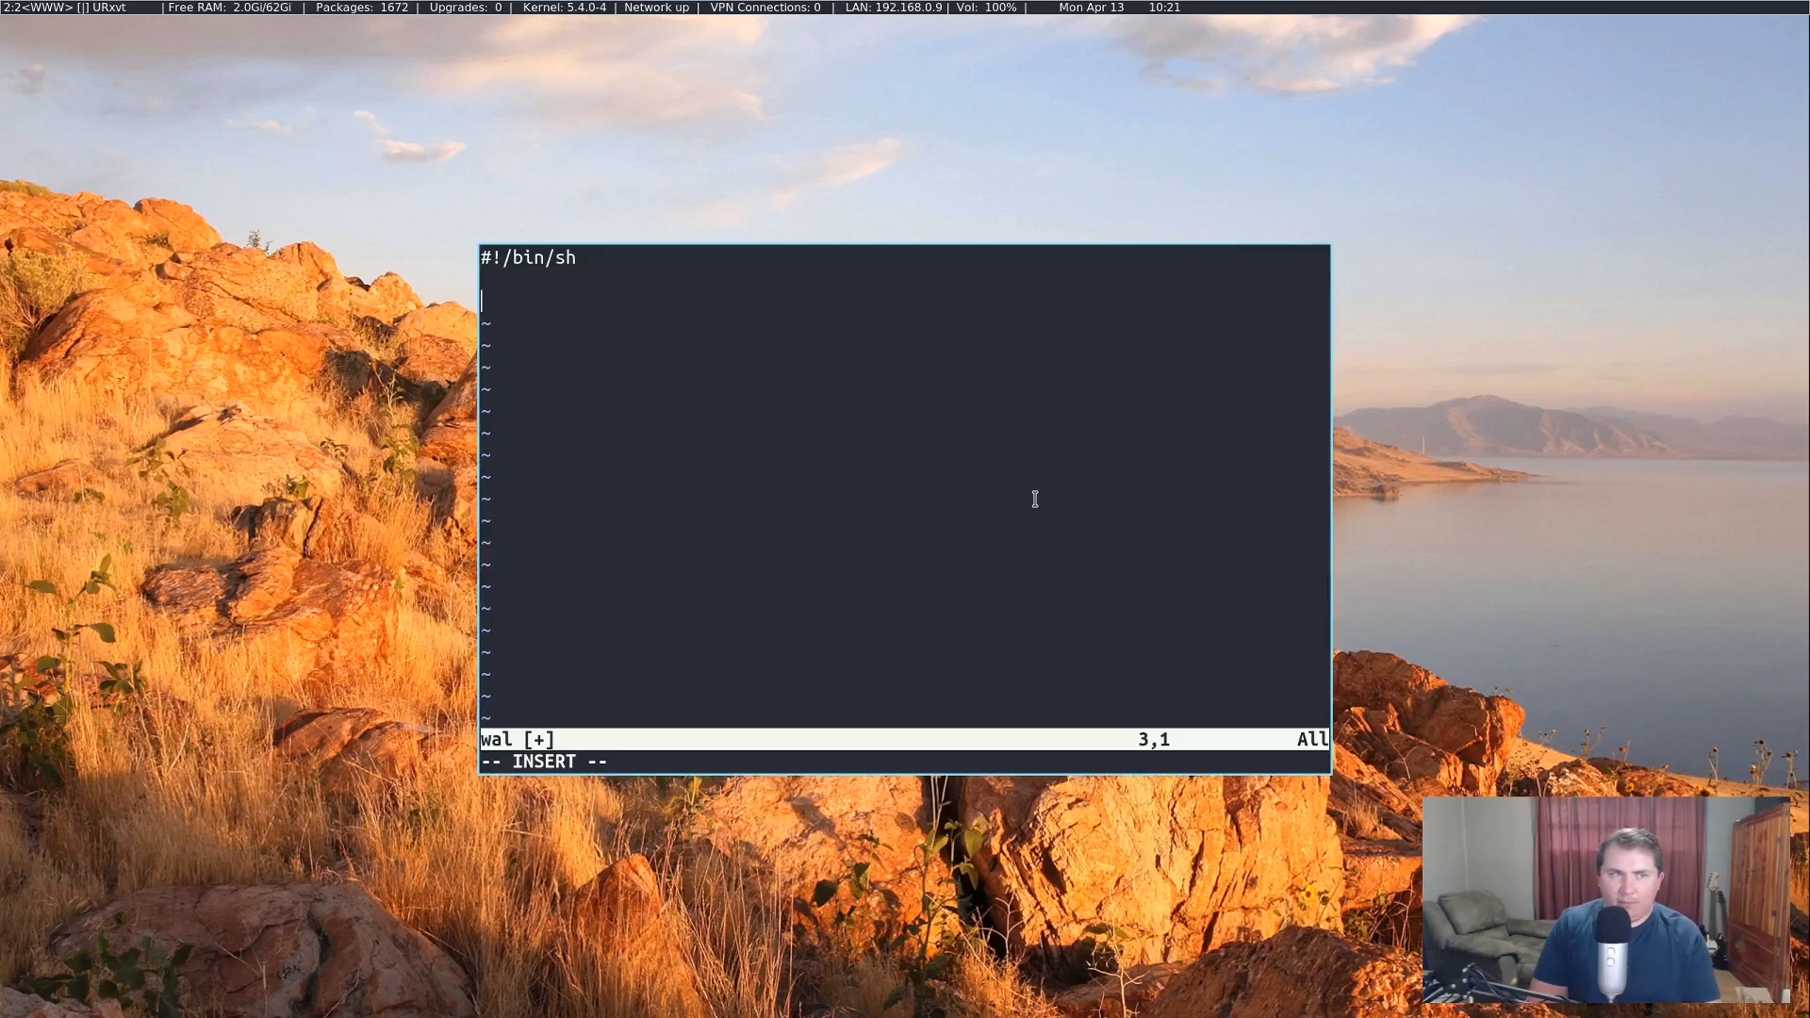
# Step: Set DIR="/home/$USER/Pictures/wallpapers" on the next line of the script
pyautogui.write('DIR')
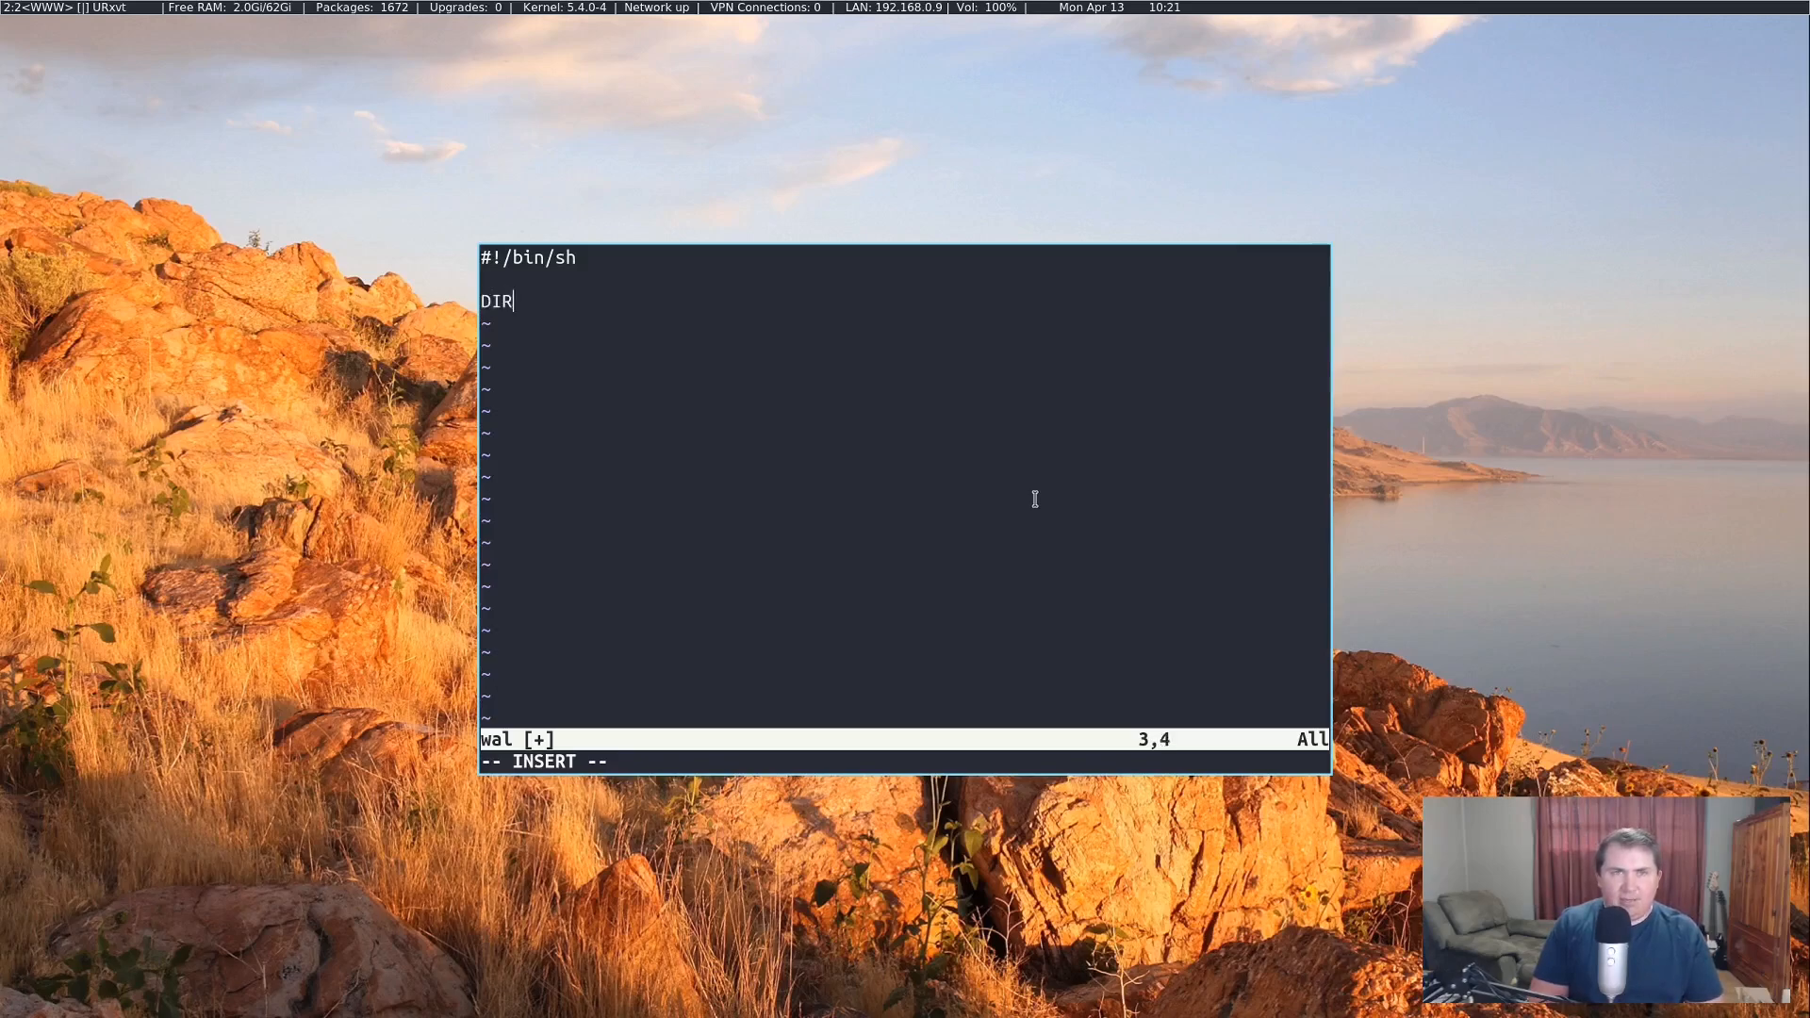
pyautogui.write('=')
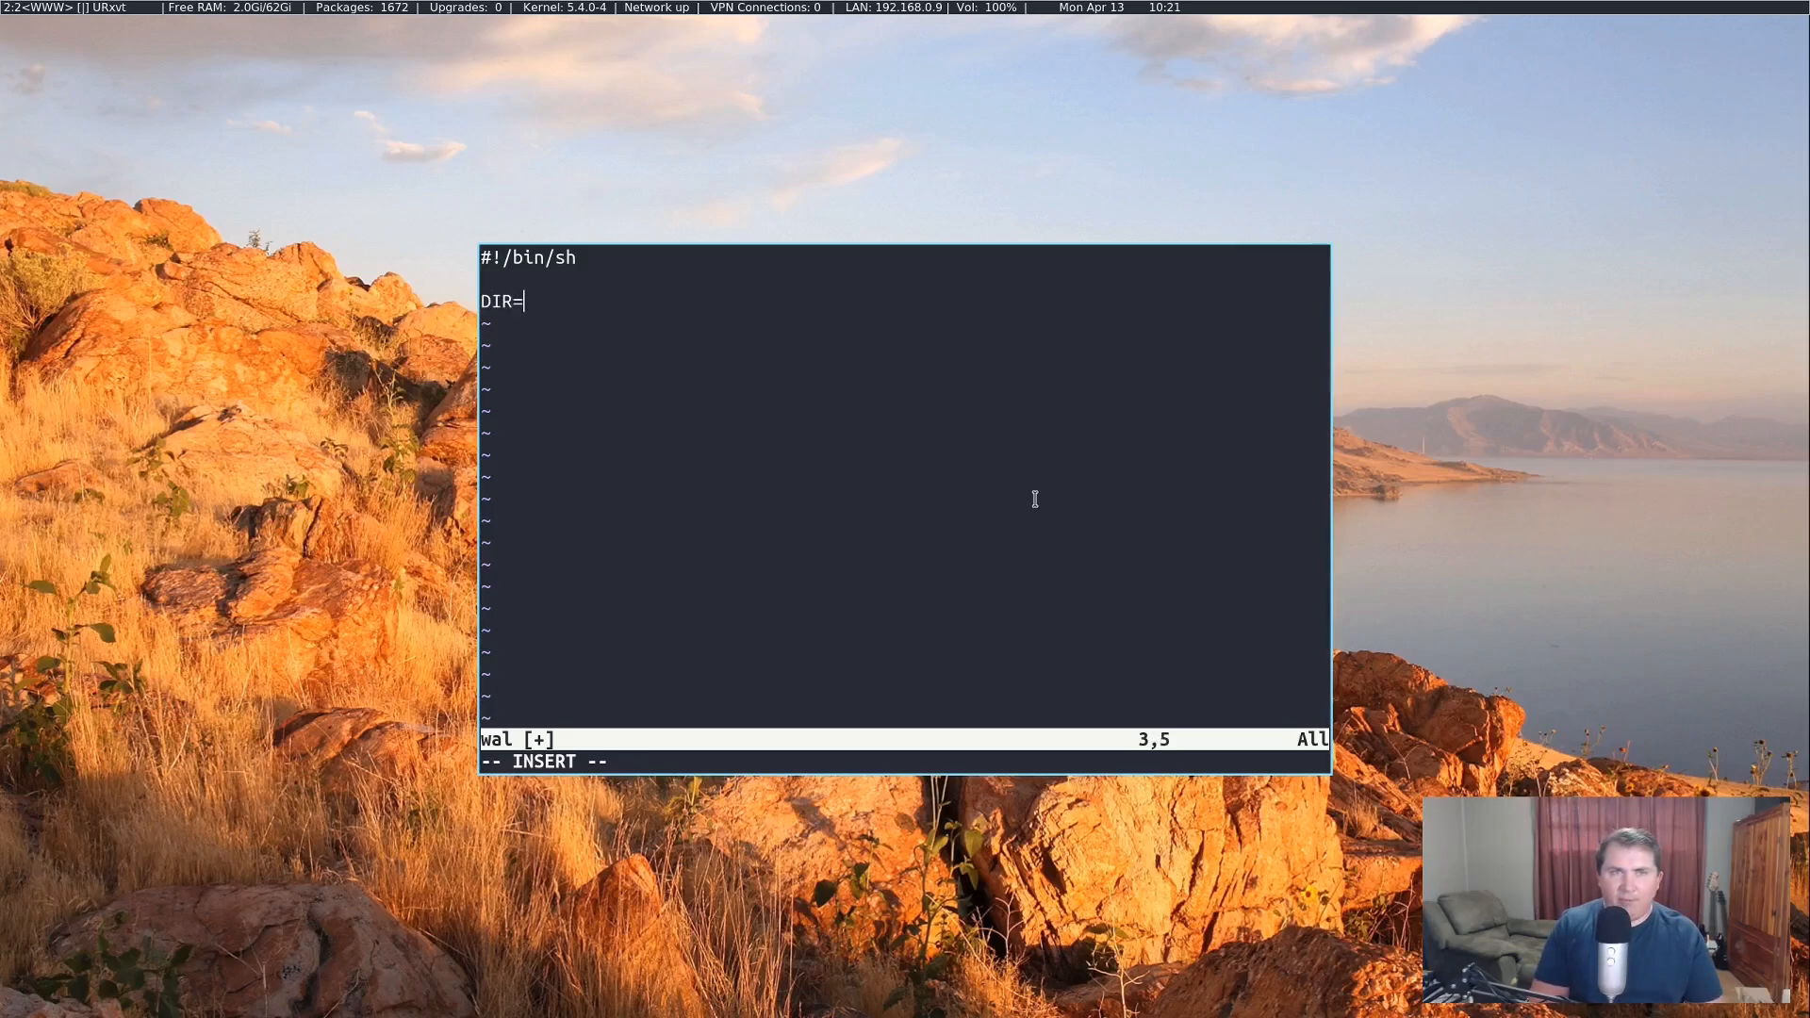
pyautogui.write('"')
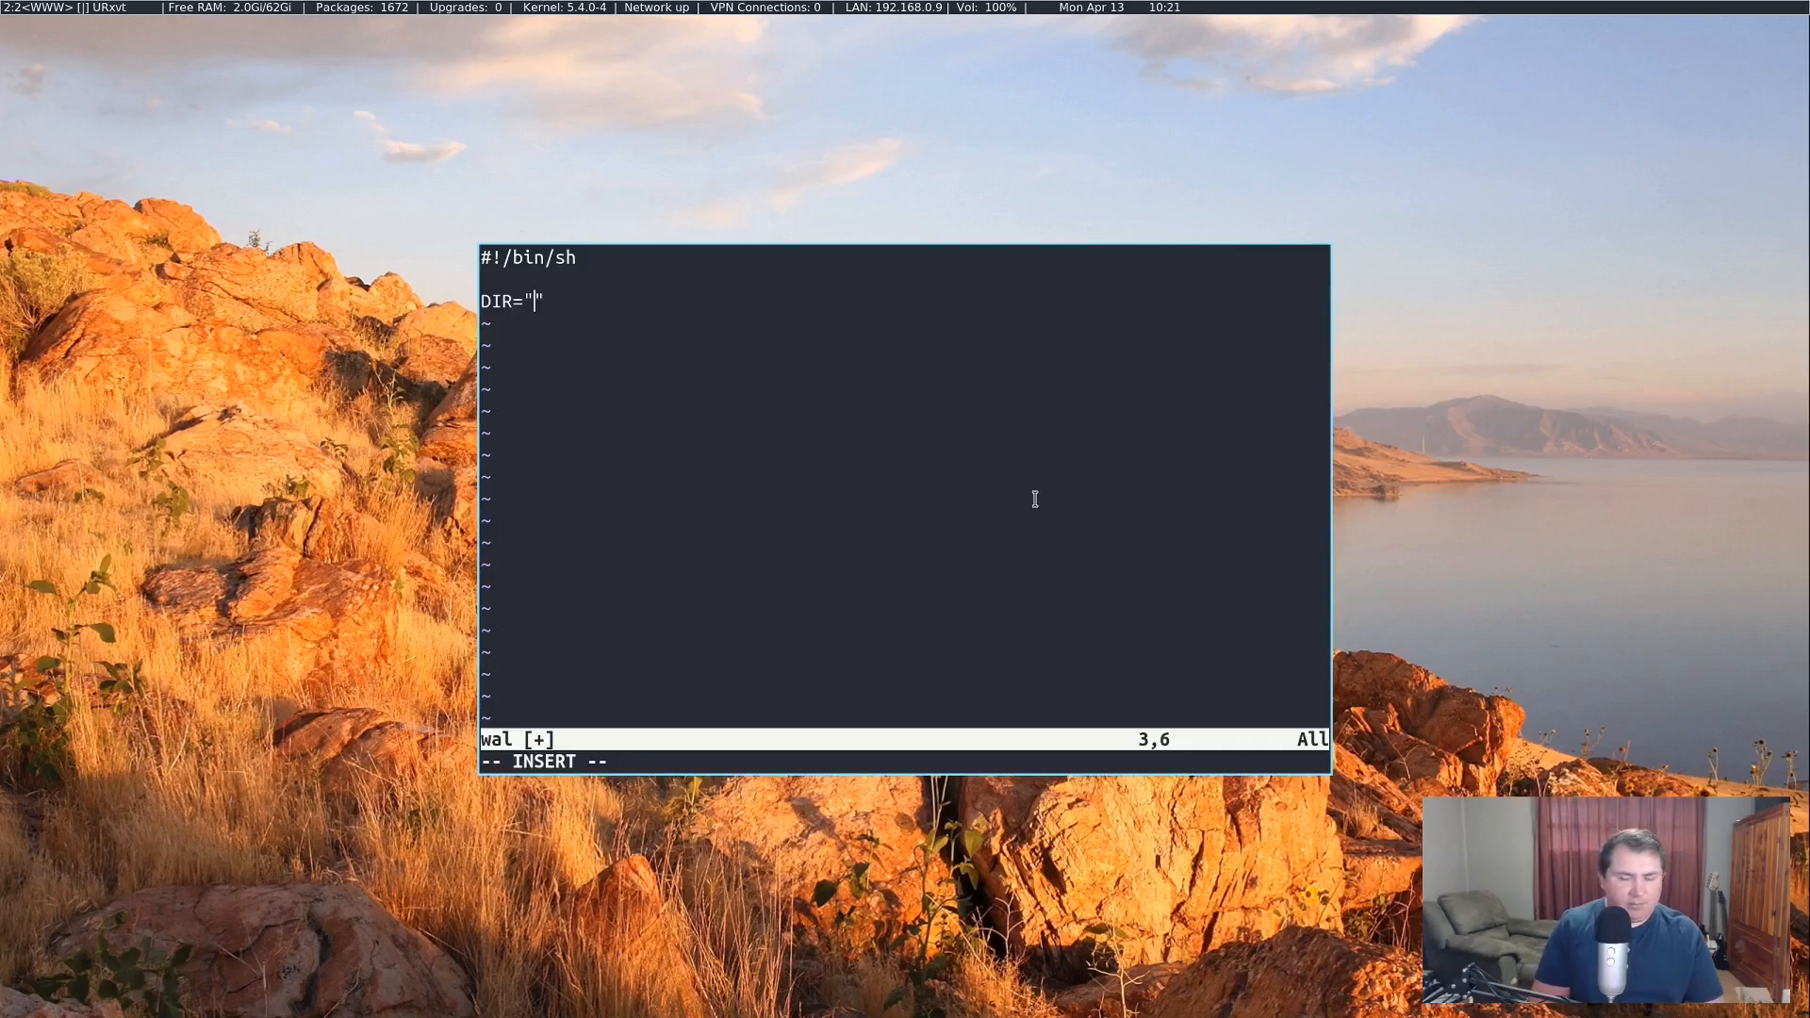
pyautogui.write('/home/')
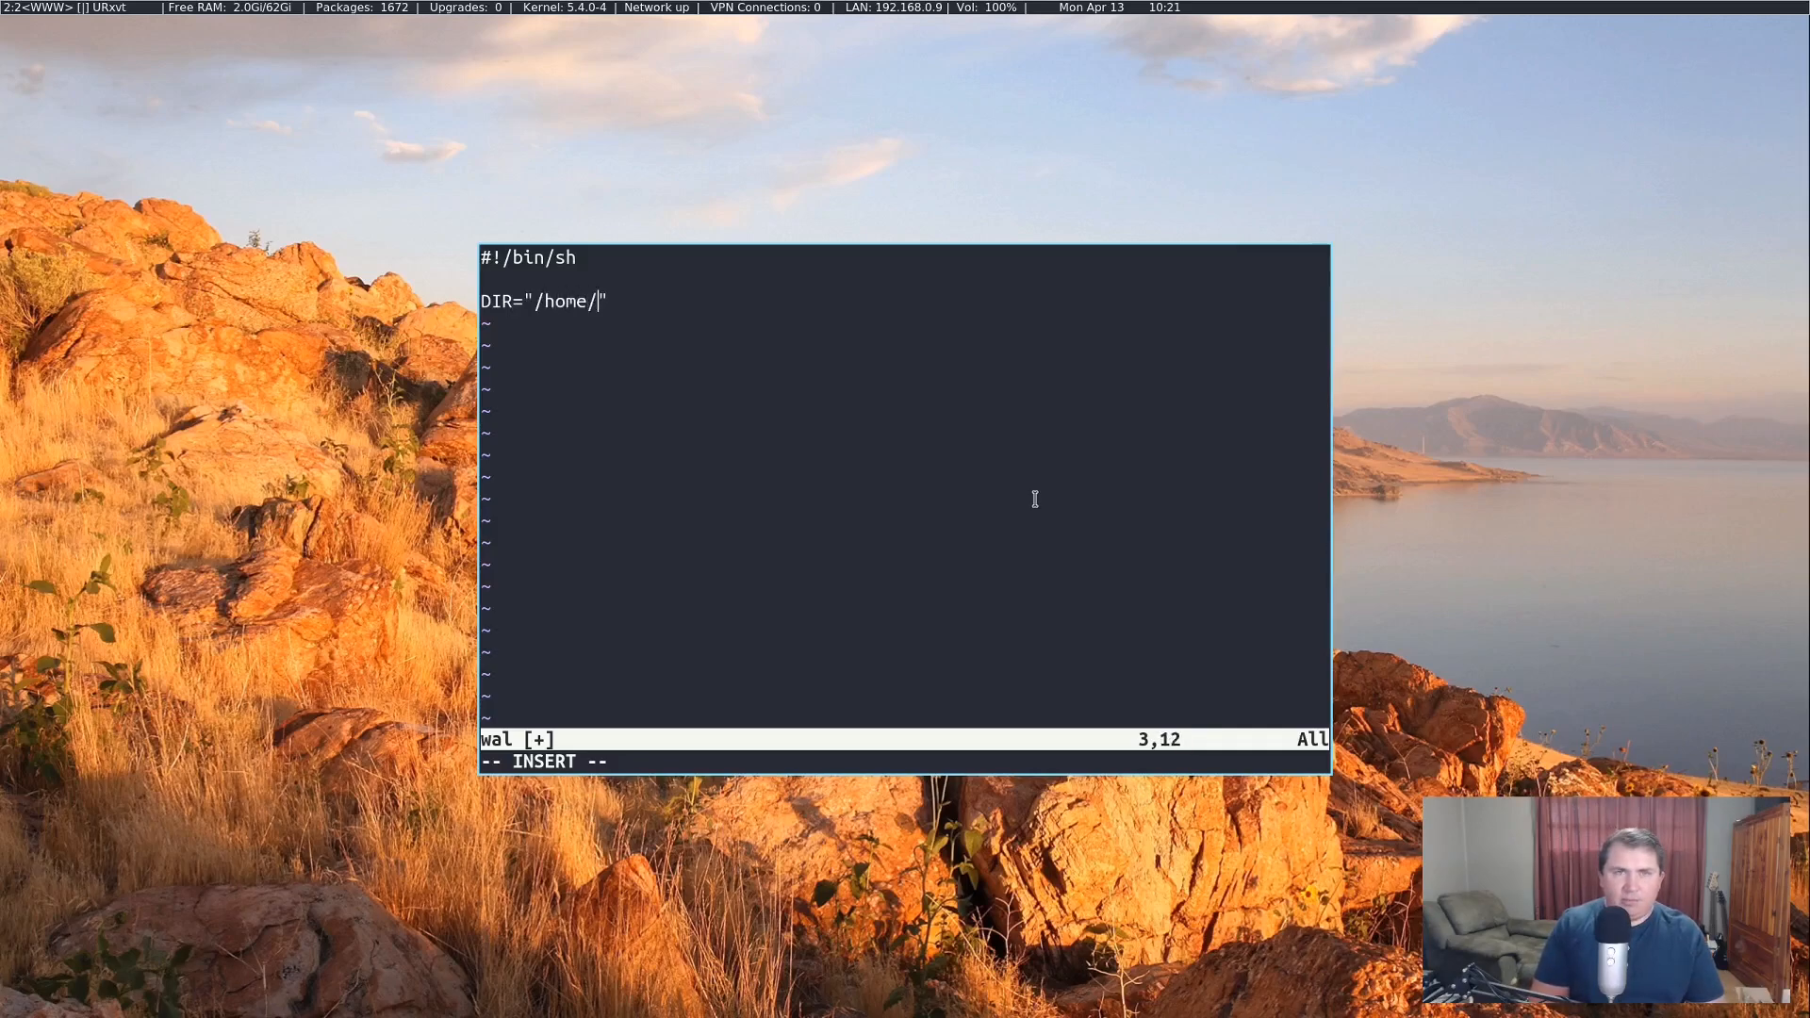
pyautogui.write('$USER')
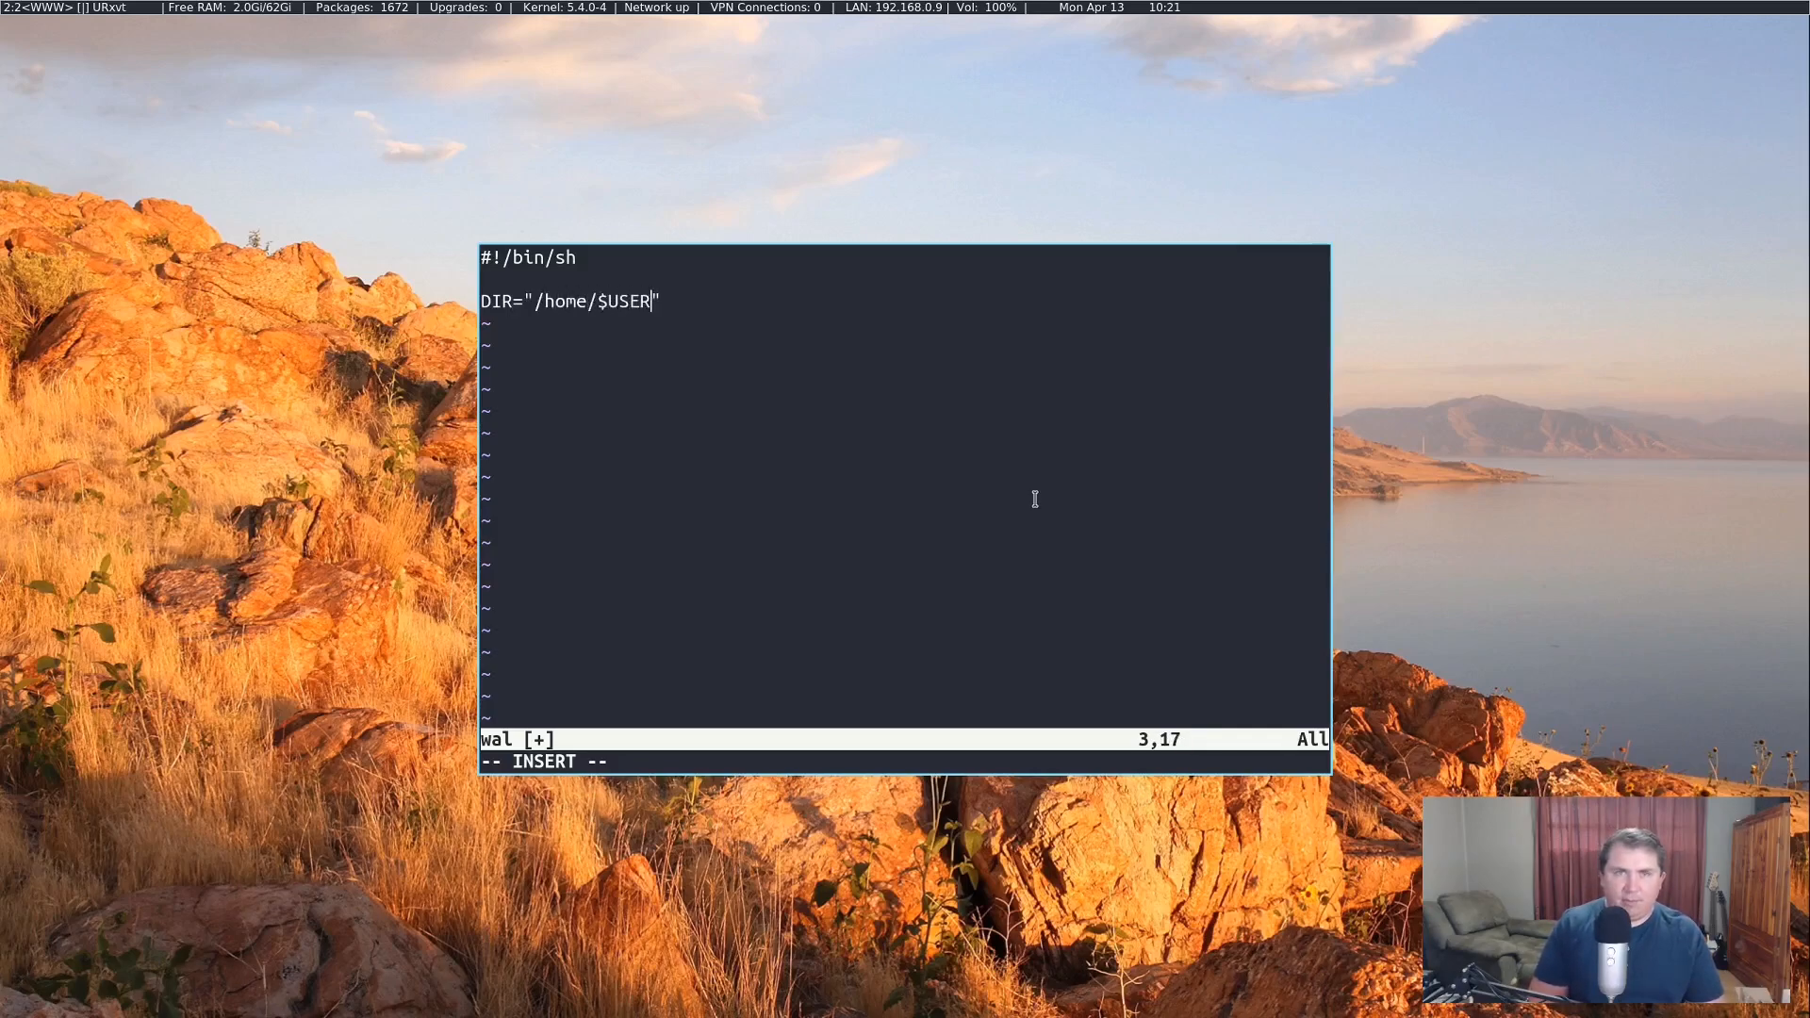
pyautogui.write('/')
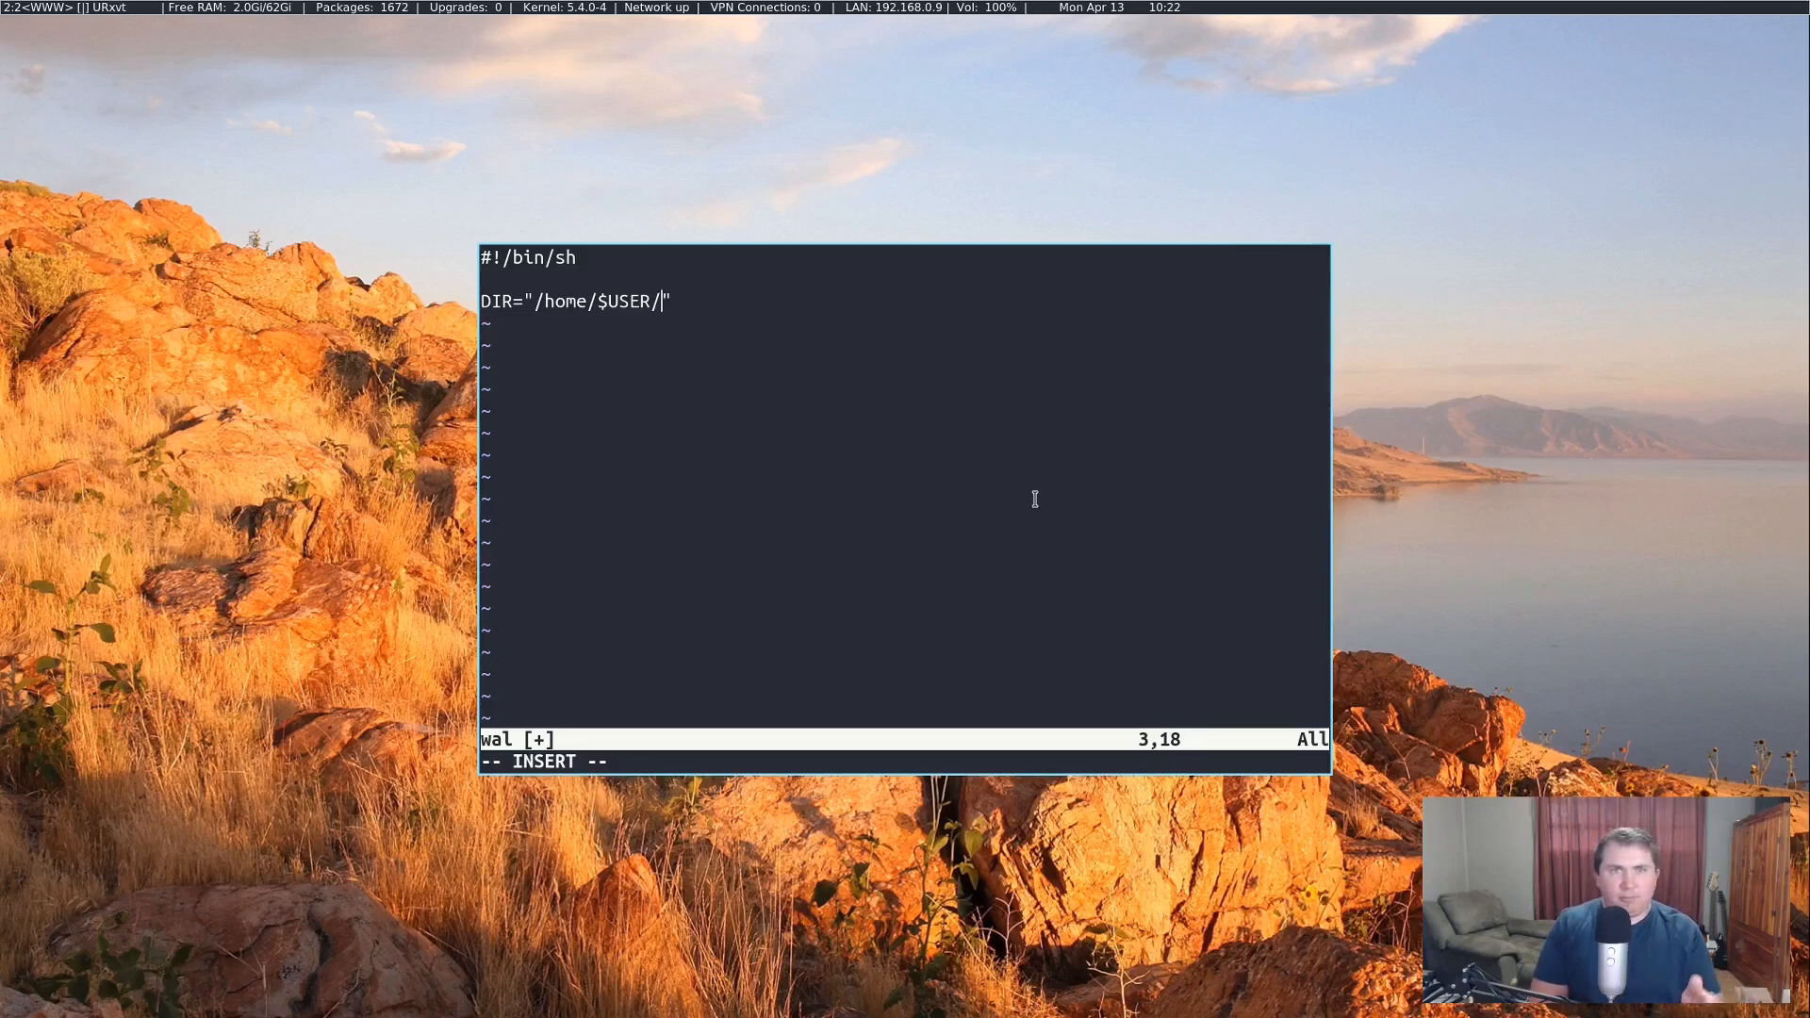
pyautogui.write('Pict')
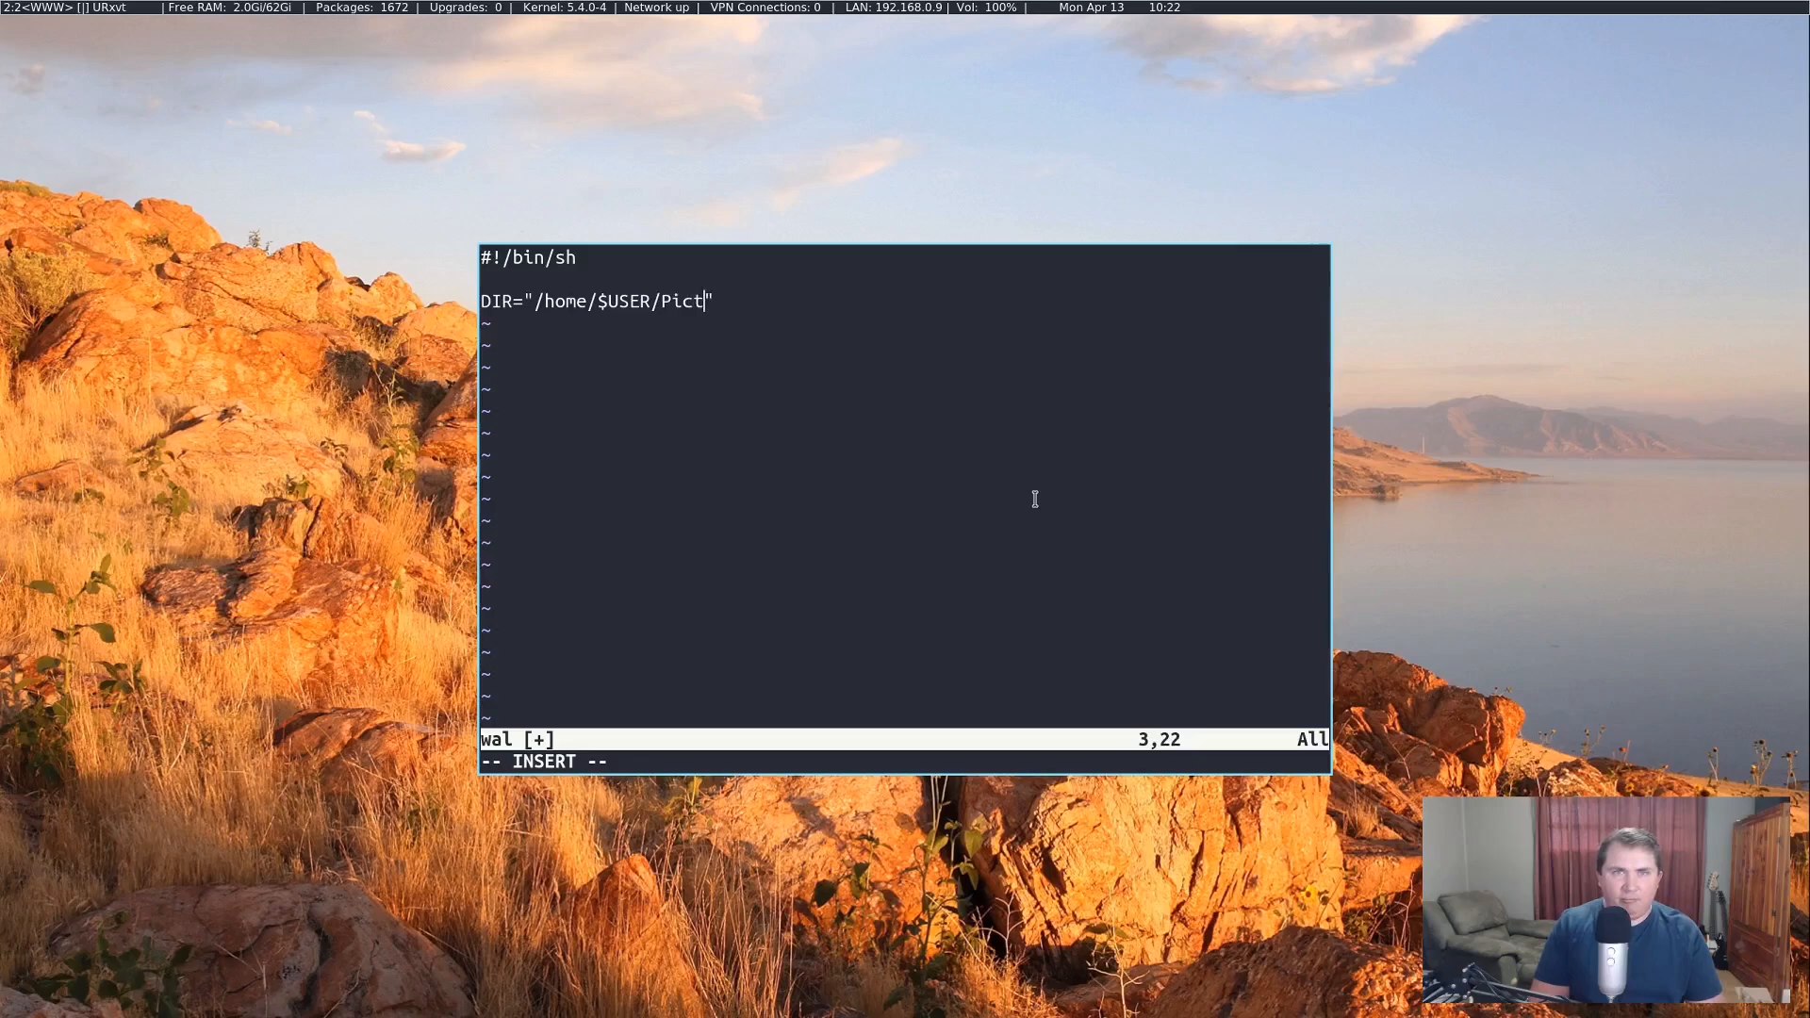
pyautogui.write('ures')
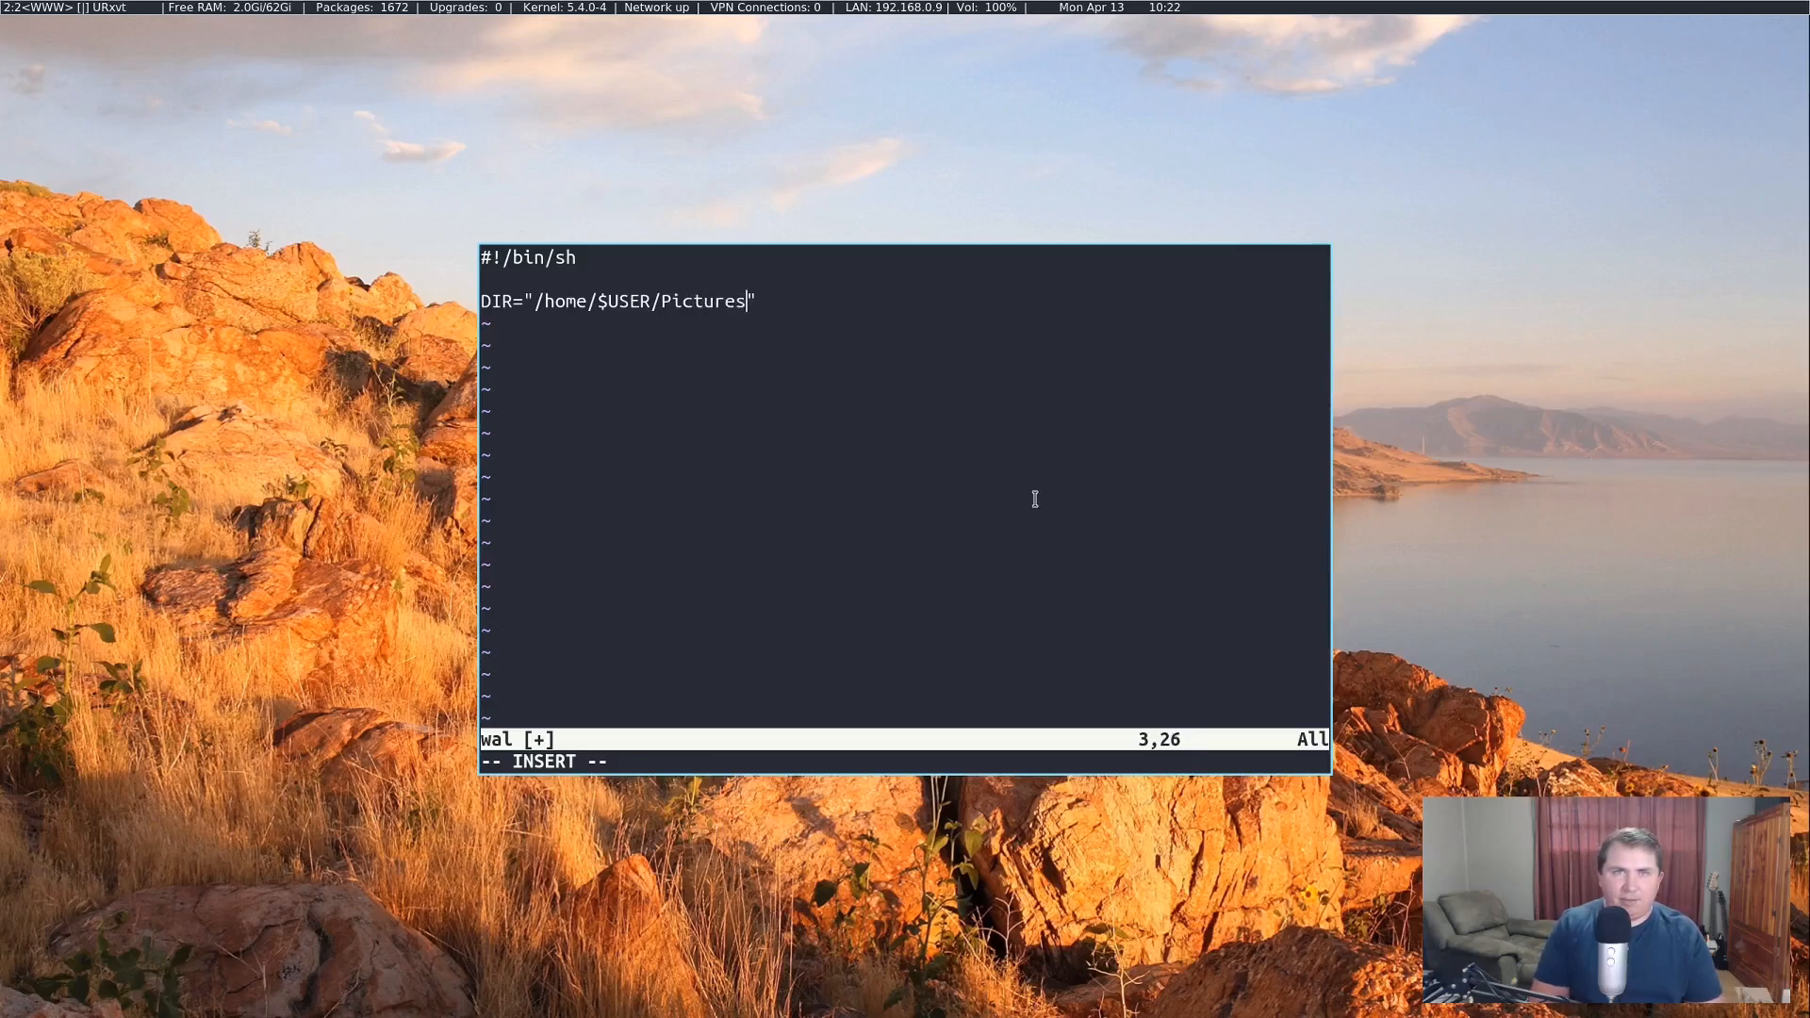
pyautogui.write('/wallpapers')
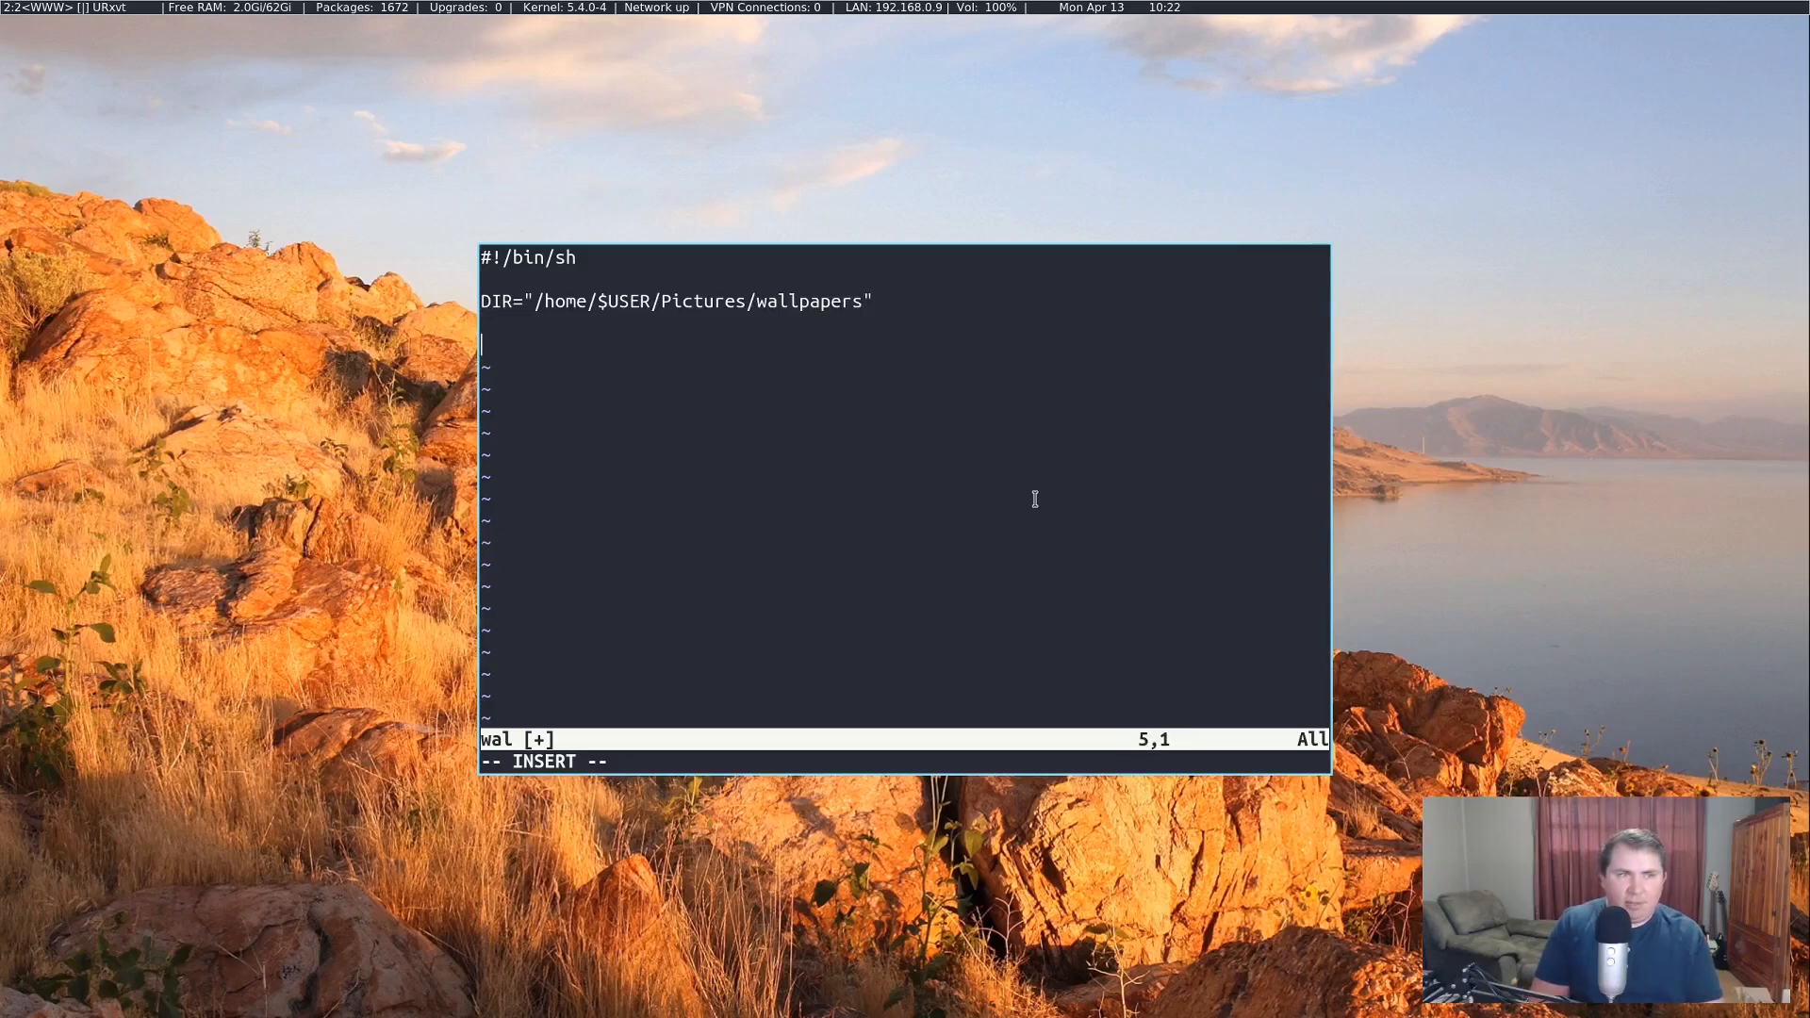
# Step: Write WAL="$(ls -$DIR/*.png | shuf -n1)" to pick one random .png wallpaper
pyautogui.write('WAL')
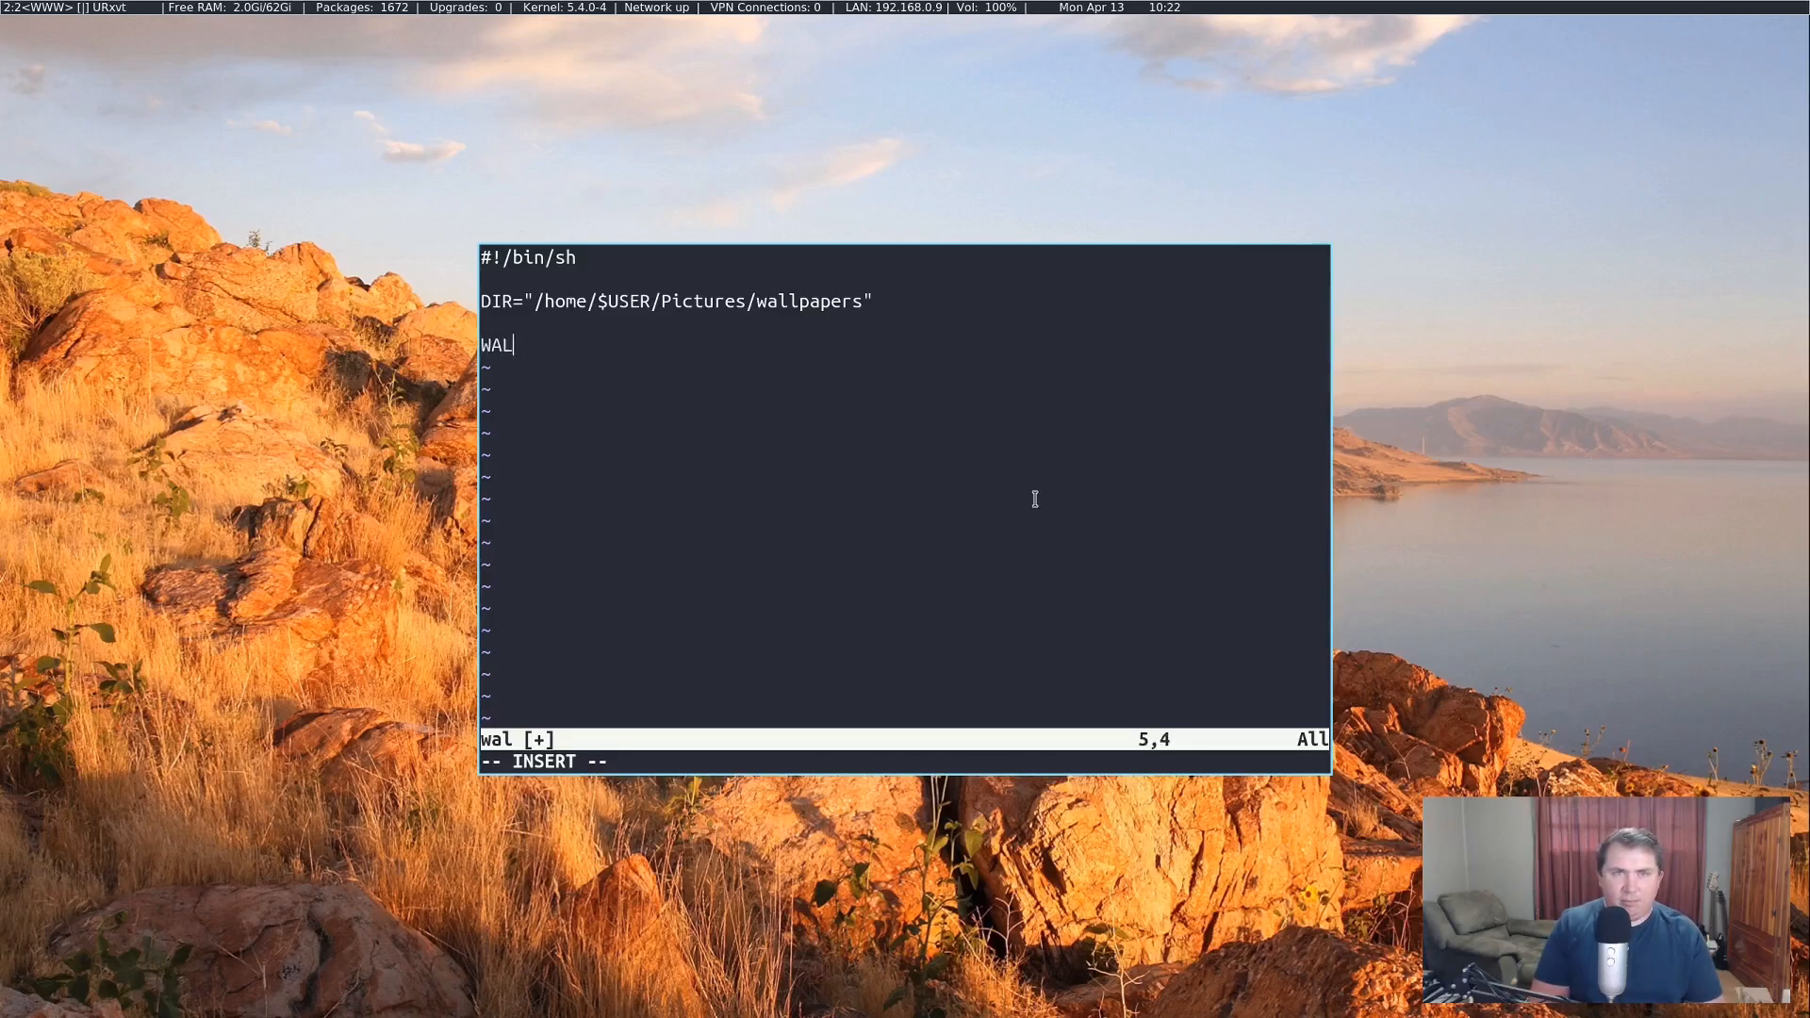
pyautogui.write('="')
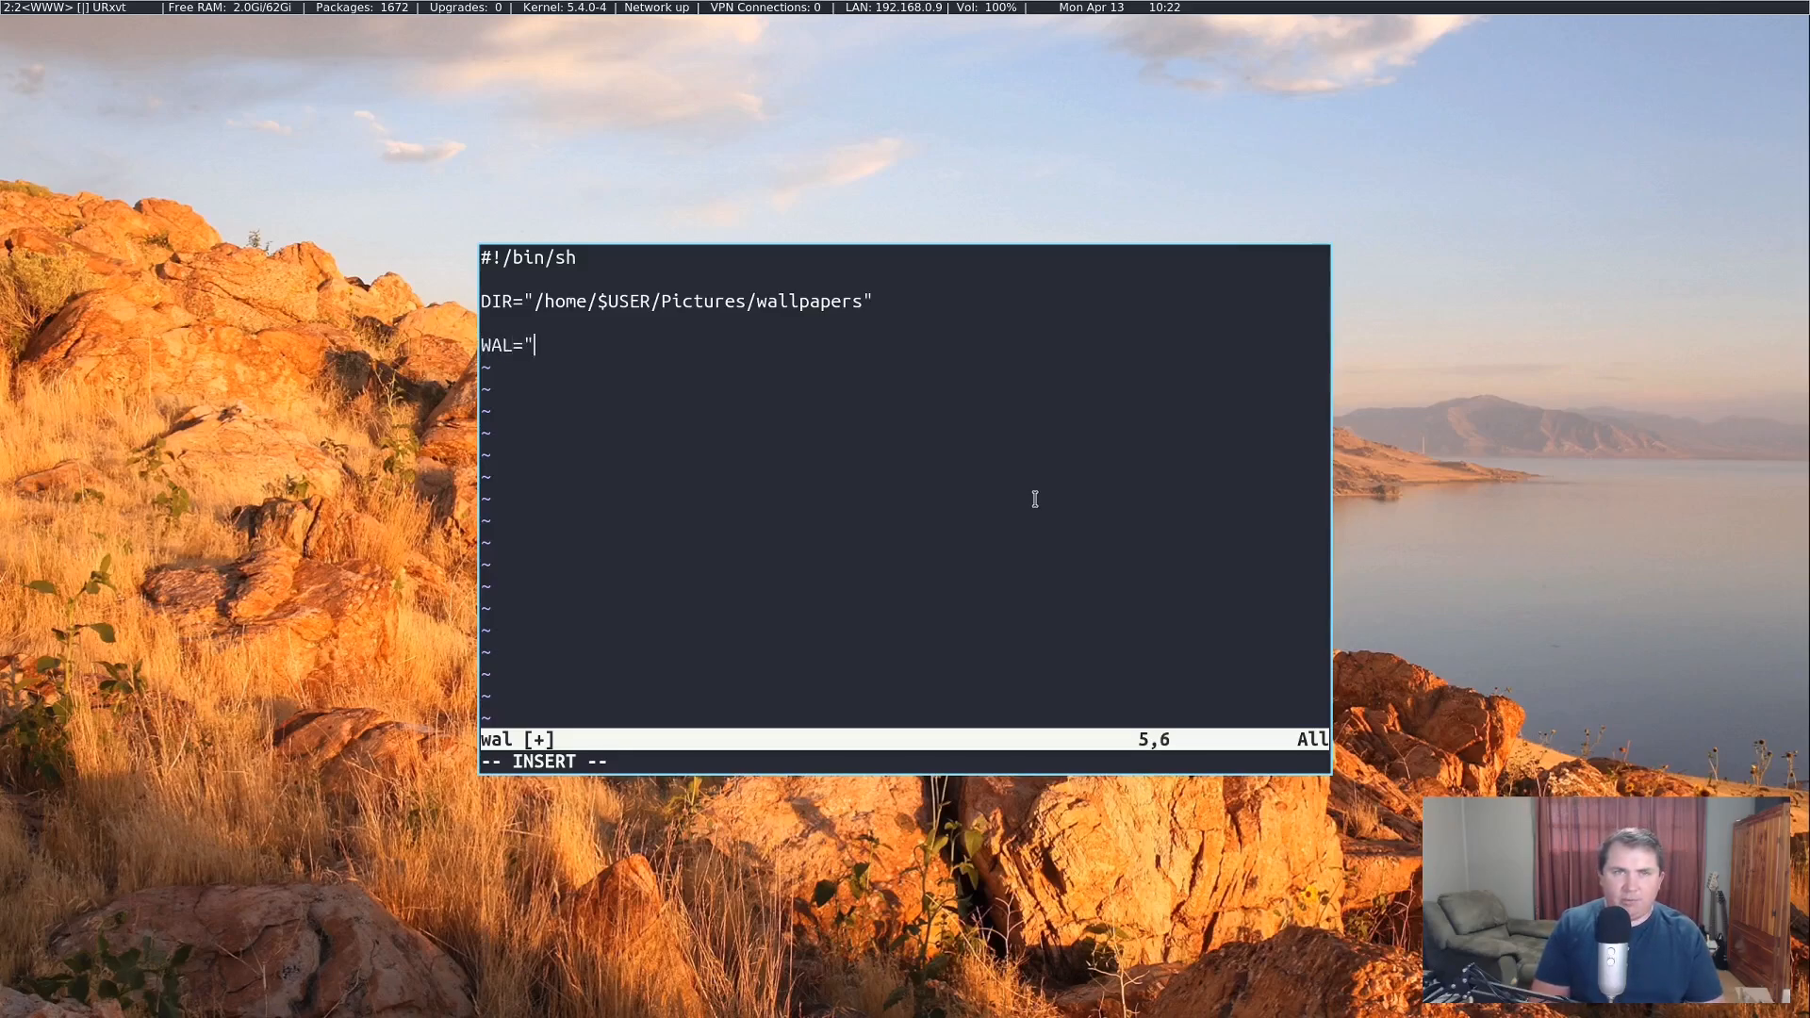
pyautogui.write('"')
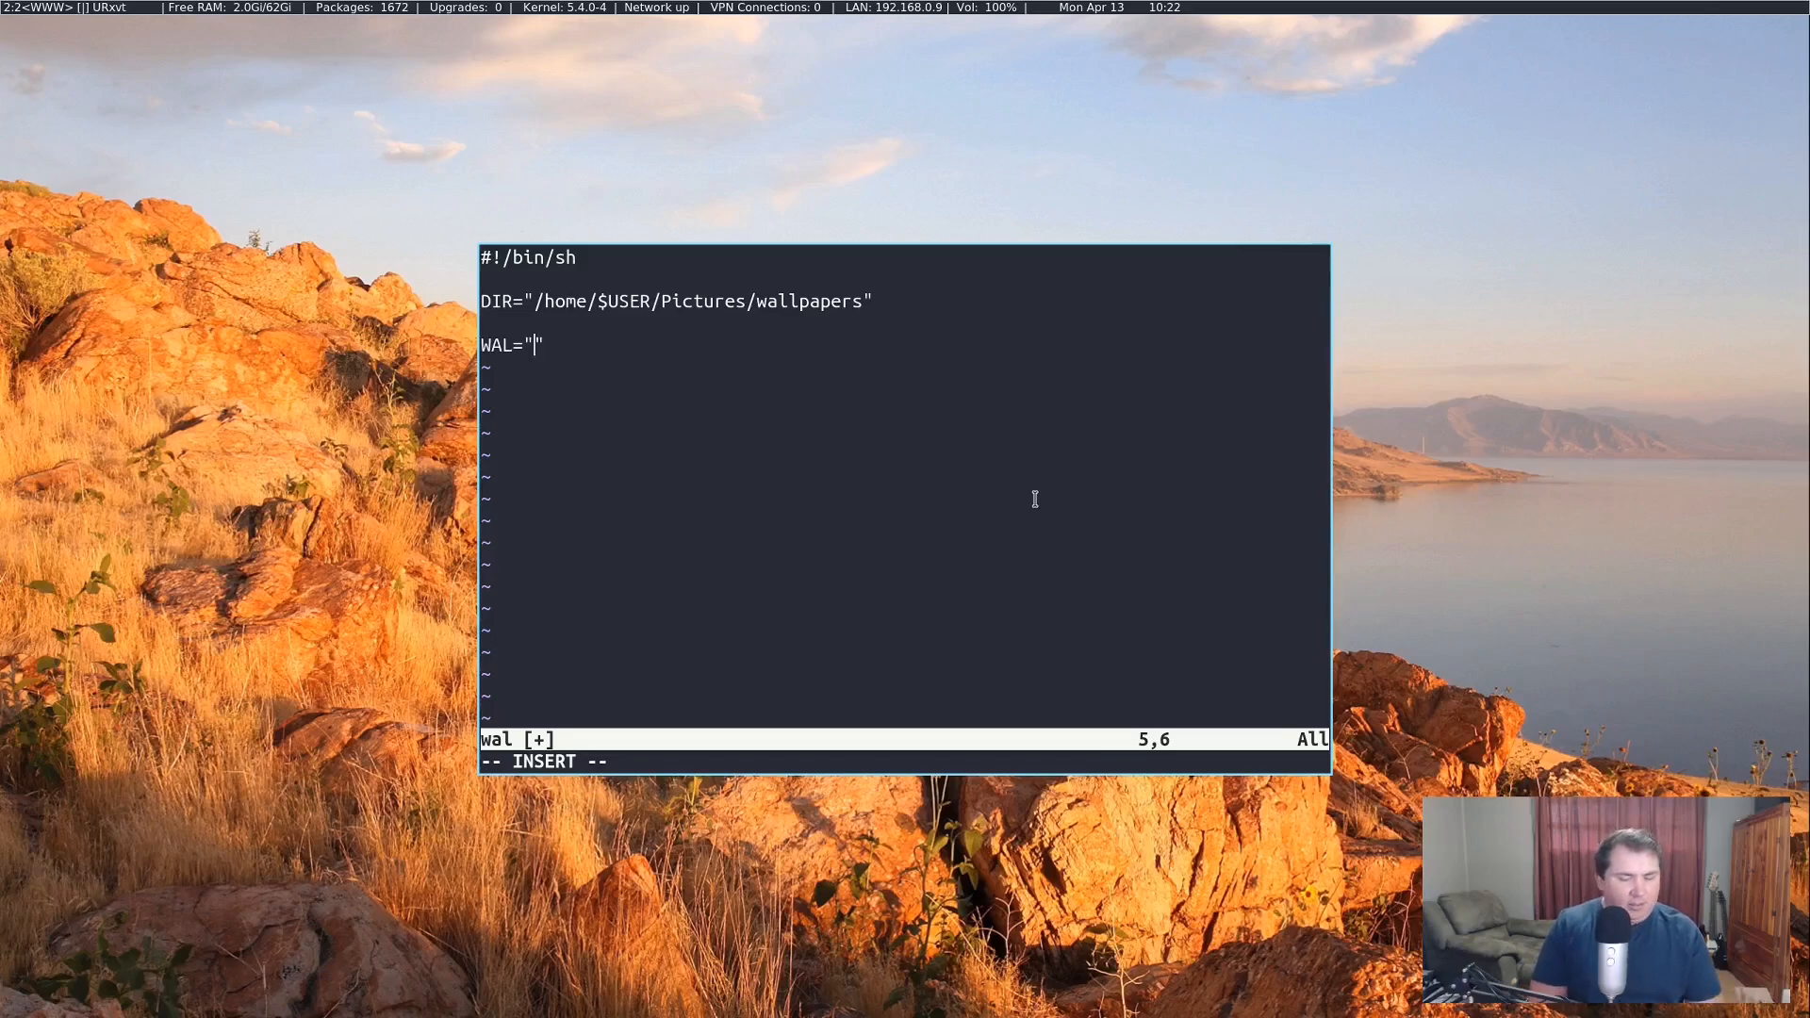
pyautogui.write('$')
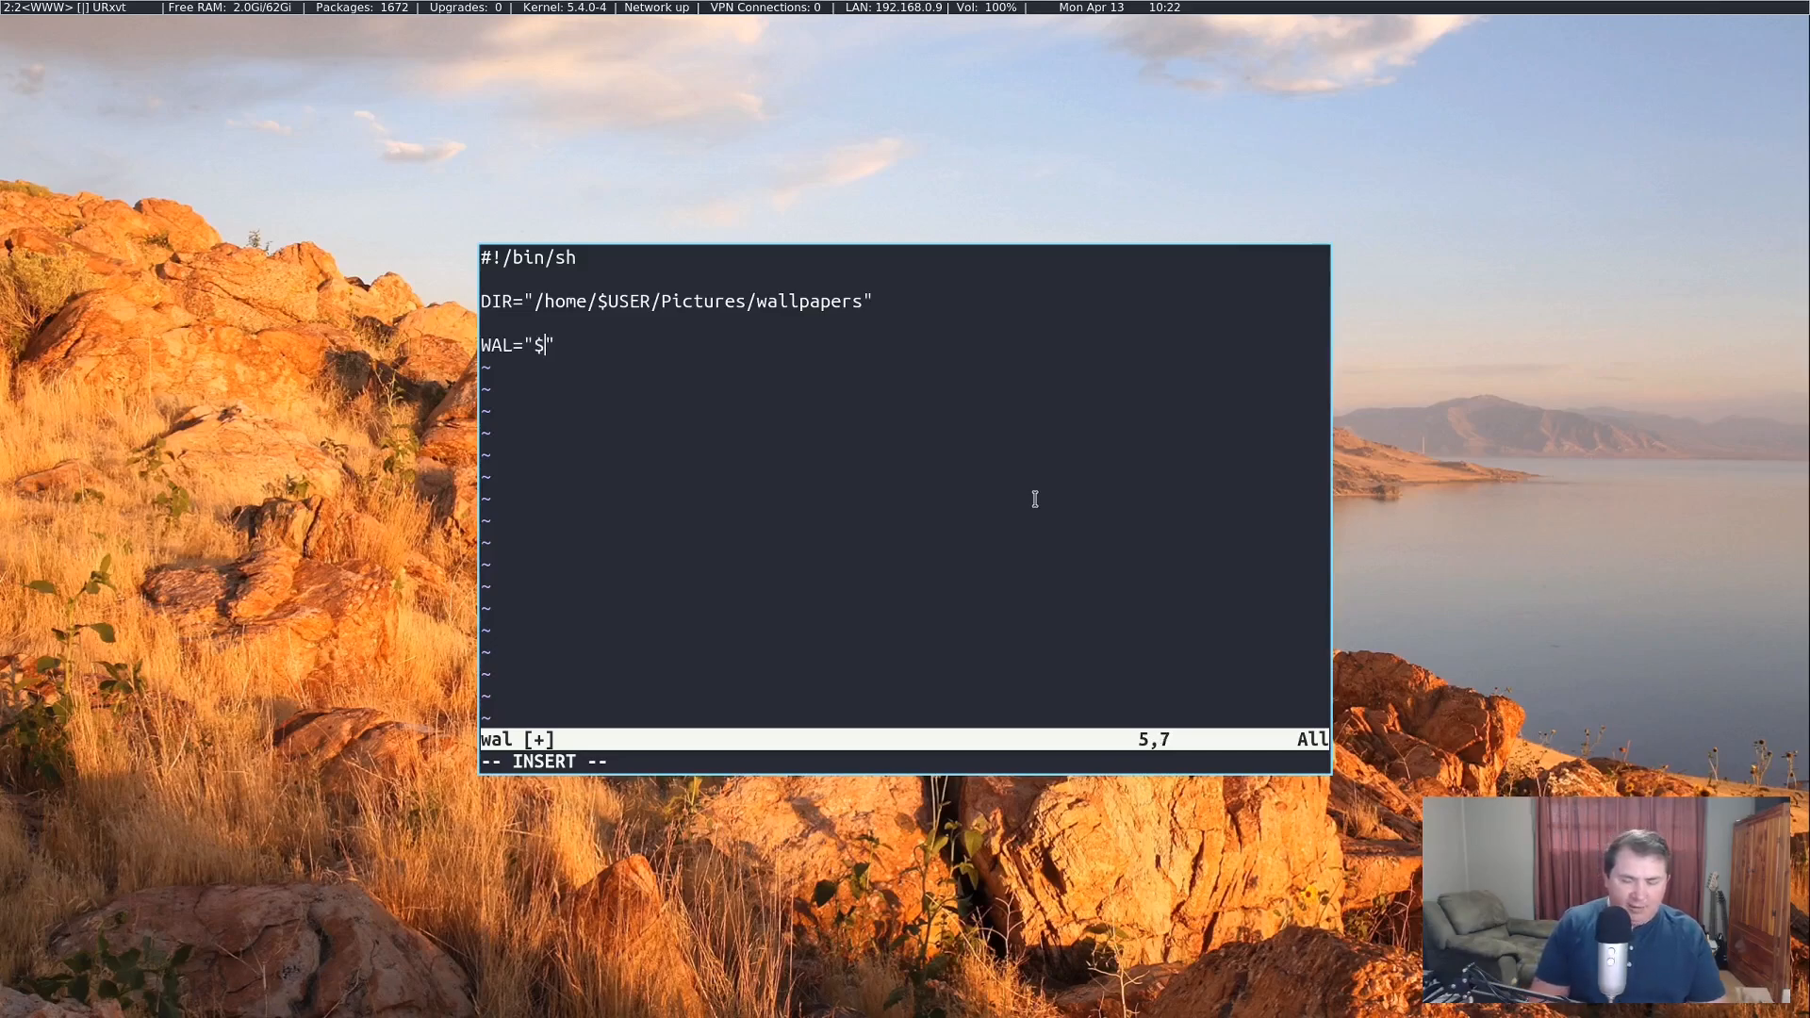
pyautogui.write('(')
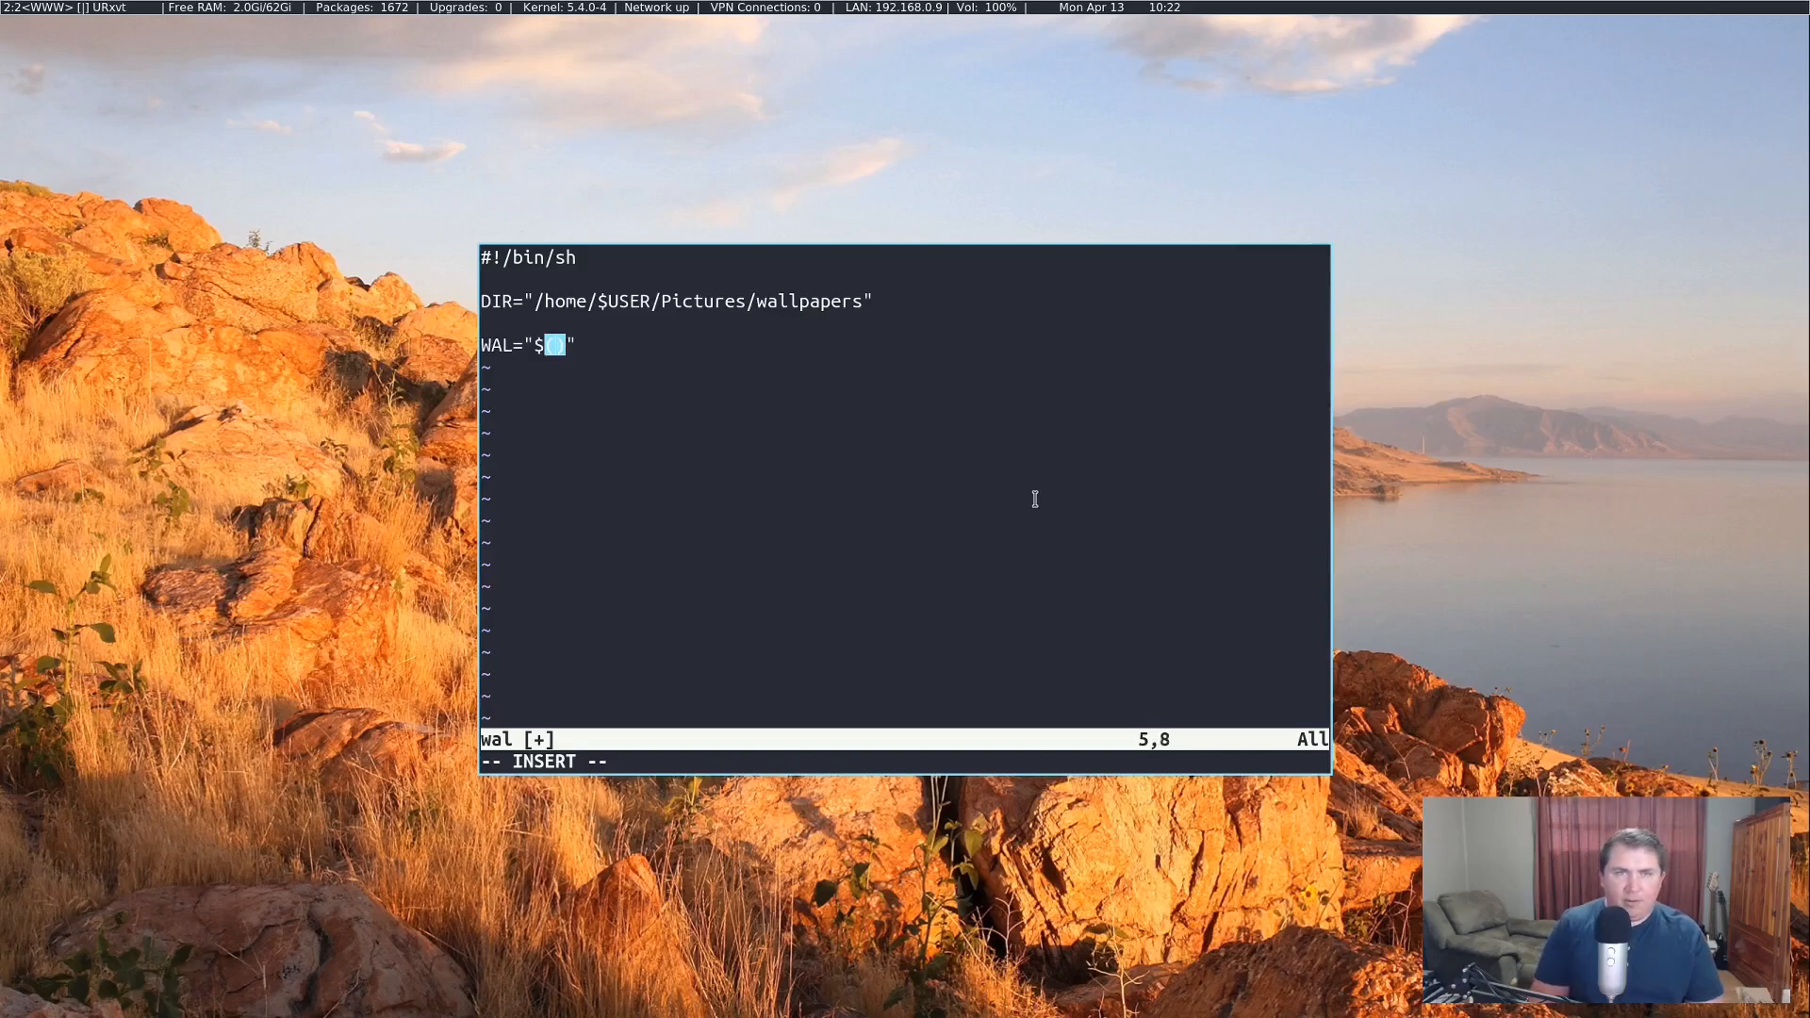
pyautogui.write('ls')
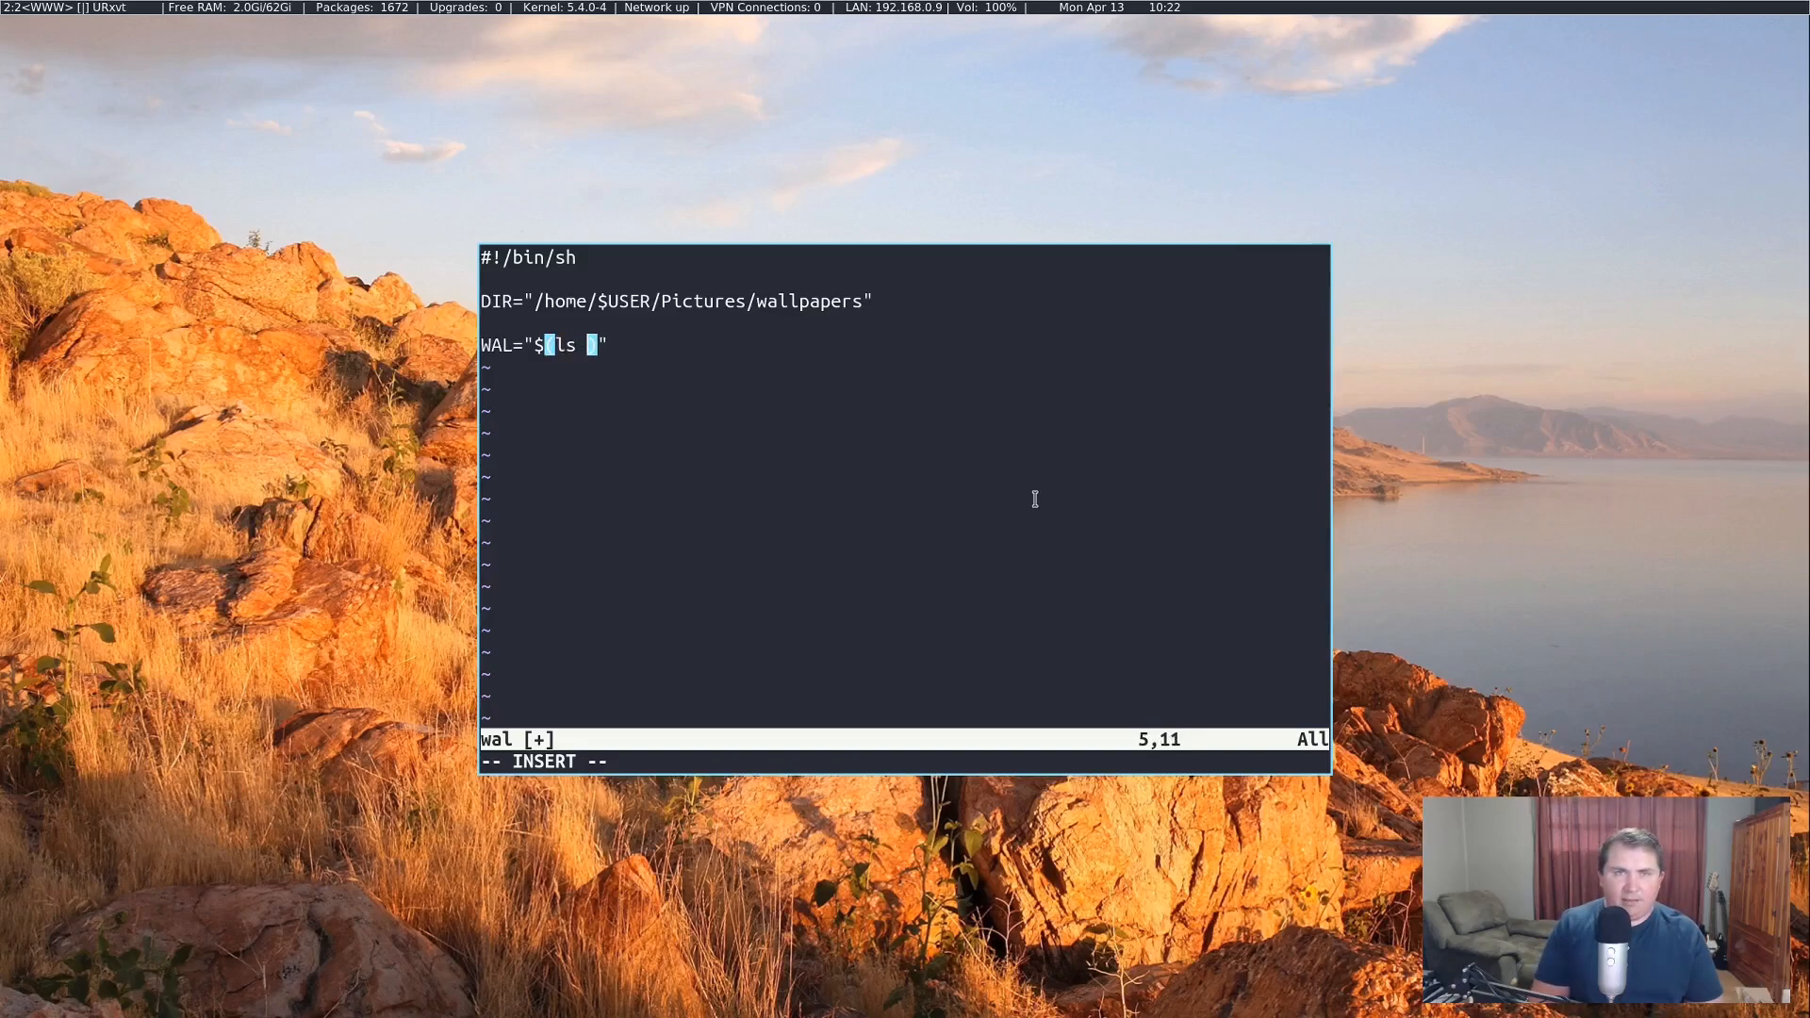
pyautogui.write('-$DIR')
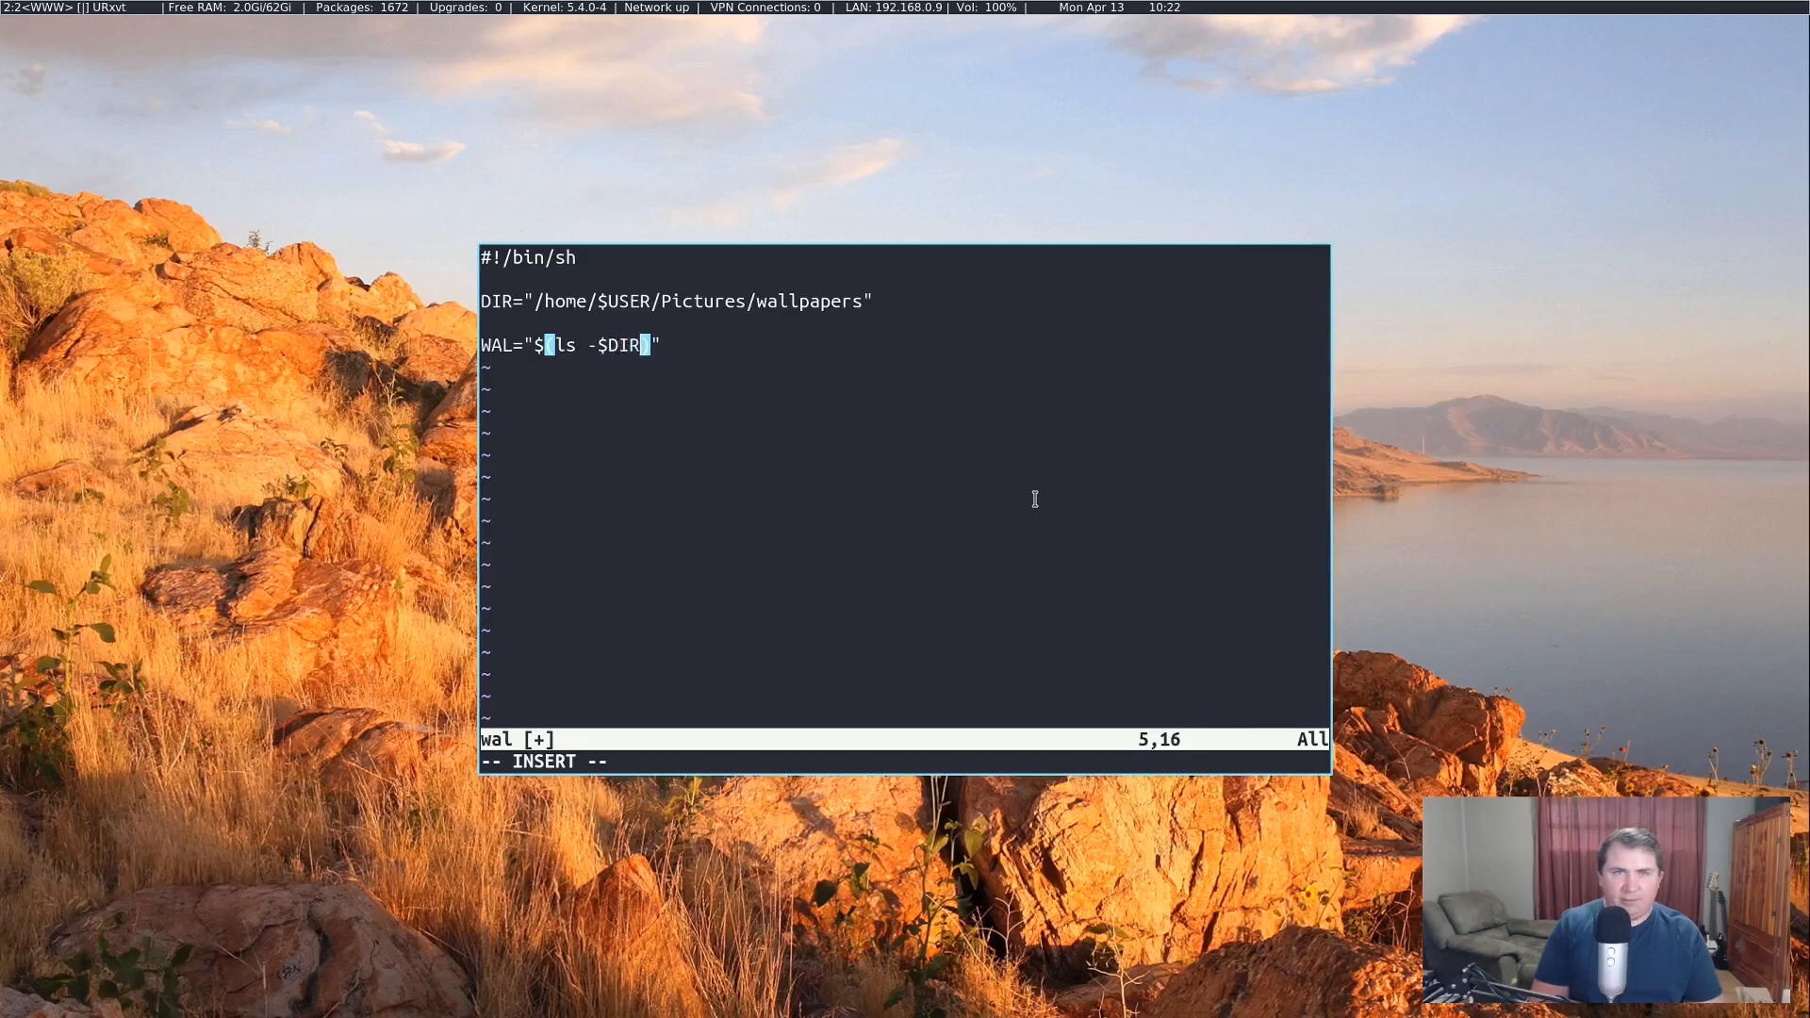
pyautogui.write('/')
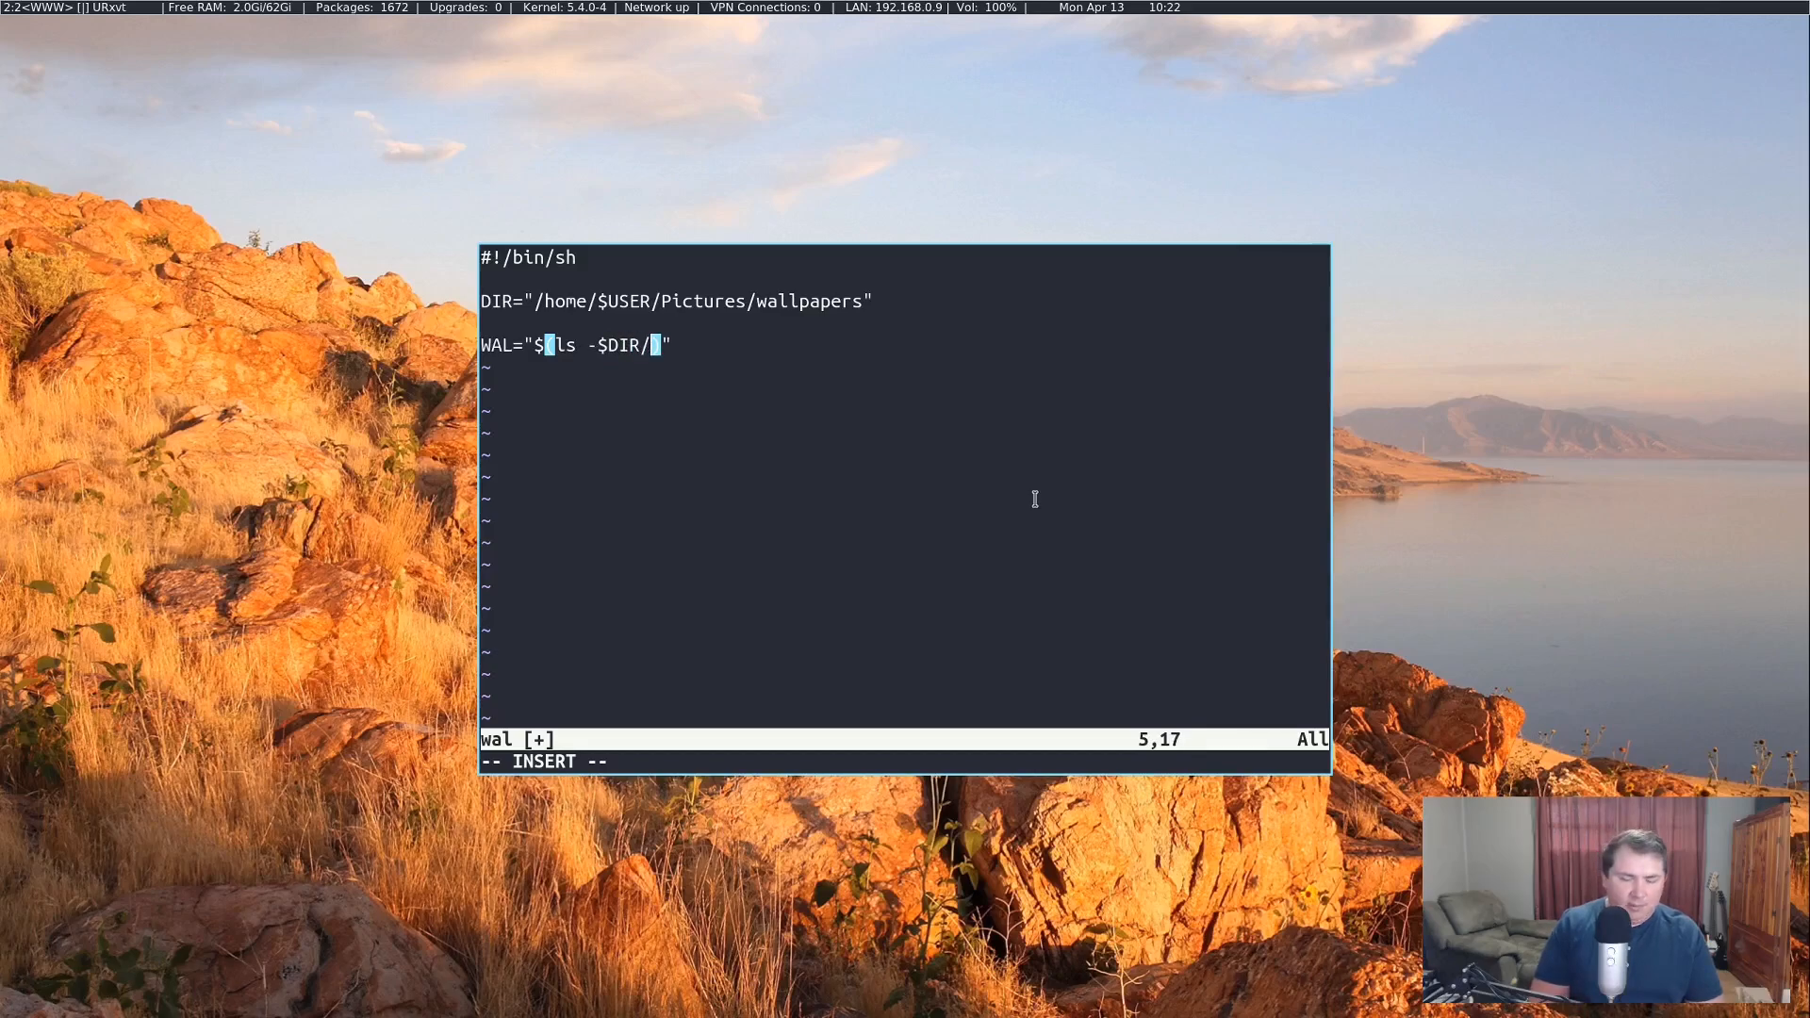
pyautogui.write('*.')
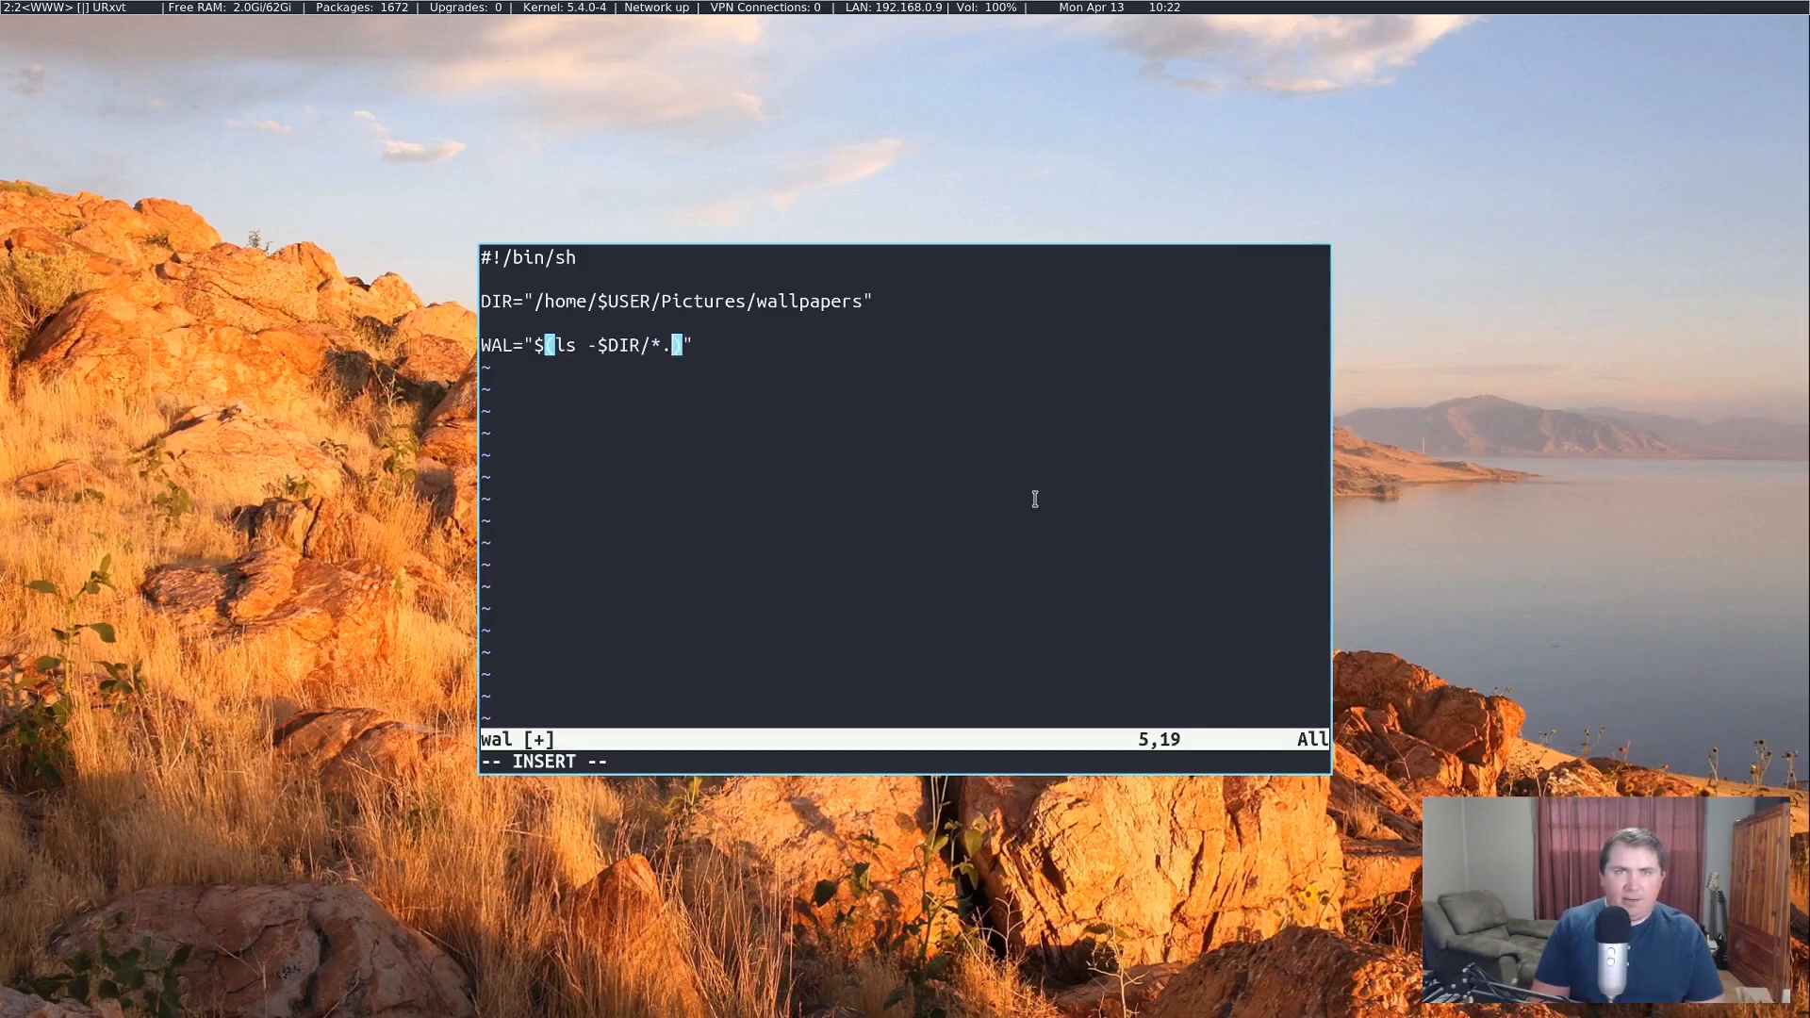
pyautogui.write('png')
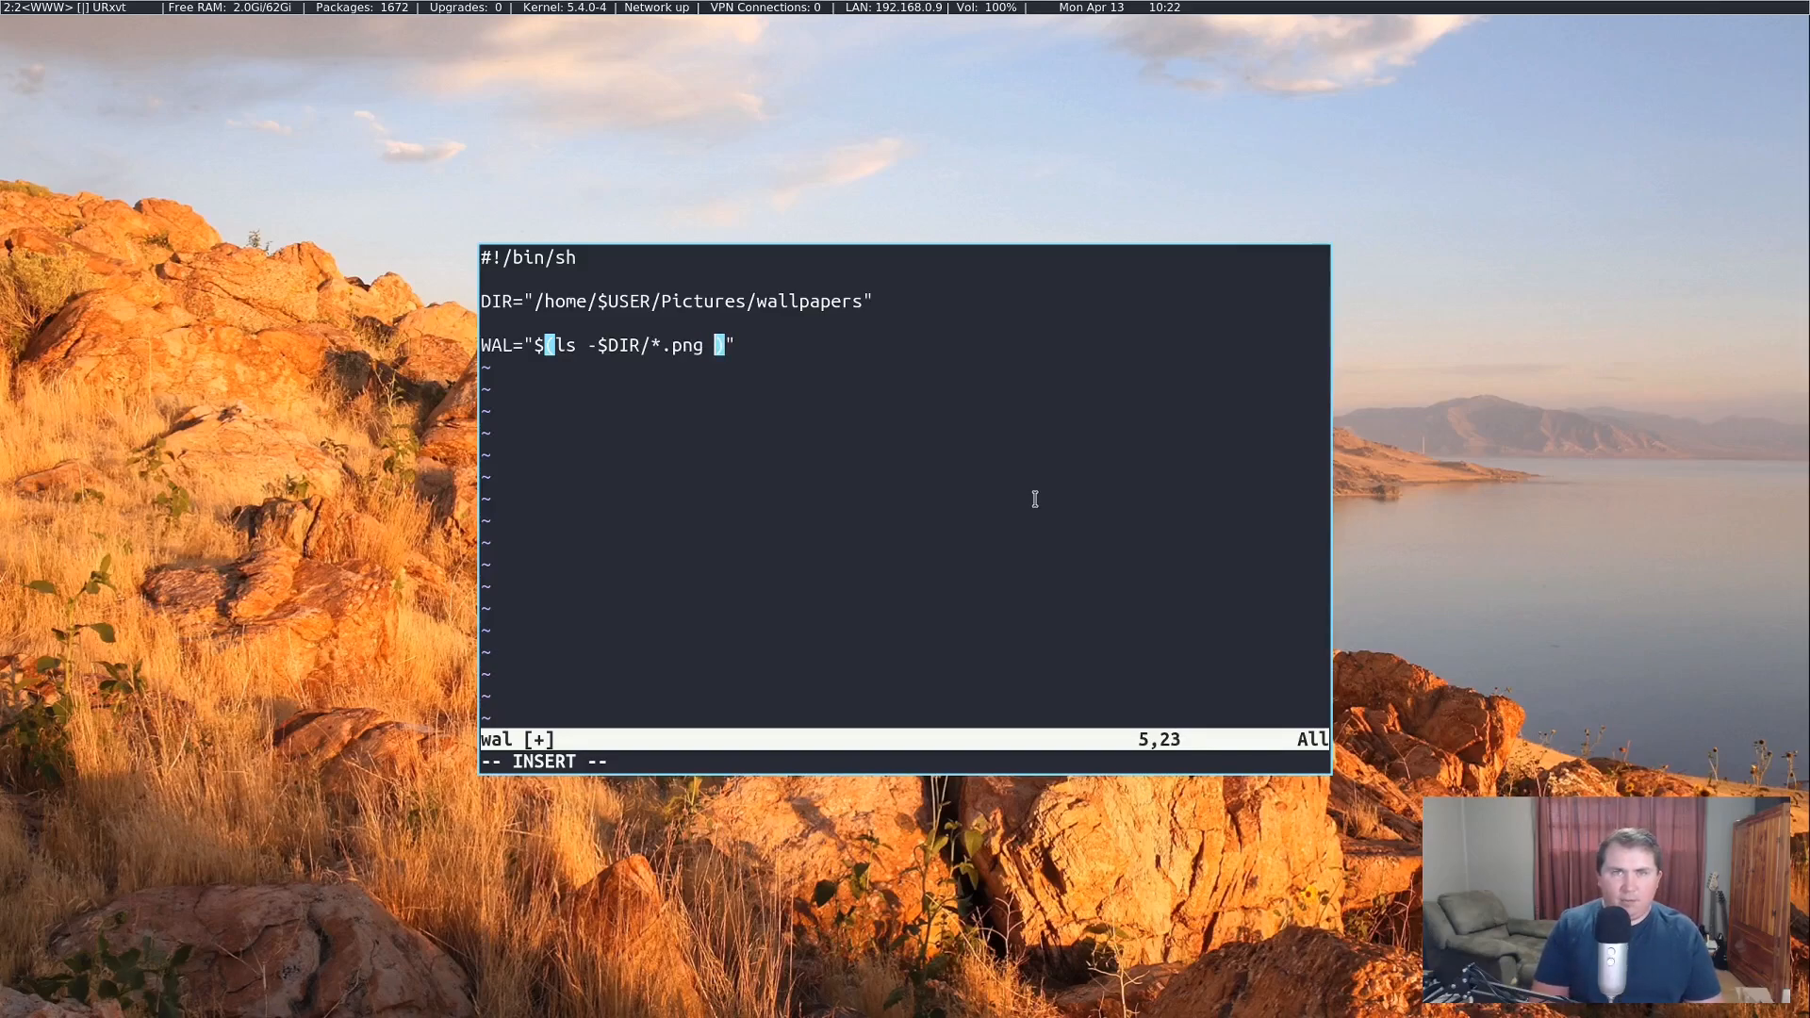
pyautogui.write('| s')
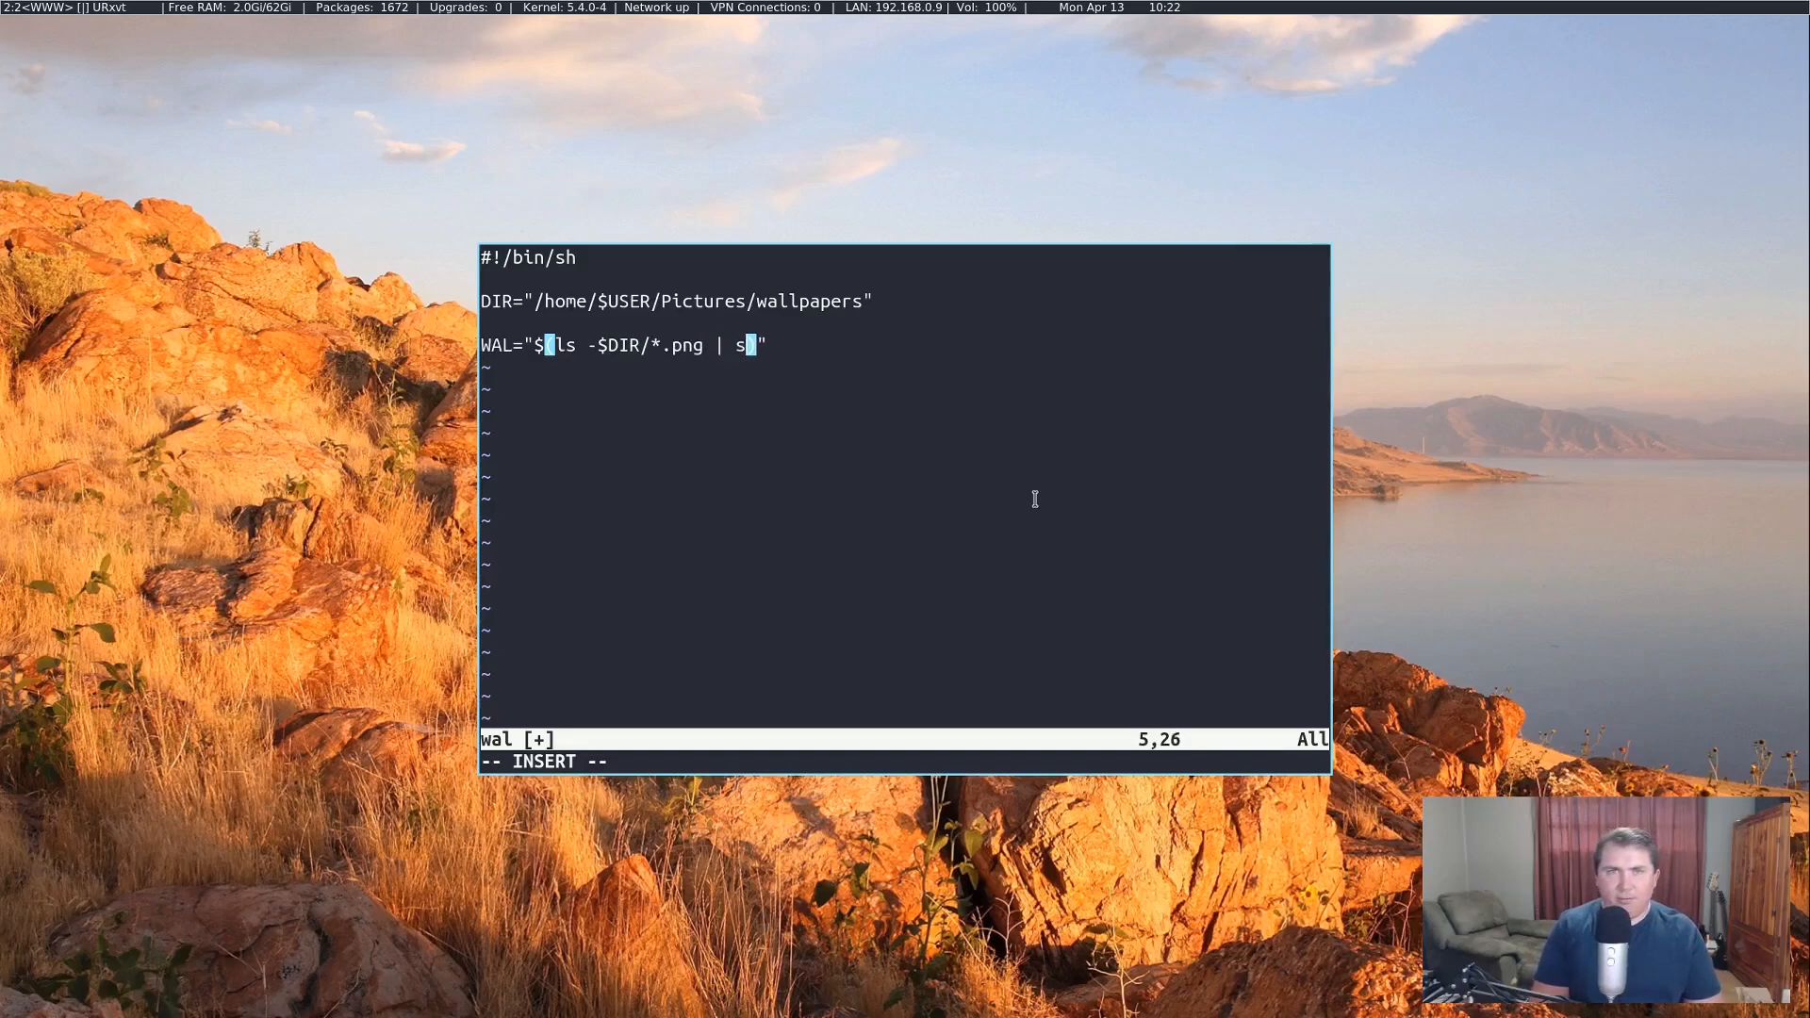
pyautogui.write('huf')
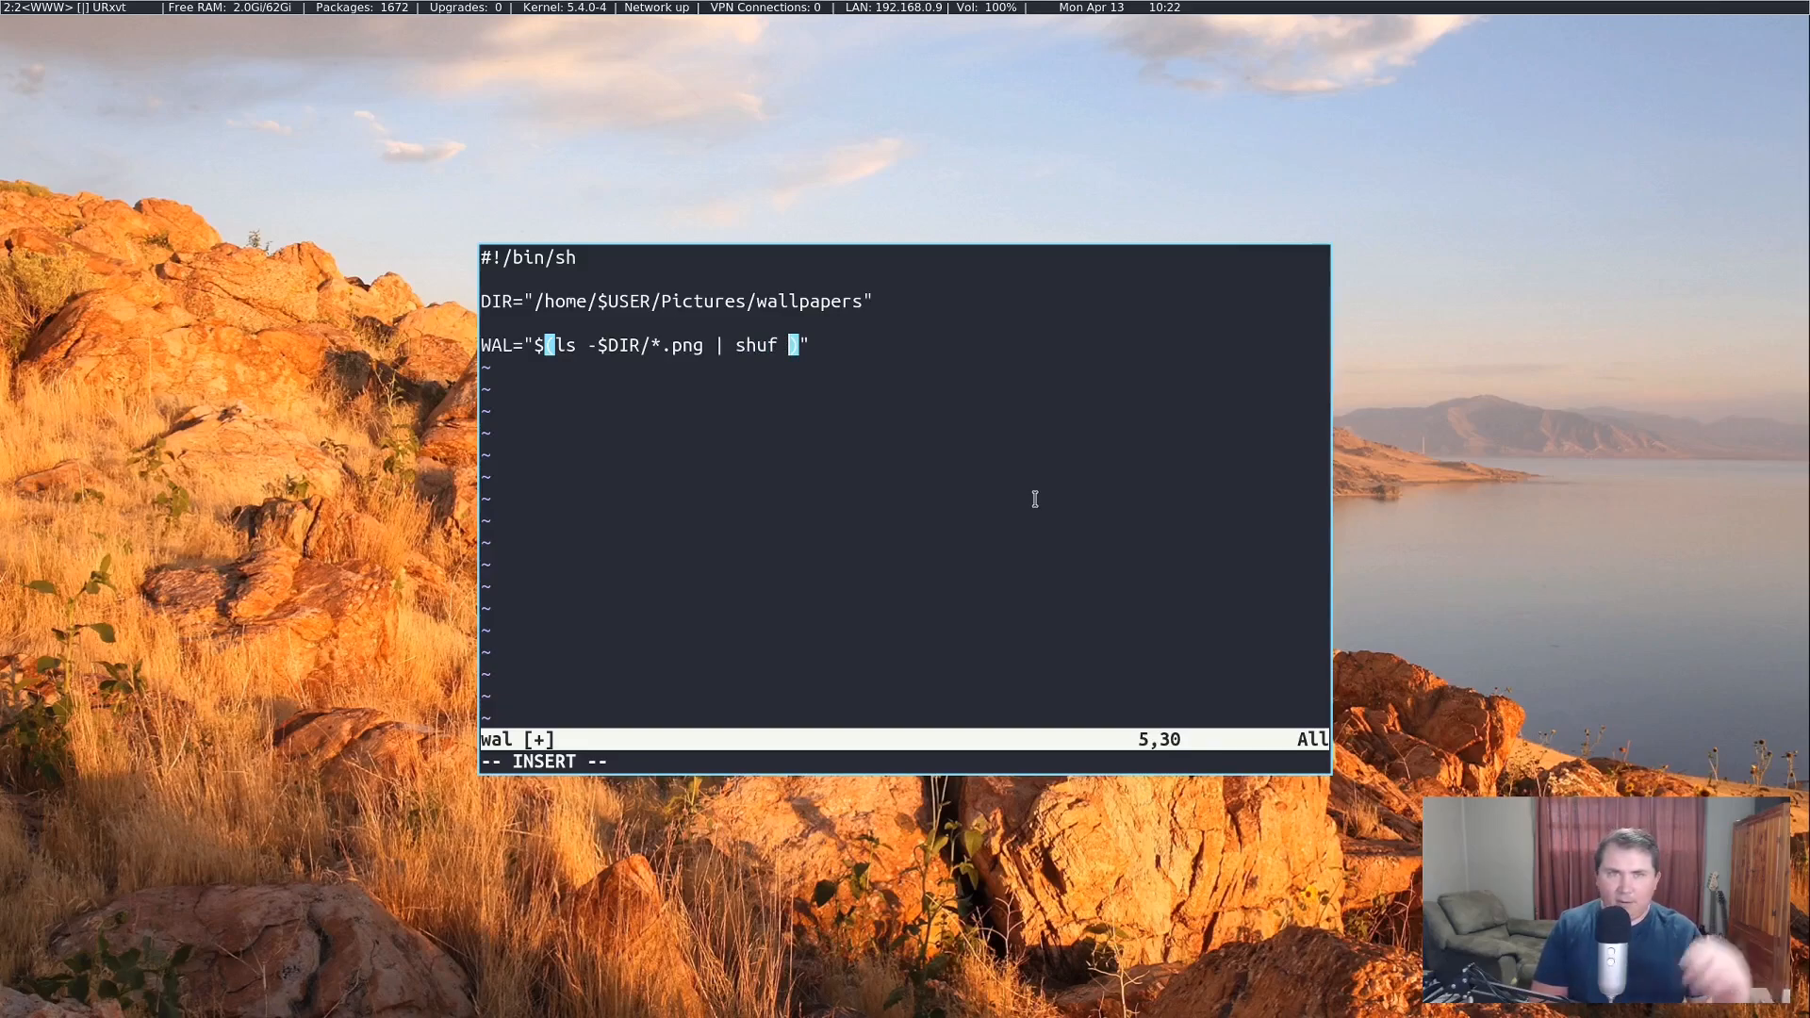
pyautogui.write('-')
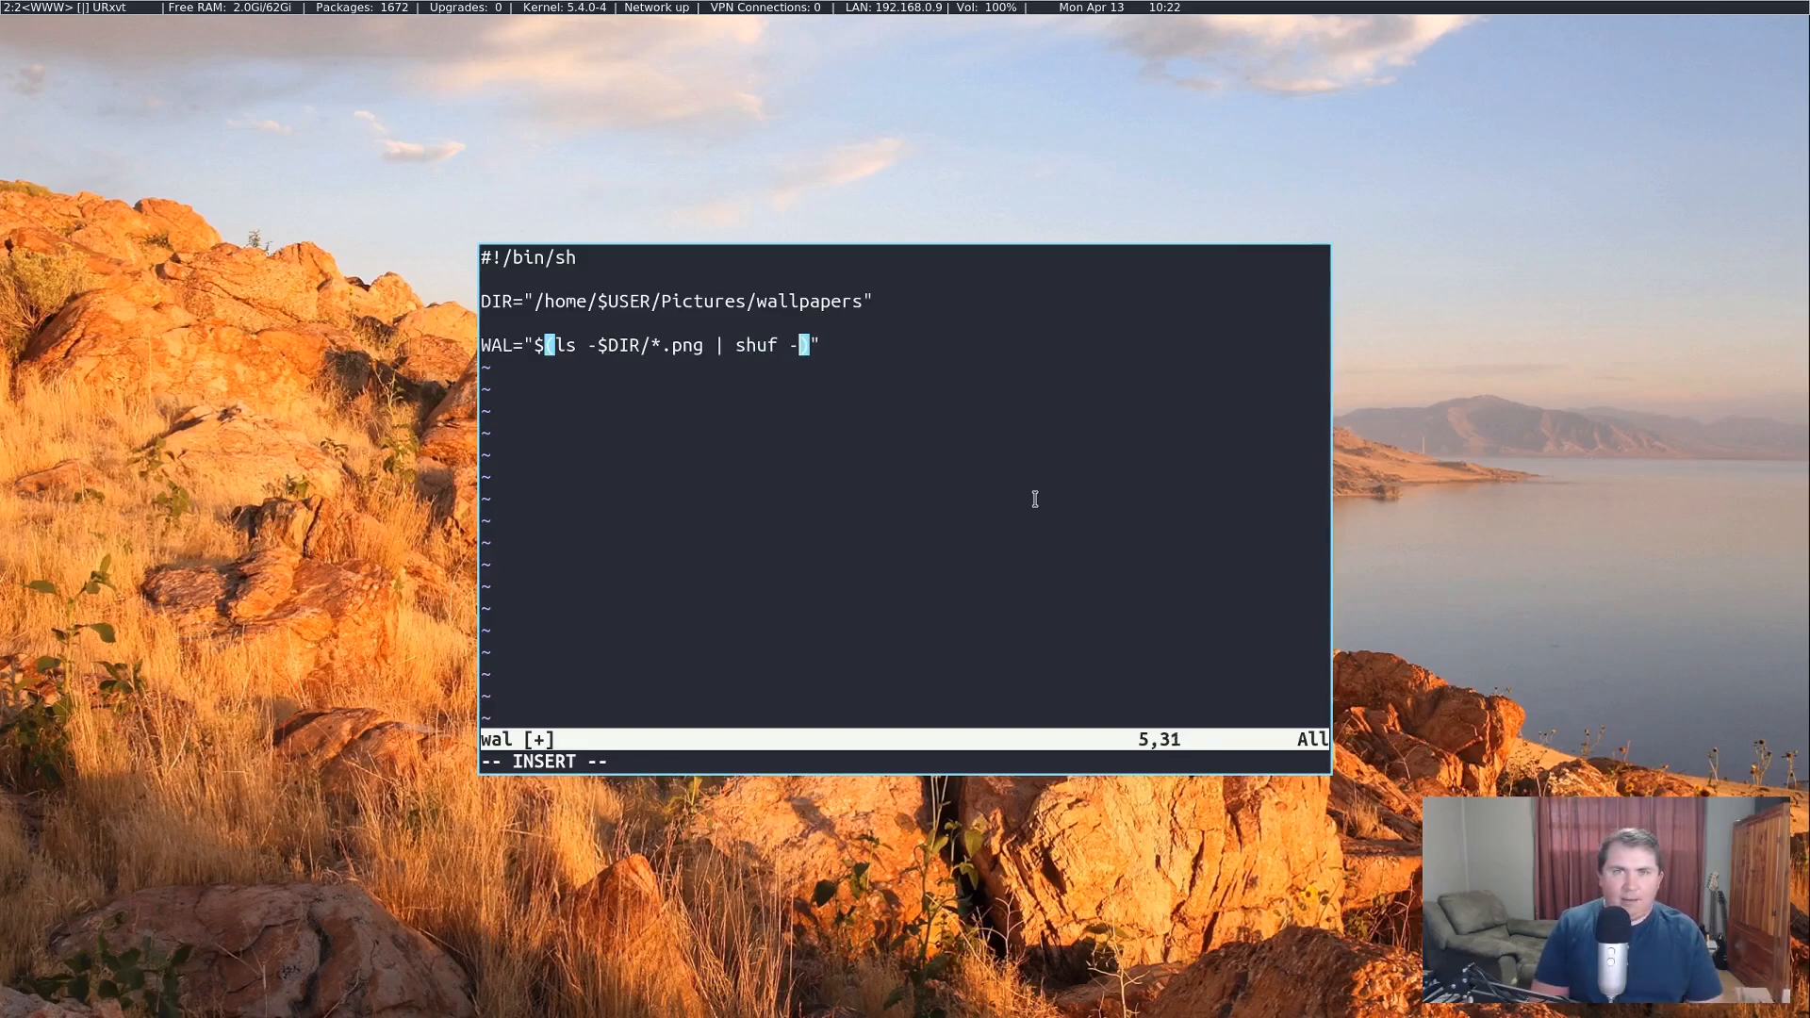
pyautogui.write('n1')
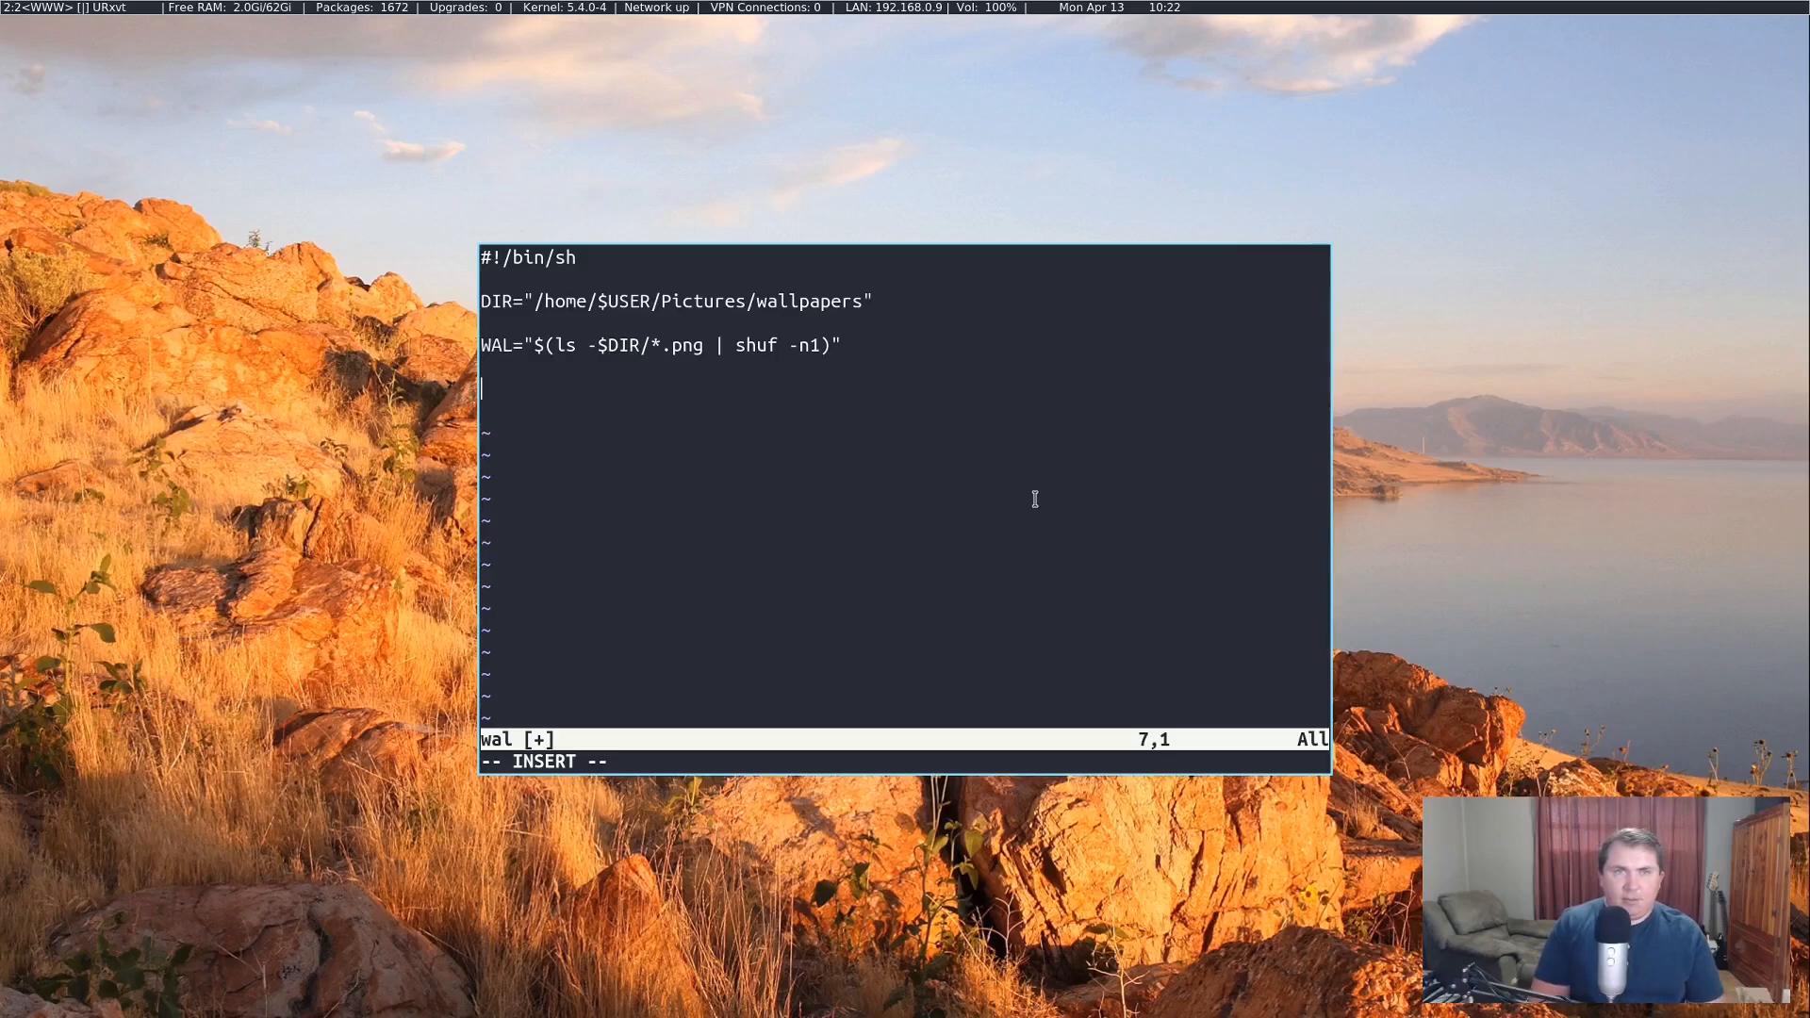
# Step: Add the line cat $WAL > /home/$USER/.config/wallpaper.png to copy the chosen image
pyautogui.write('cat')
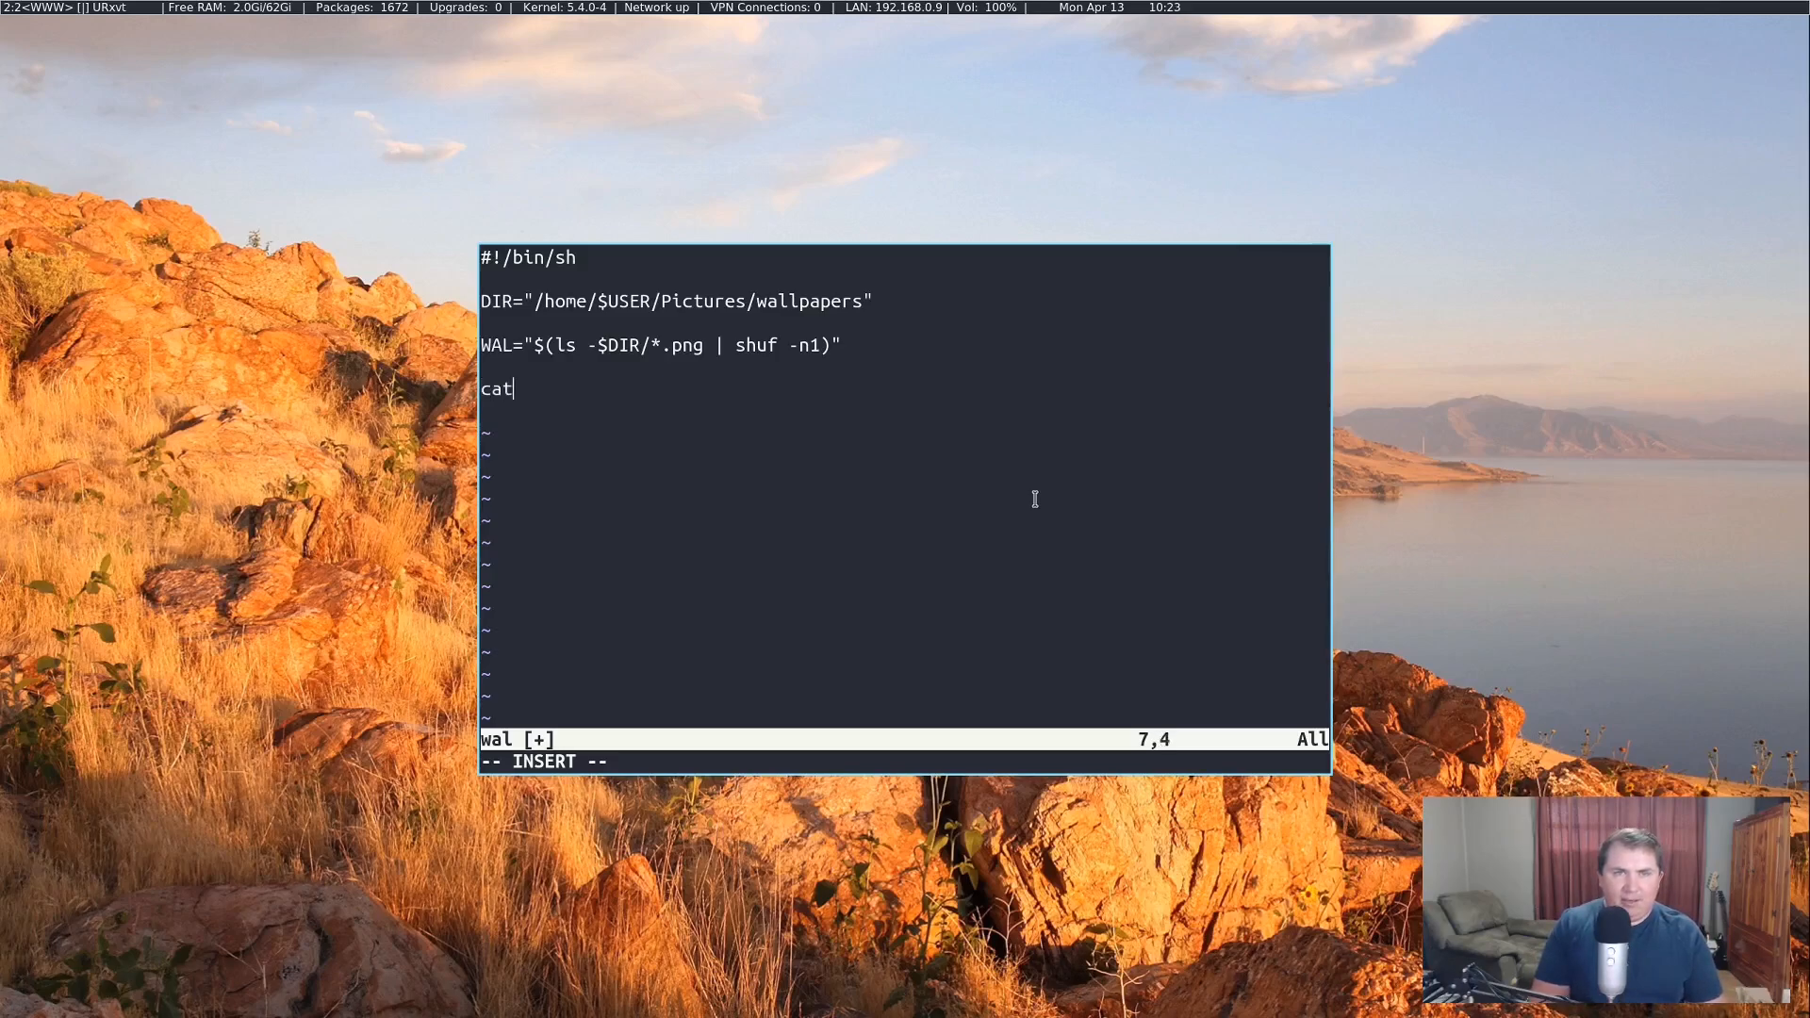
pyautogui.write('$Q')
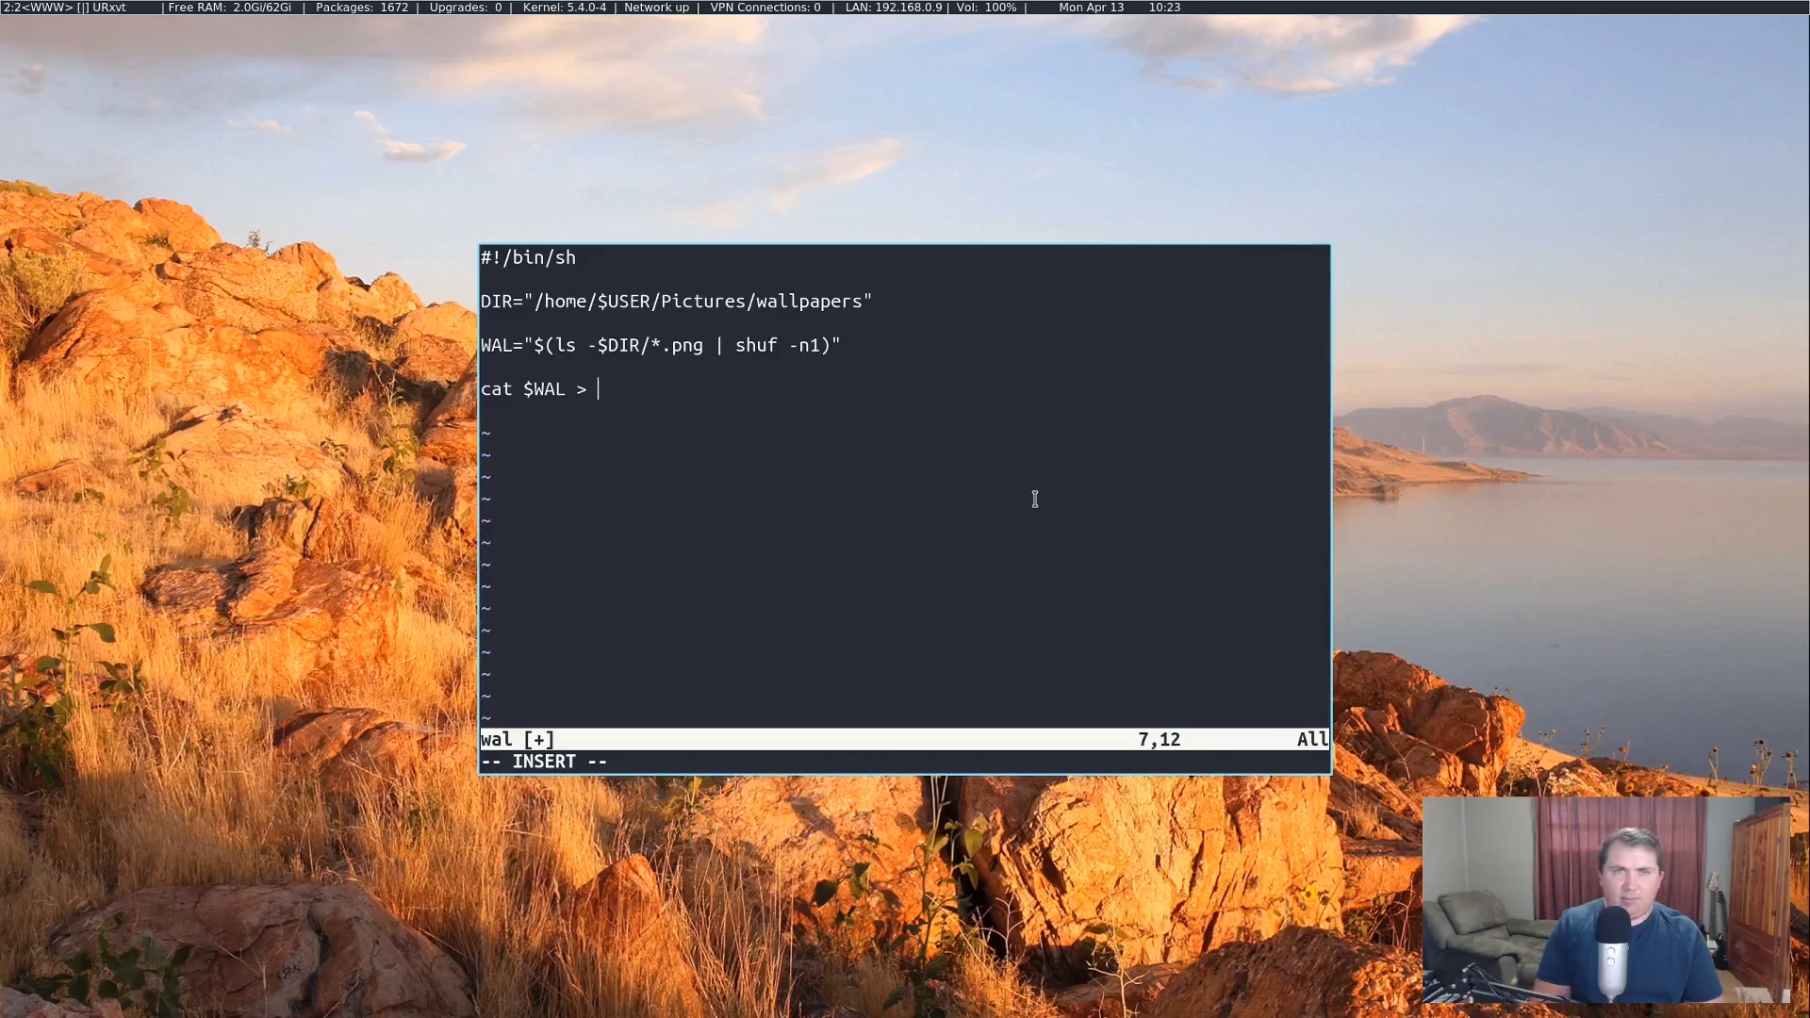
pyautogui.write('/home/')
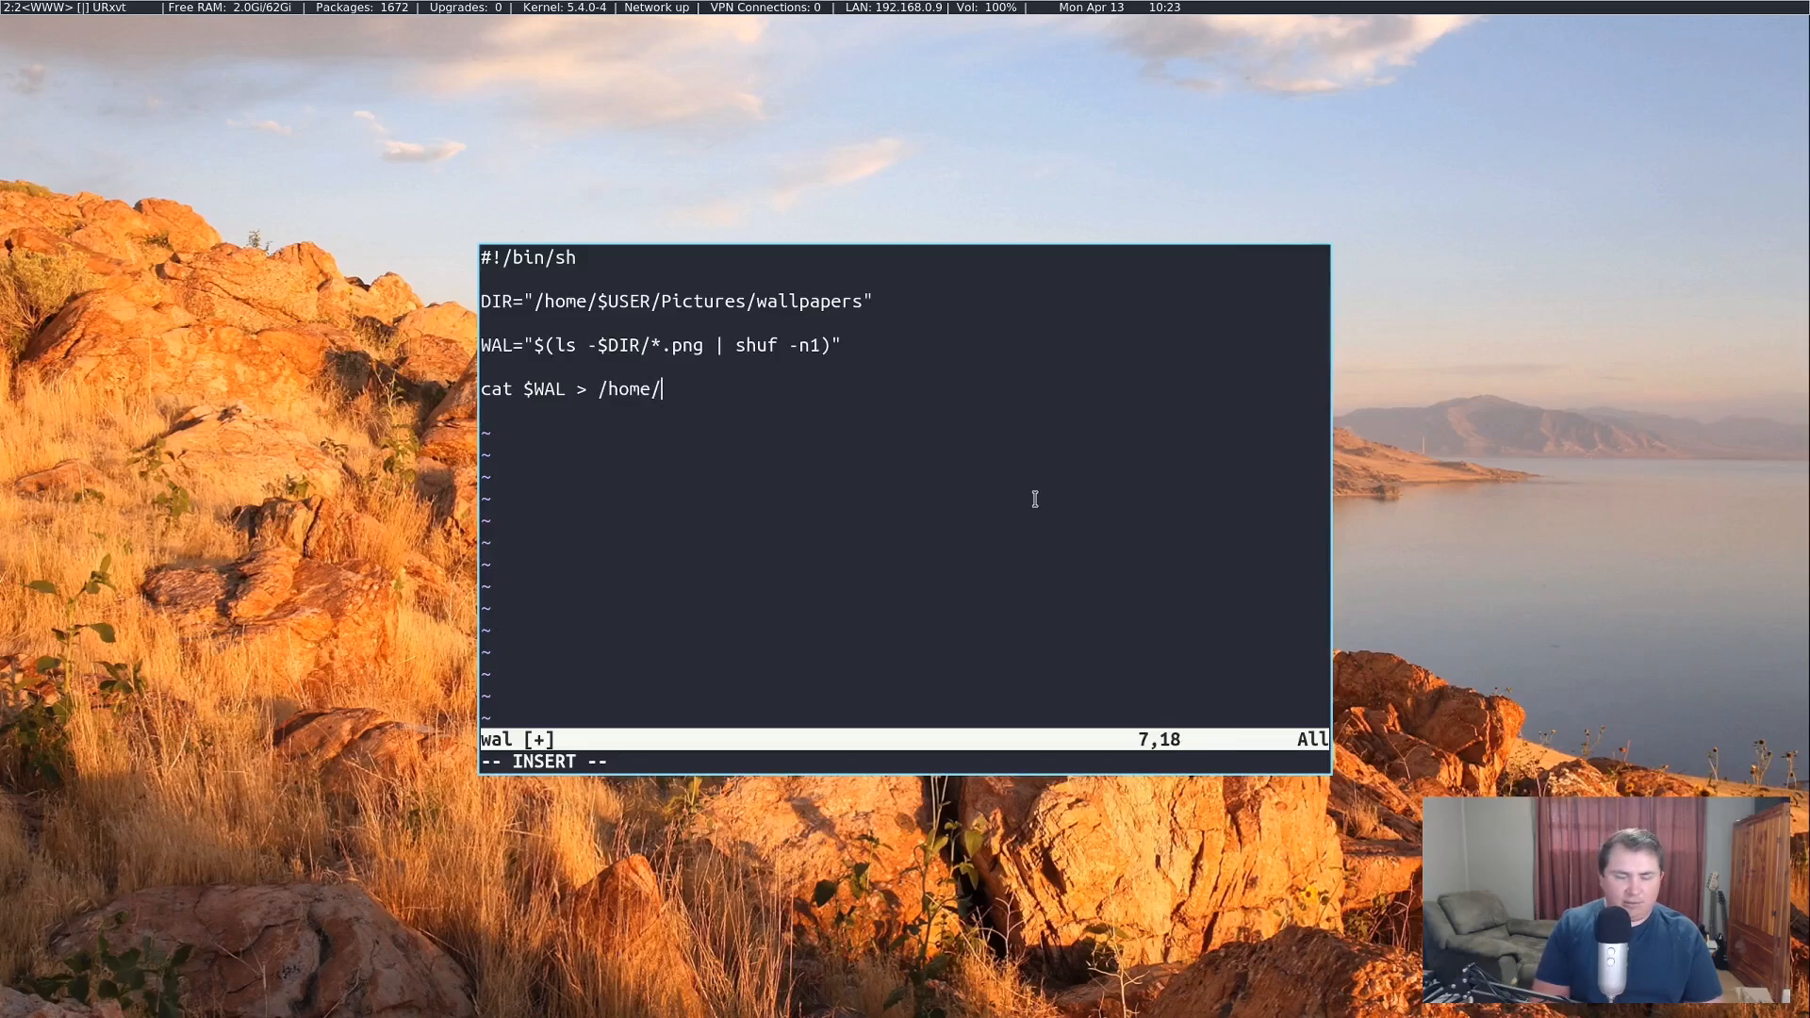
pyautogui.write('$USER/')
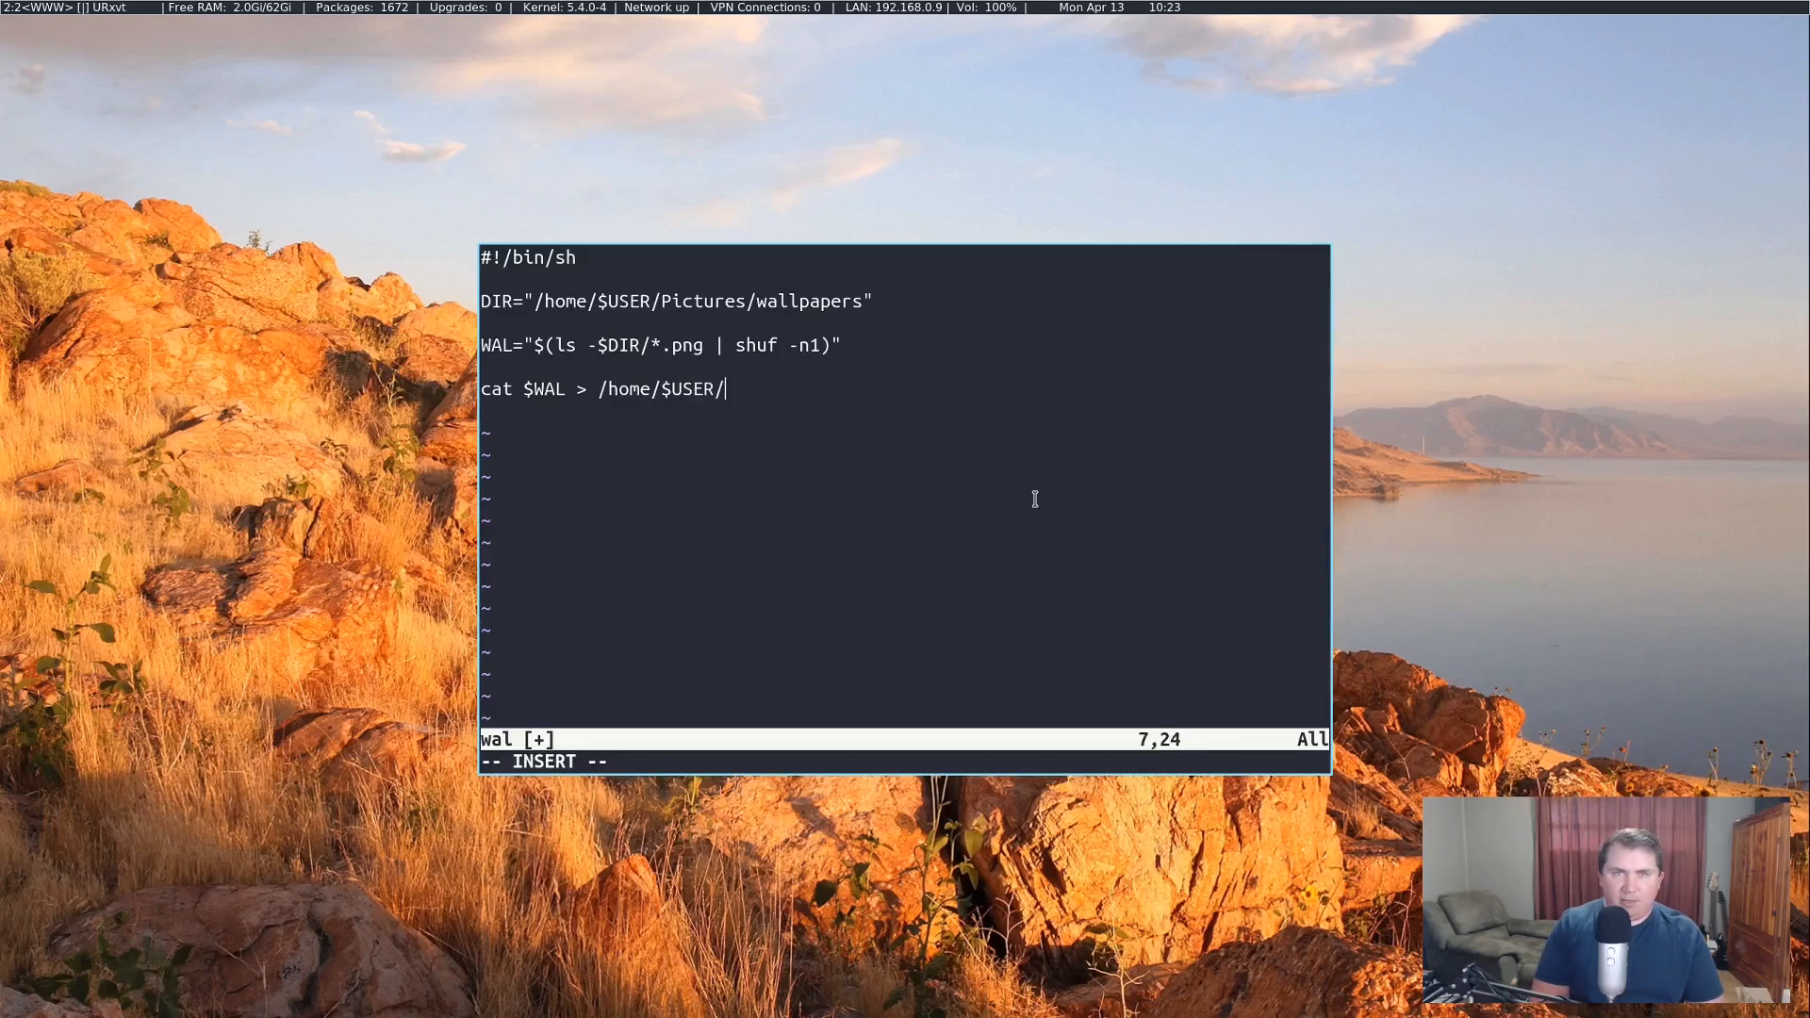
pyautogui.write('.config/')
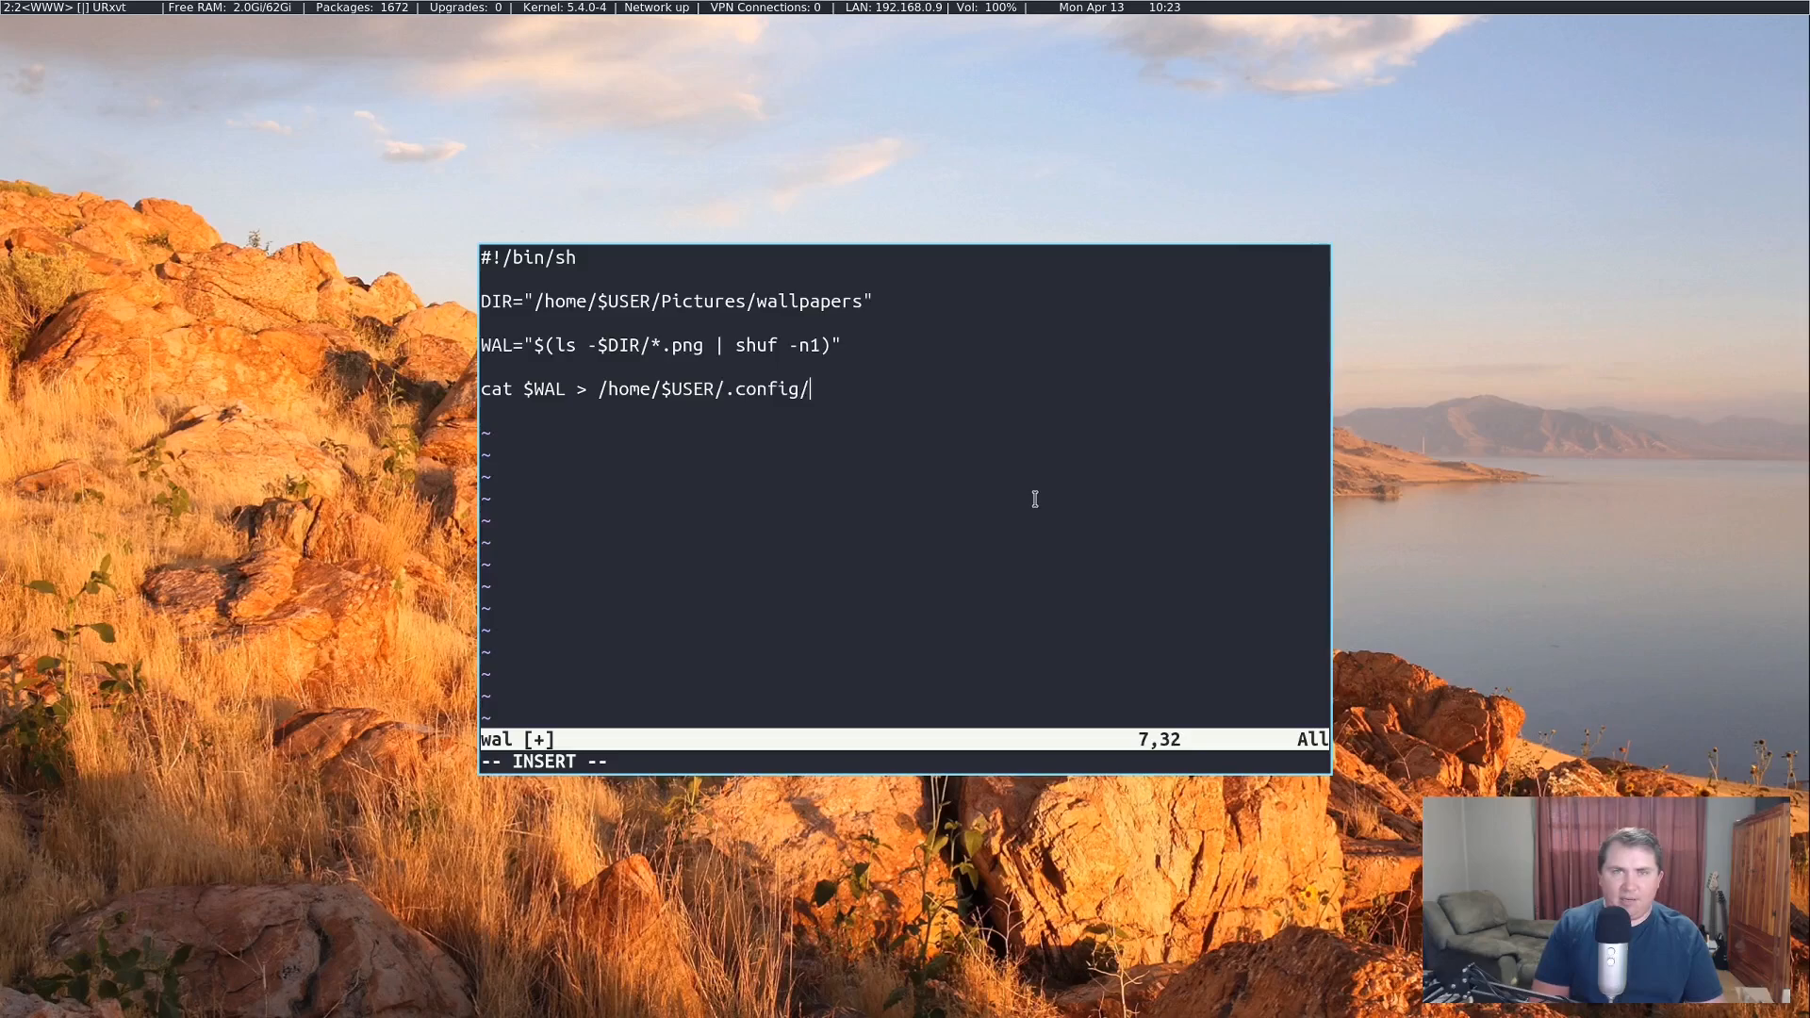
pyautogui.write('wallpaper.png')
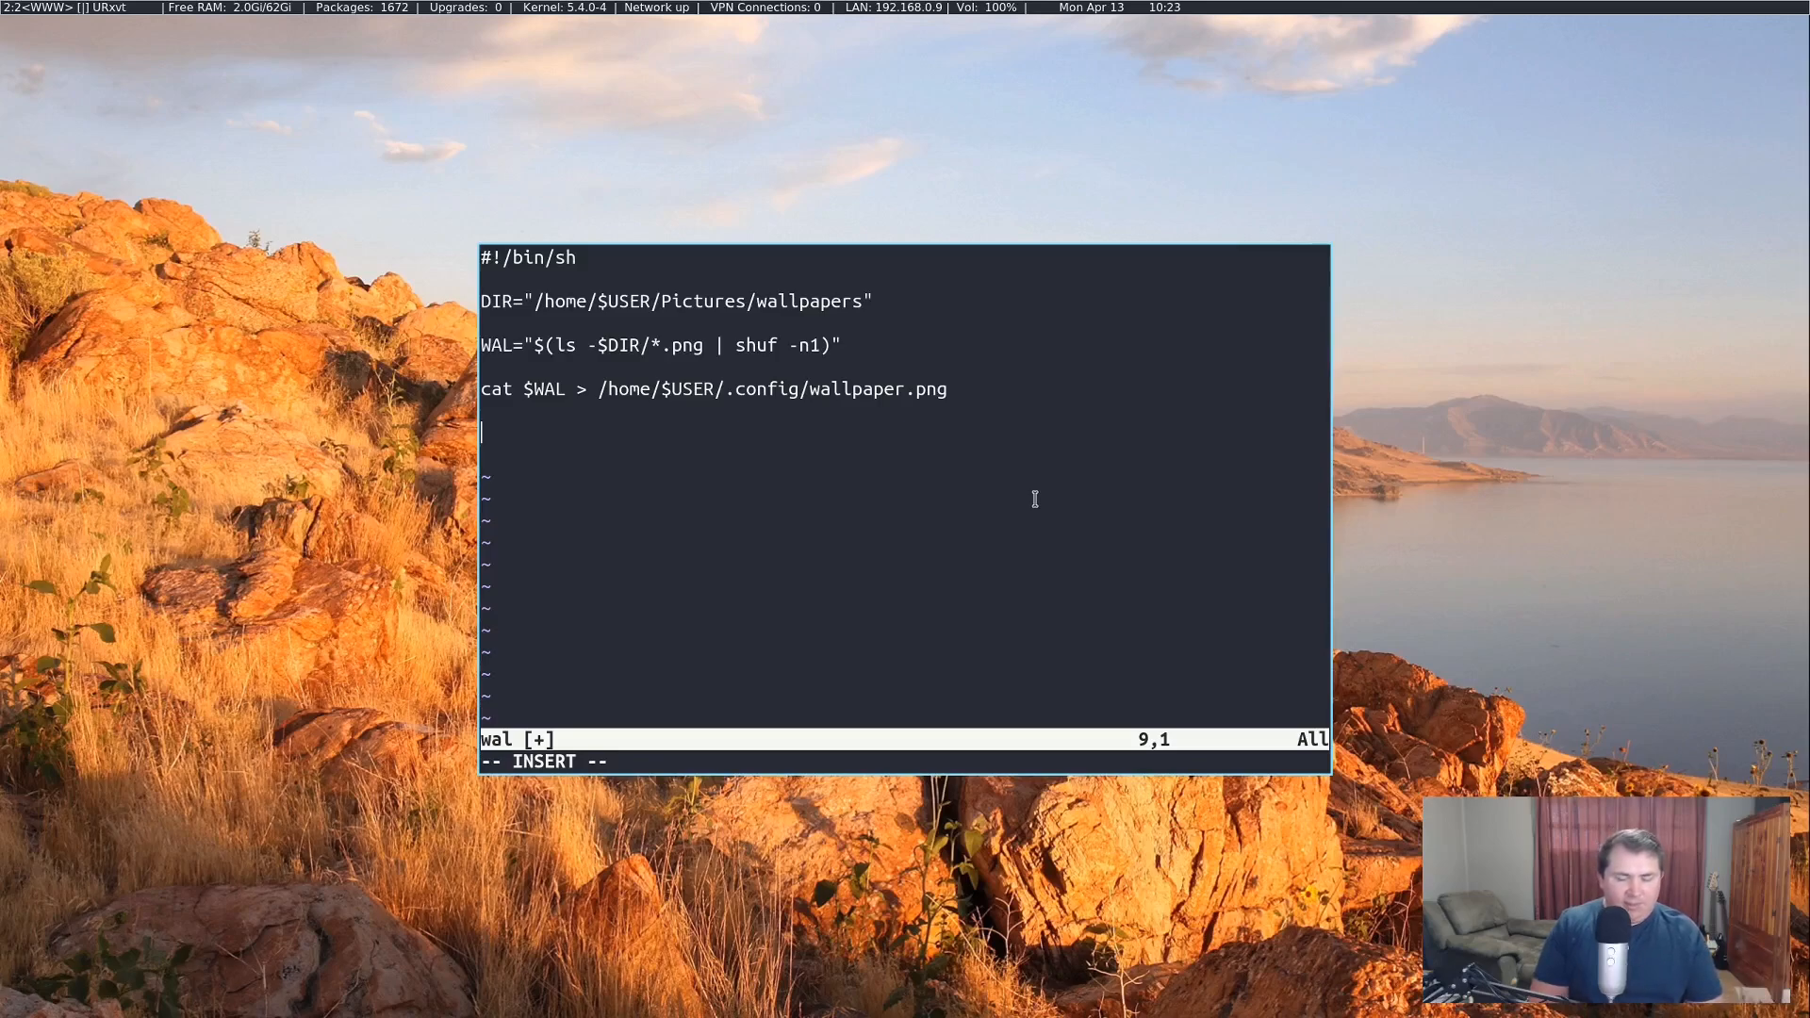
# Step: Add feh --bg-scale /home/$USER/.config/wallpaper.png and prepare :wq to save and quit
pyautogui.write('feh --bg')
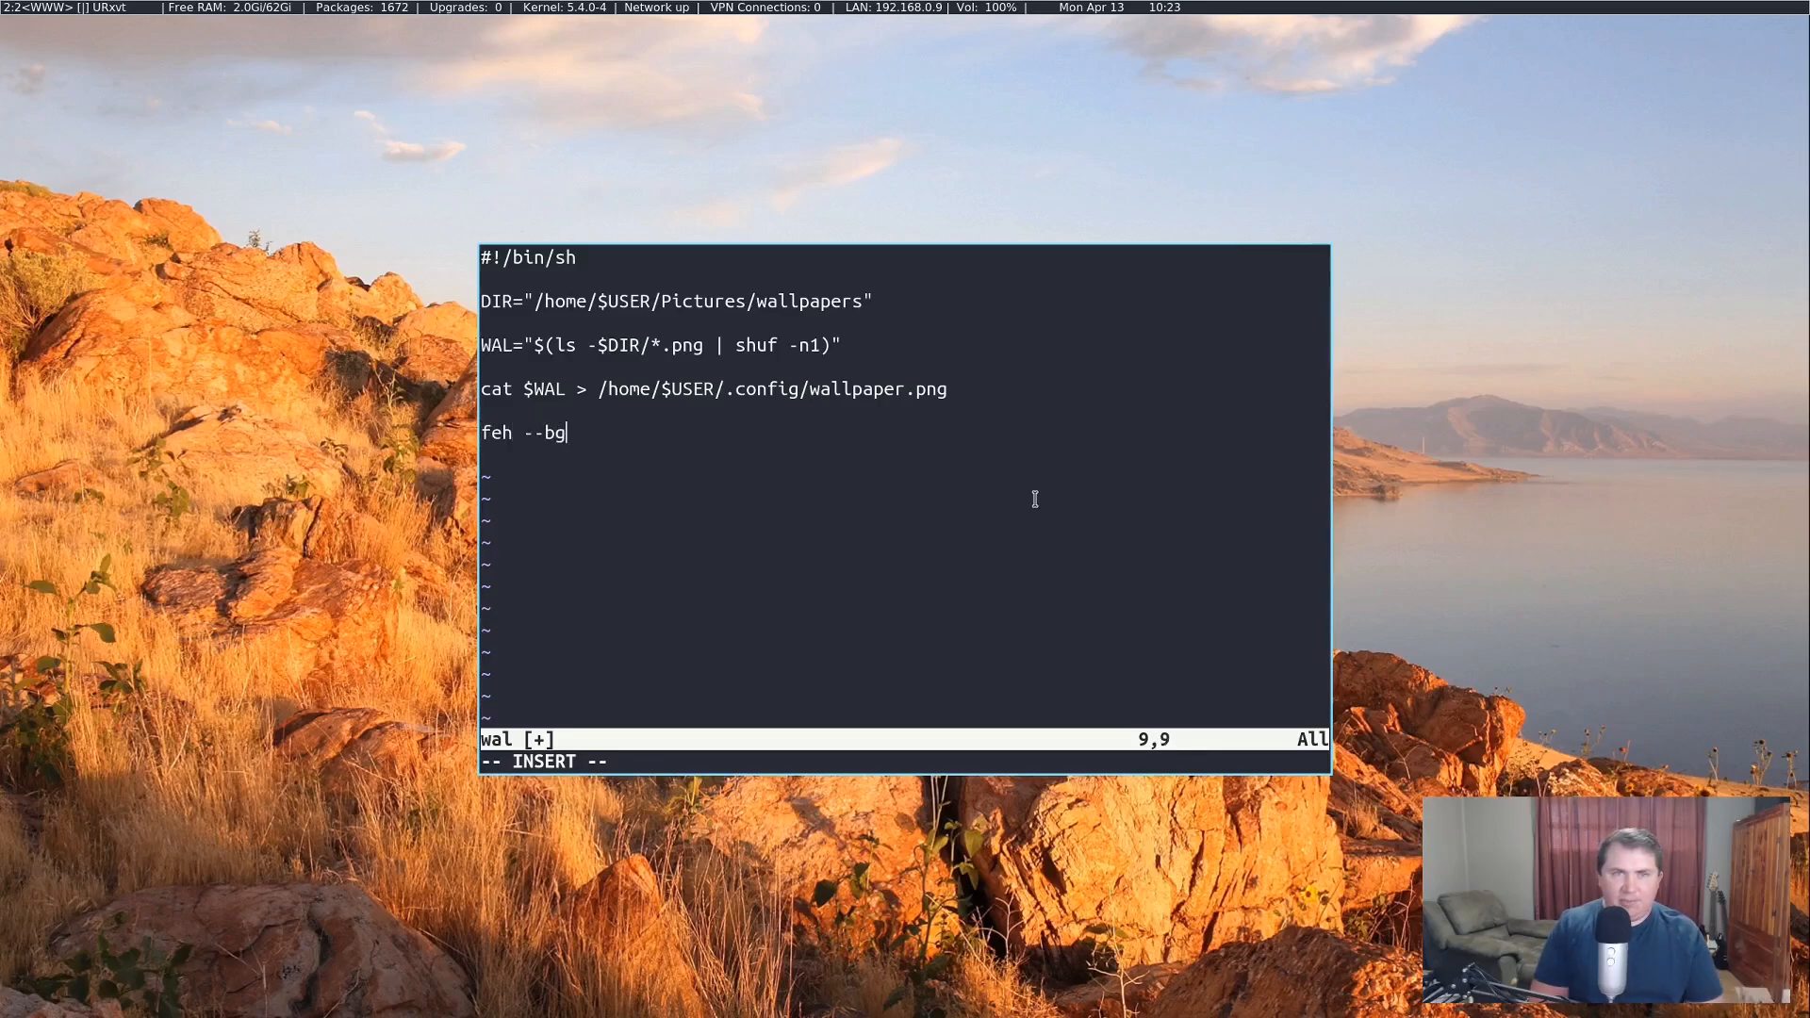
pyautogui.write('-scale')
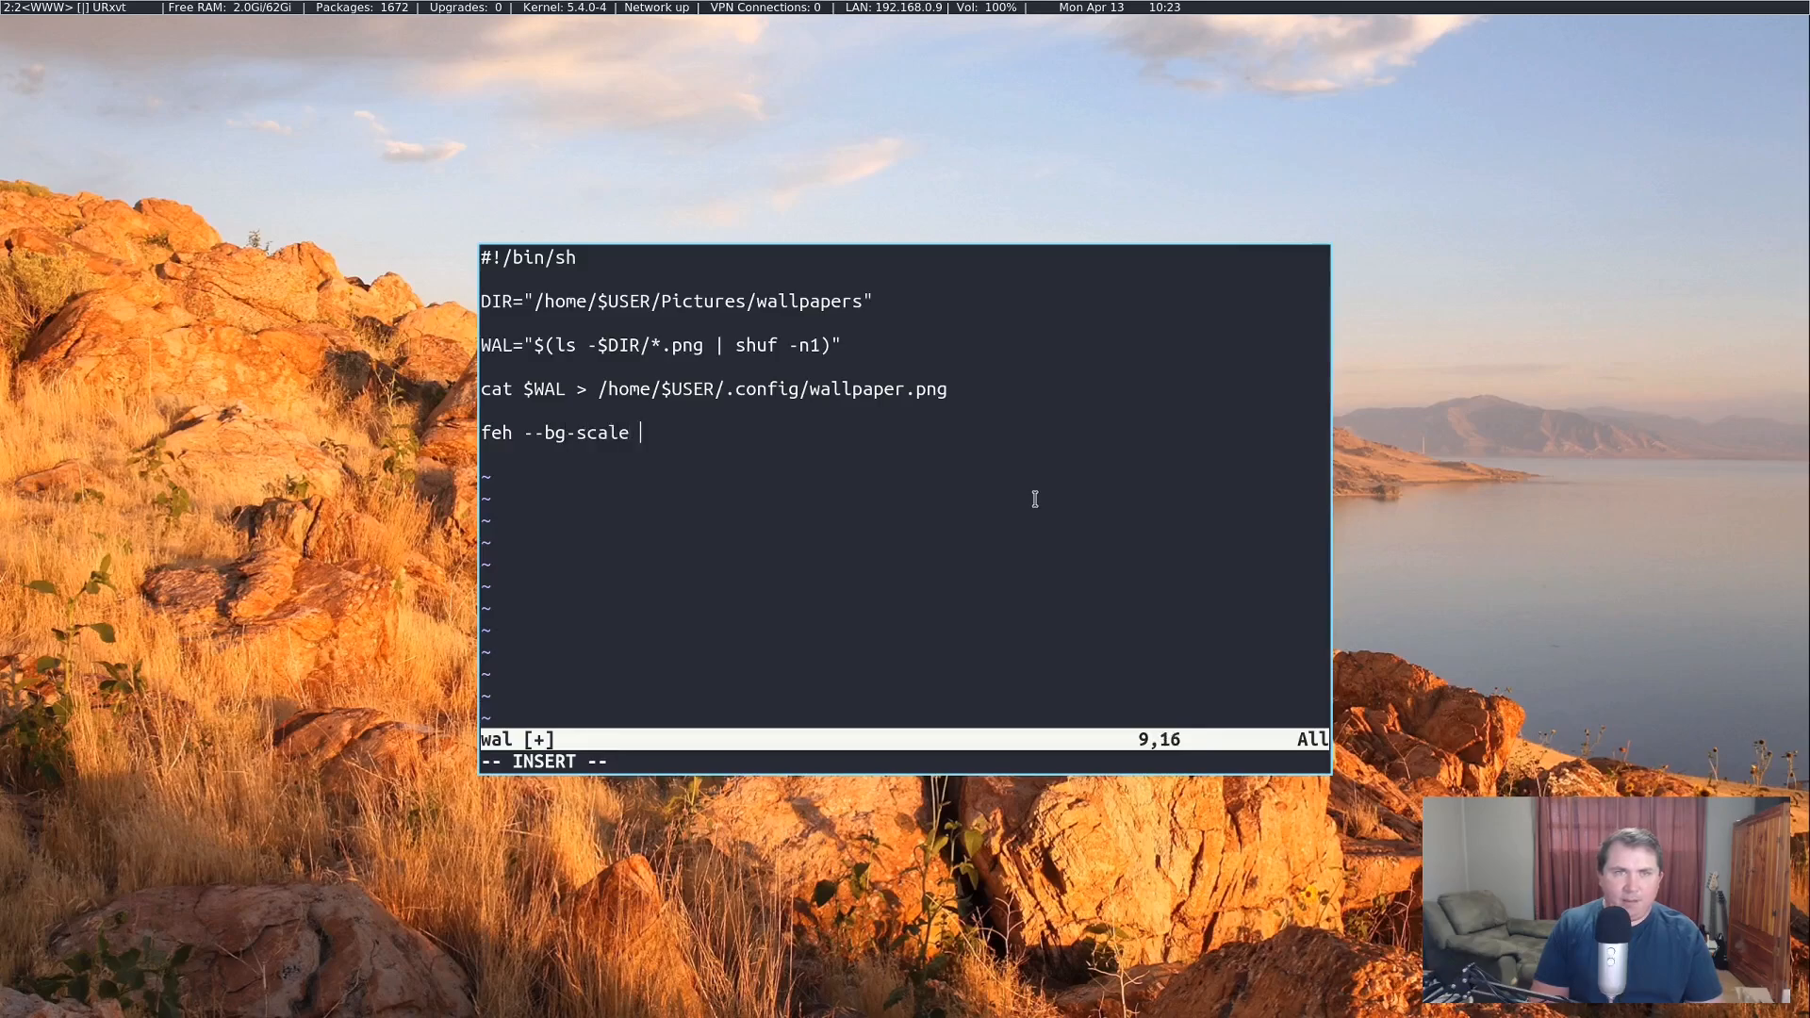
pyautogui.write('/home/$USER/.config/')
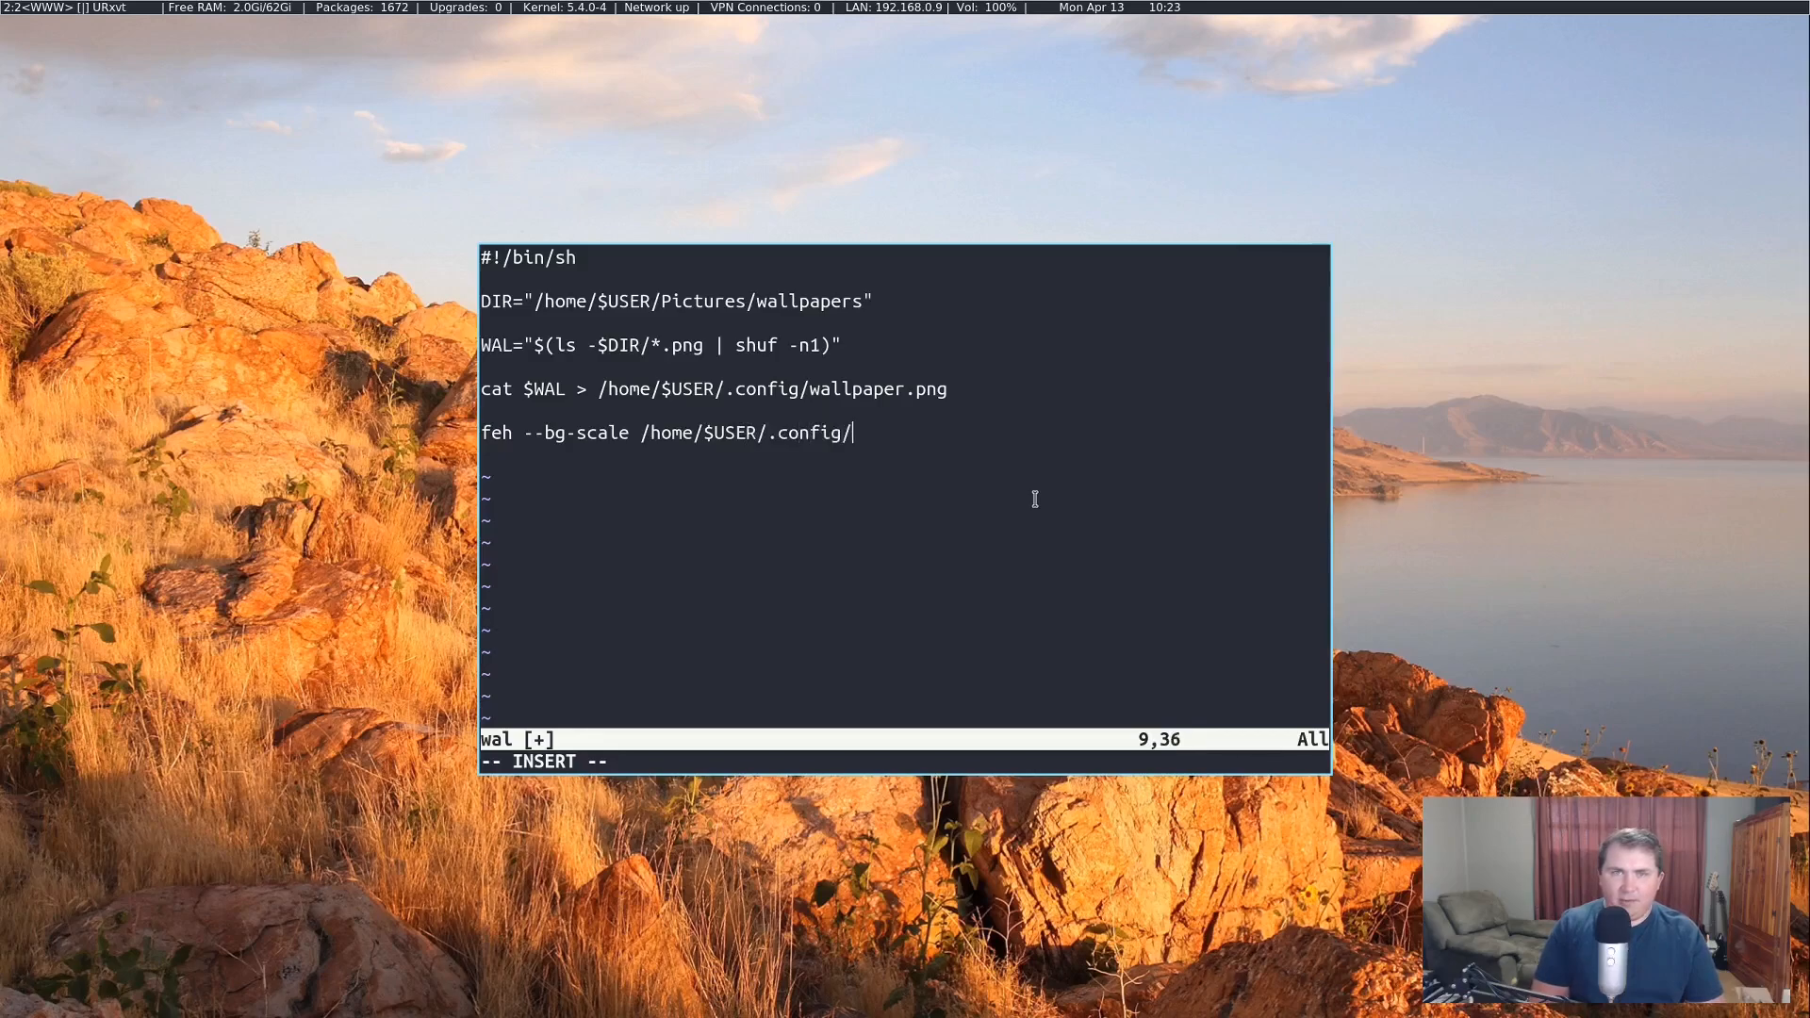
pyautogui.write('wallpaper.')
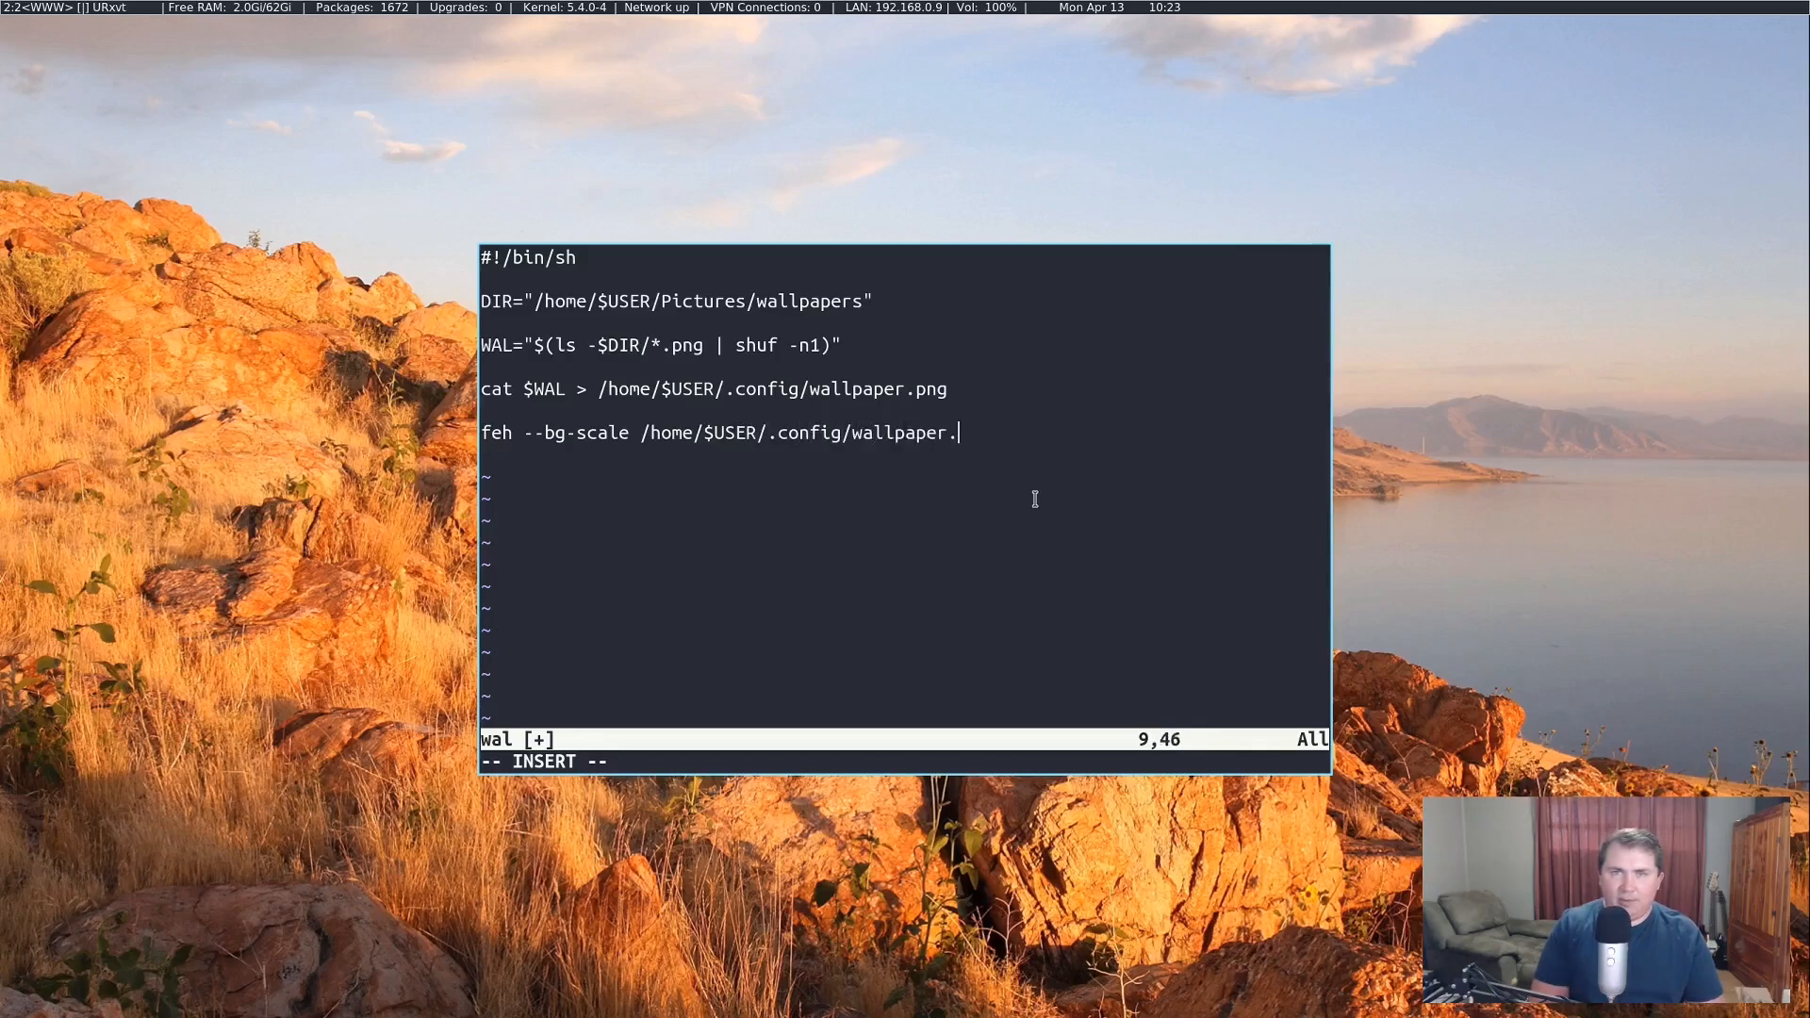
pyautogui.write('png')
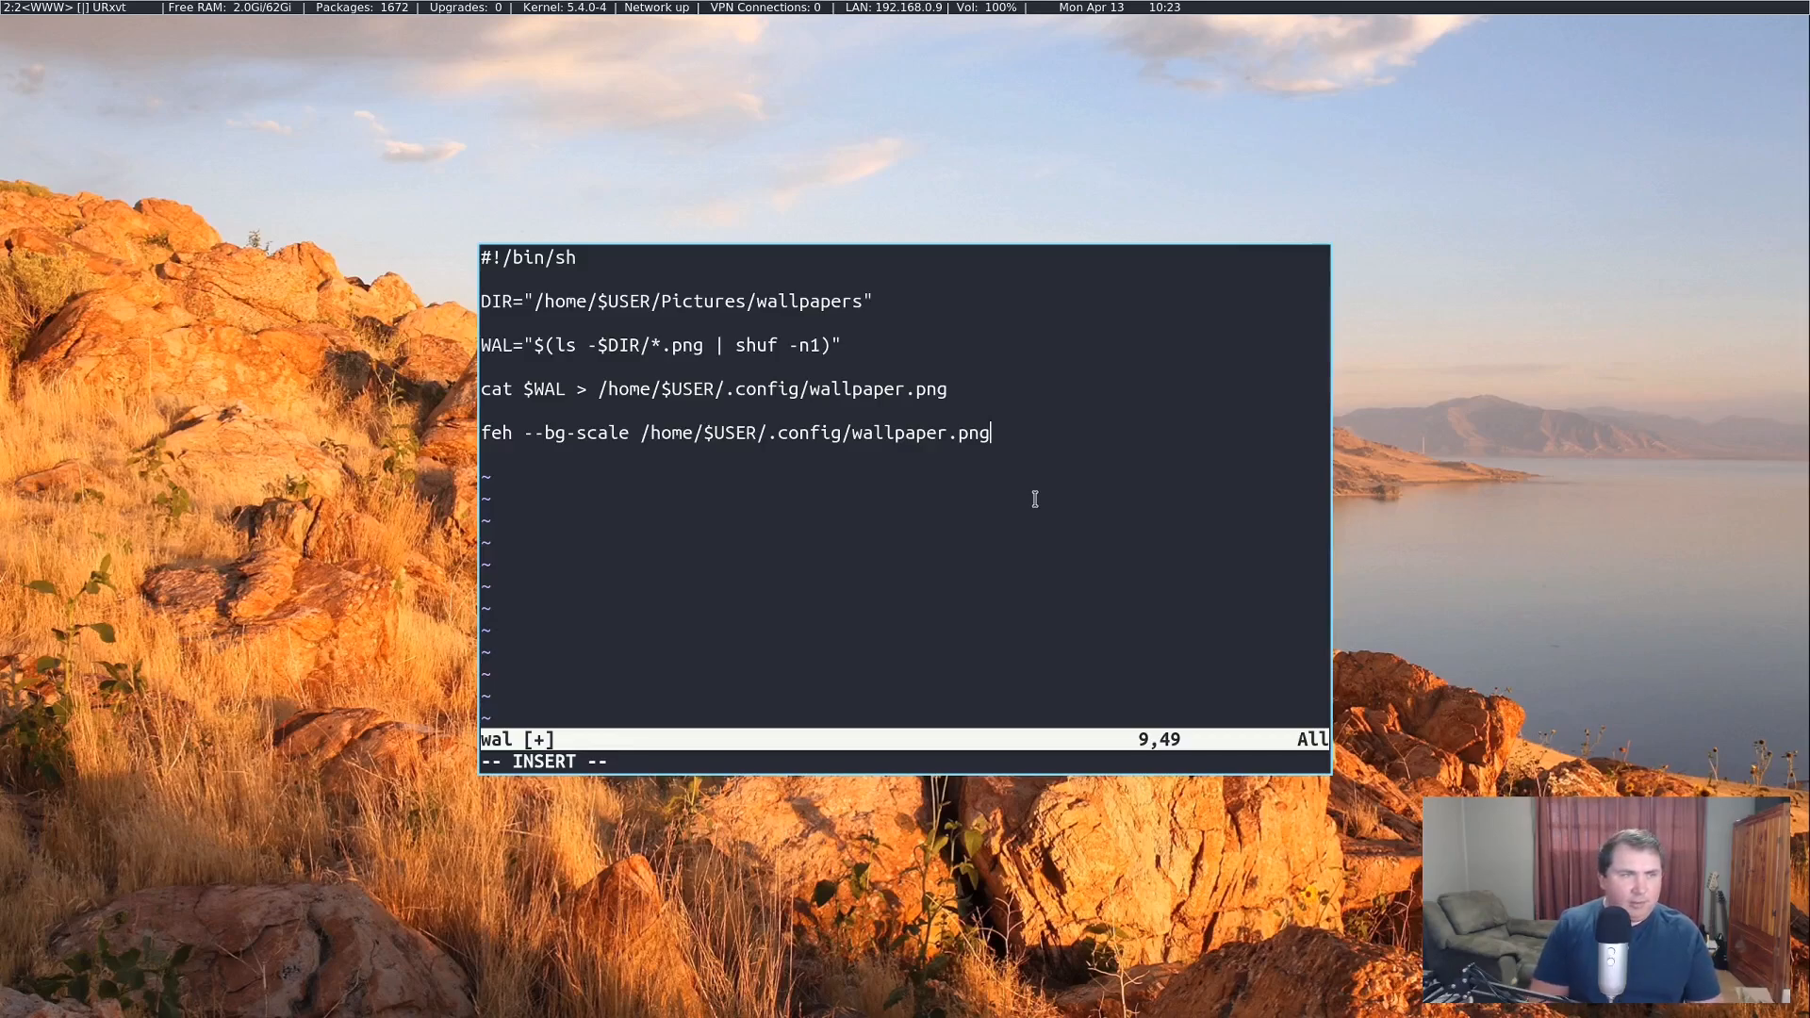
pyautogui.press('Escape')
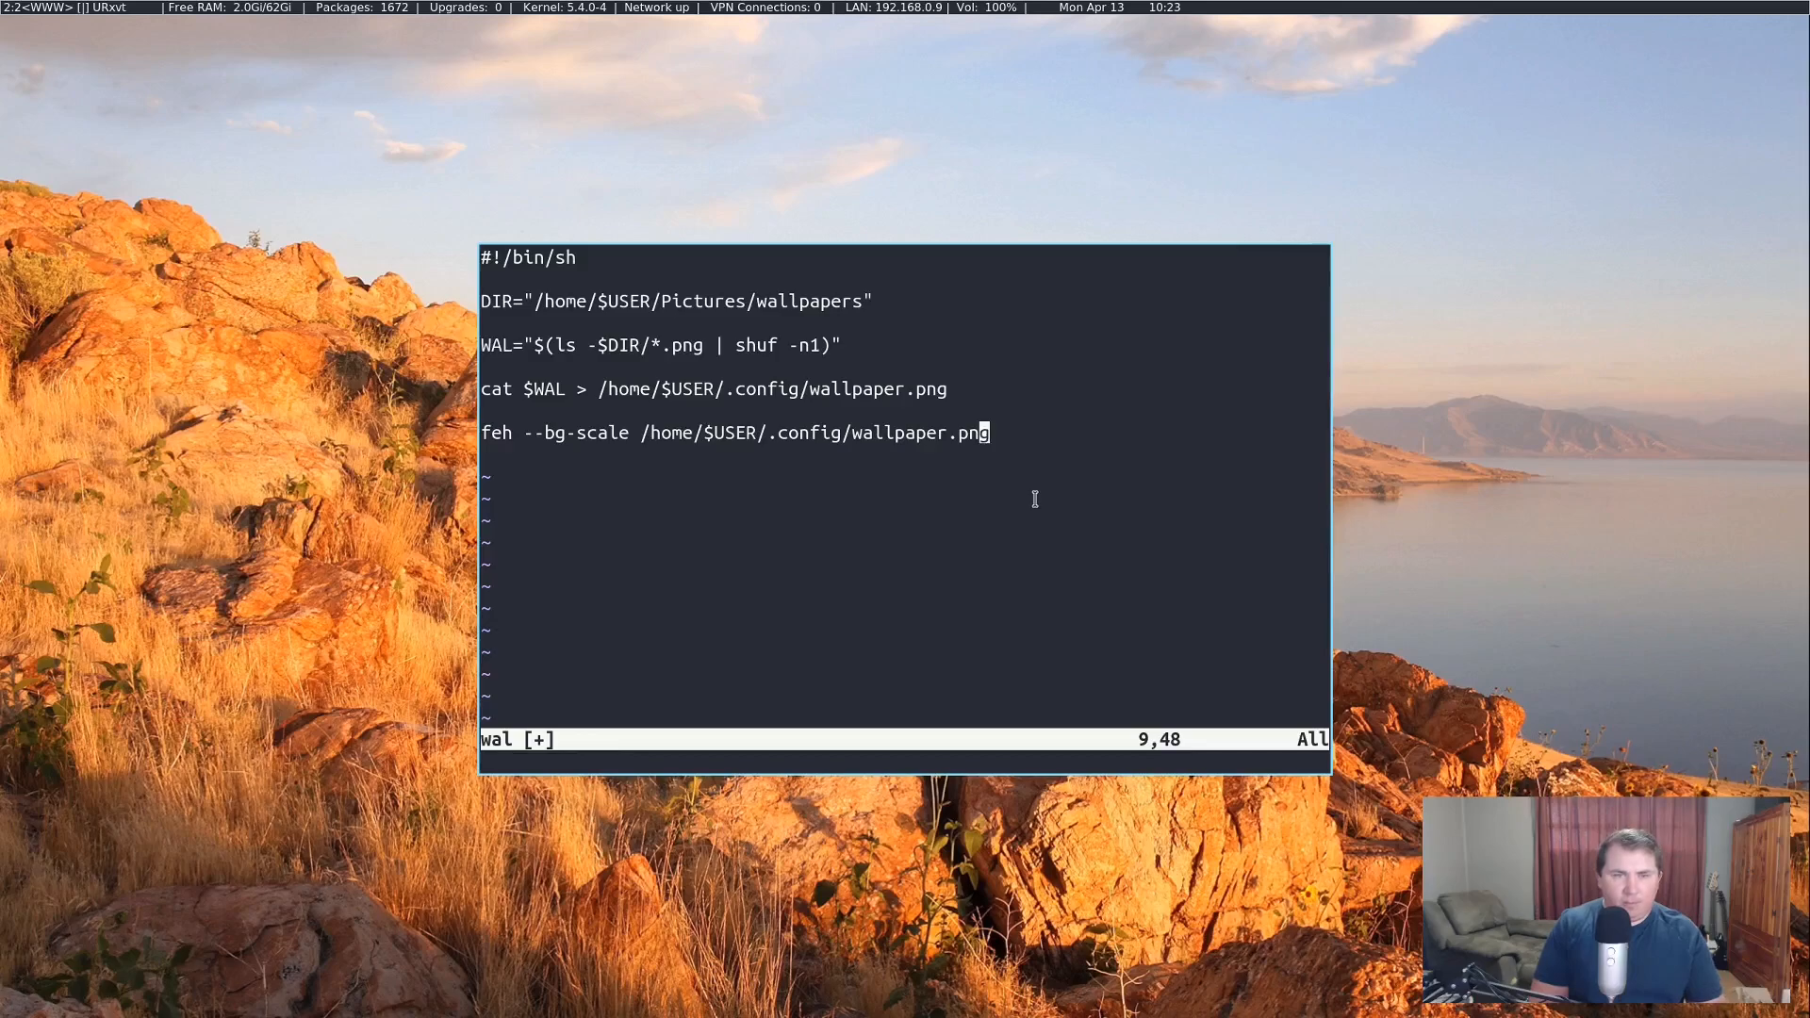
pyautogui.write(':wq')
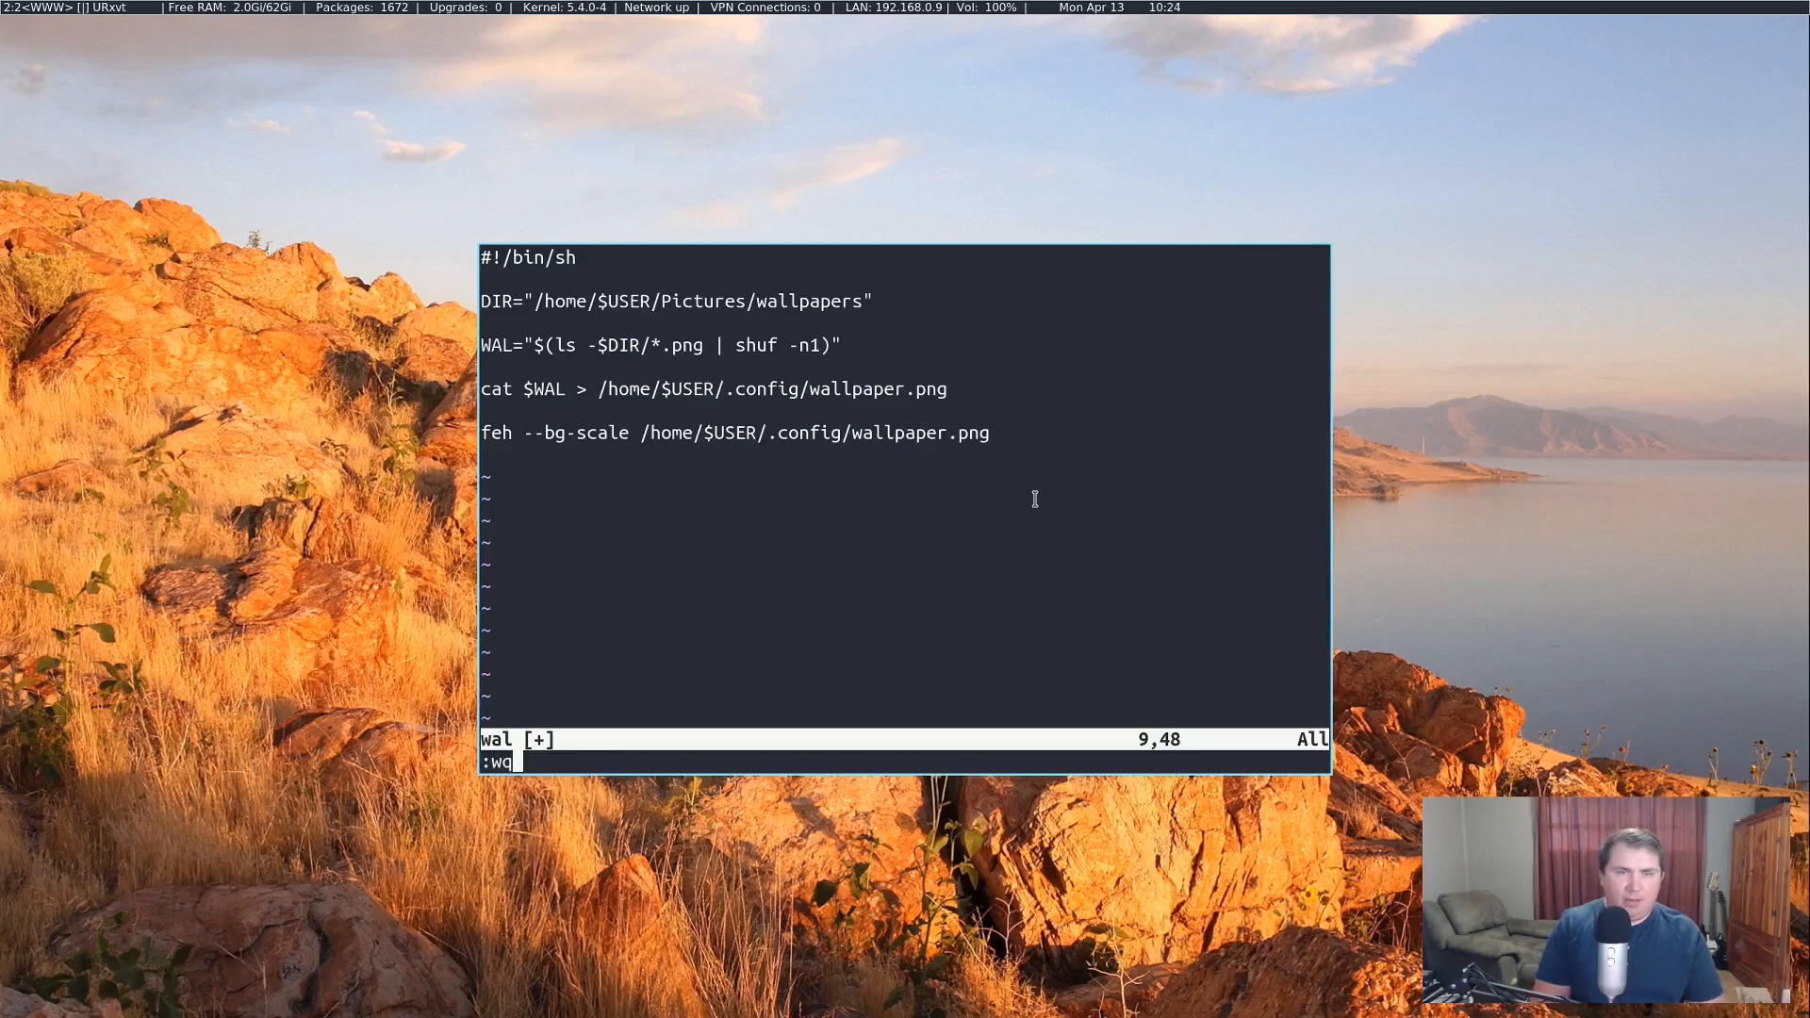
# Step: Save wal, make it executable with chmod +x, and run ./wal, which fails with an ls error
pyautogui.press('Return')
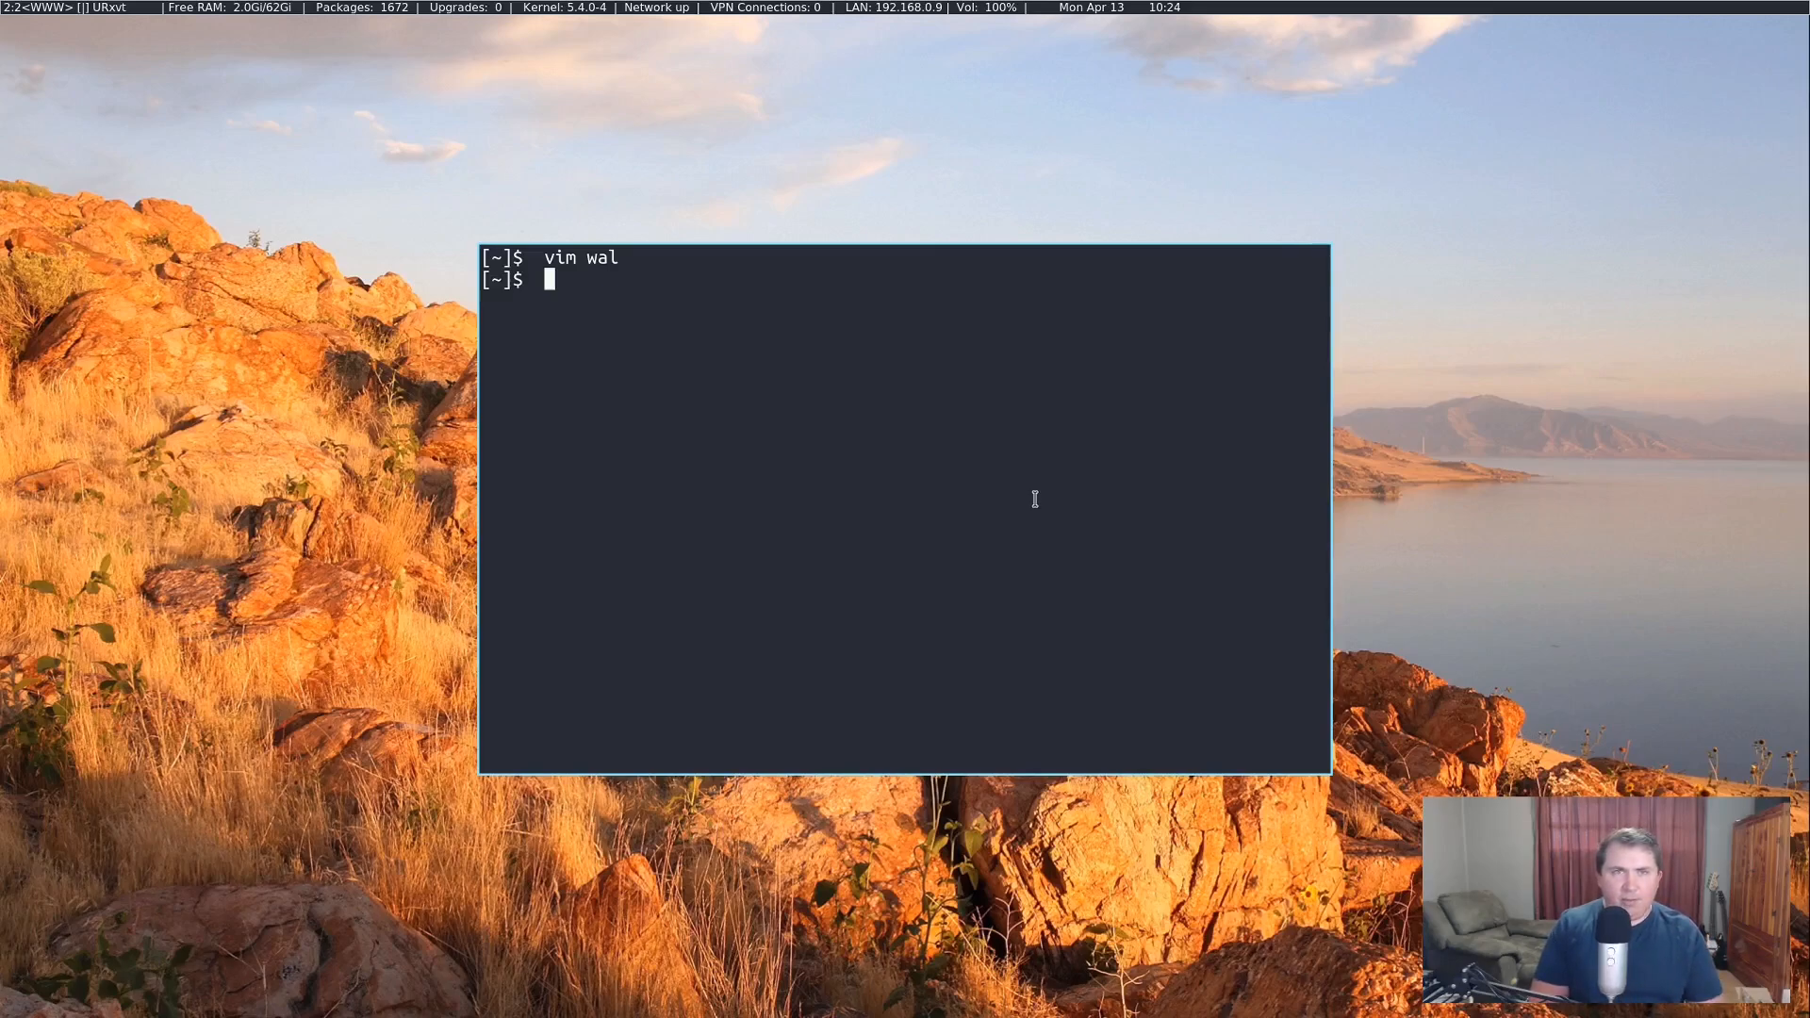
pyautogui.write('chmod +x wal')
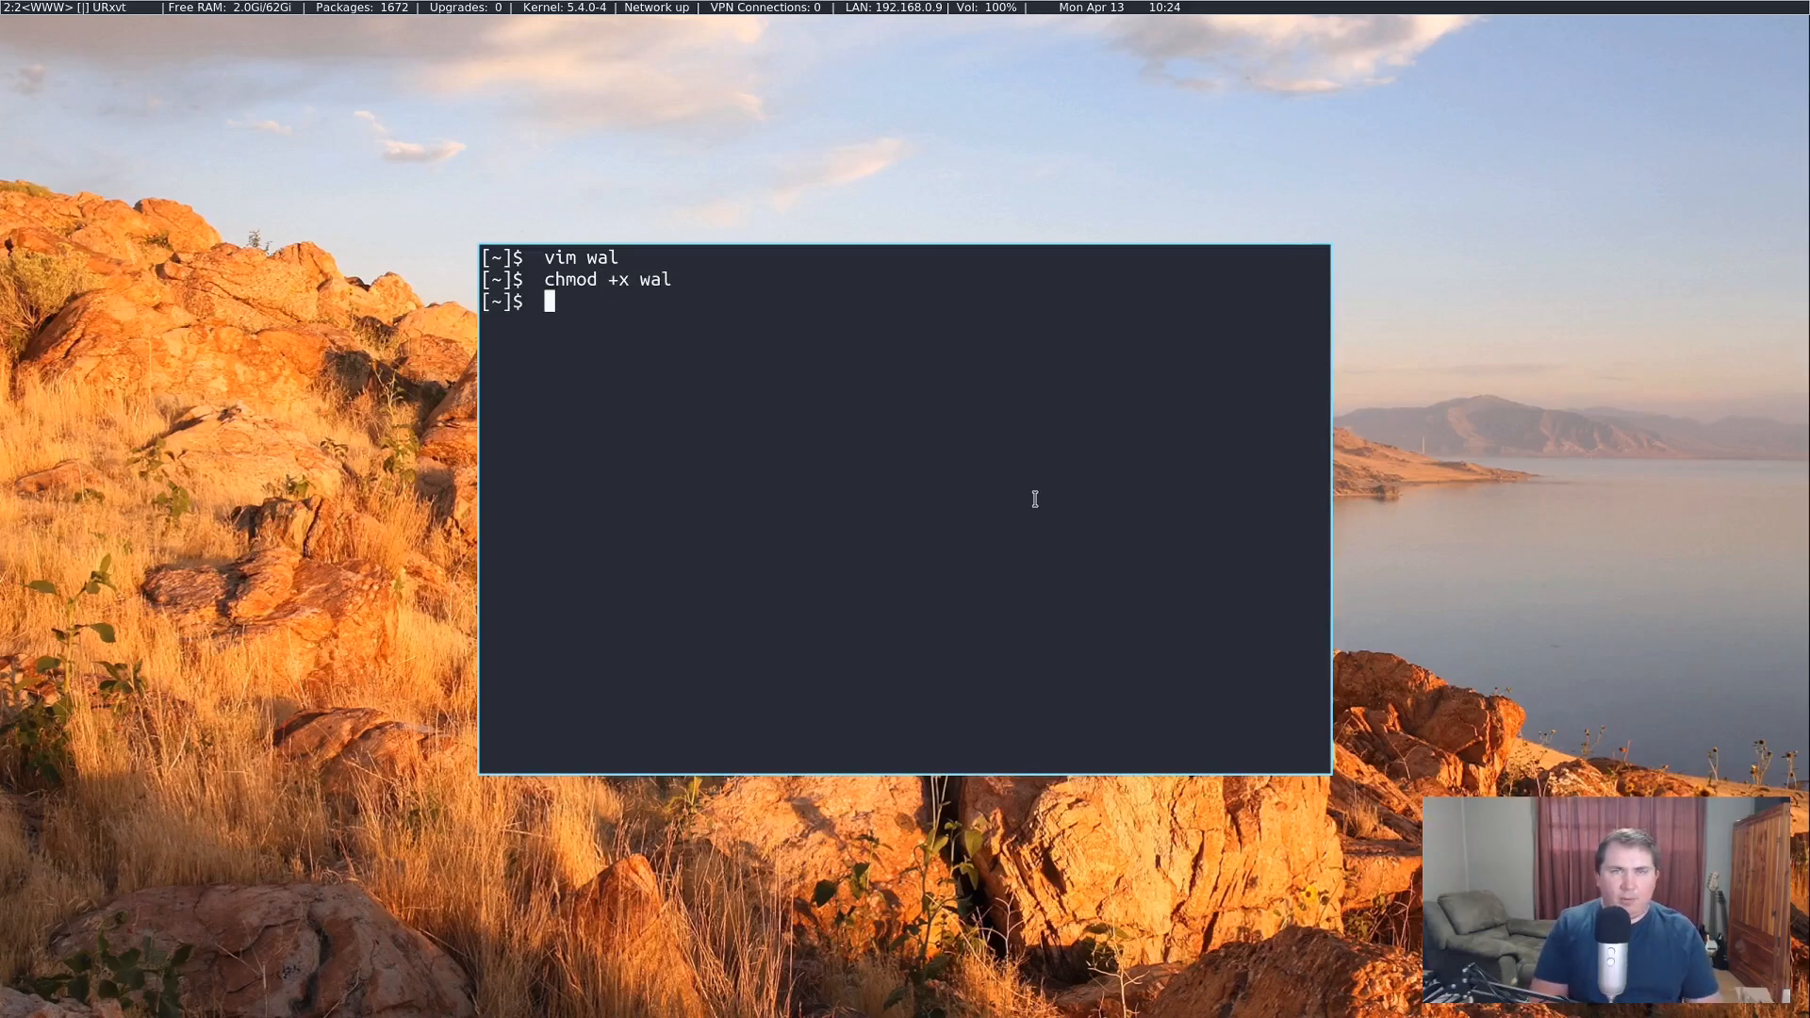
pyautogui.write('./wal')
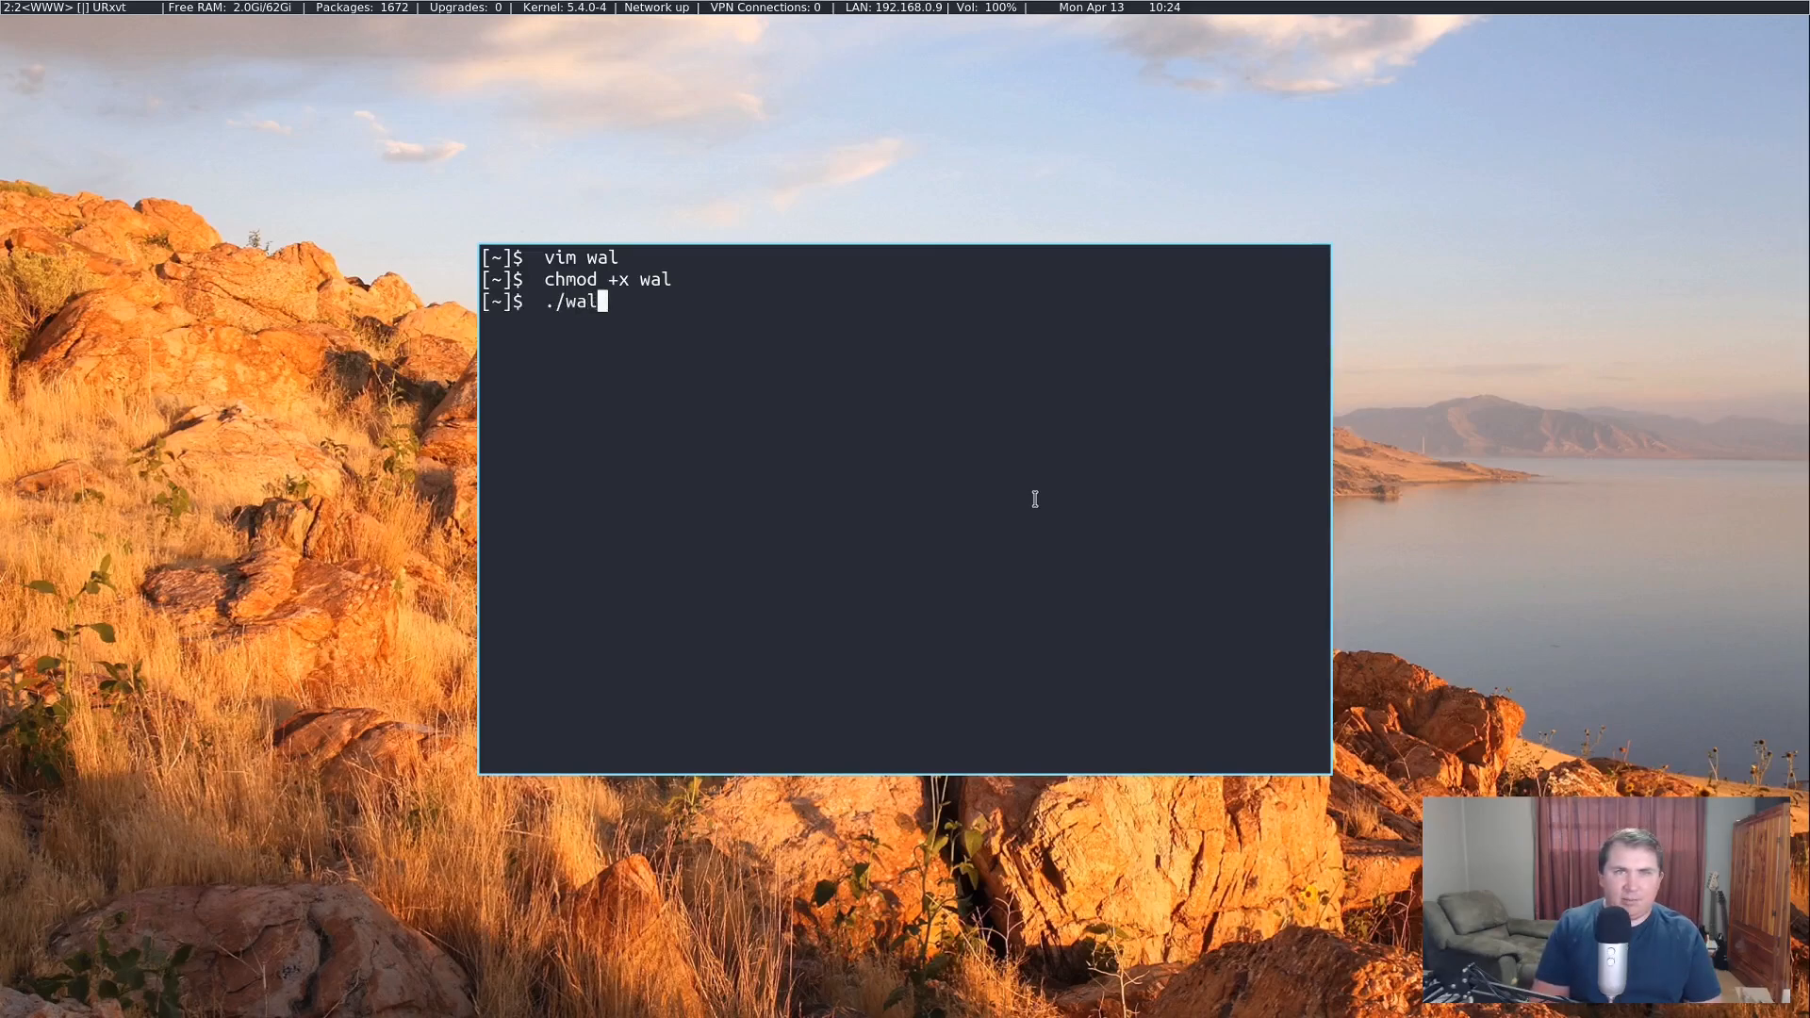
pyautogui.press('Return')
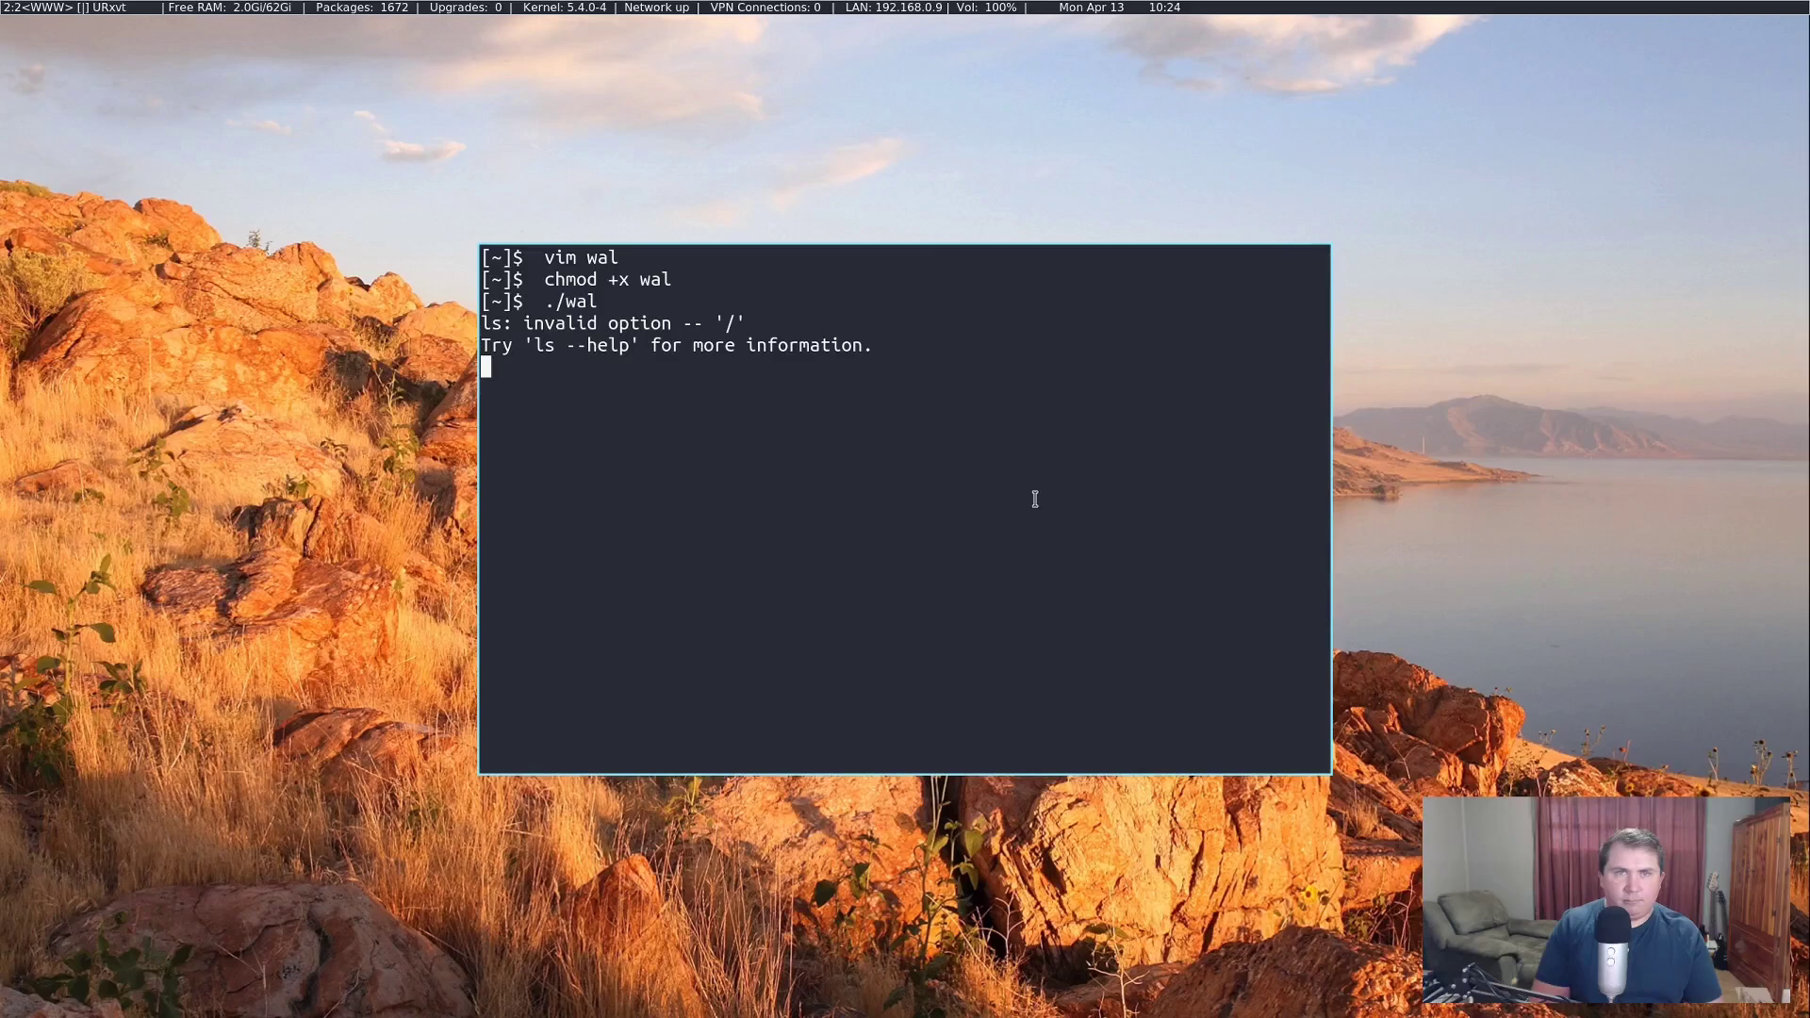
# Step: Fix the script in vim and rerun ./wal so the wallpaper changes
pyautogui.write('vim wal')
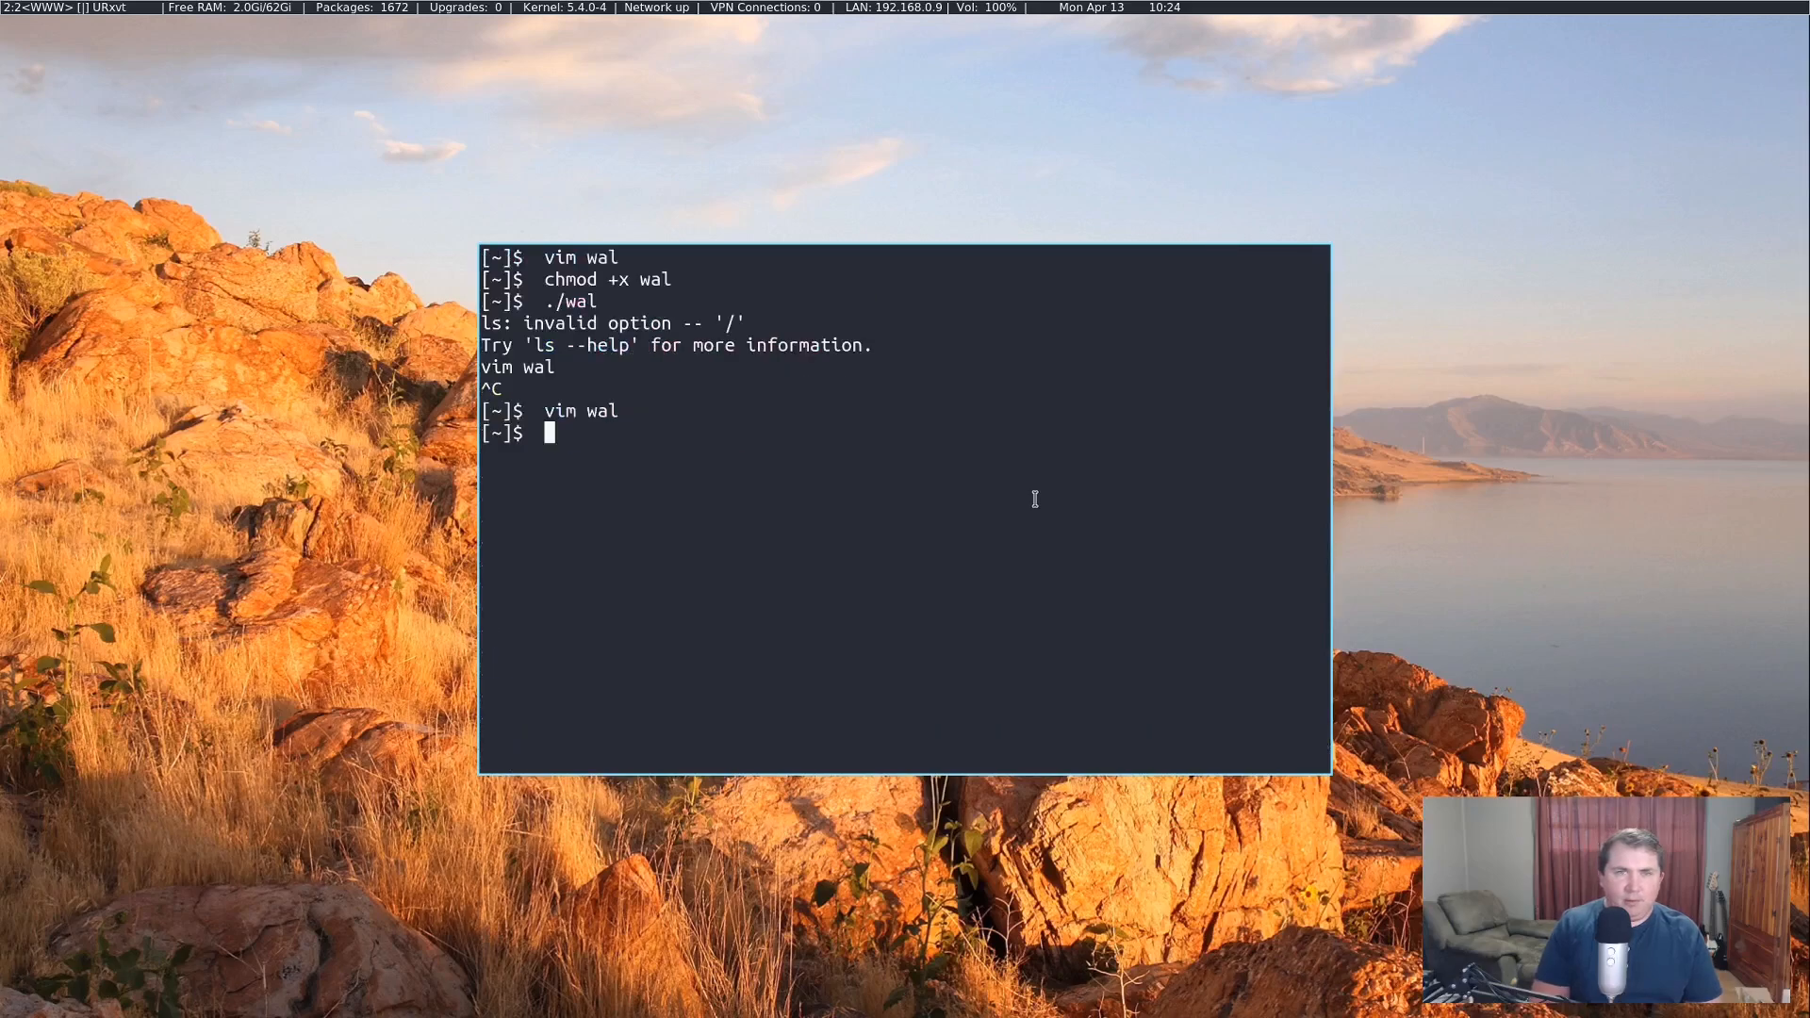
pyautogui.write('./wal')
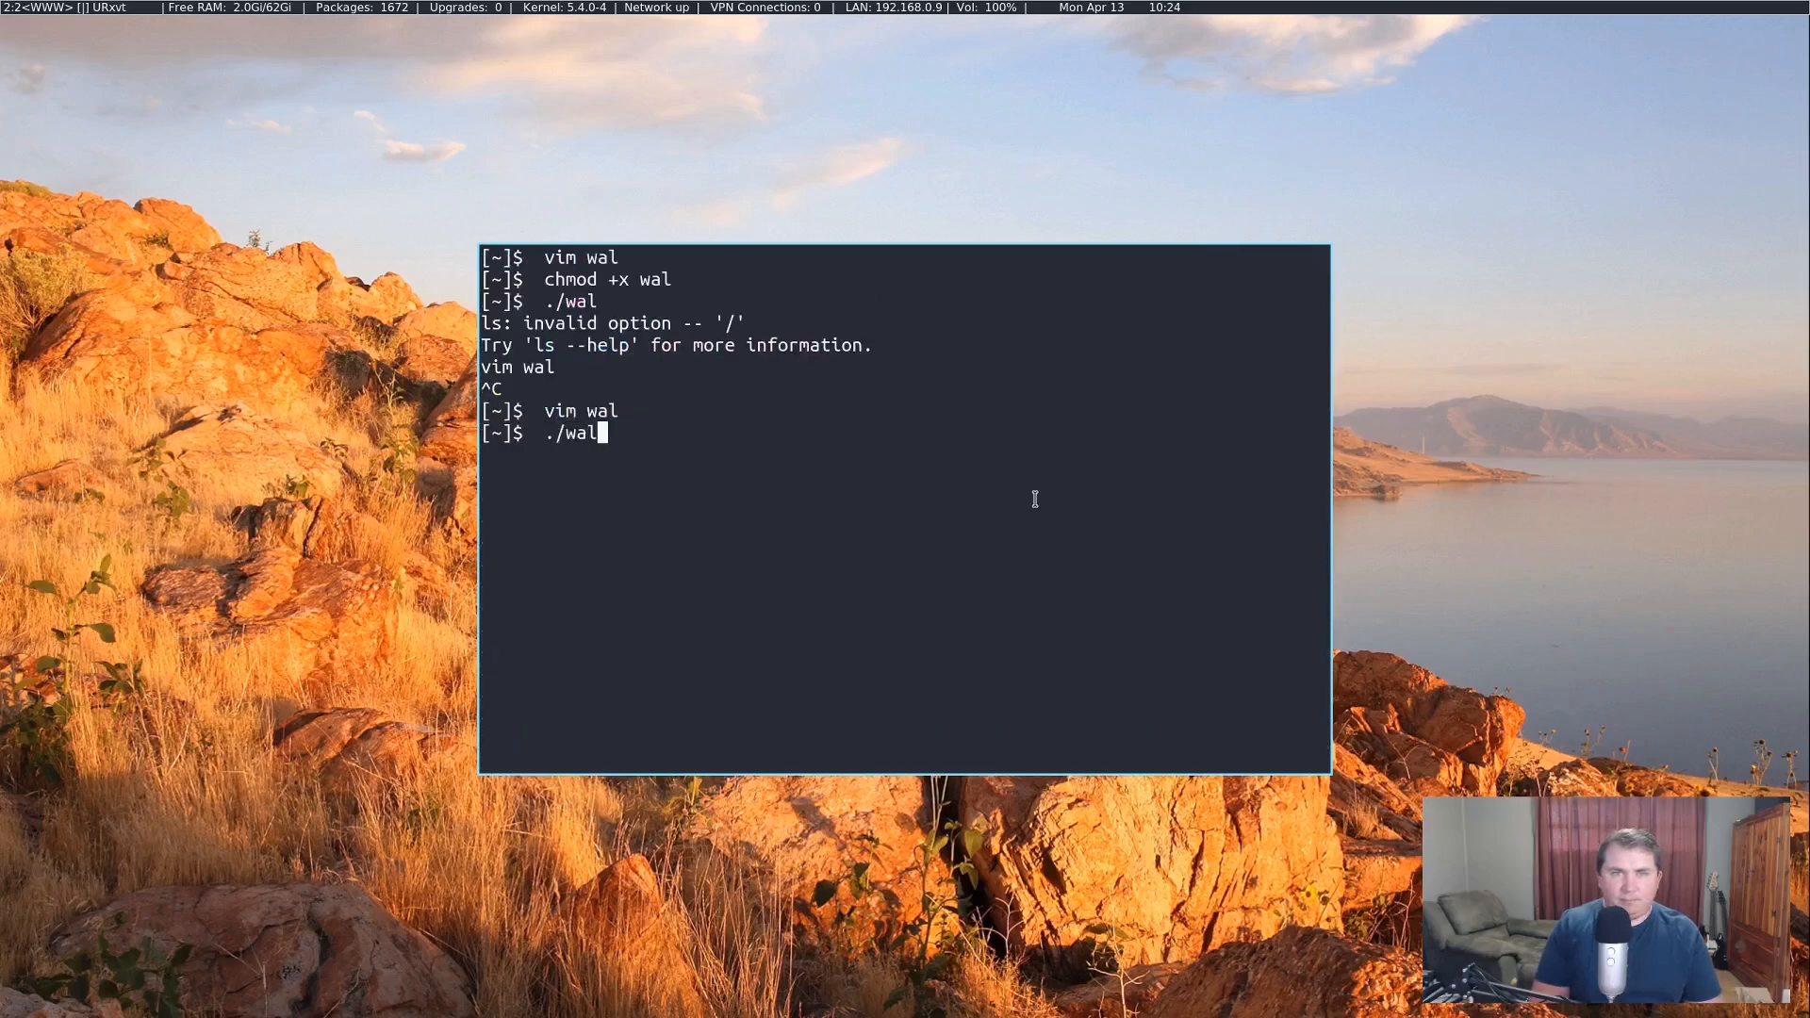
pyautogui.press('Return')
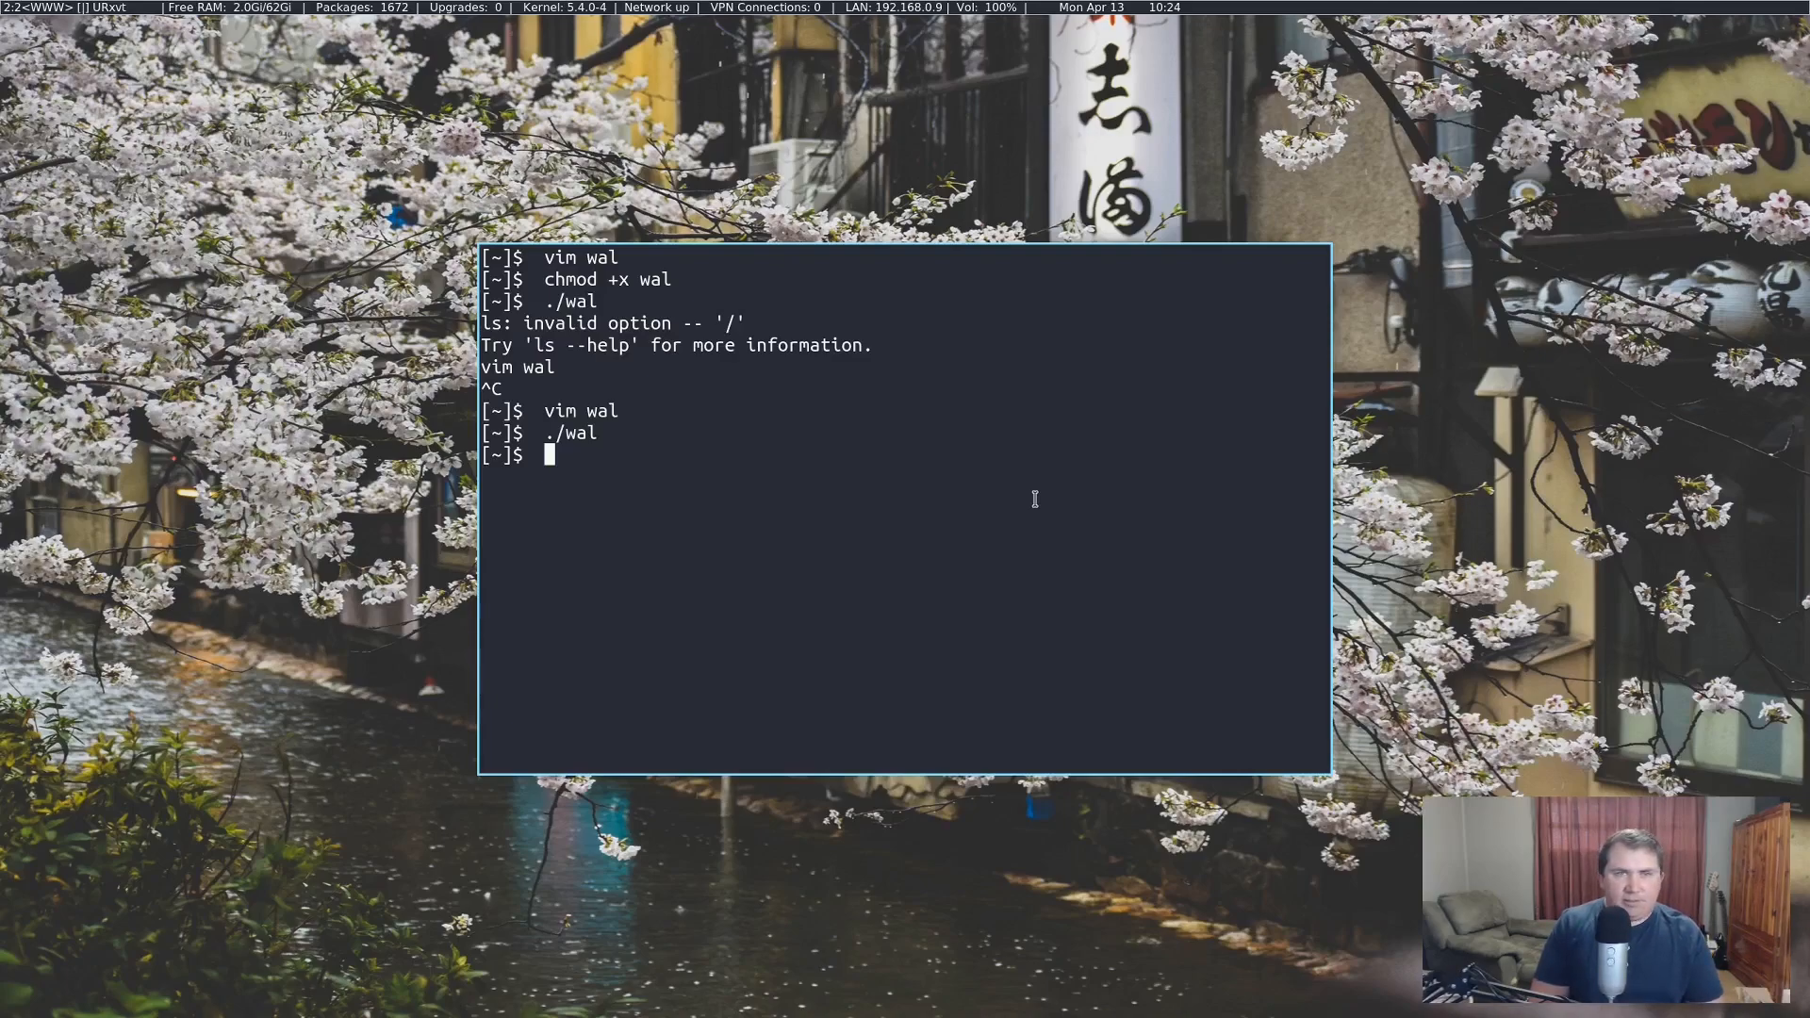
# Step: Move the wal script into /usr/local/bin with sudo mv
pyautogui.write('sudo m')
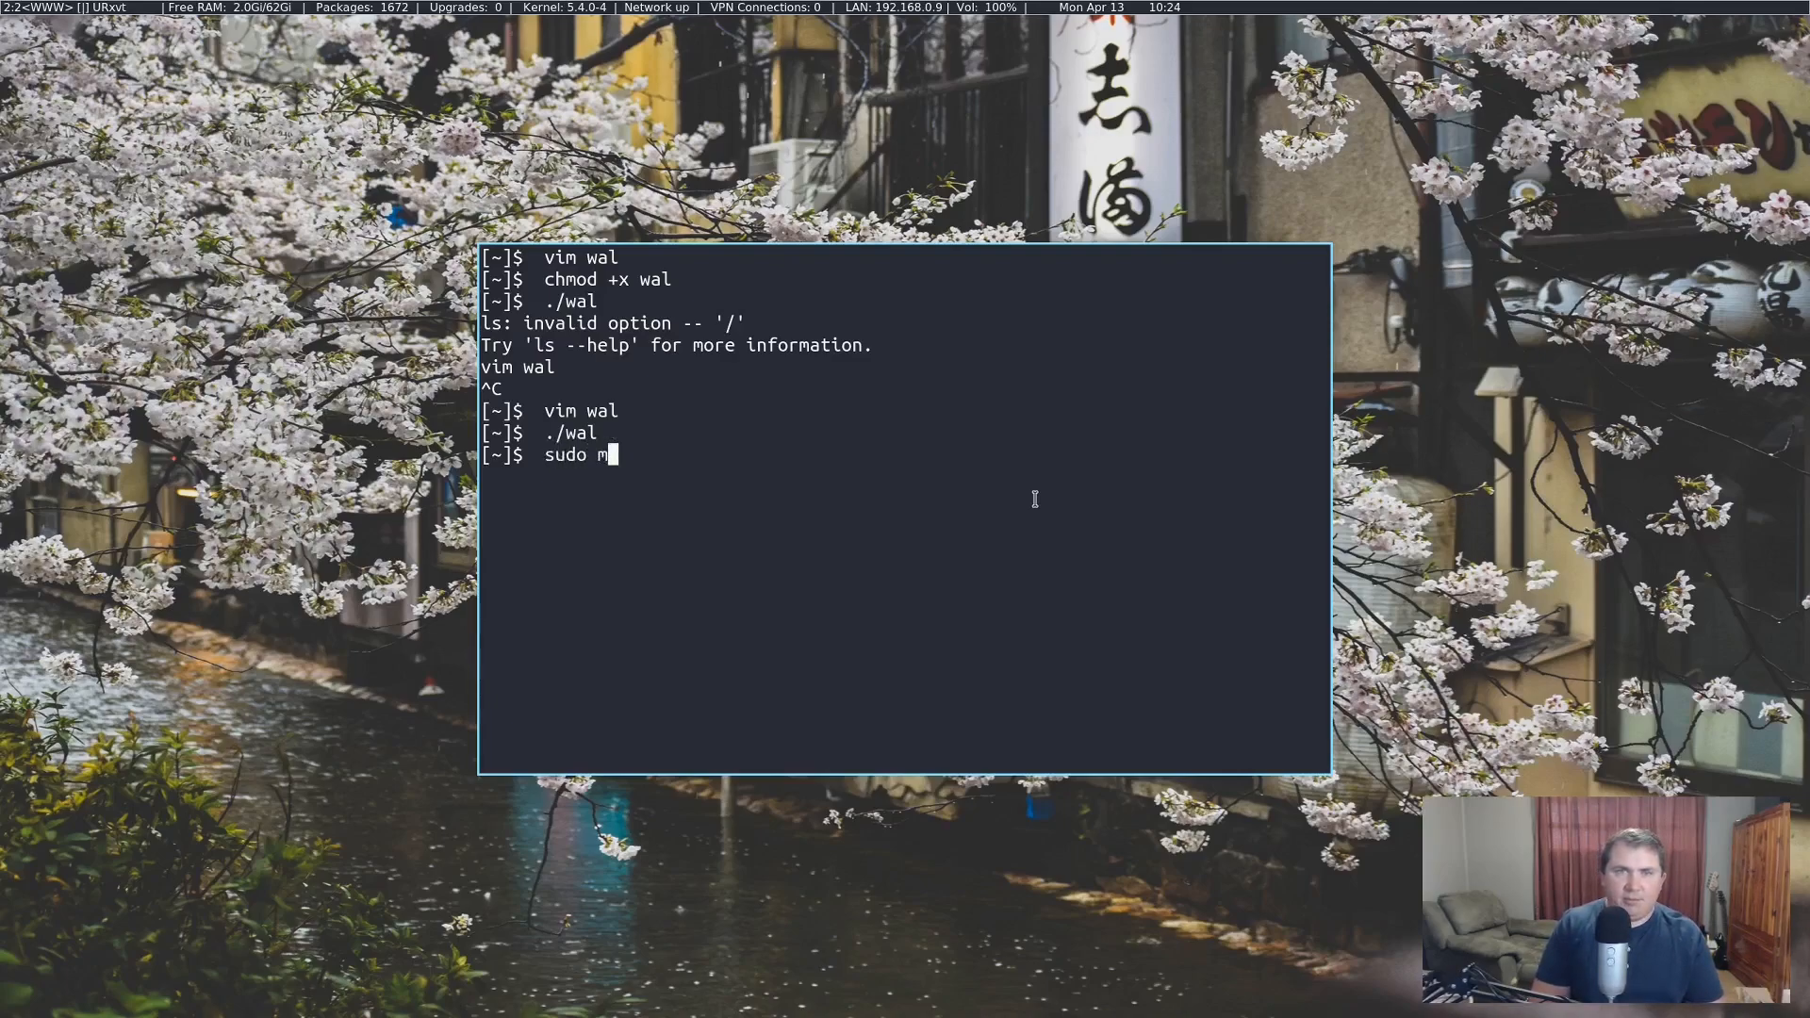
pyautogui.write('v wal /us')
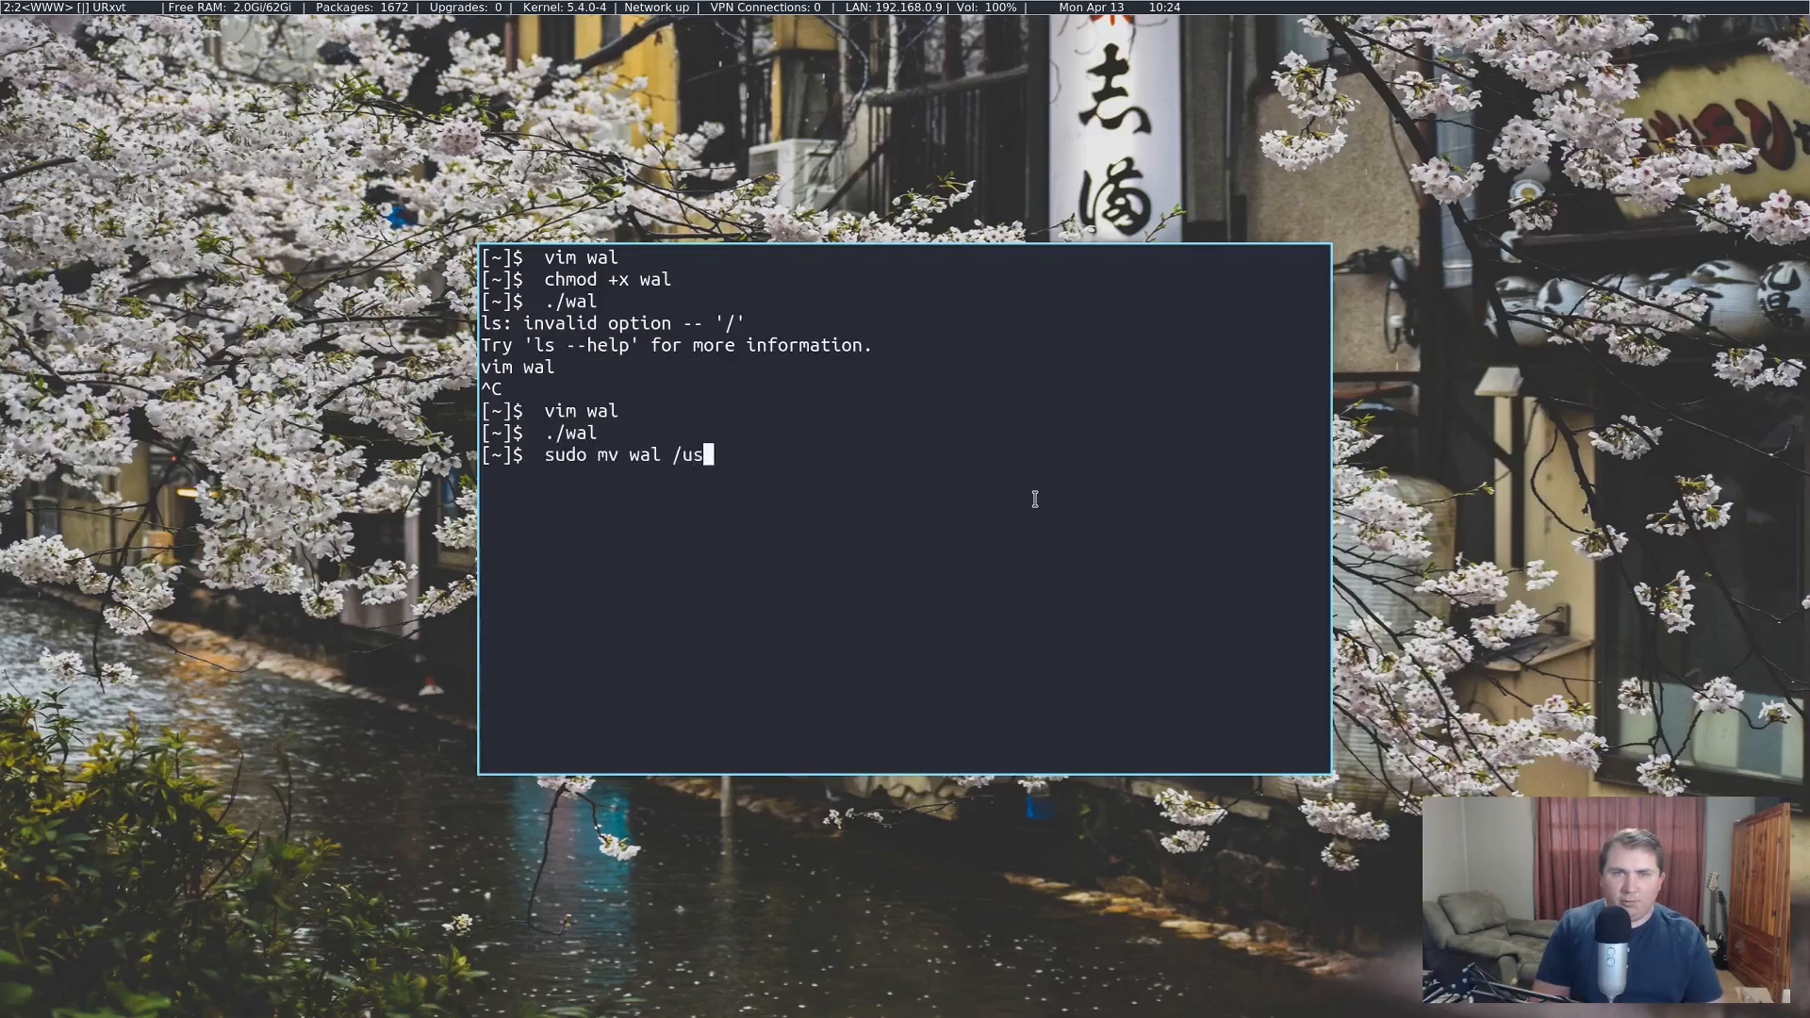
pyautogui.write('r/local/b')
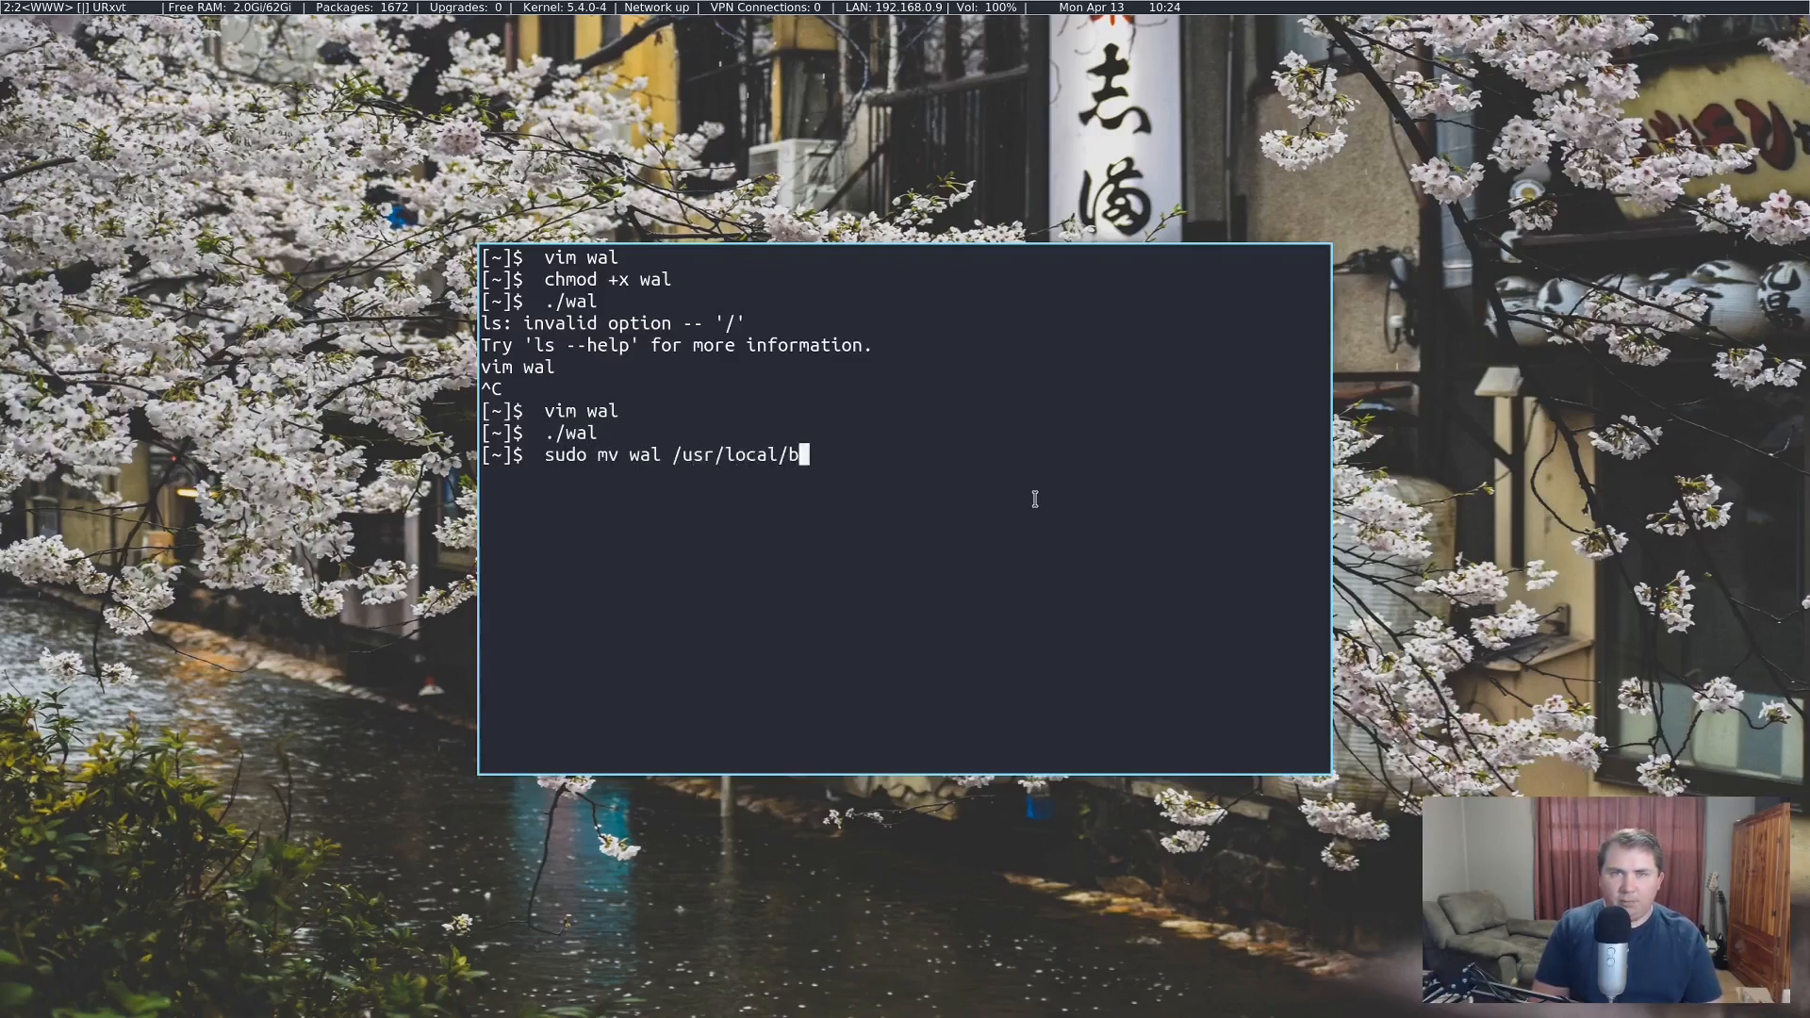
pyautogui.press('Return')
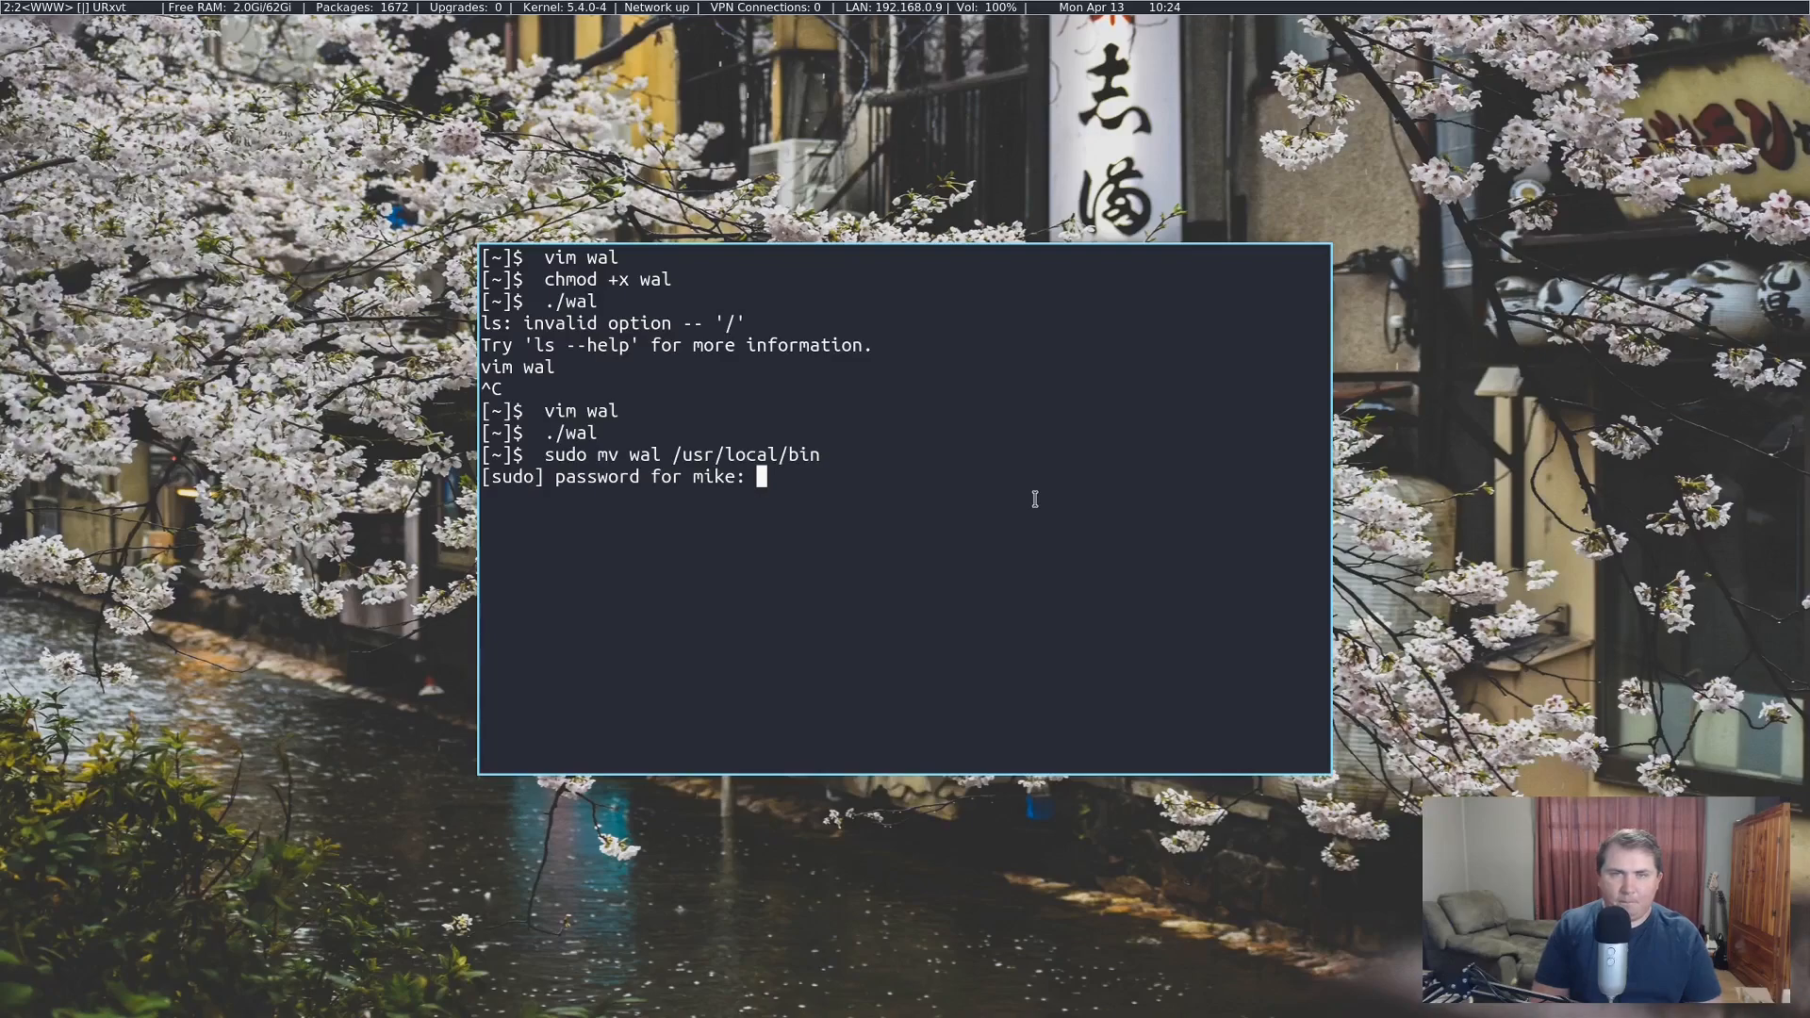
# Step: Clear the terminal and run wal as a plain command twice to swap the wallpaper
pyautogui.write('cle')
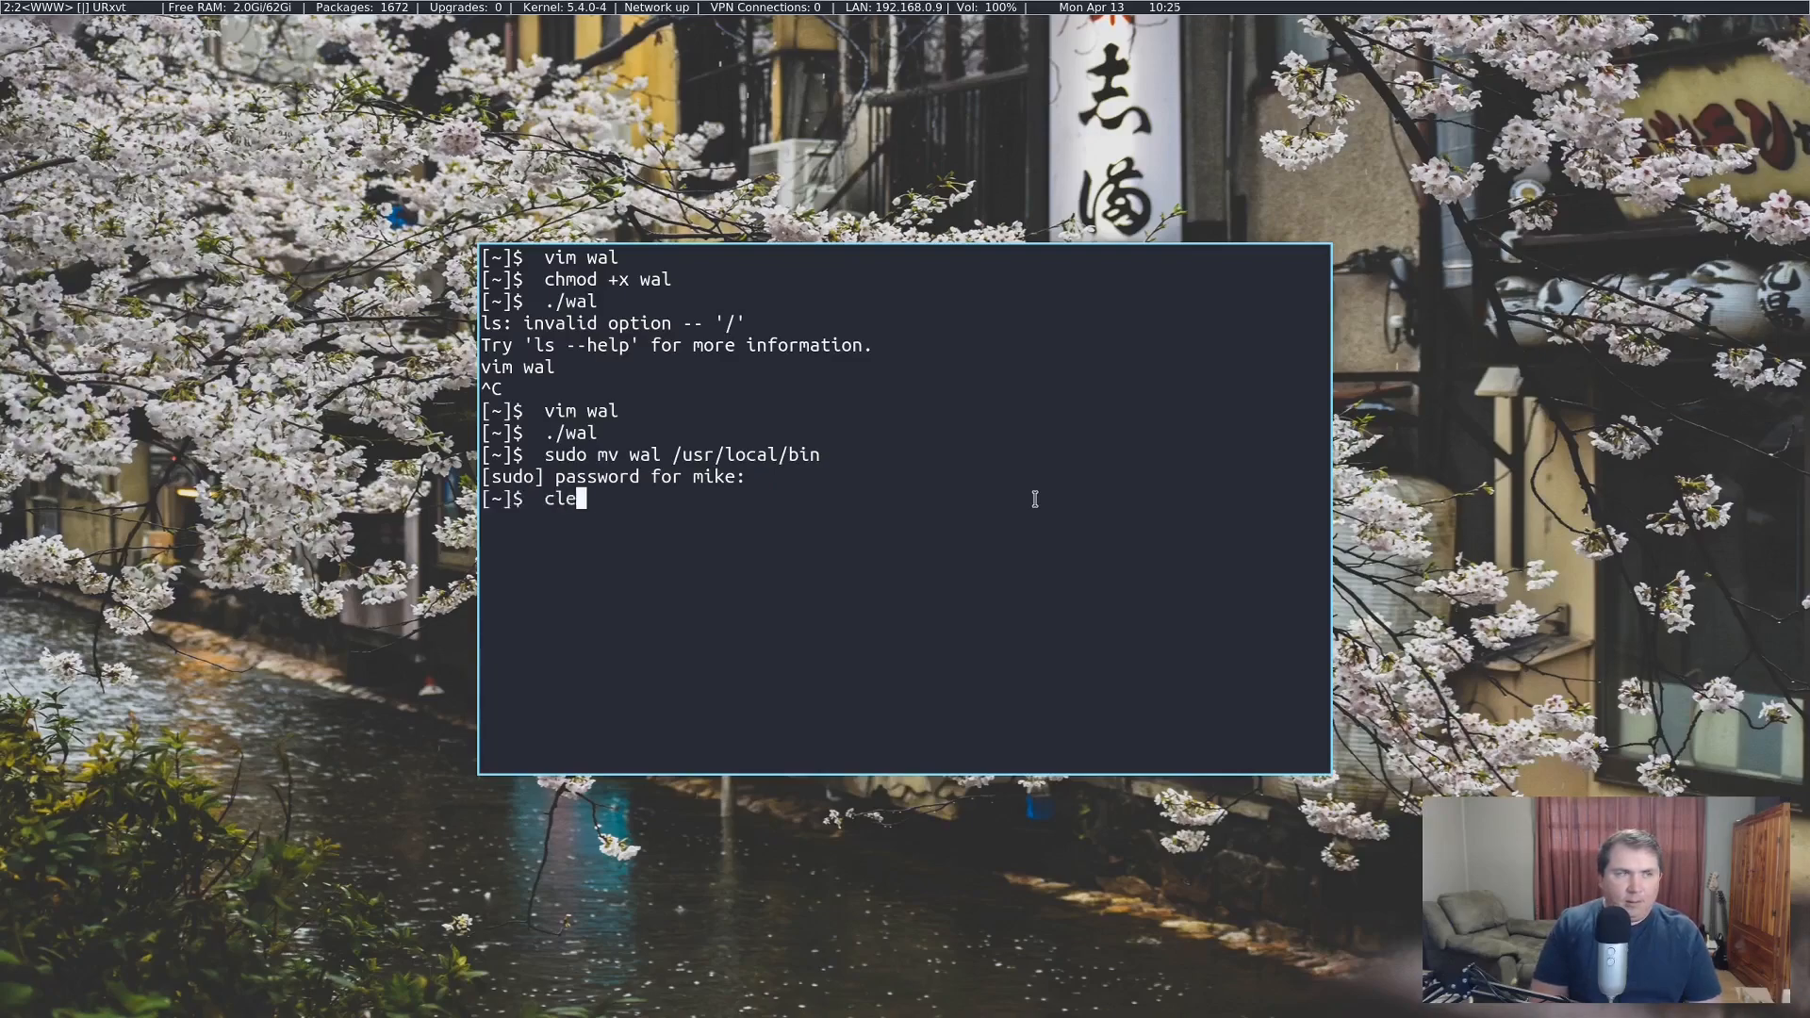
pyautogui.press('Return')
pyautogui.write('w')
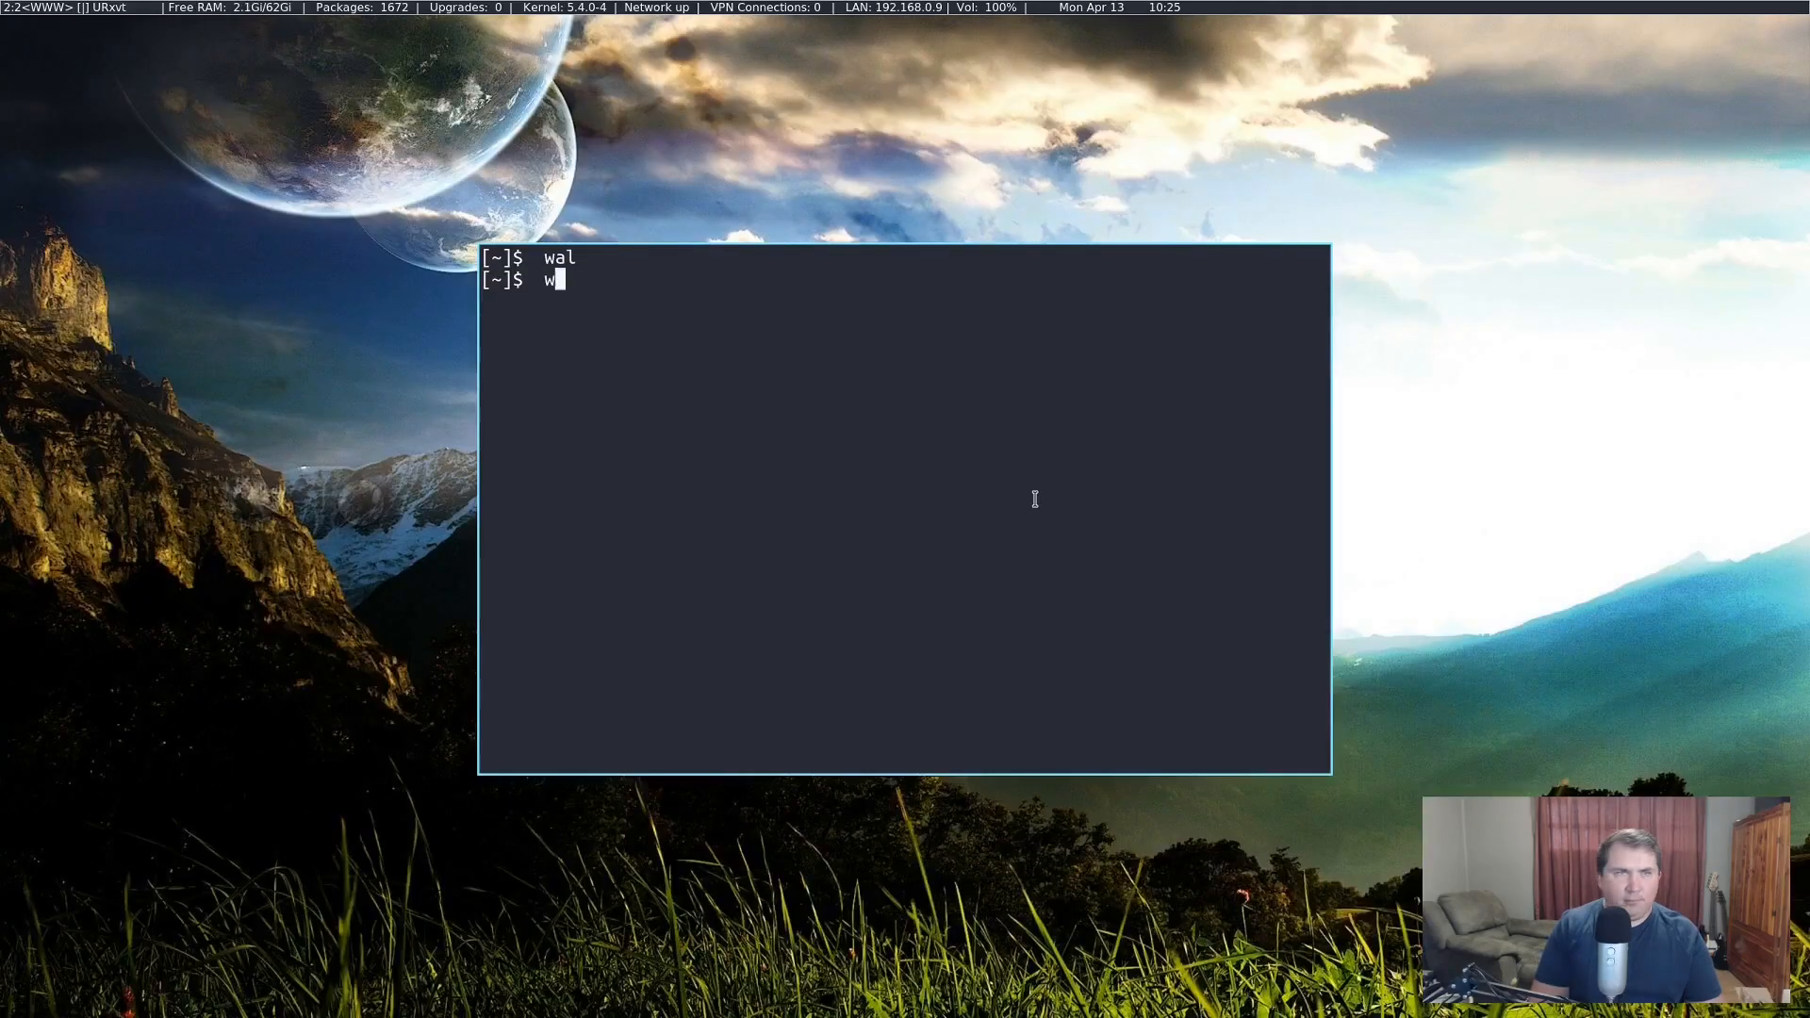
pyautogui.press('Return')
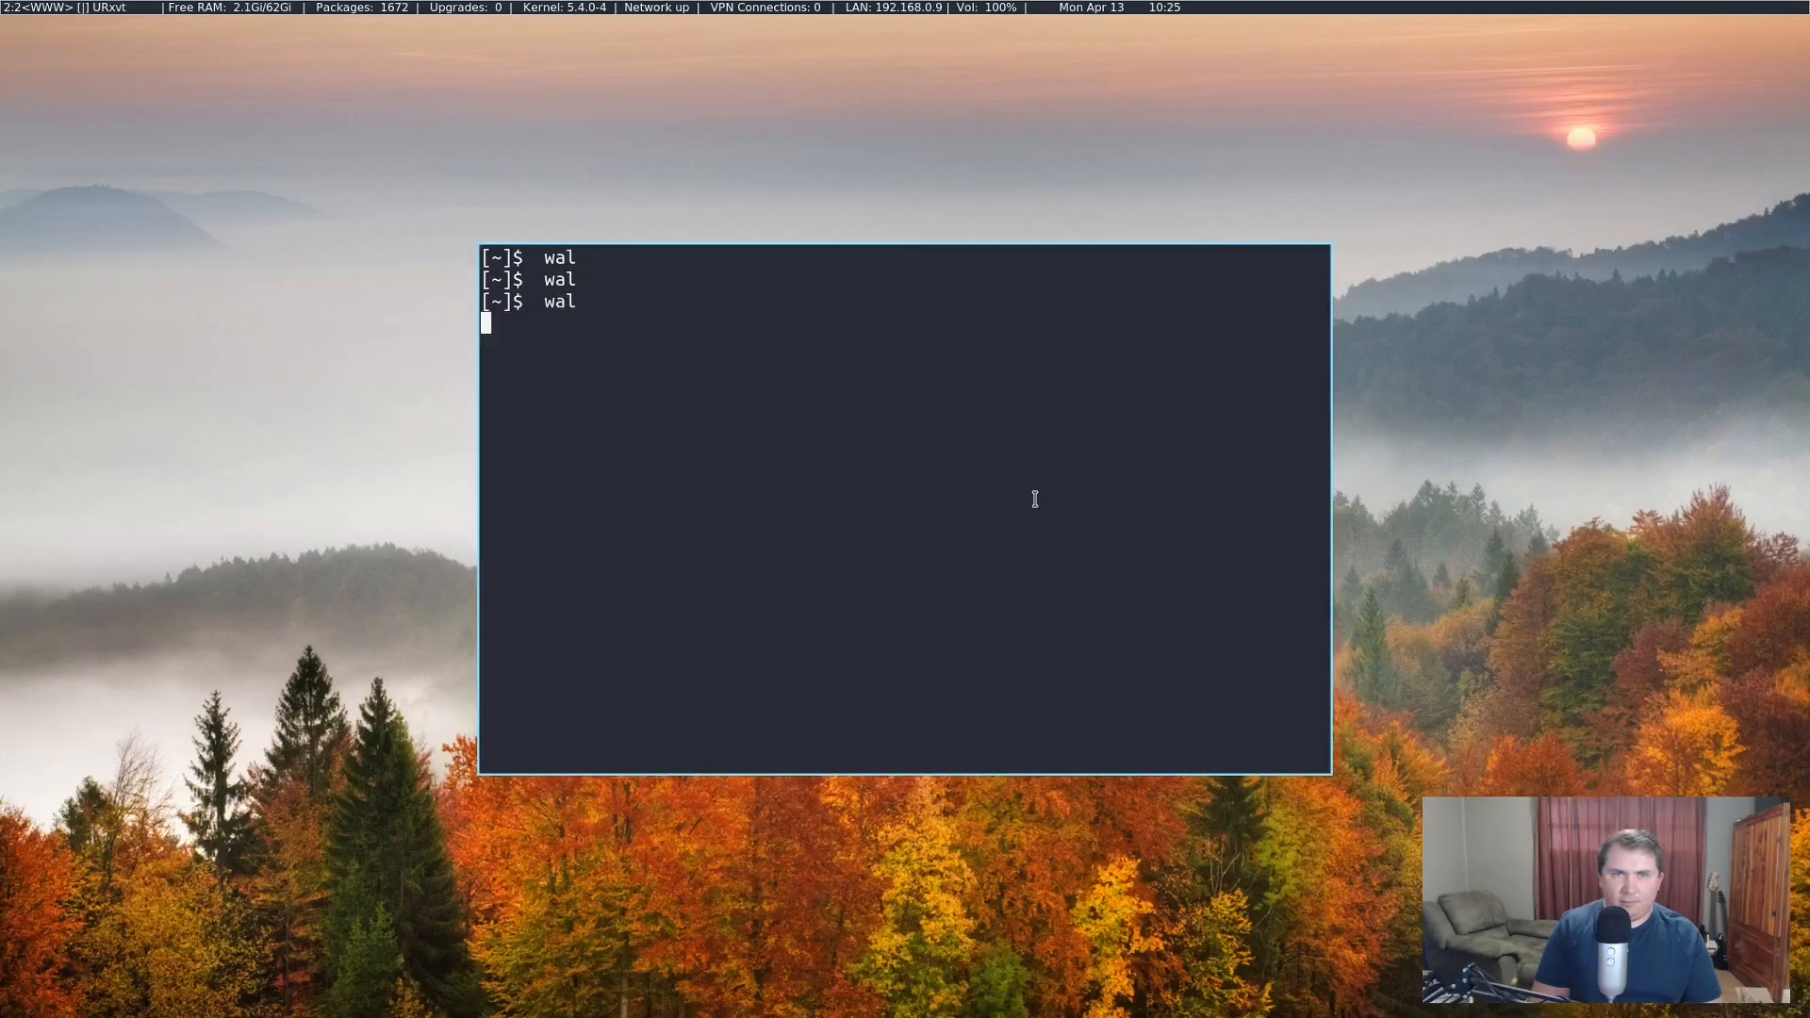
pyautogui.press('Return')
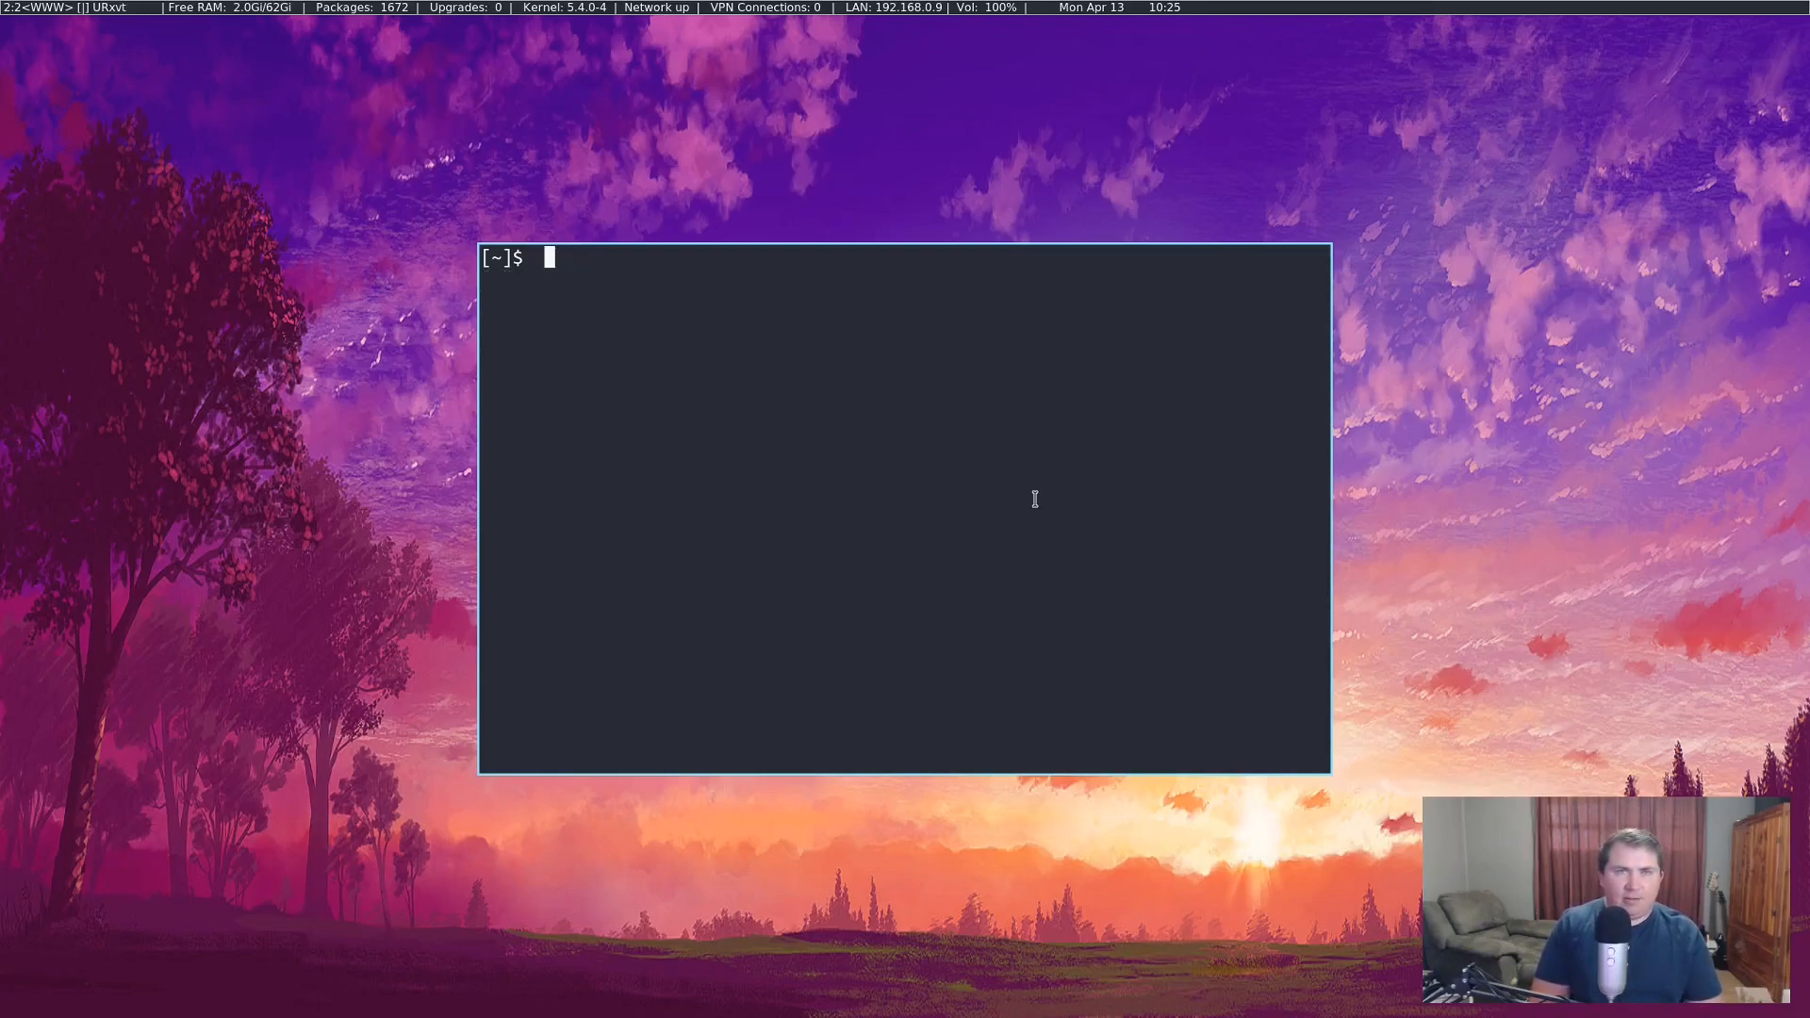
# Step: In ~/.spectrwm.conf, uncomment the program[wallpaperchanger] and bind[wallpaperchanger] = MOD+Control+b lines
pyautogui.write('vim .spectrwm.conf')
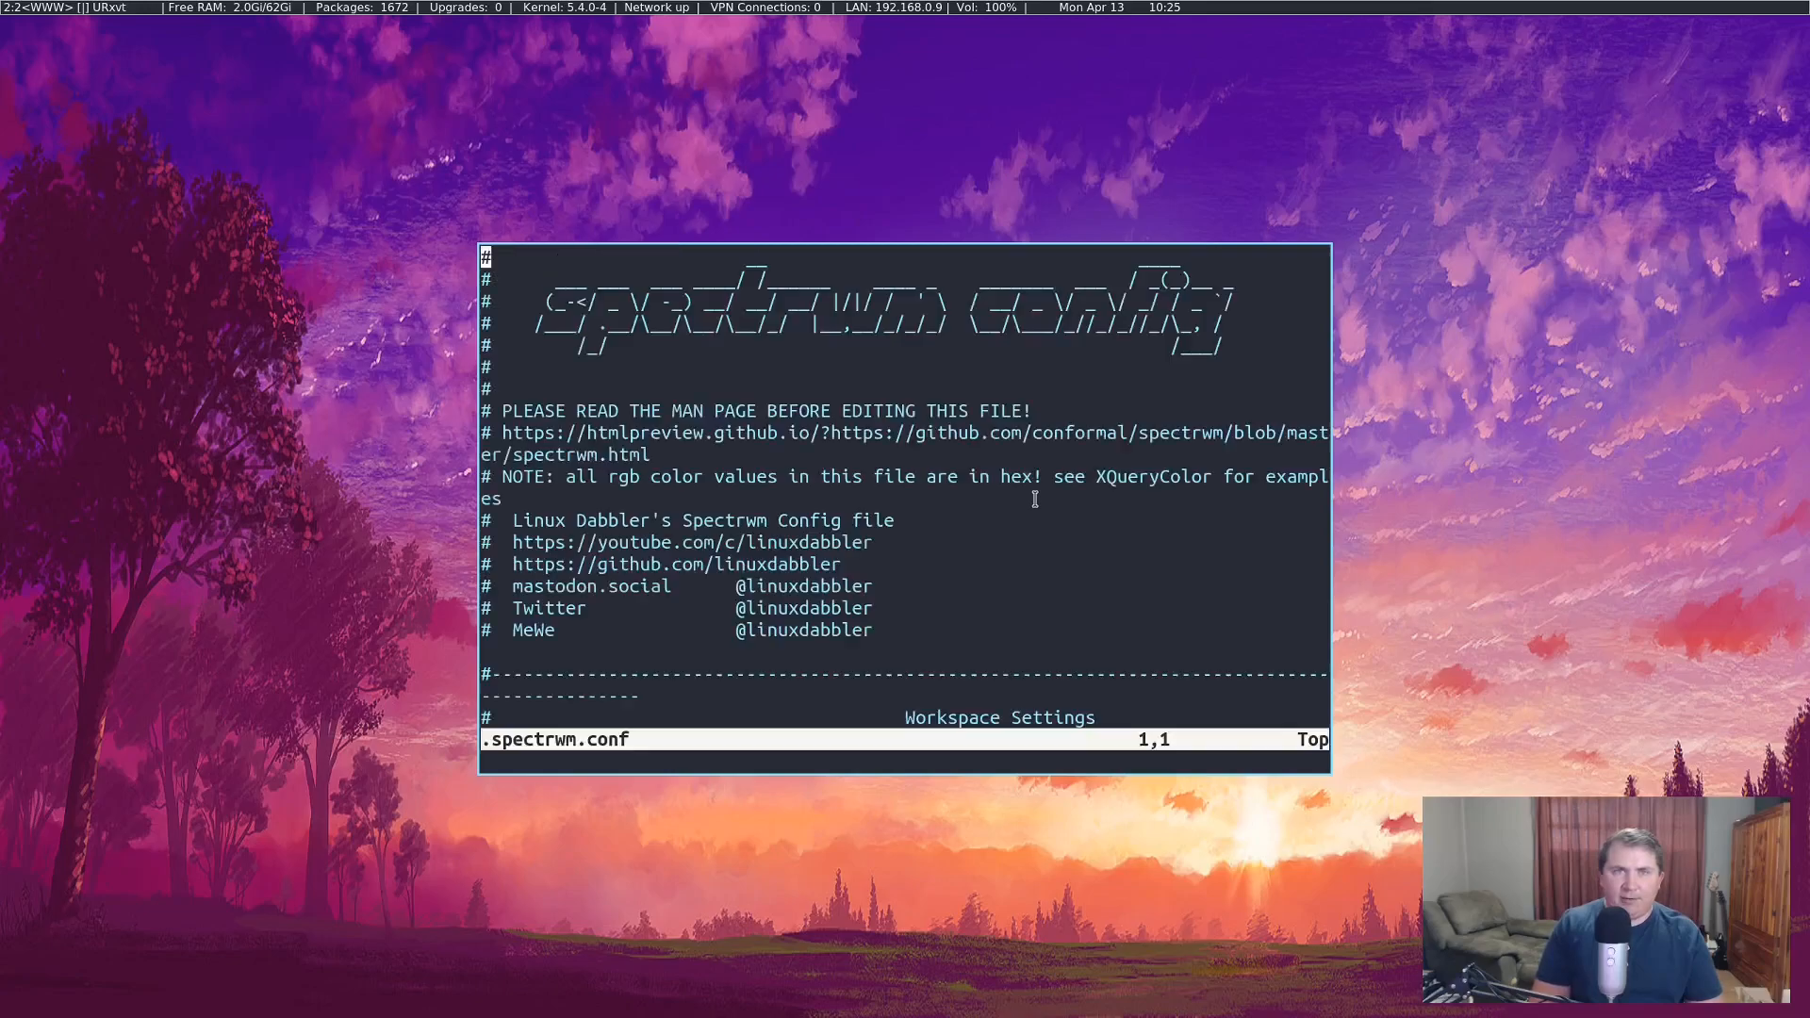
pyautogui.scroll(-3)
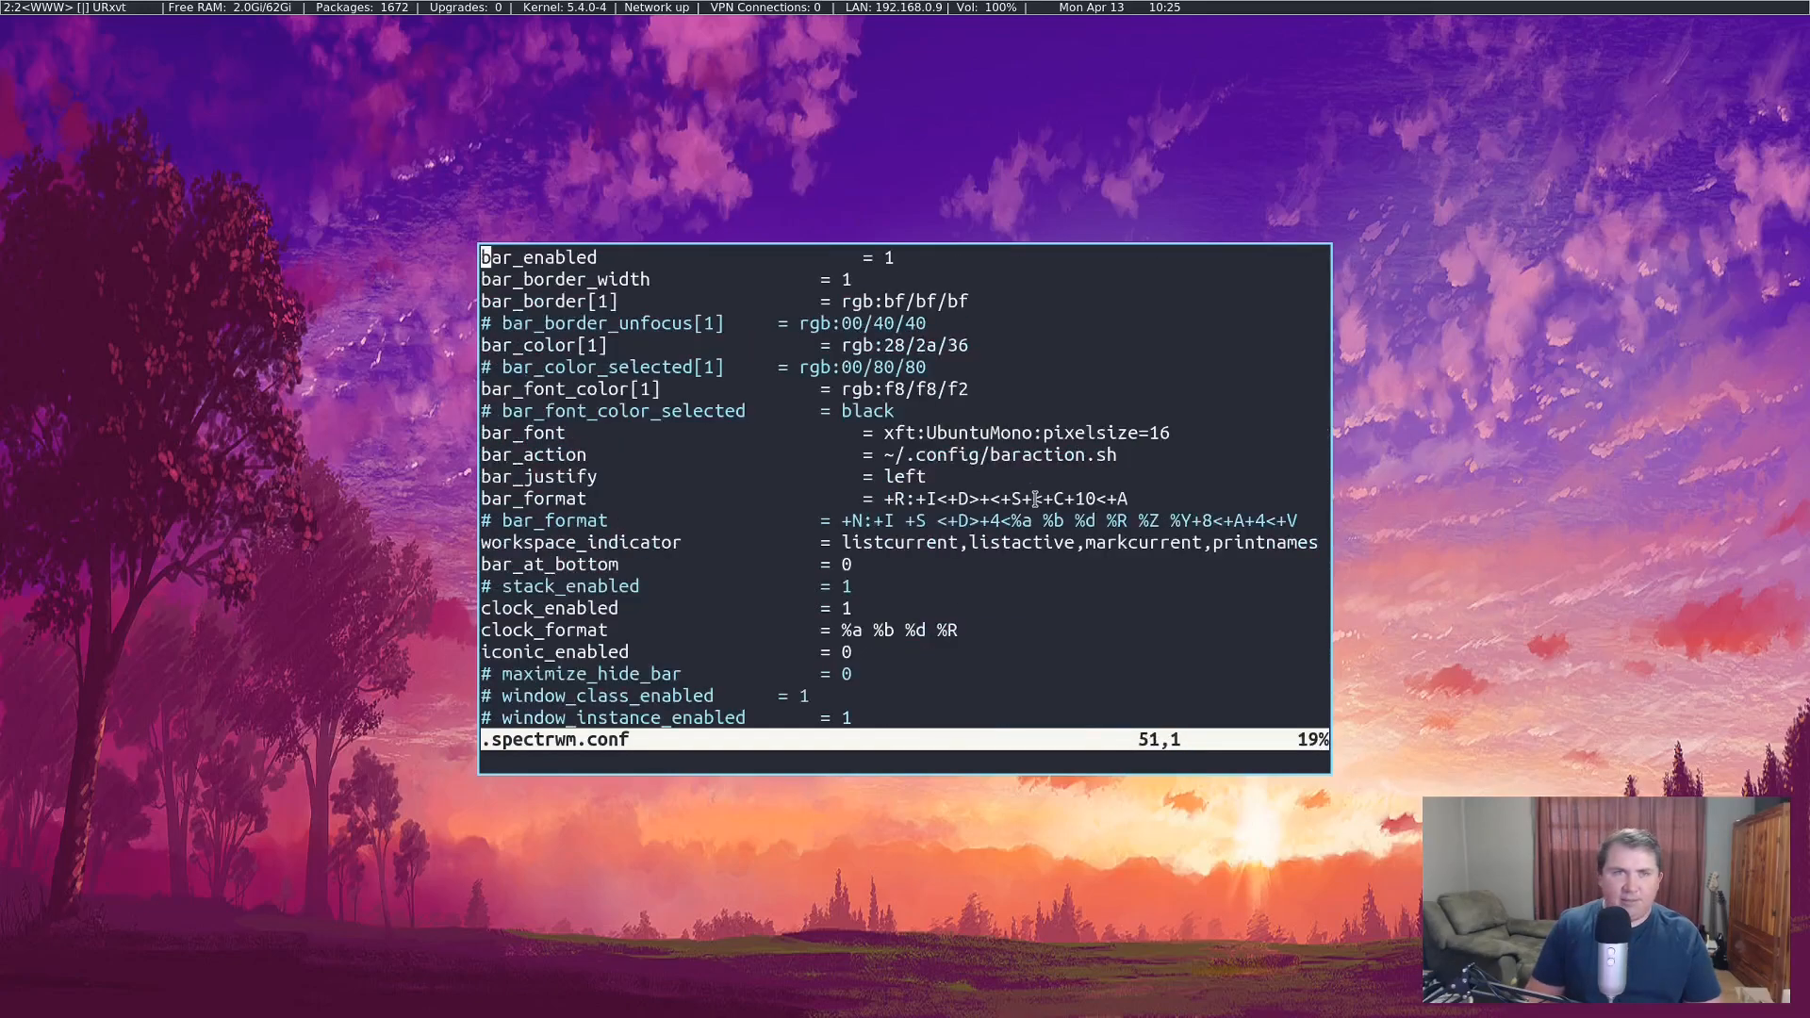
pyautogui.scroll(-3)
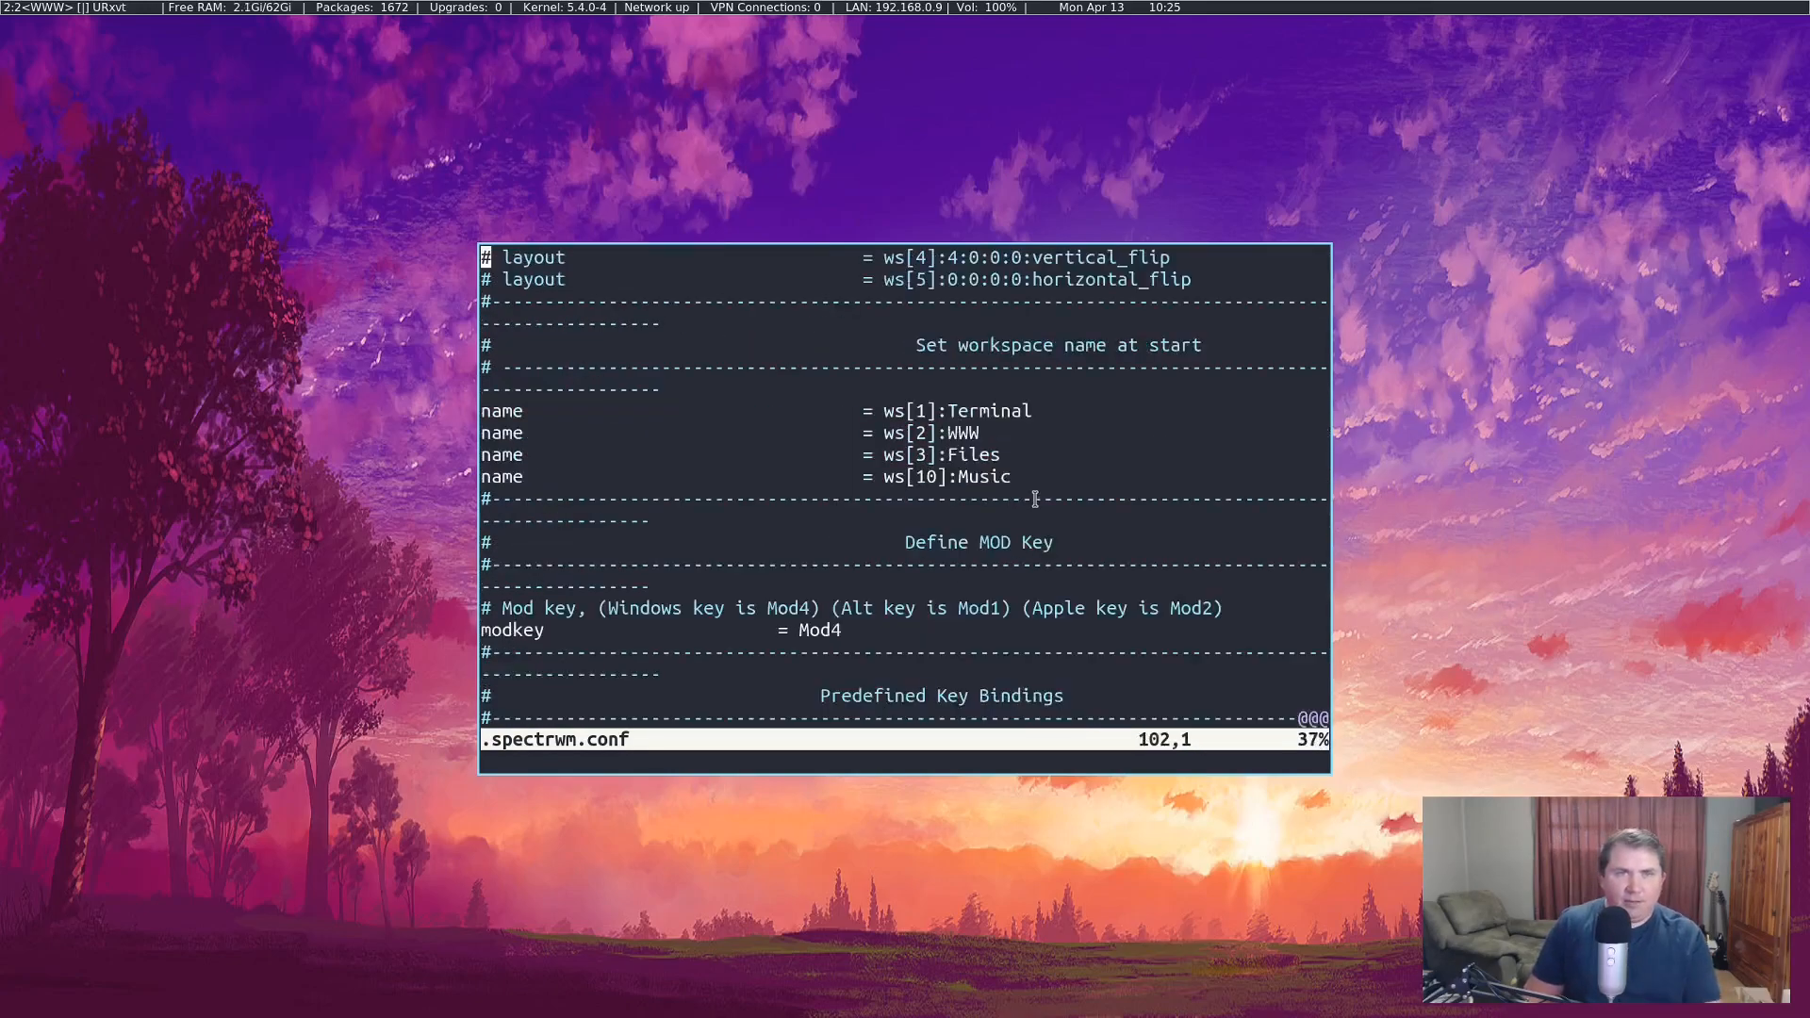
pyautogui.scroll(-3)
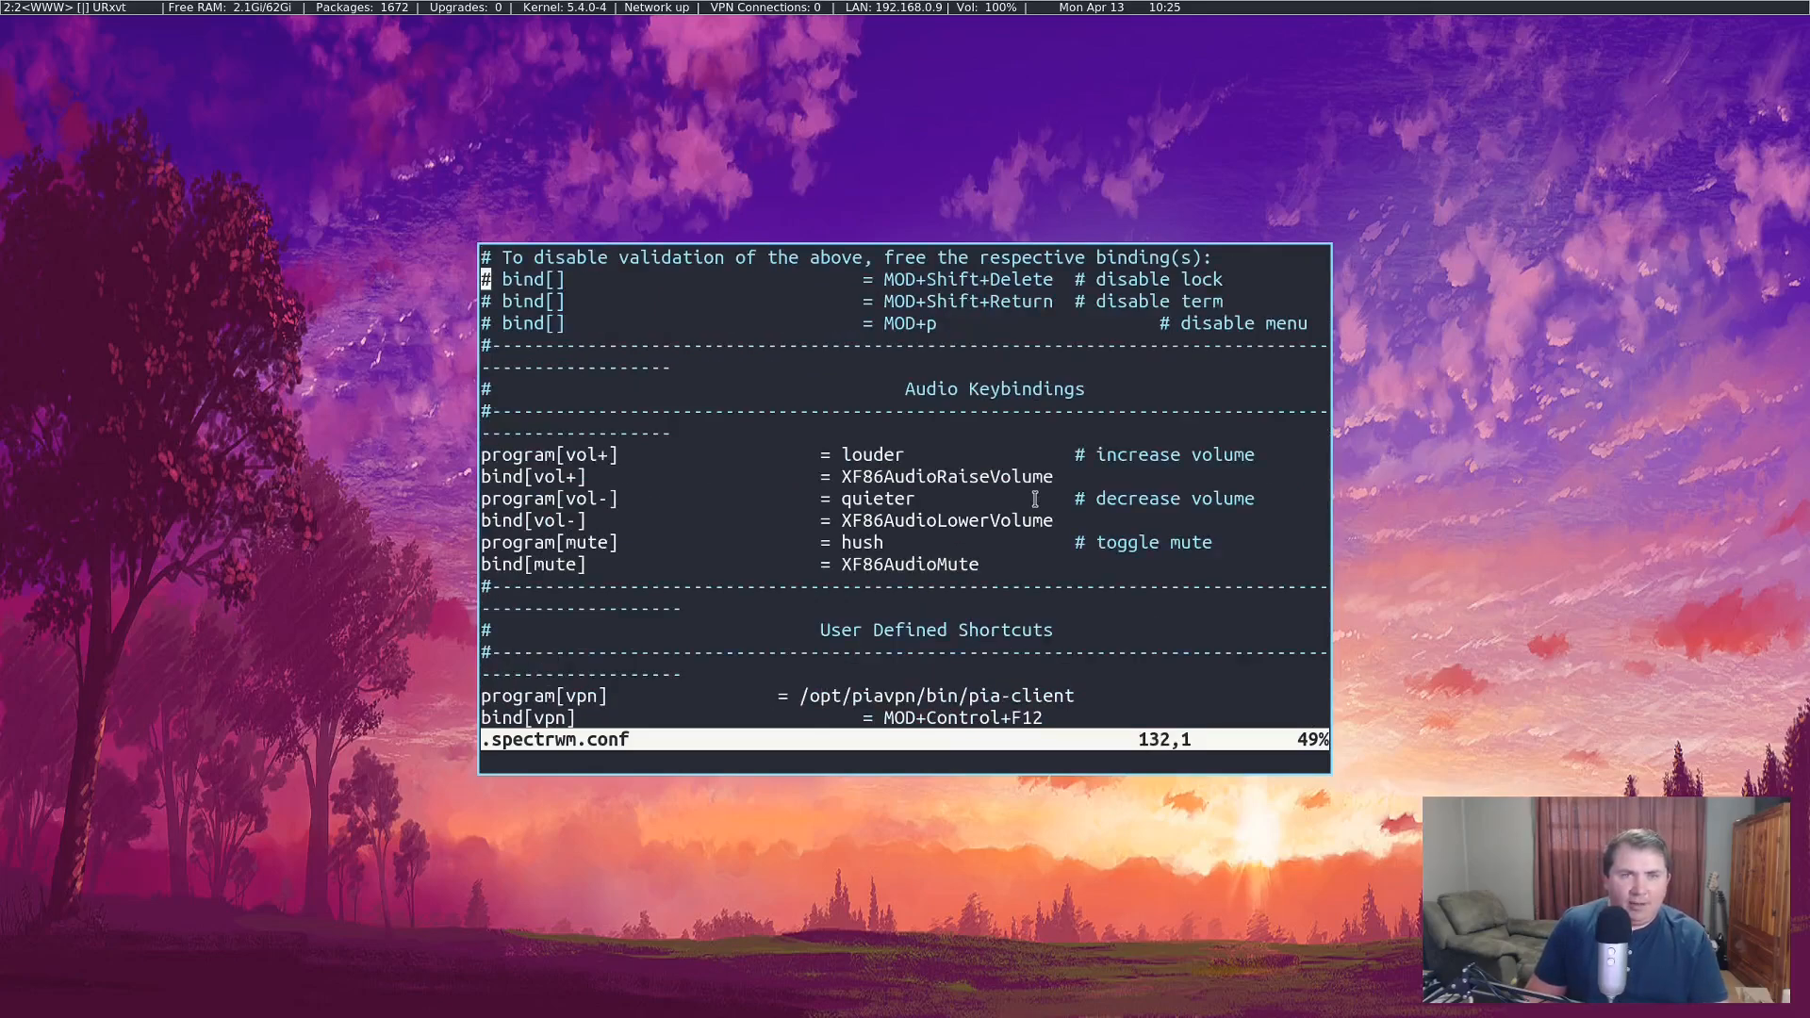
pyautogui.scroll(-3)
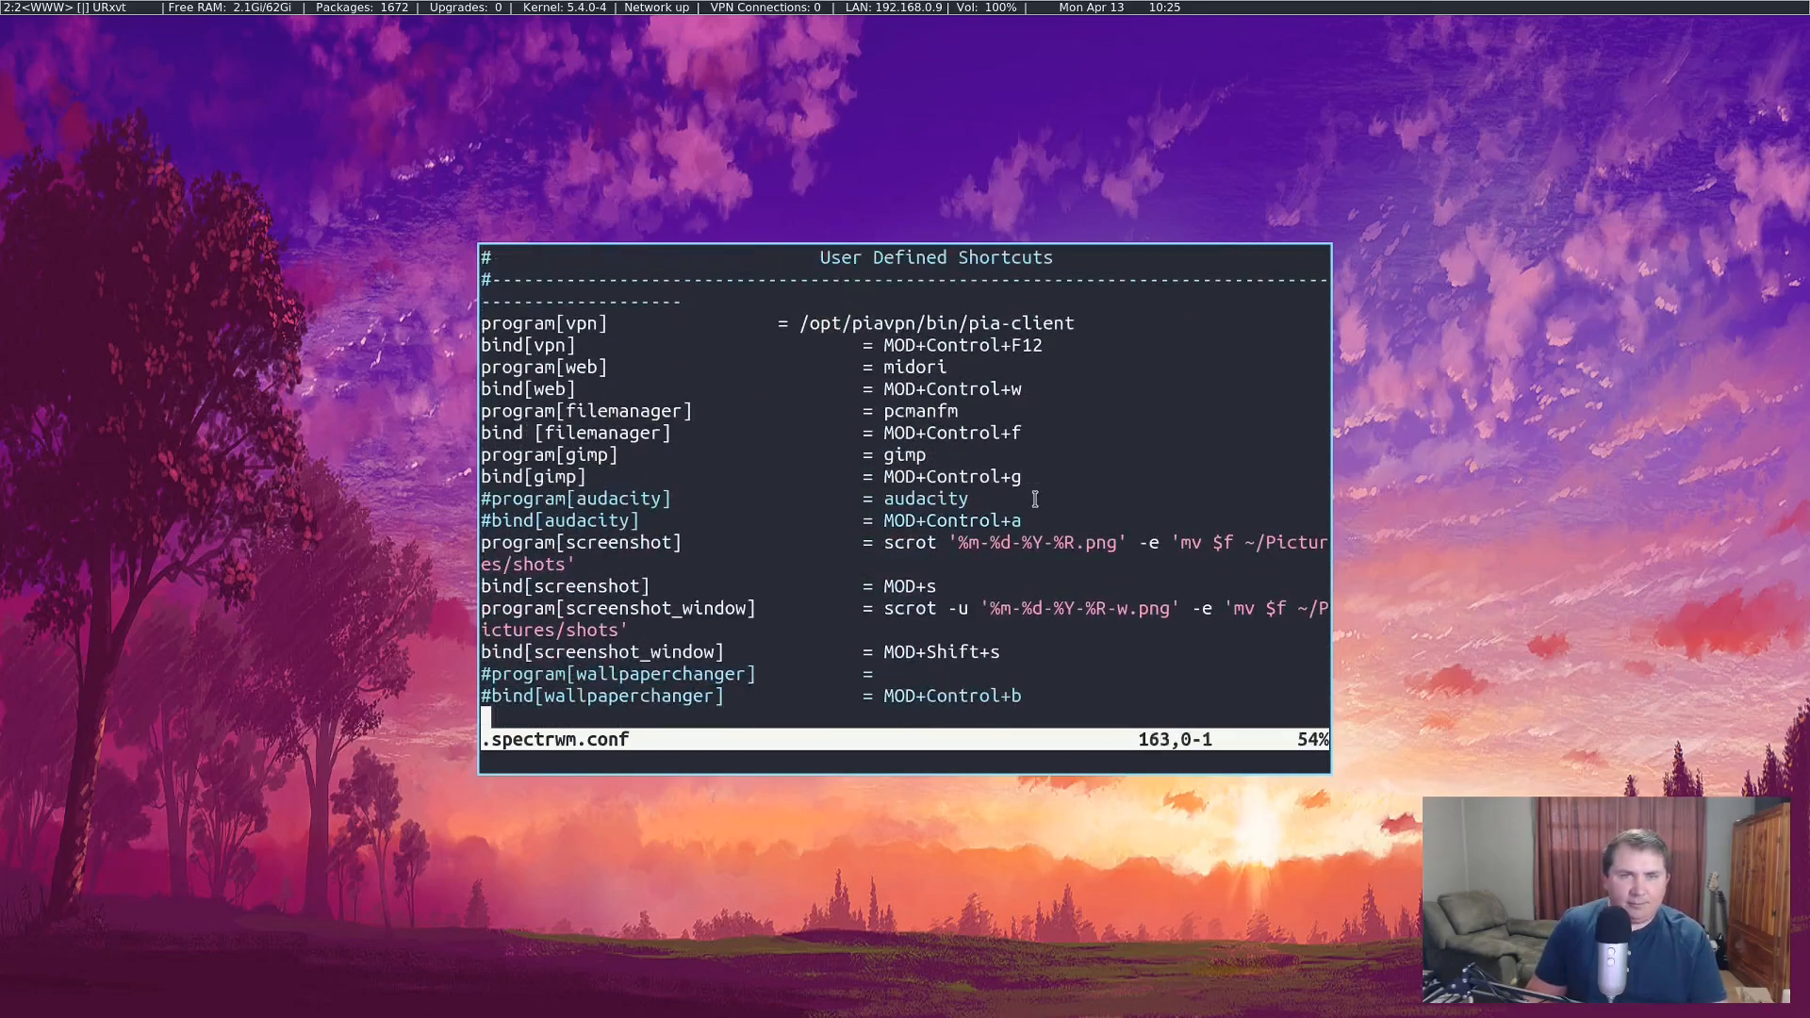
pyautogui.scroll(-3)
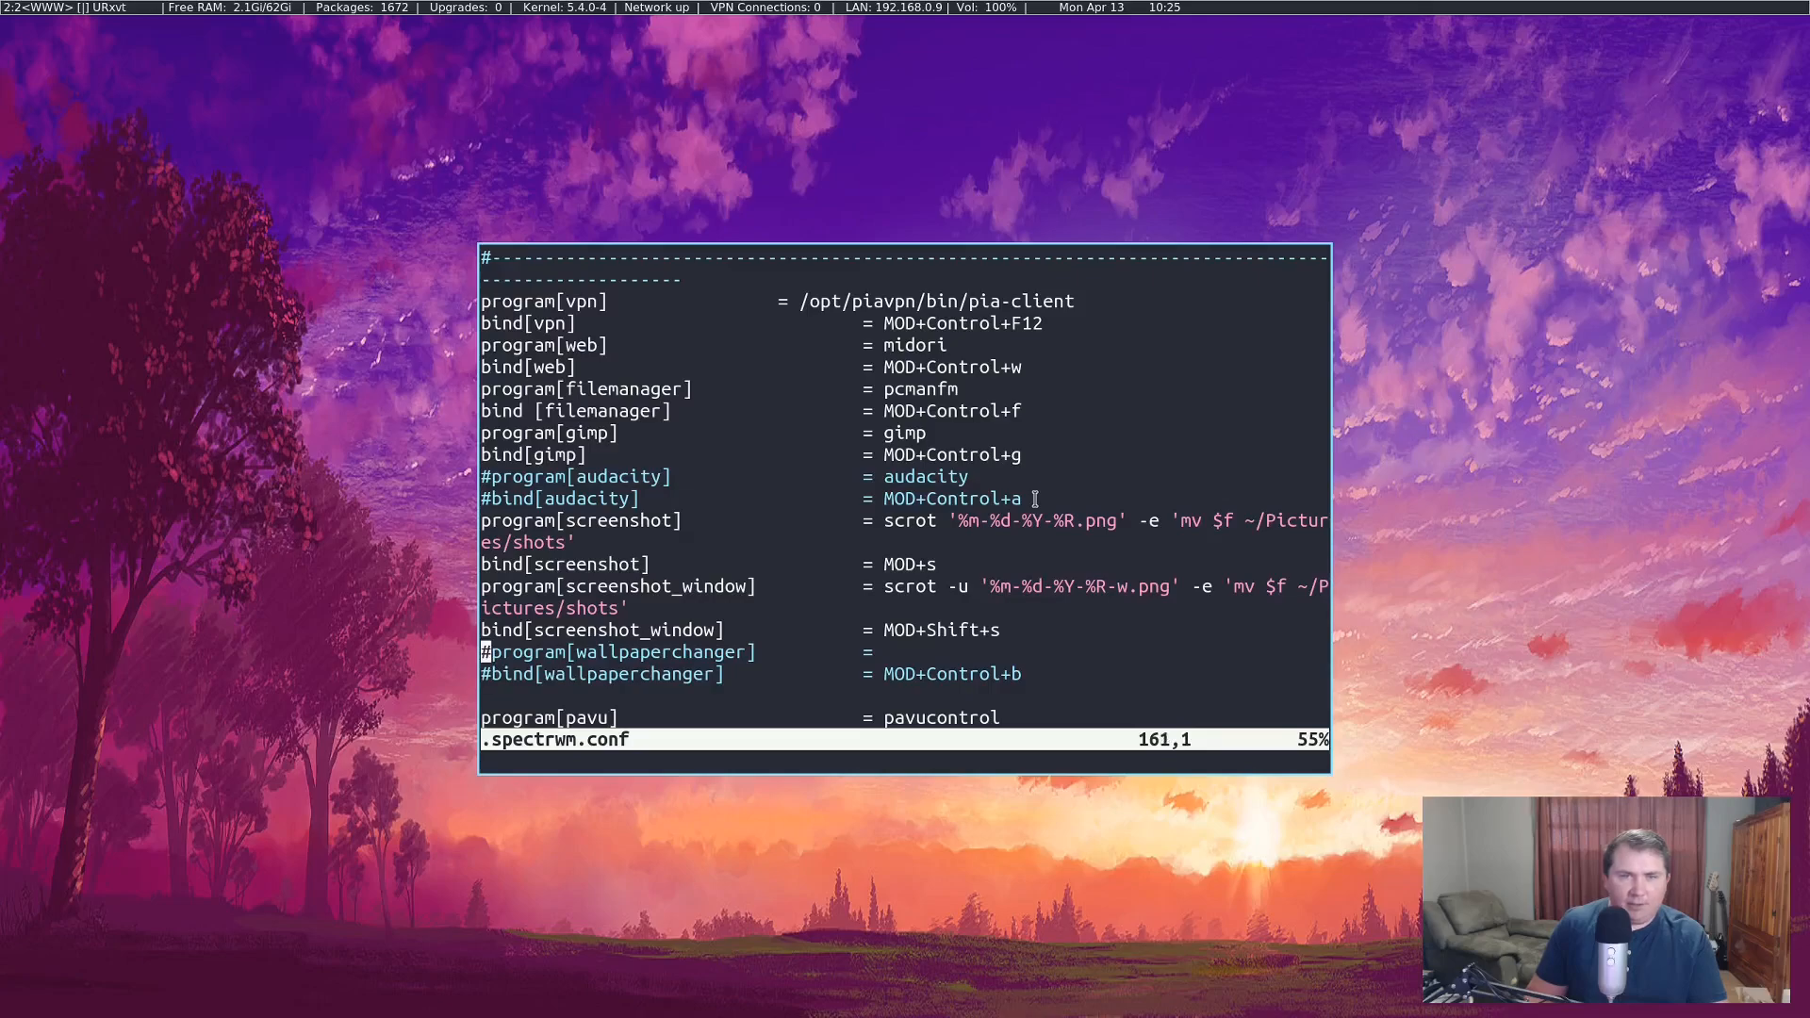
pyautogui.press('x')
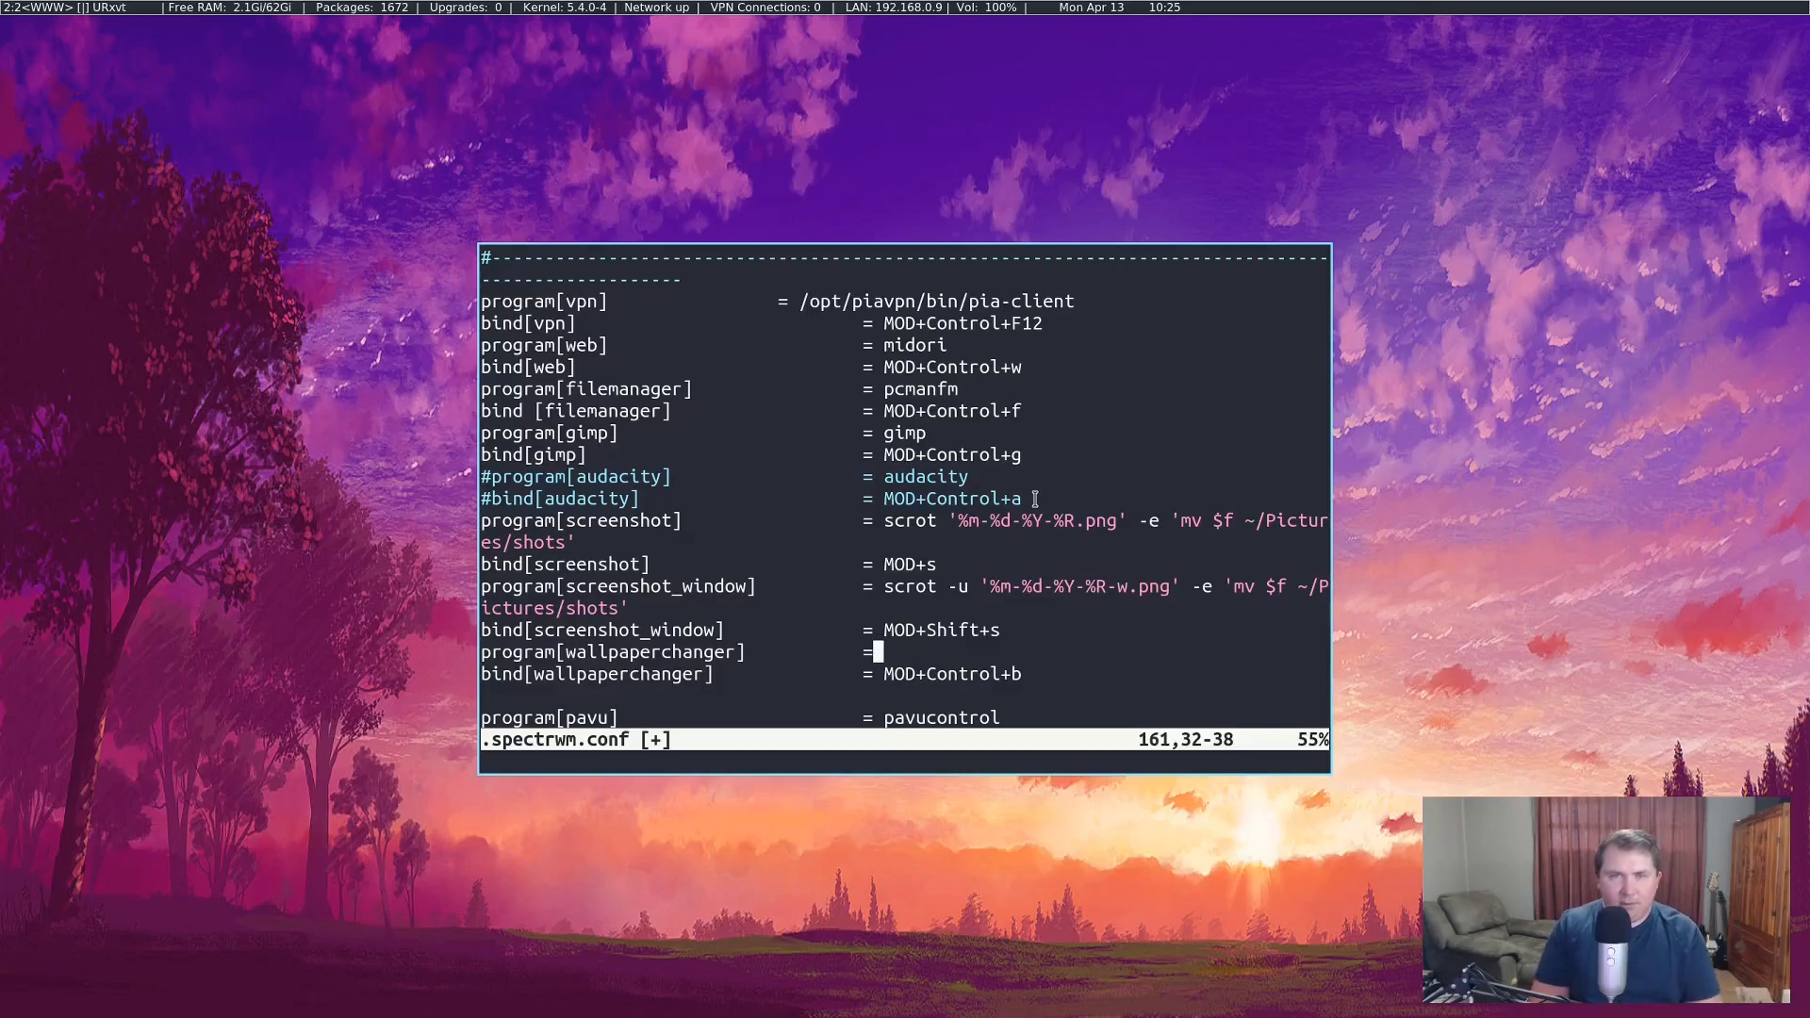
# Step: Set program[wallpaperchanger] = wal and save the spectrwm config with :wq
pyautogui.press('Home')
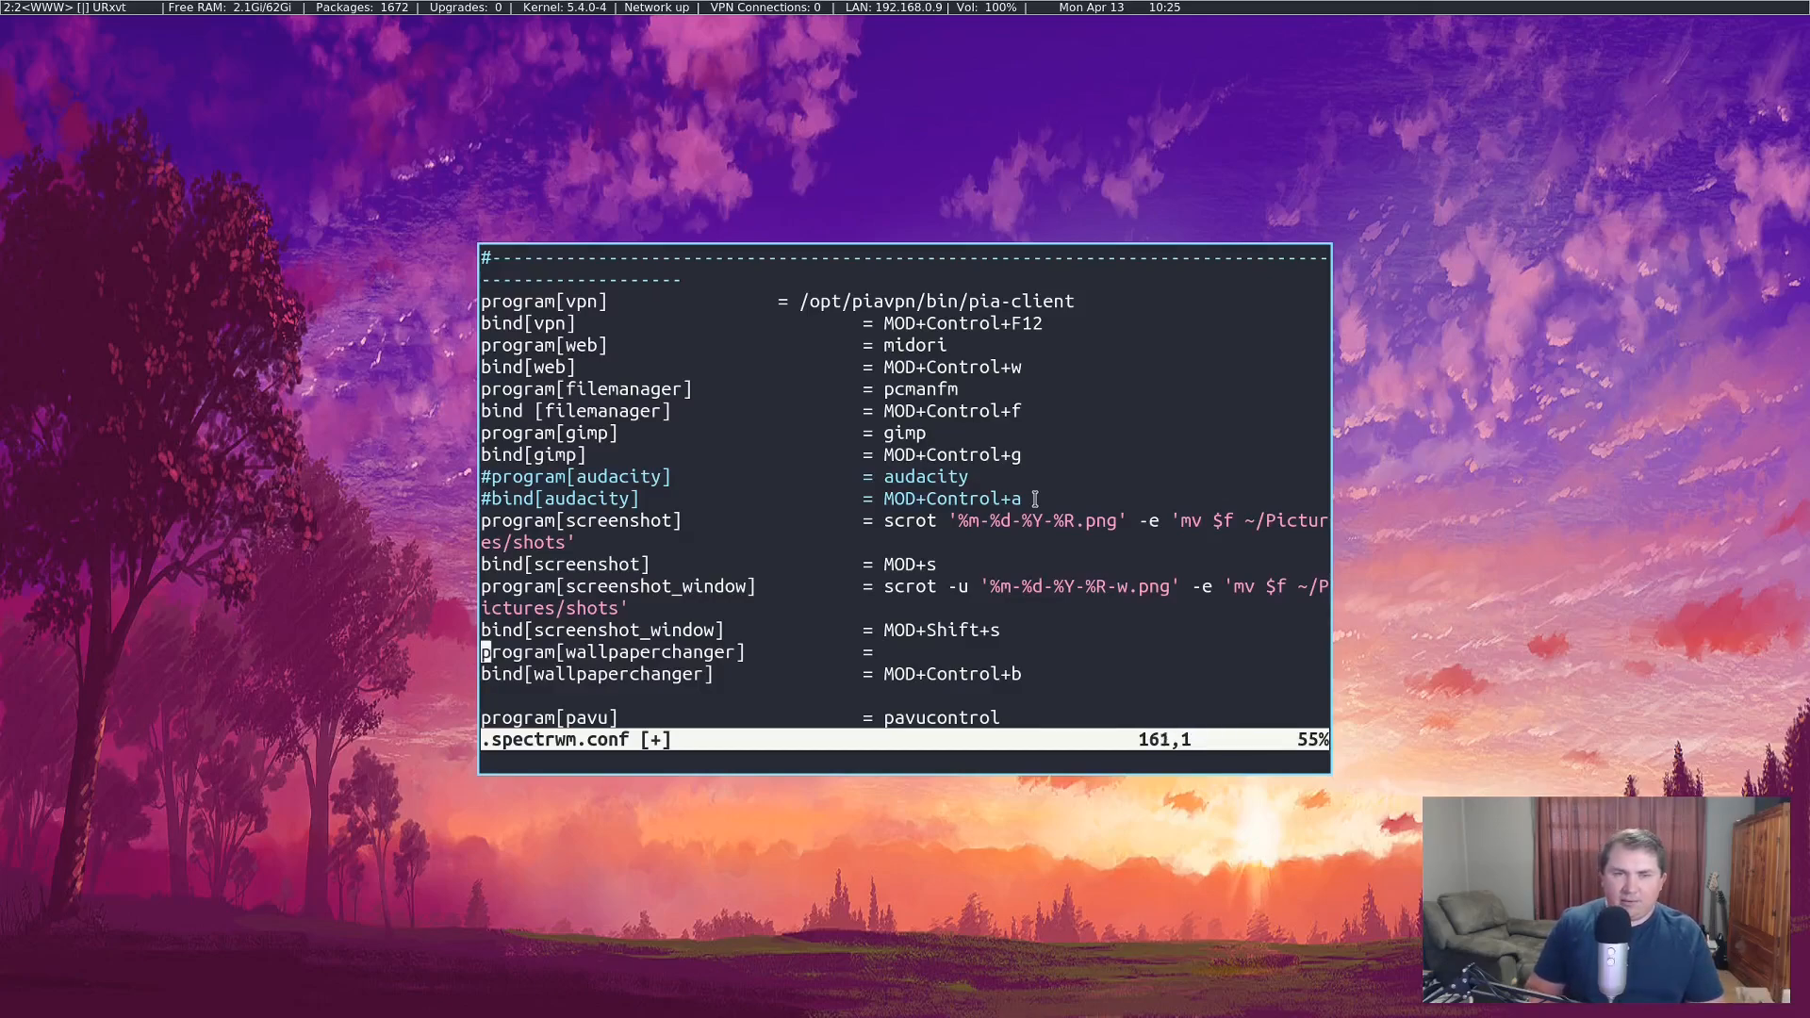
pyautogui.press('i')
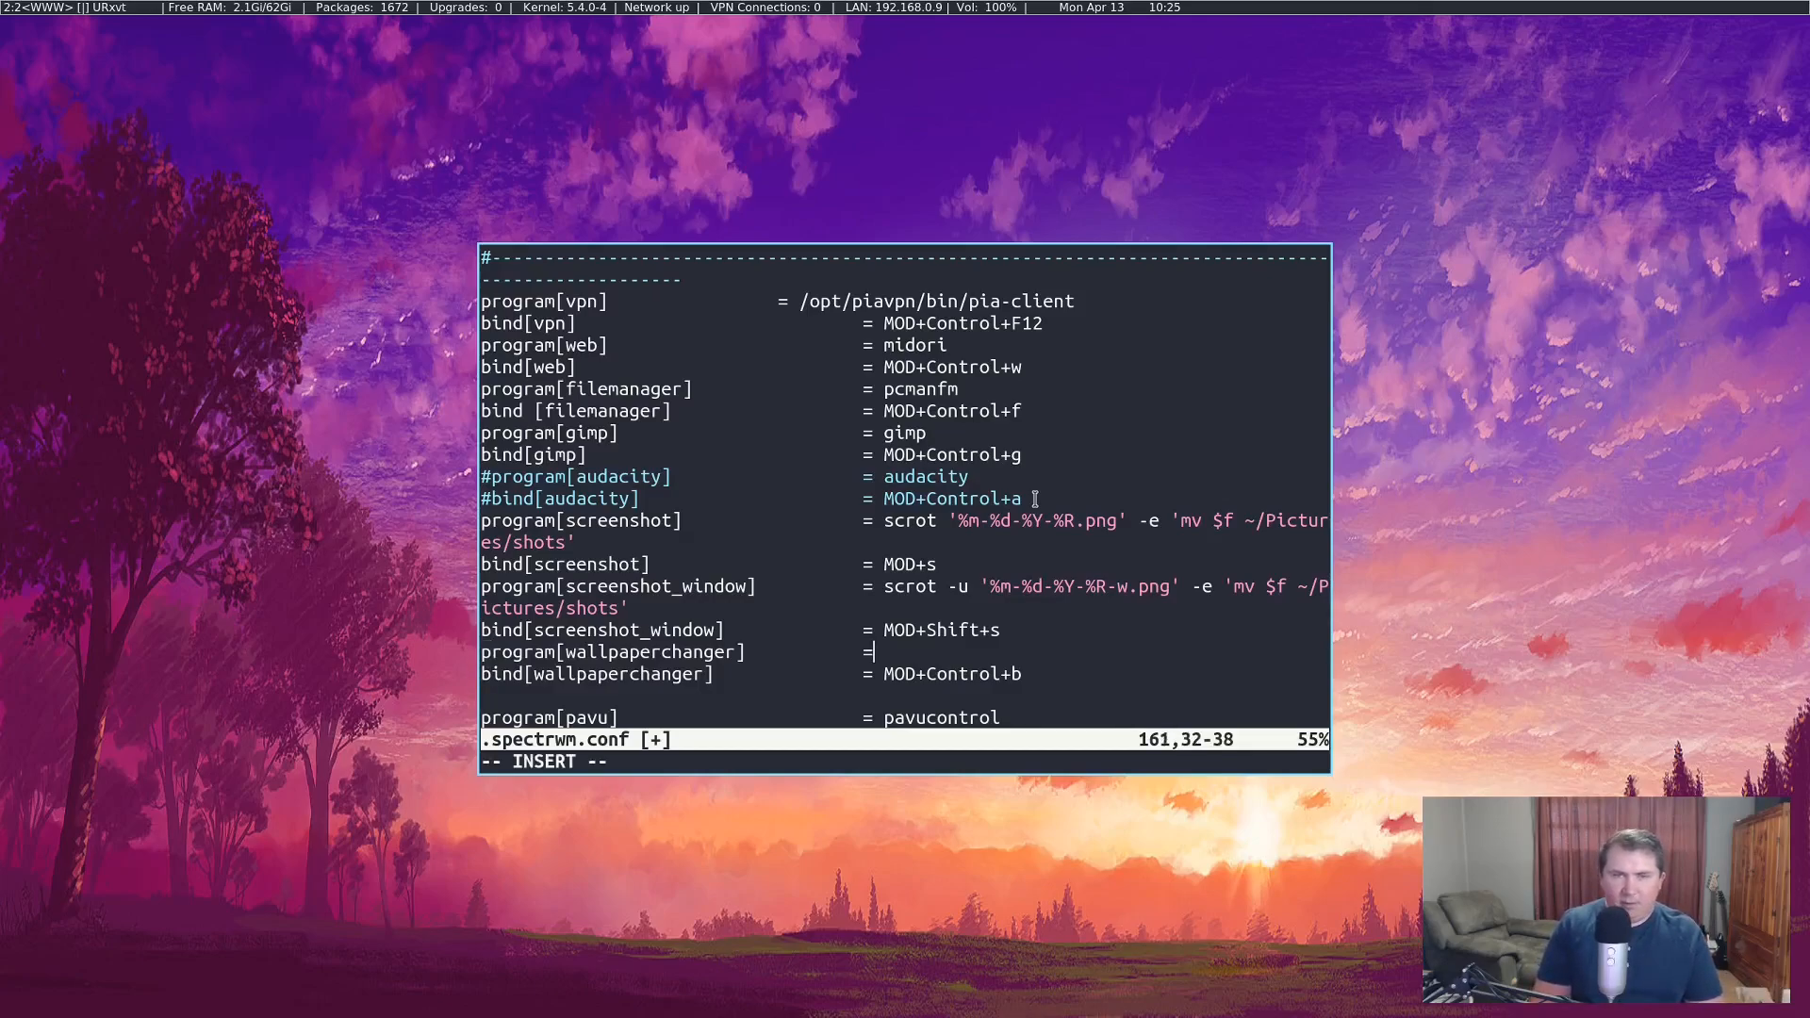
pyautogui.write('wal')
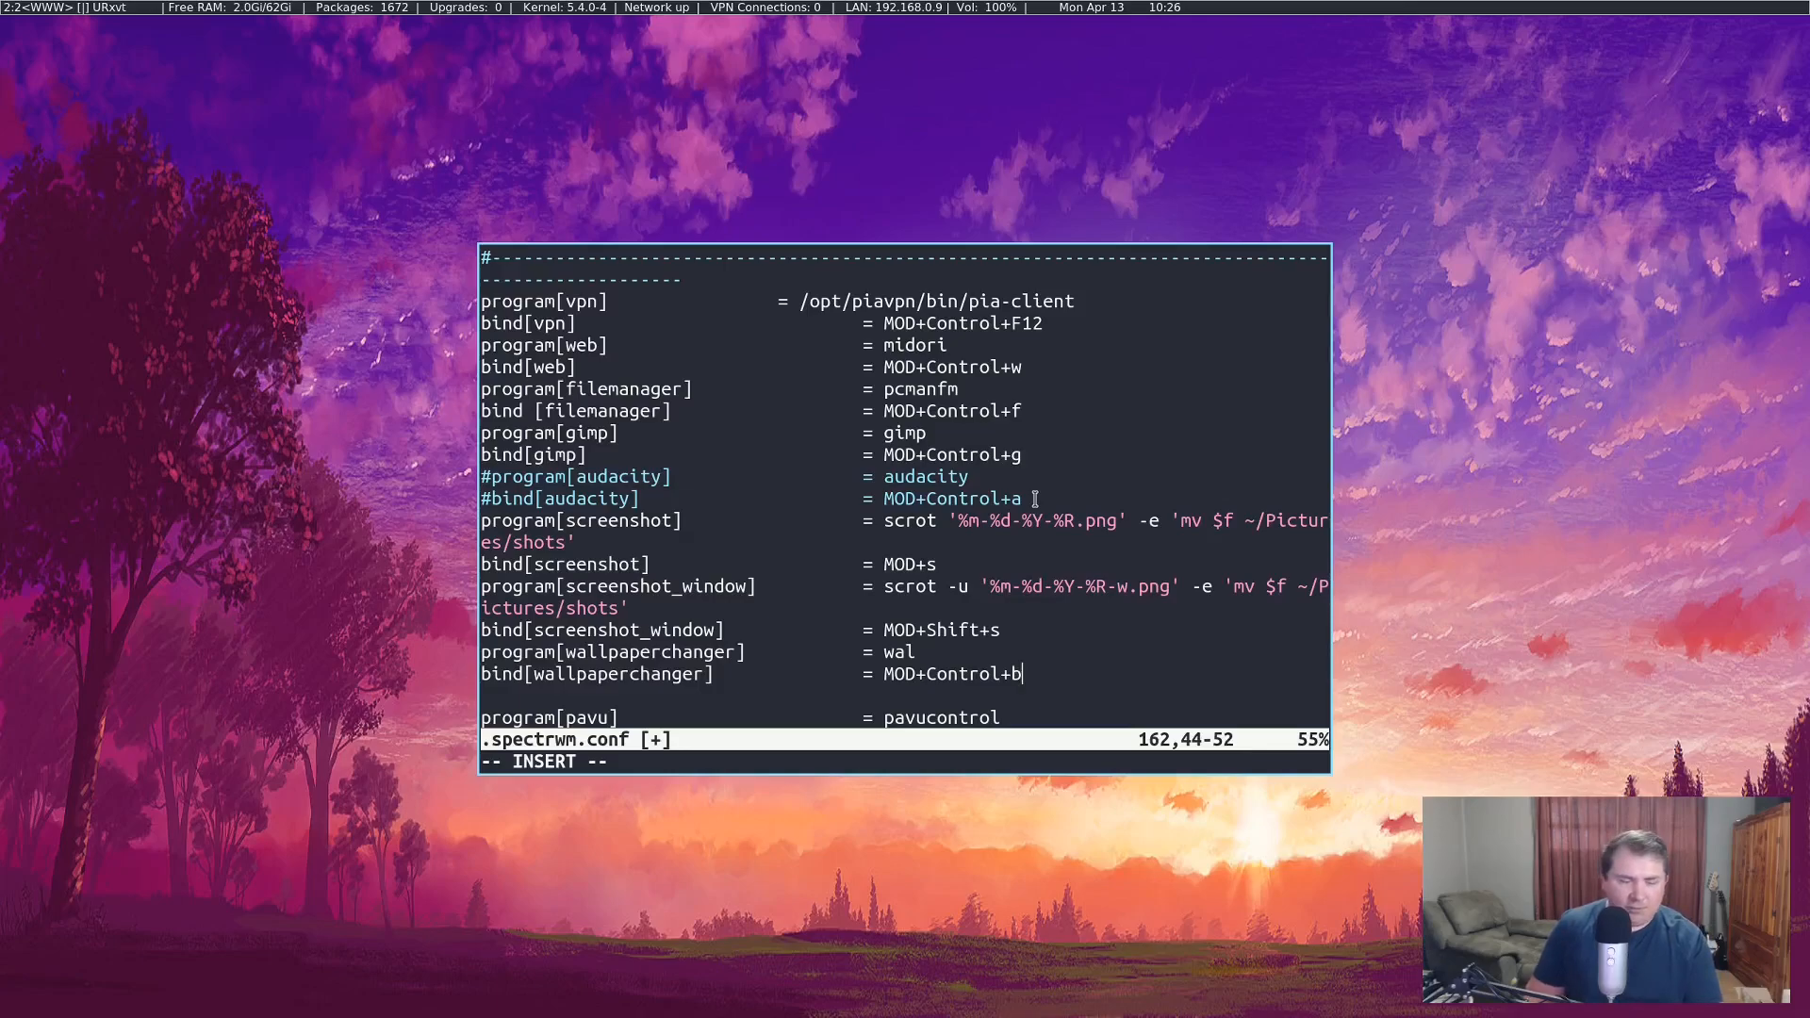
pyautogui.press('Escape')
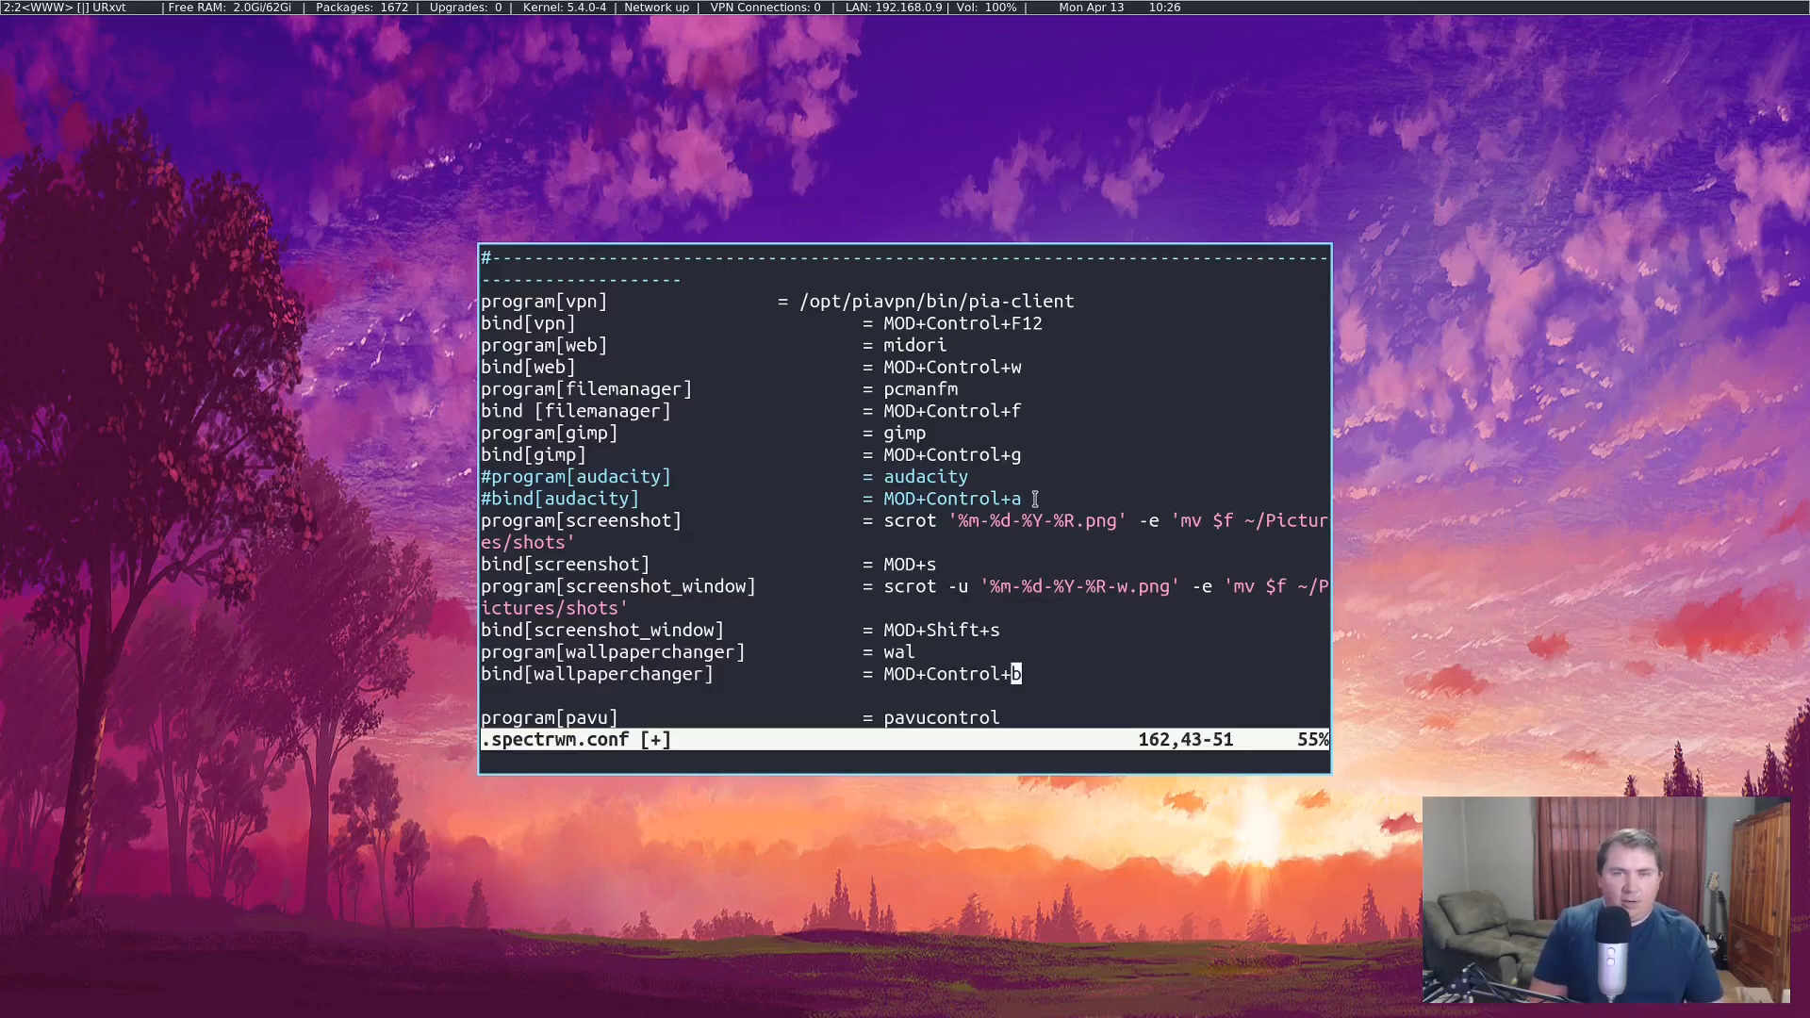
pyautogui.press('Escape')
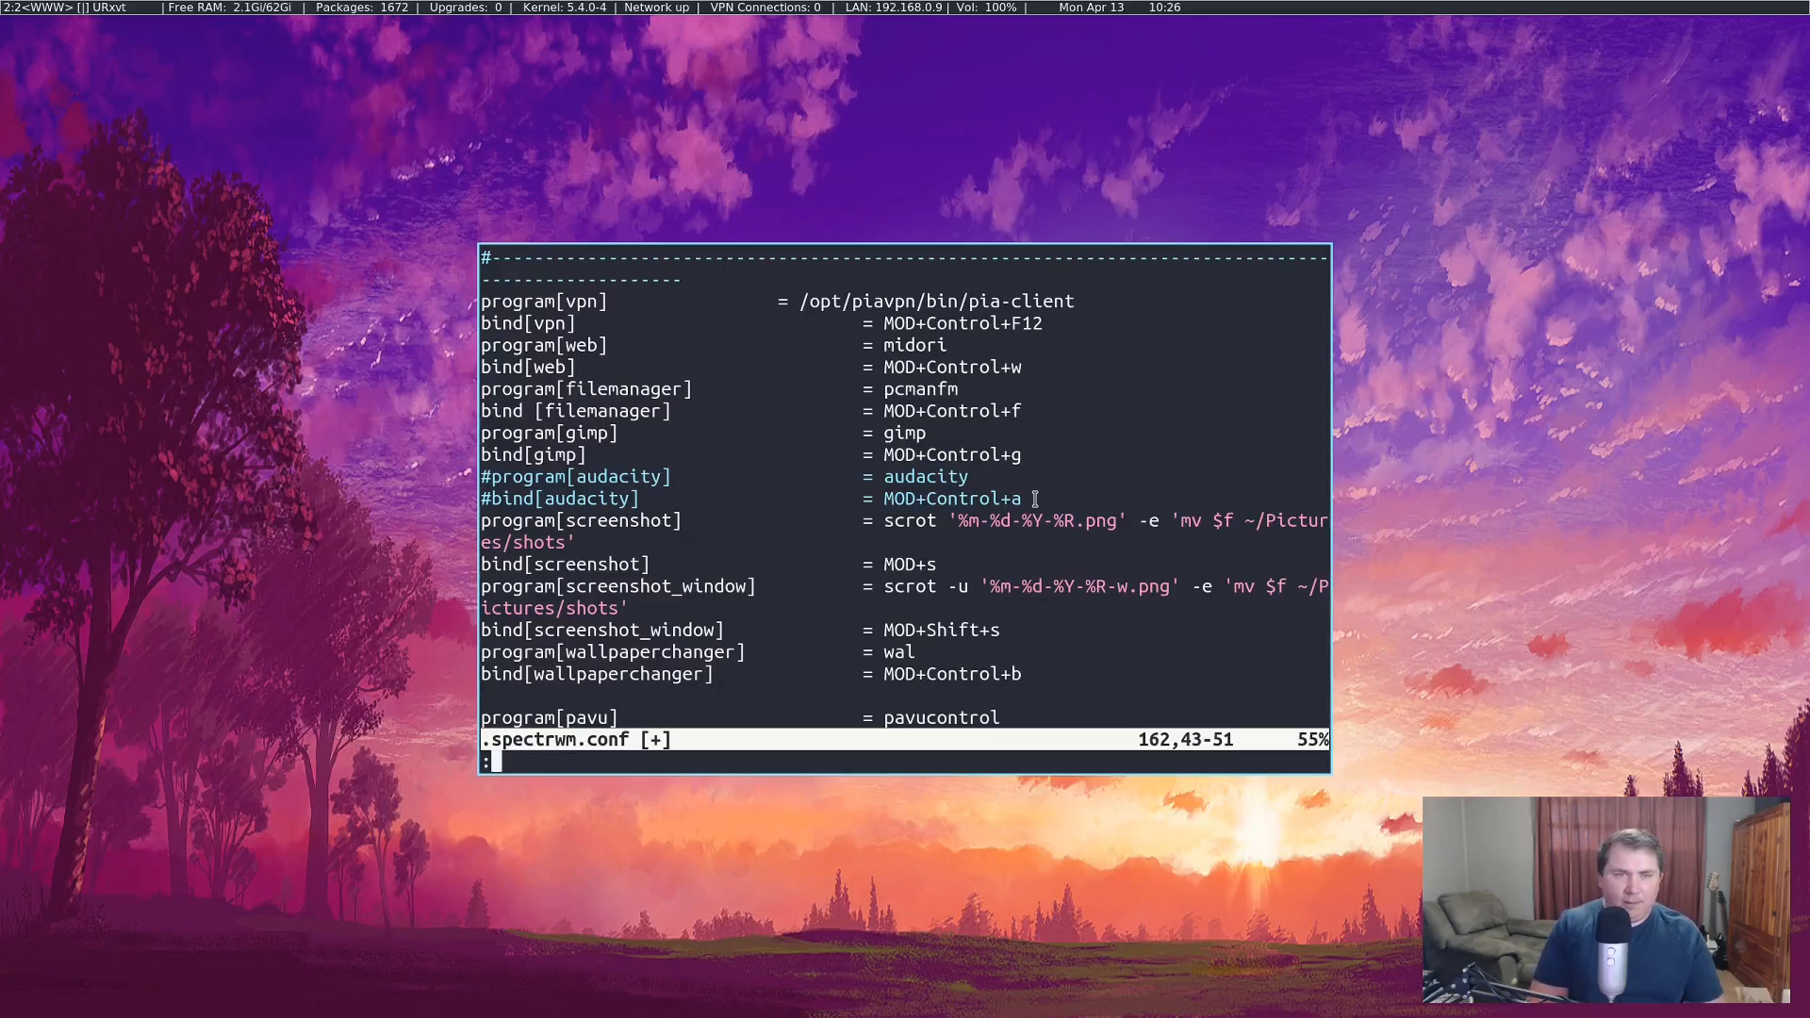
pyautogui.write('wq')
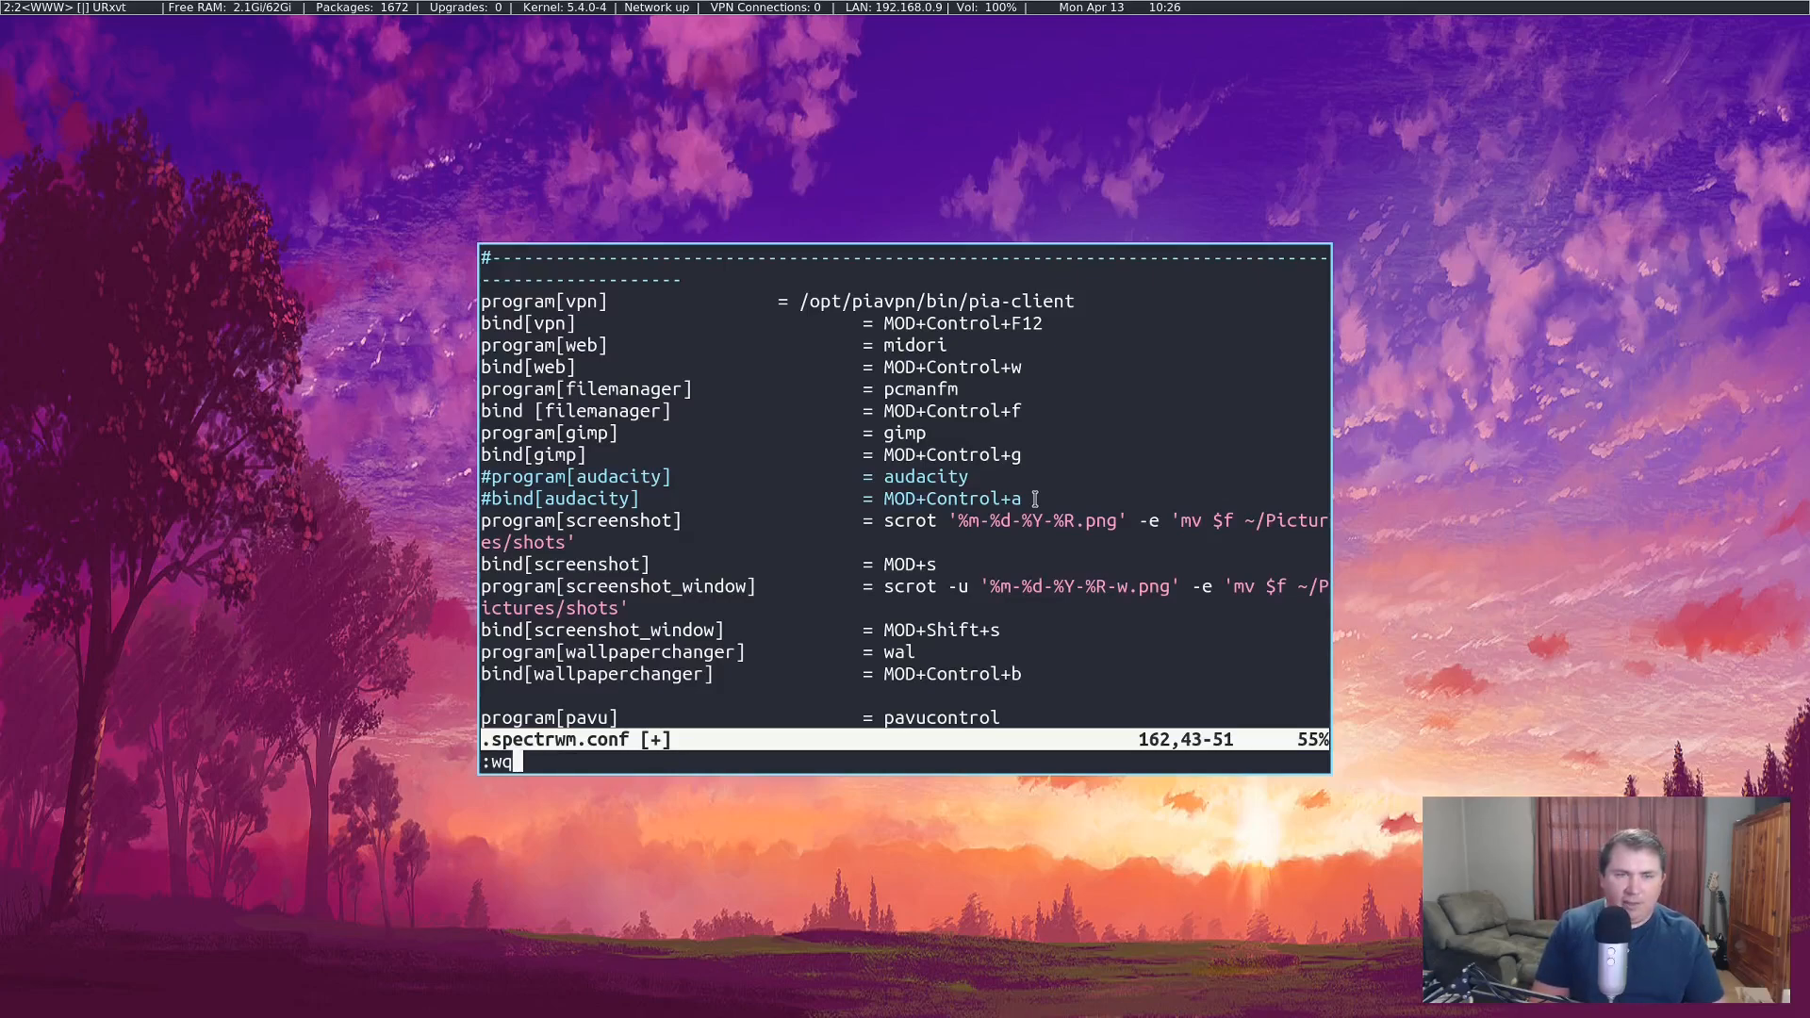
pyautogui.press('Return')
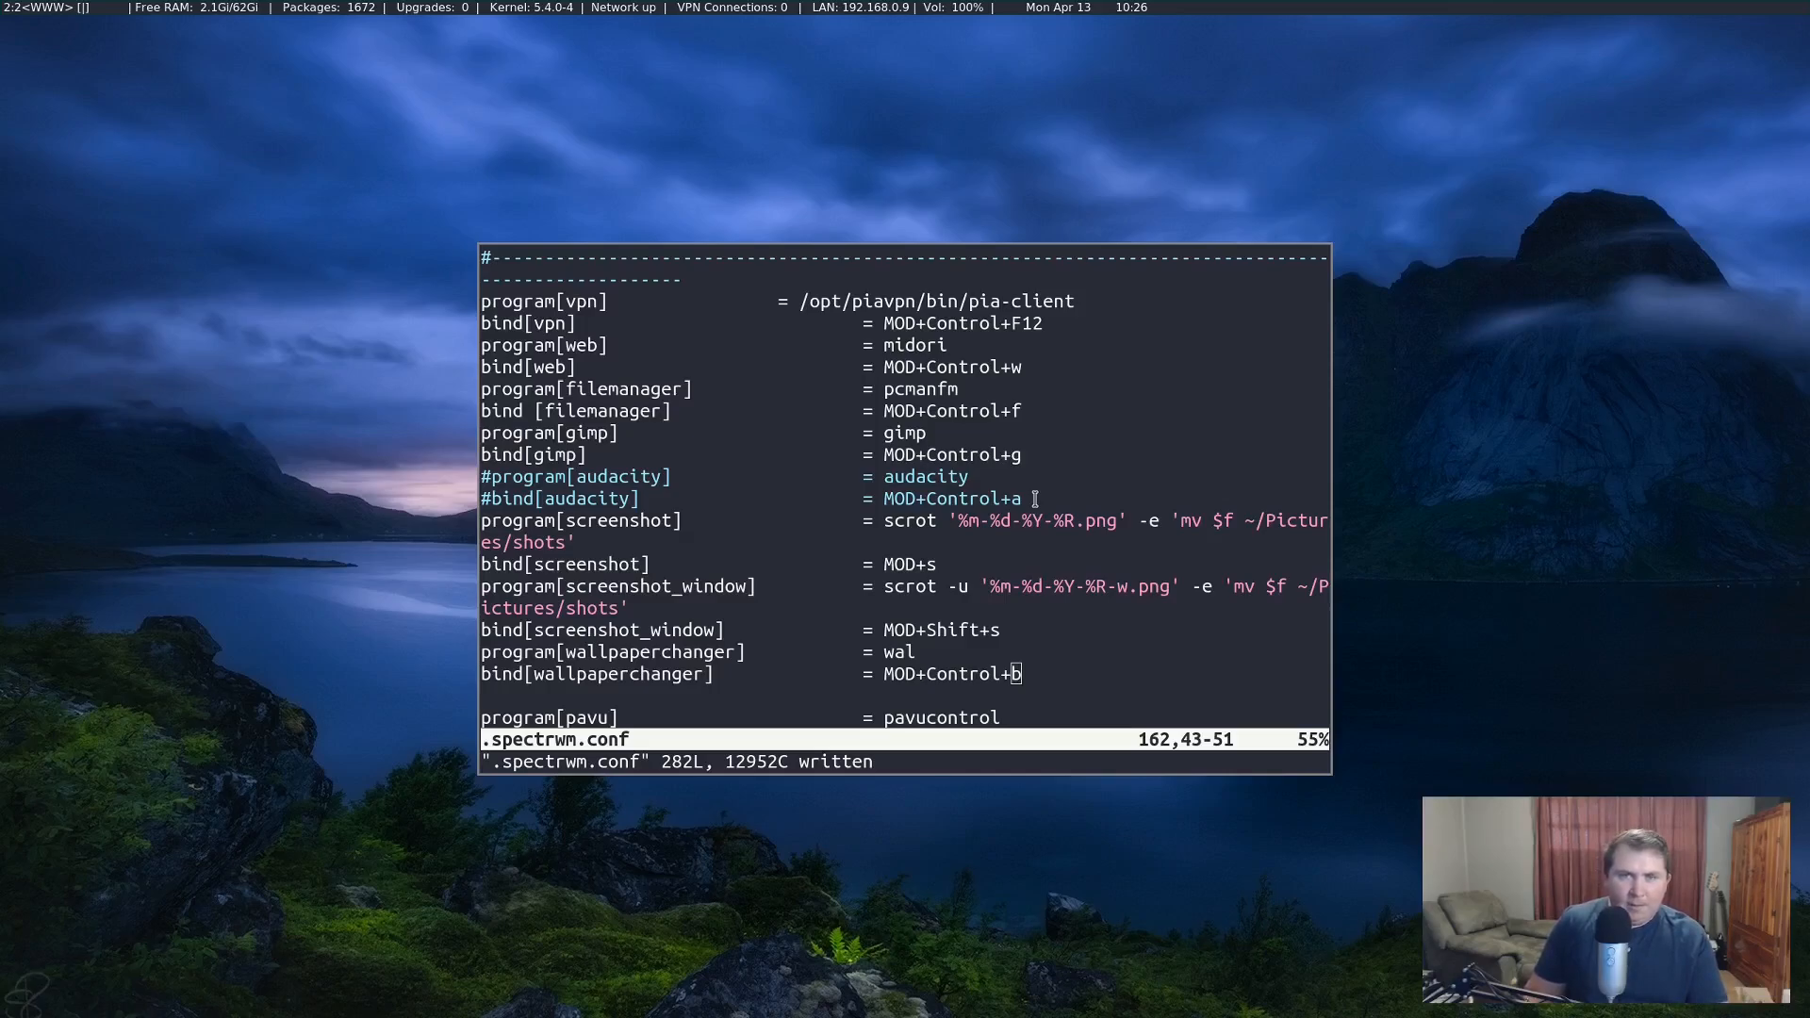
pyautogui.scroll(3)
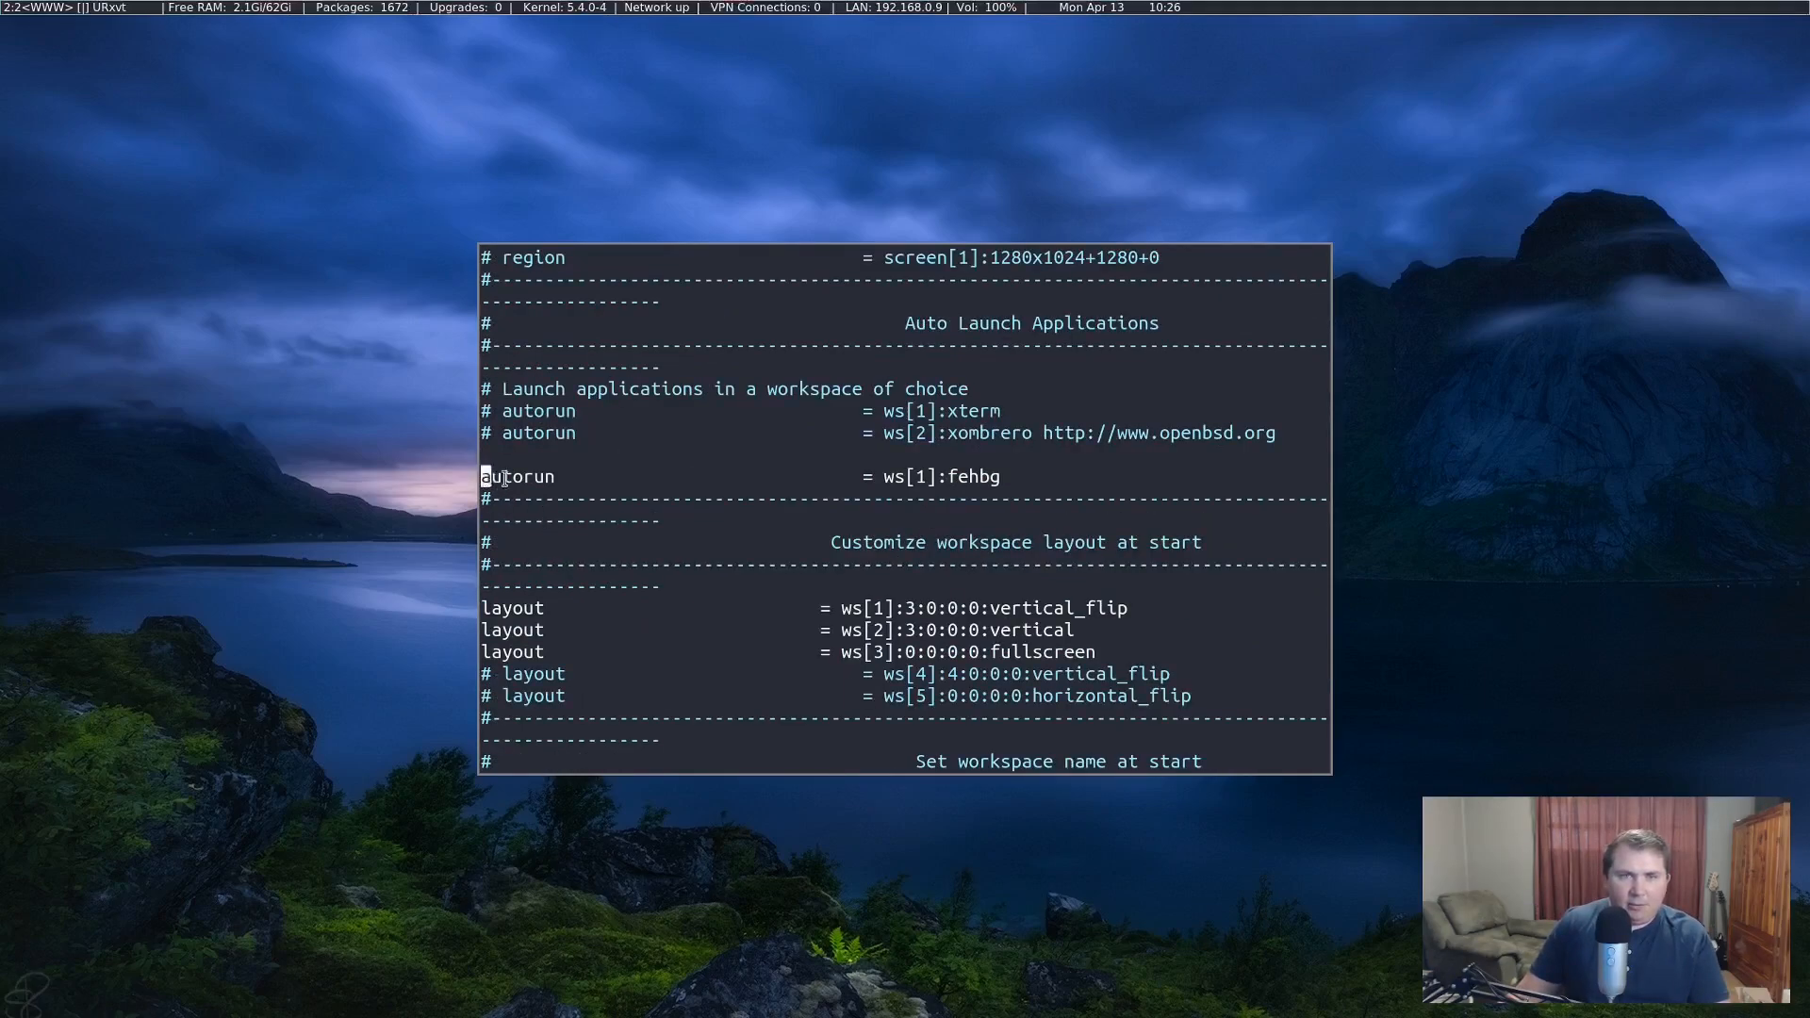
pyautogui.moveTo(1014, 461)
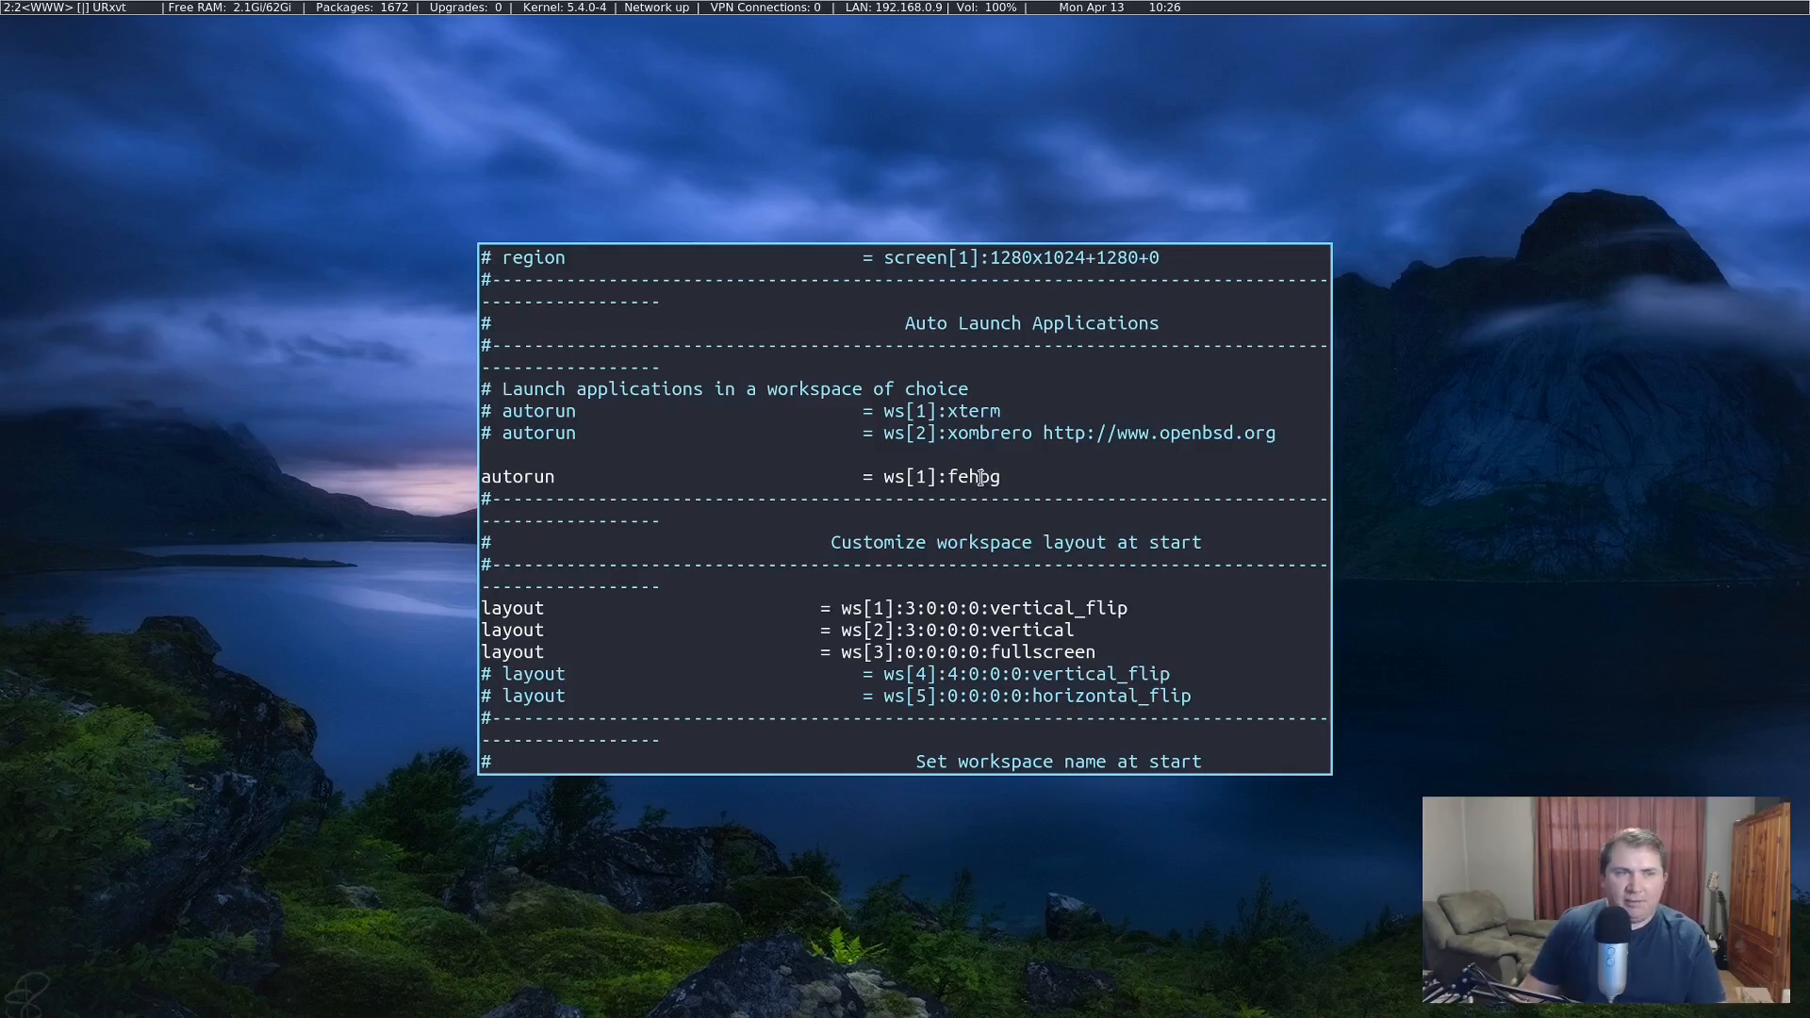
pyautogui.scroll(-3)
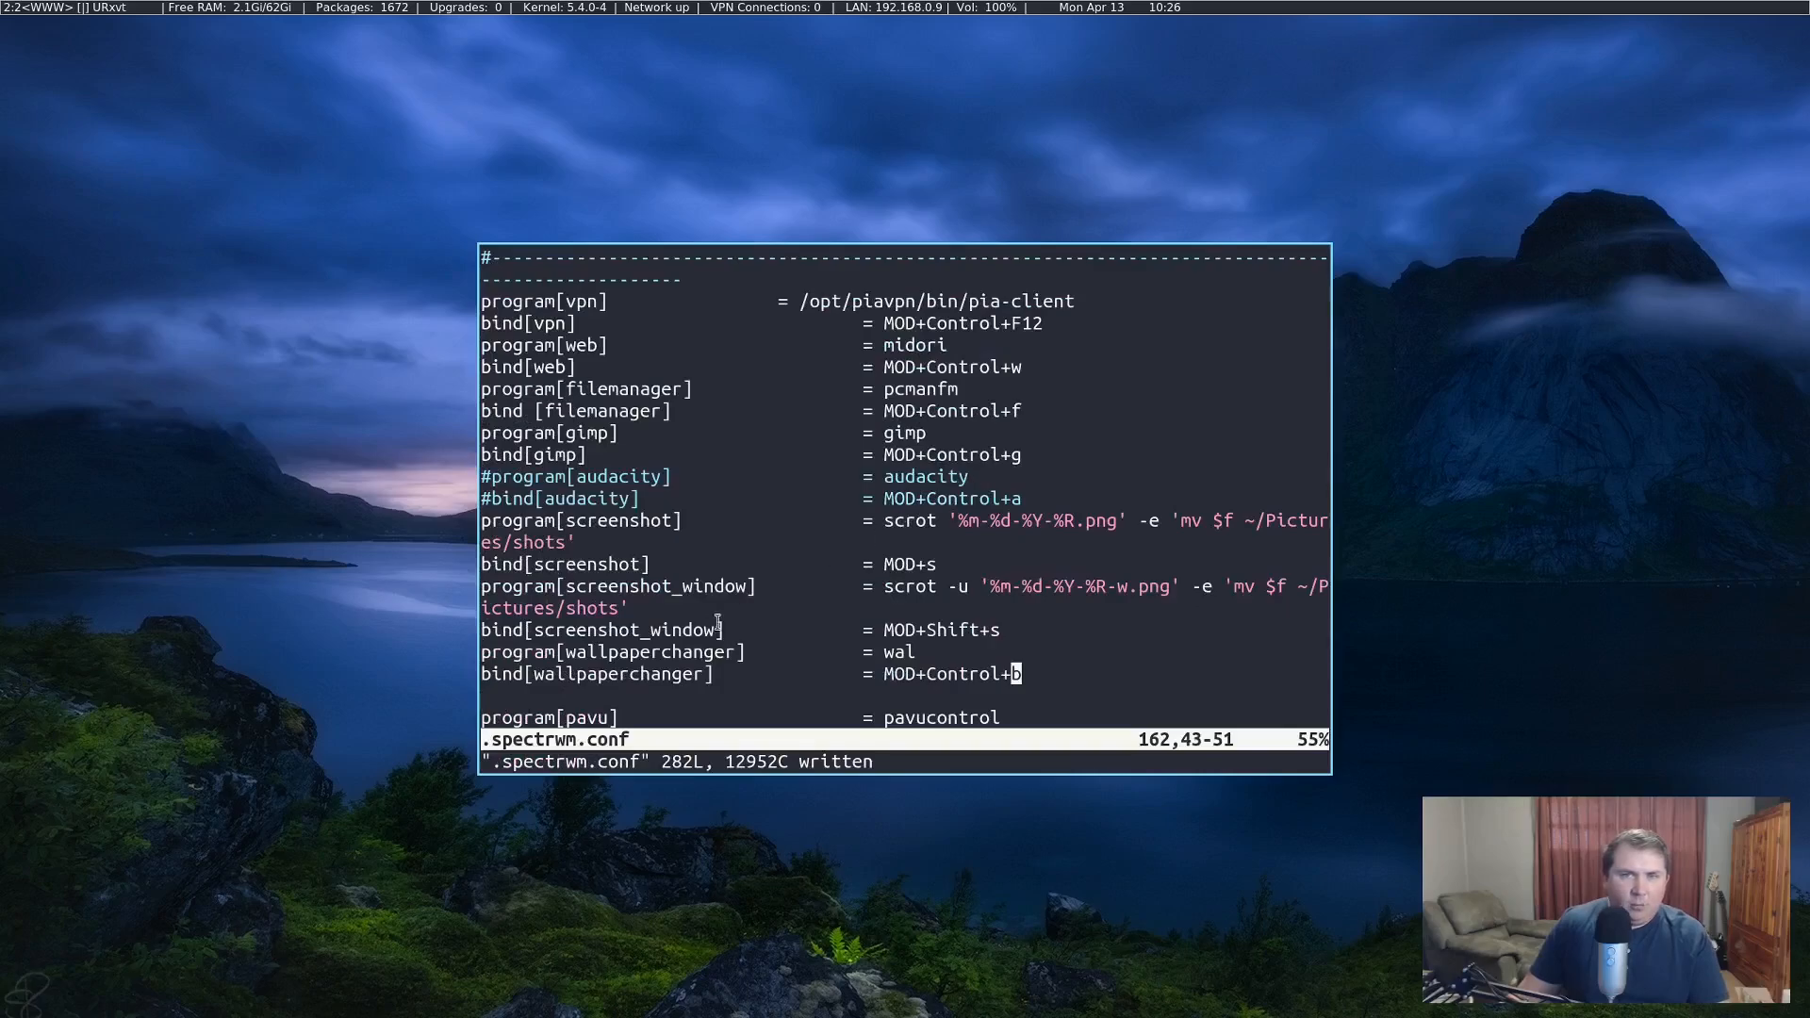
pyautogui.moveTo(807, 733)
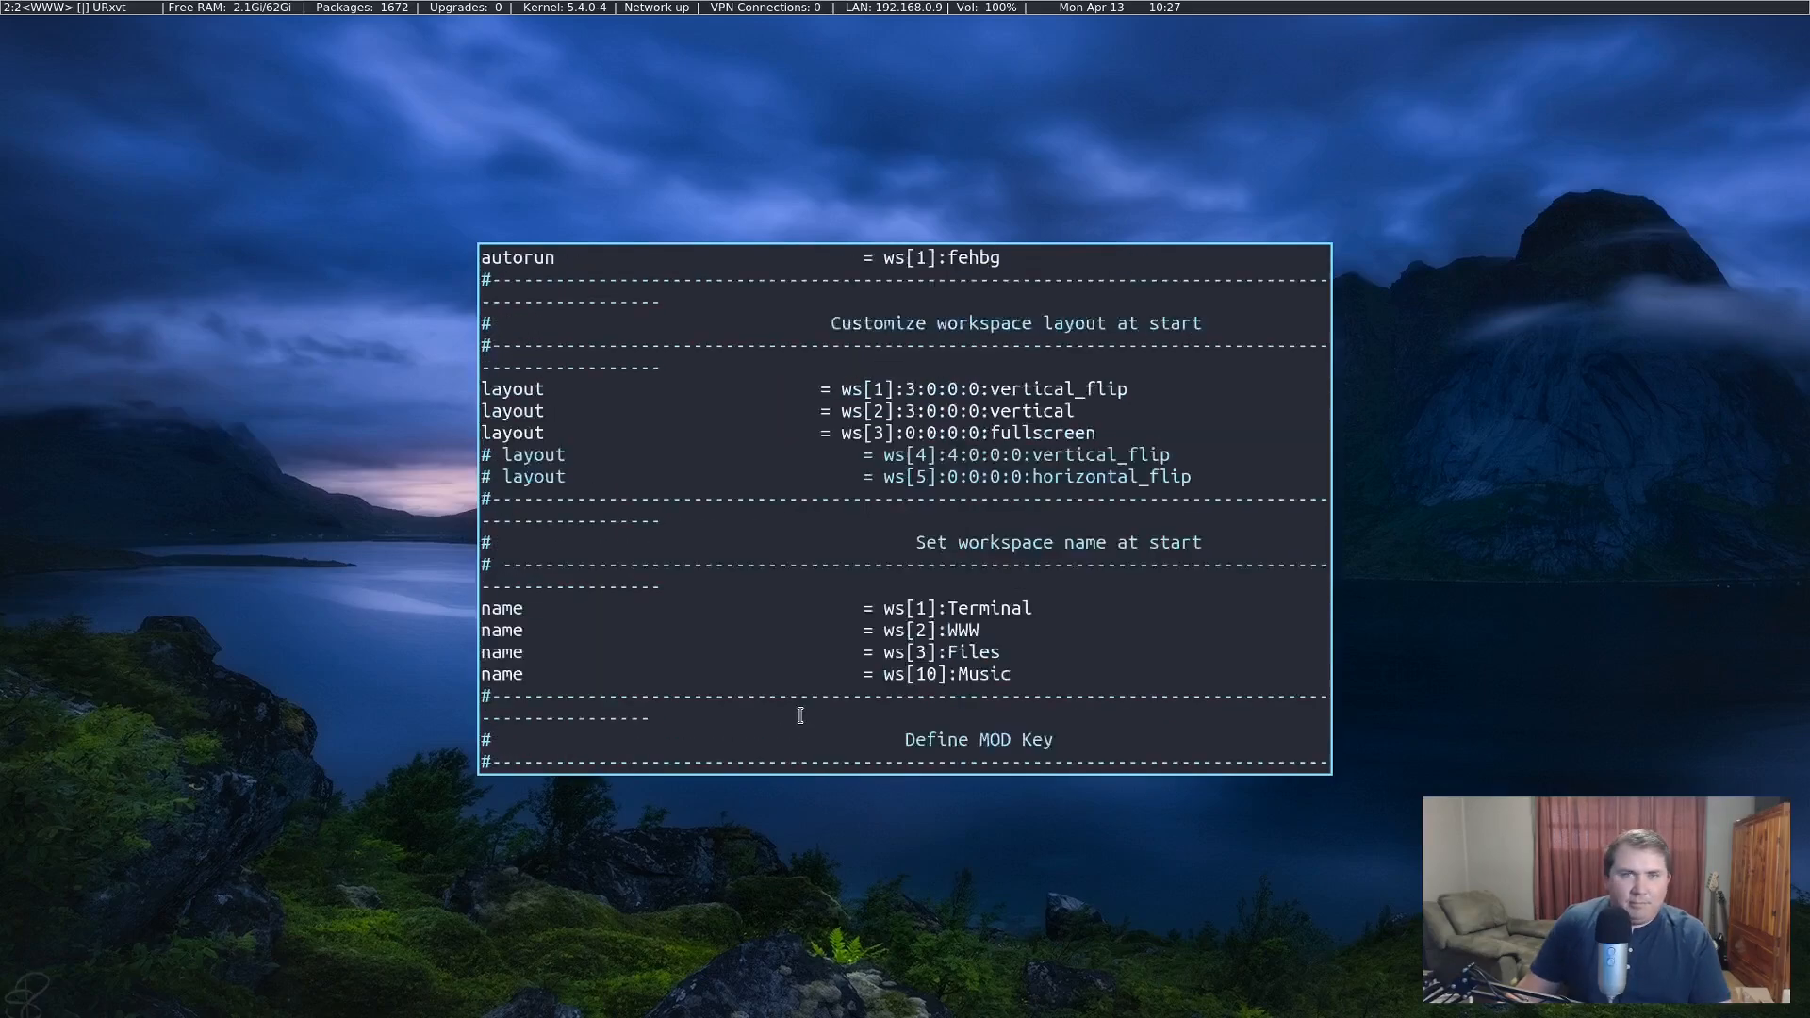
pyautogui.scroll(-3)
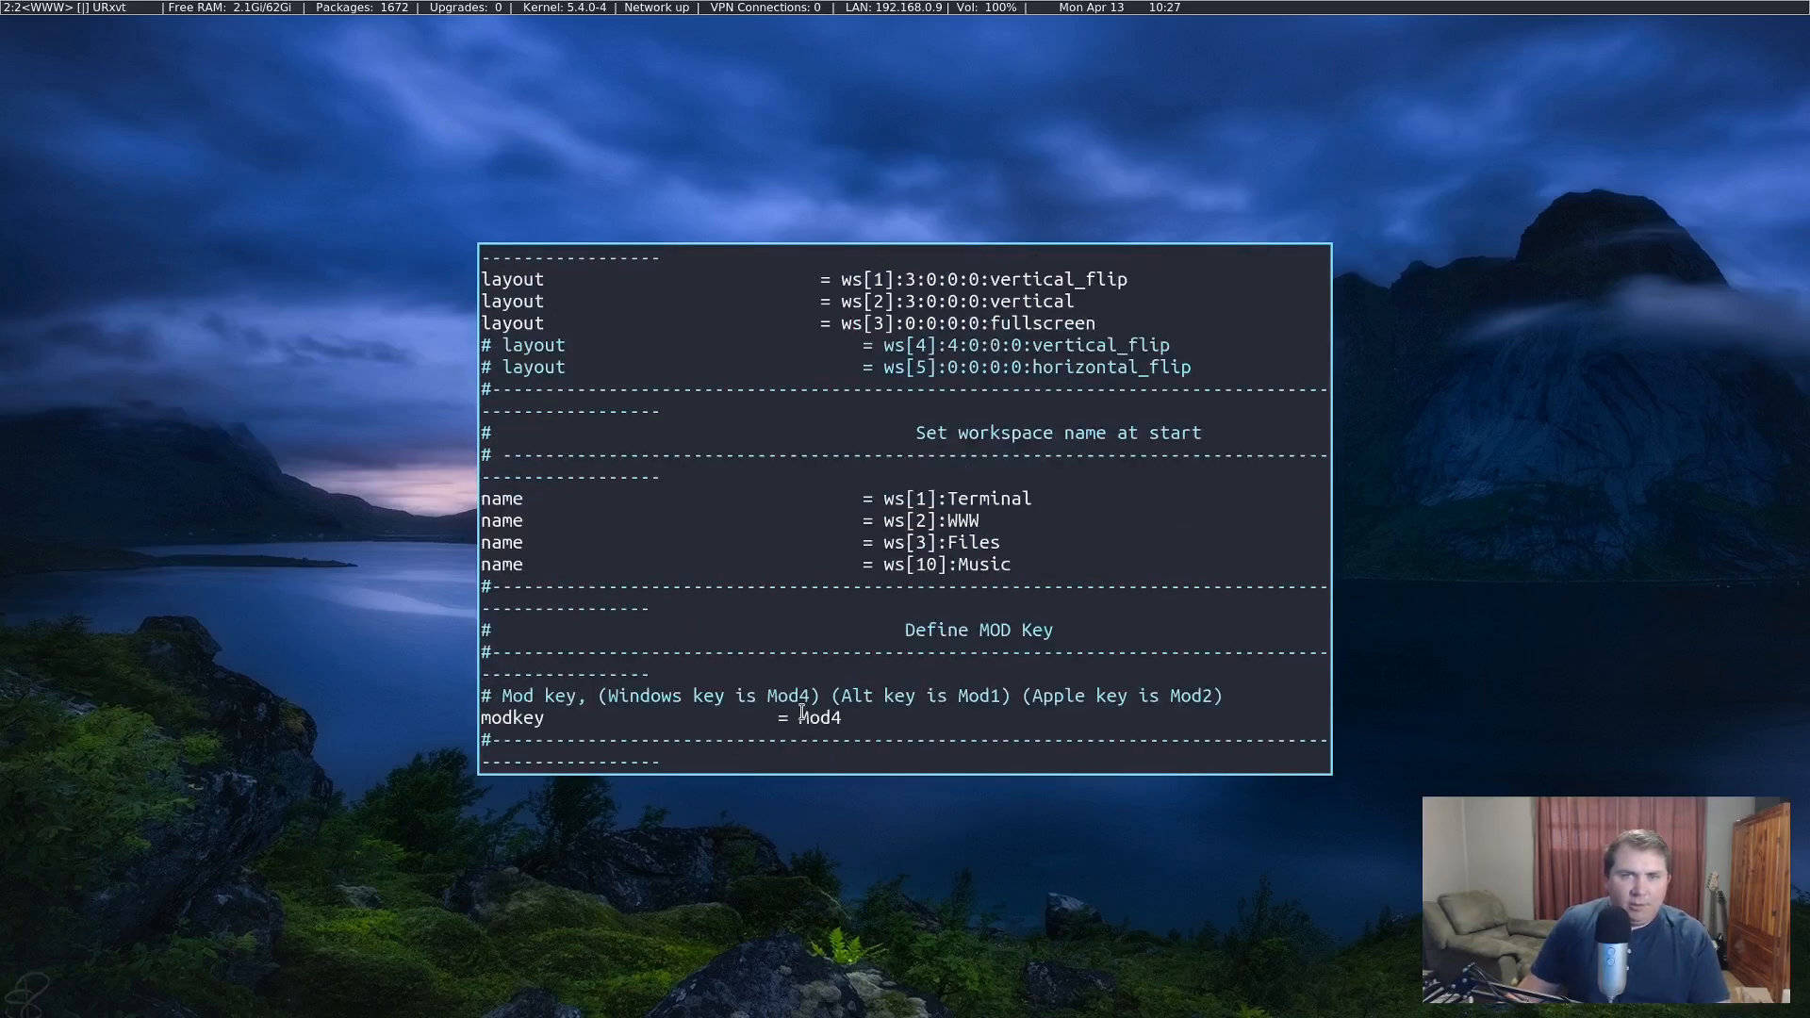
pyautogui.scroll(-3)
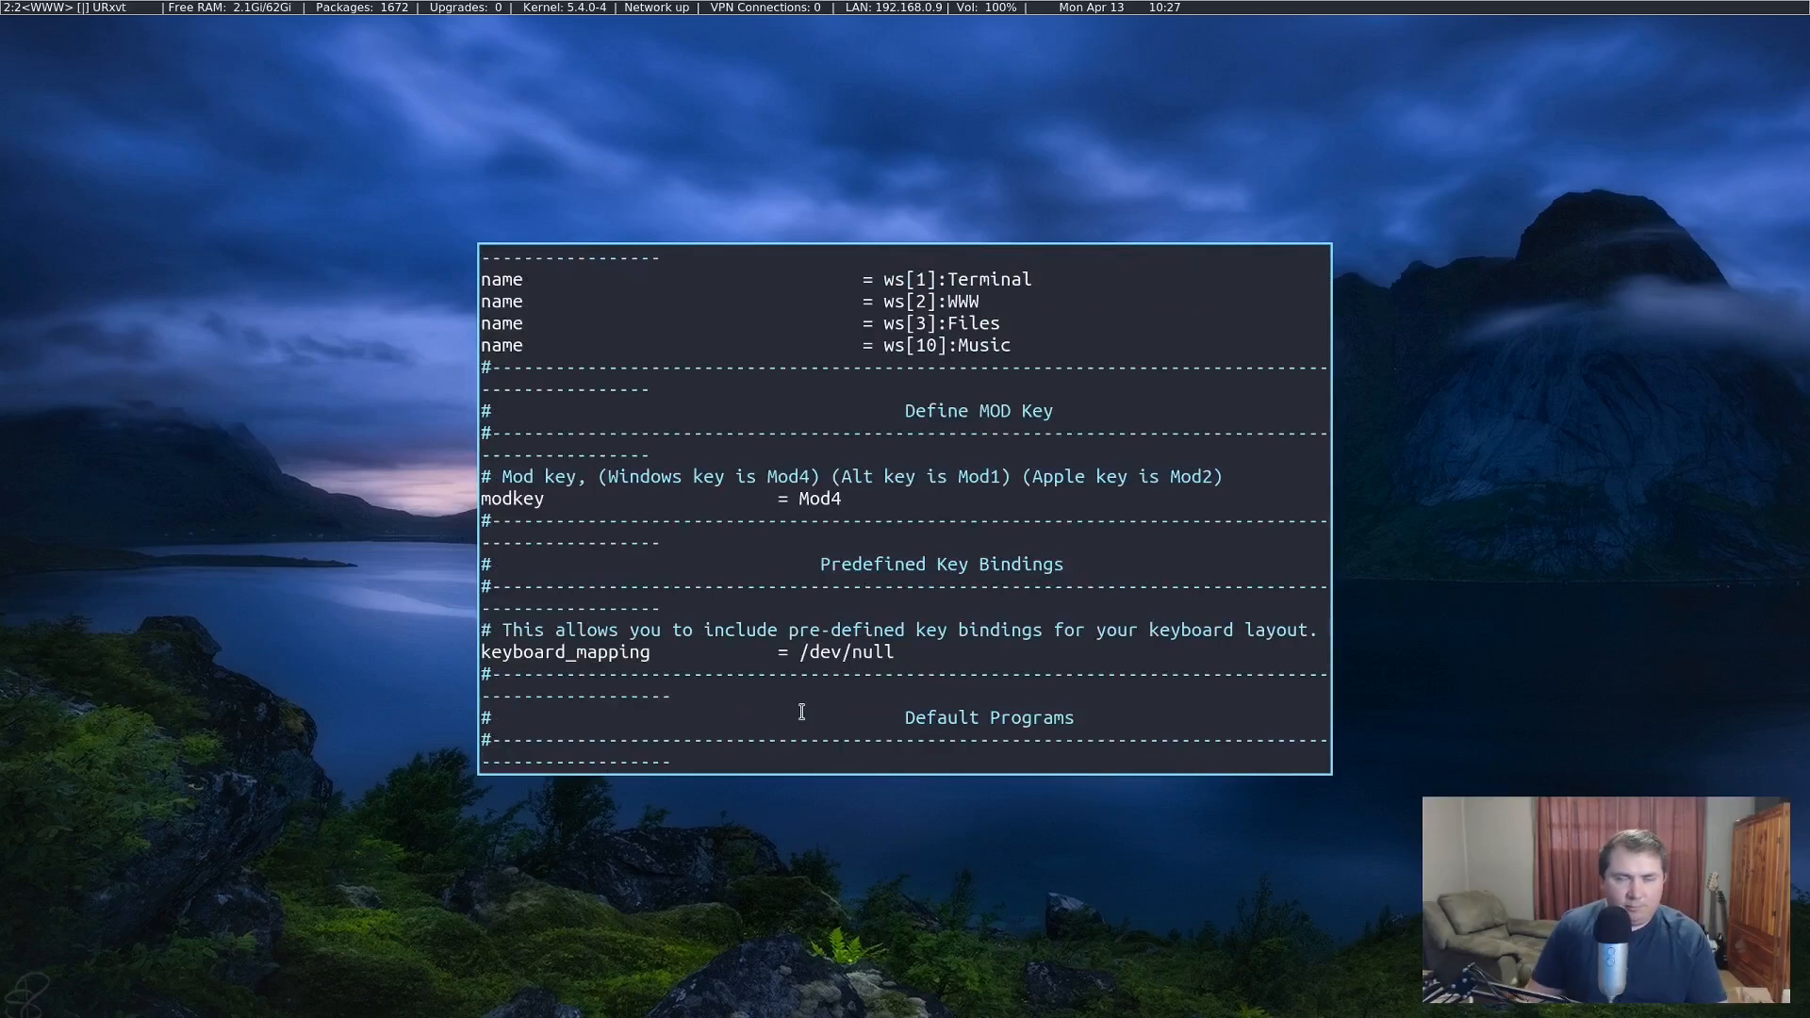